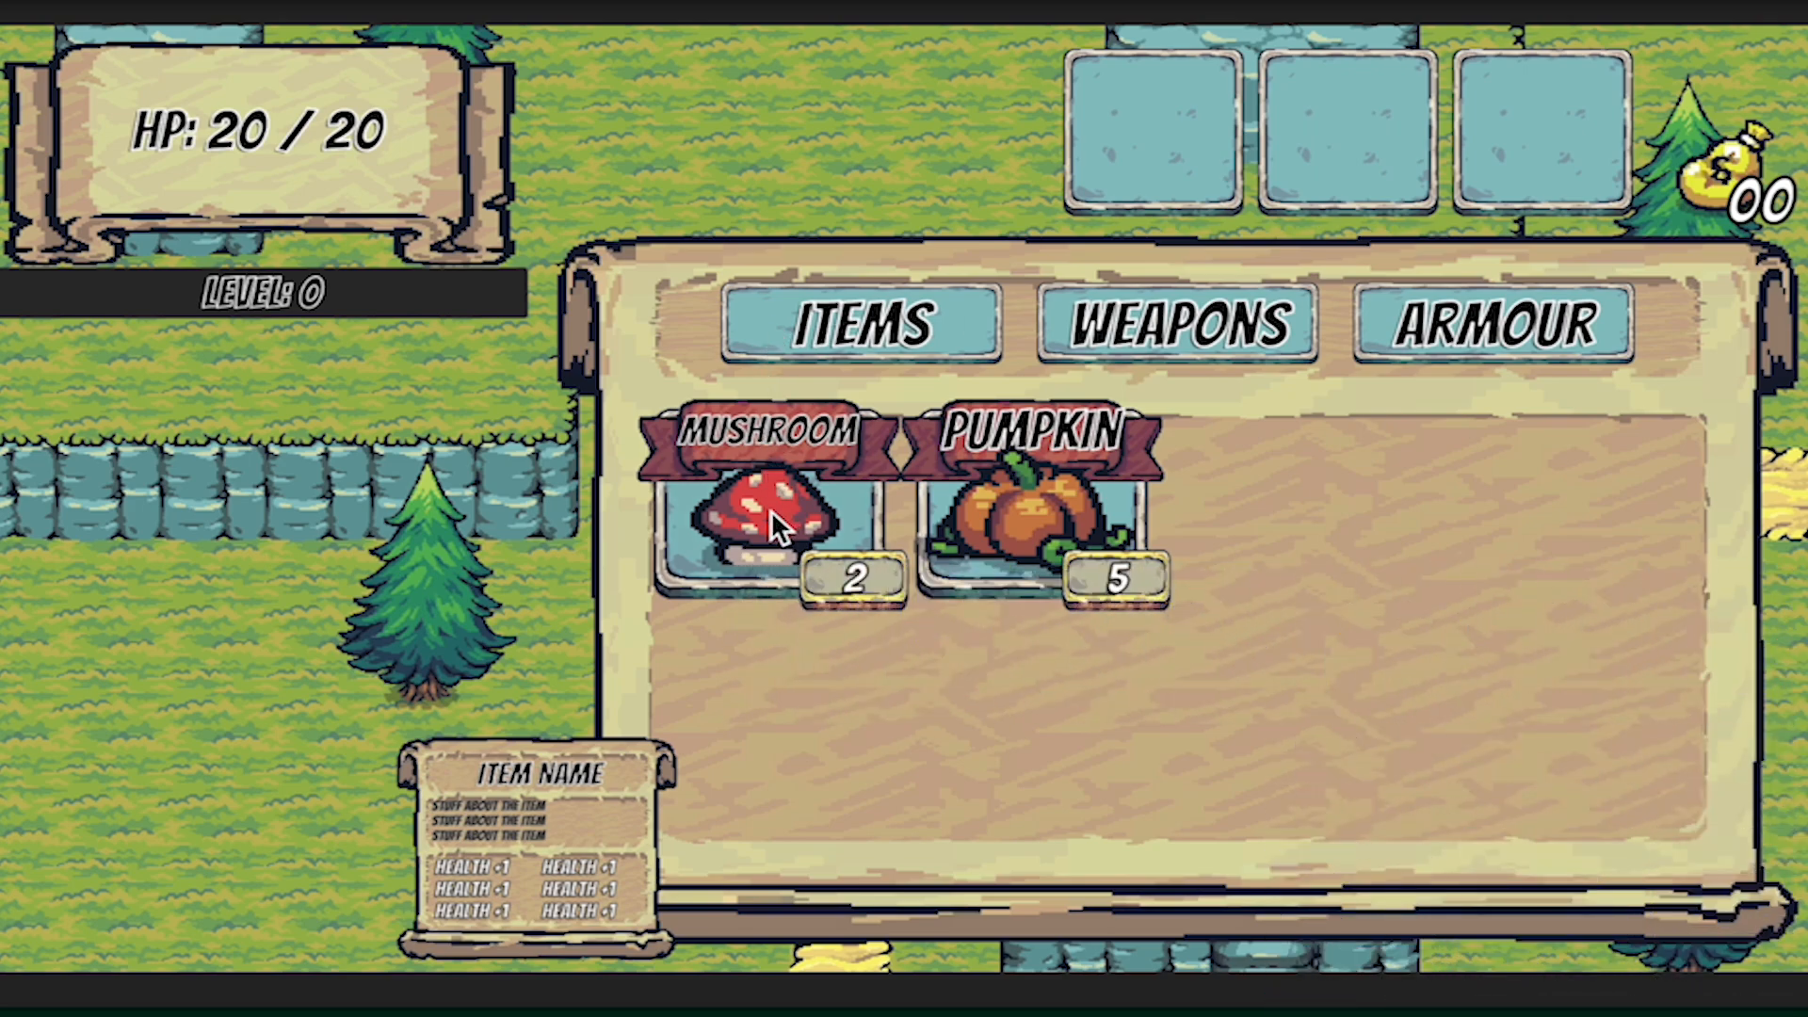
- Stop the shop popup demo and select the ShopSlot script in the Shop scripts folder
{"action": "left_click", "coordinate": [767, 519]}
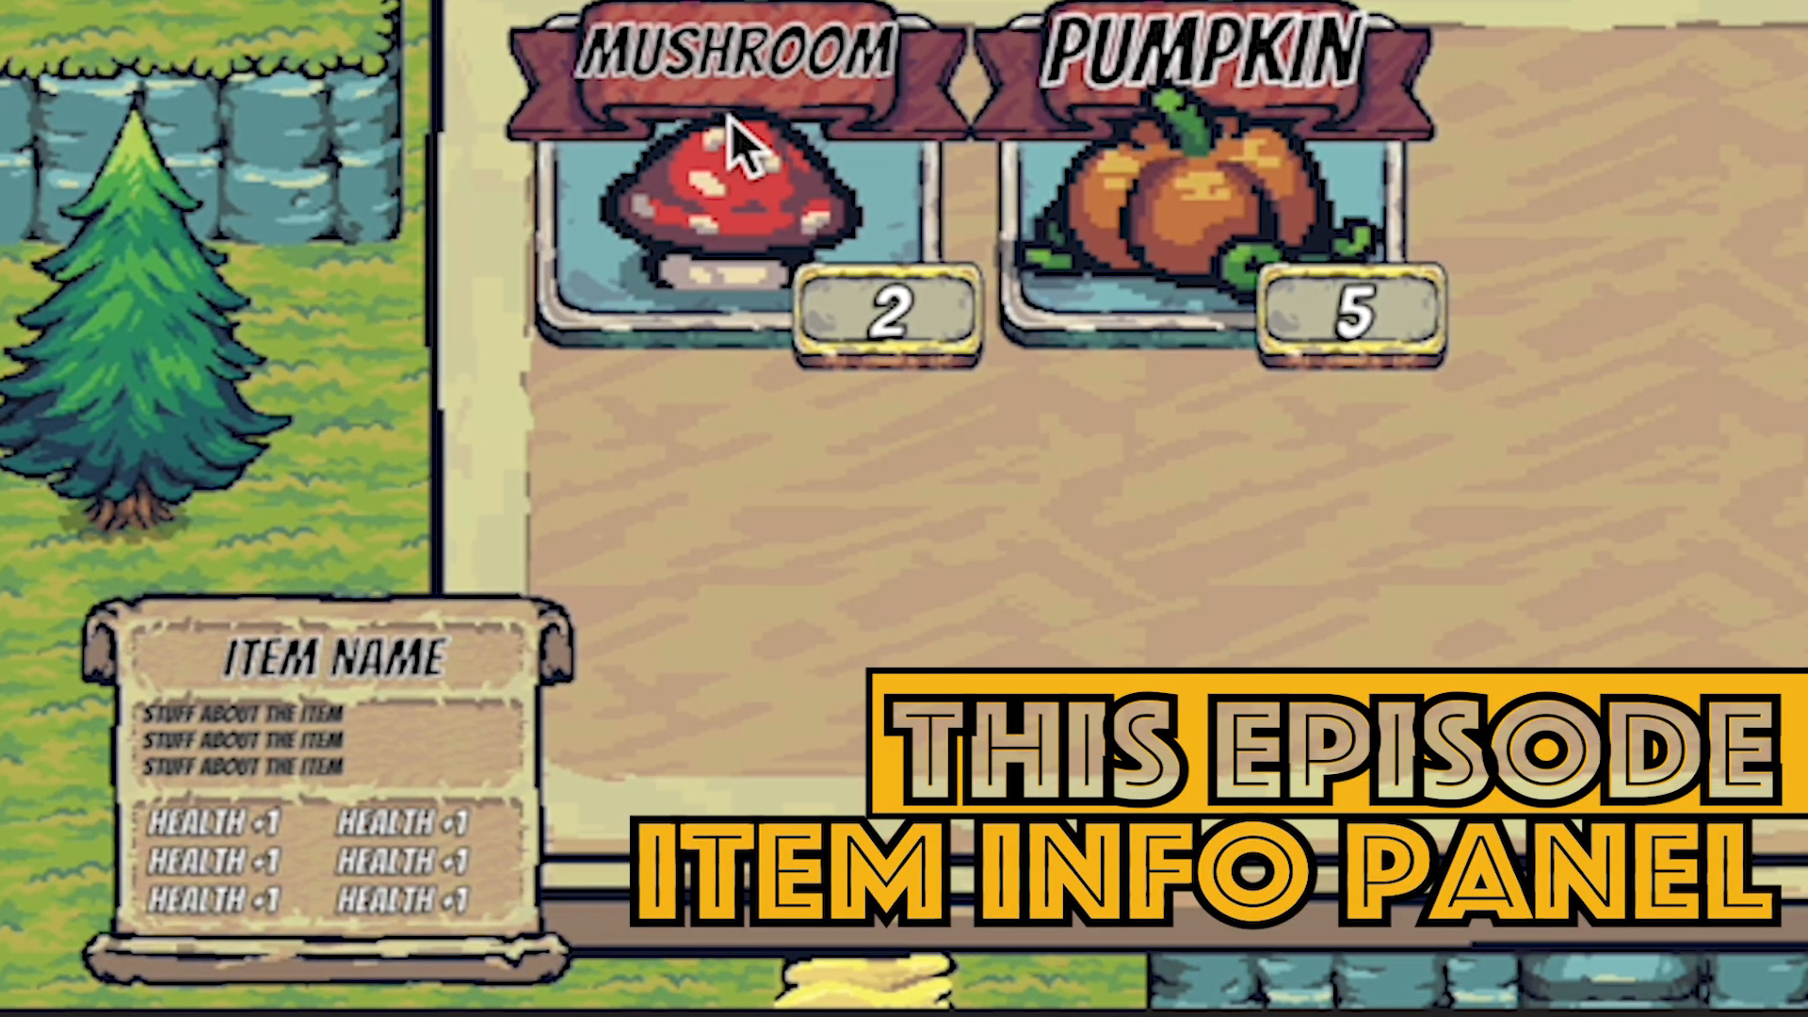
{"action": "mouse_move", "coordinate": [548, 646]}
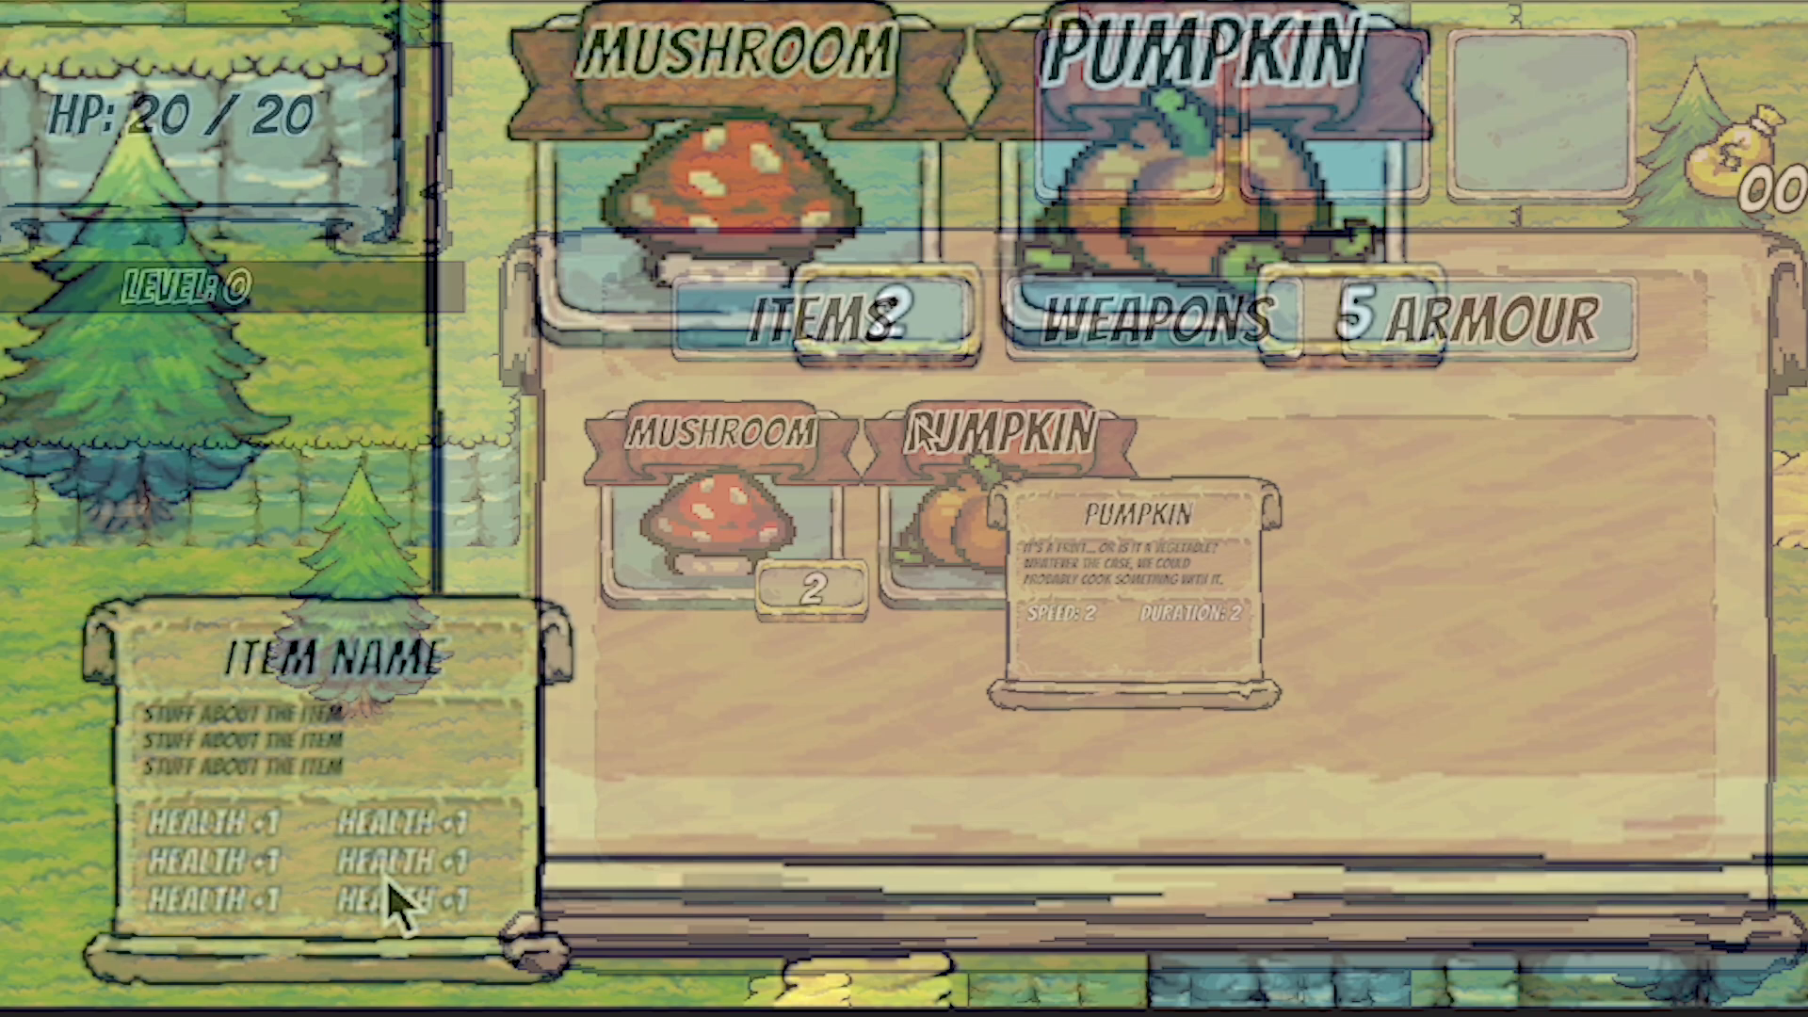
{"action": "left_click", "coordinate": [703, 537]}
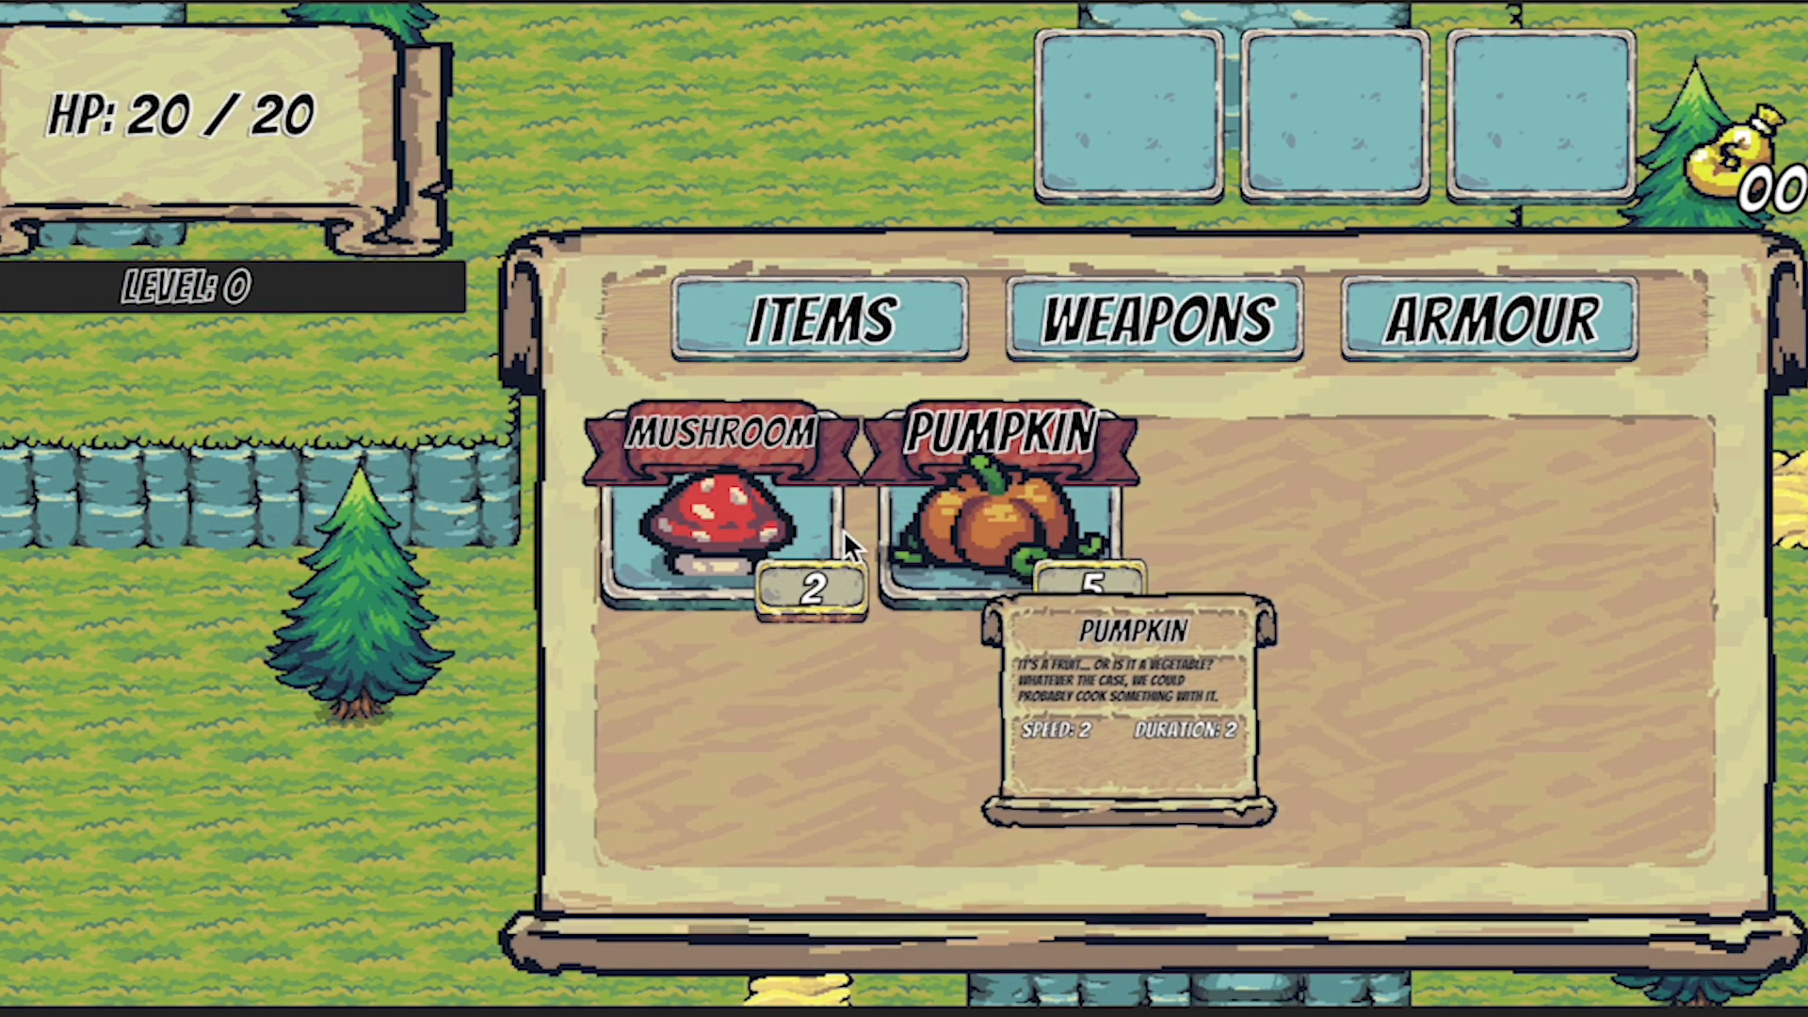
{"action": "mouse_move", "coordinate": [911, 570]}
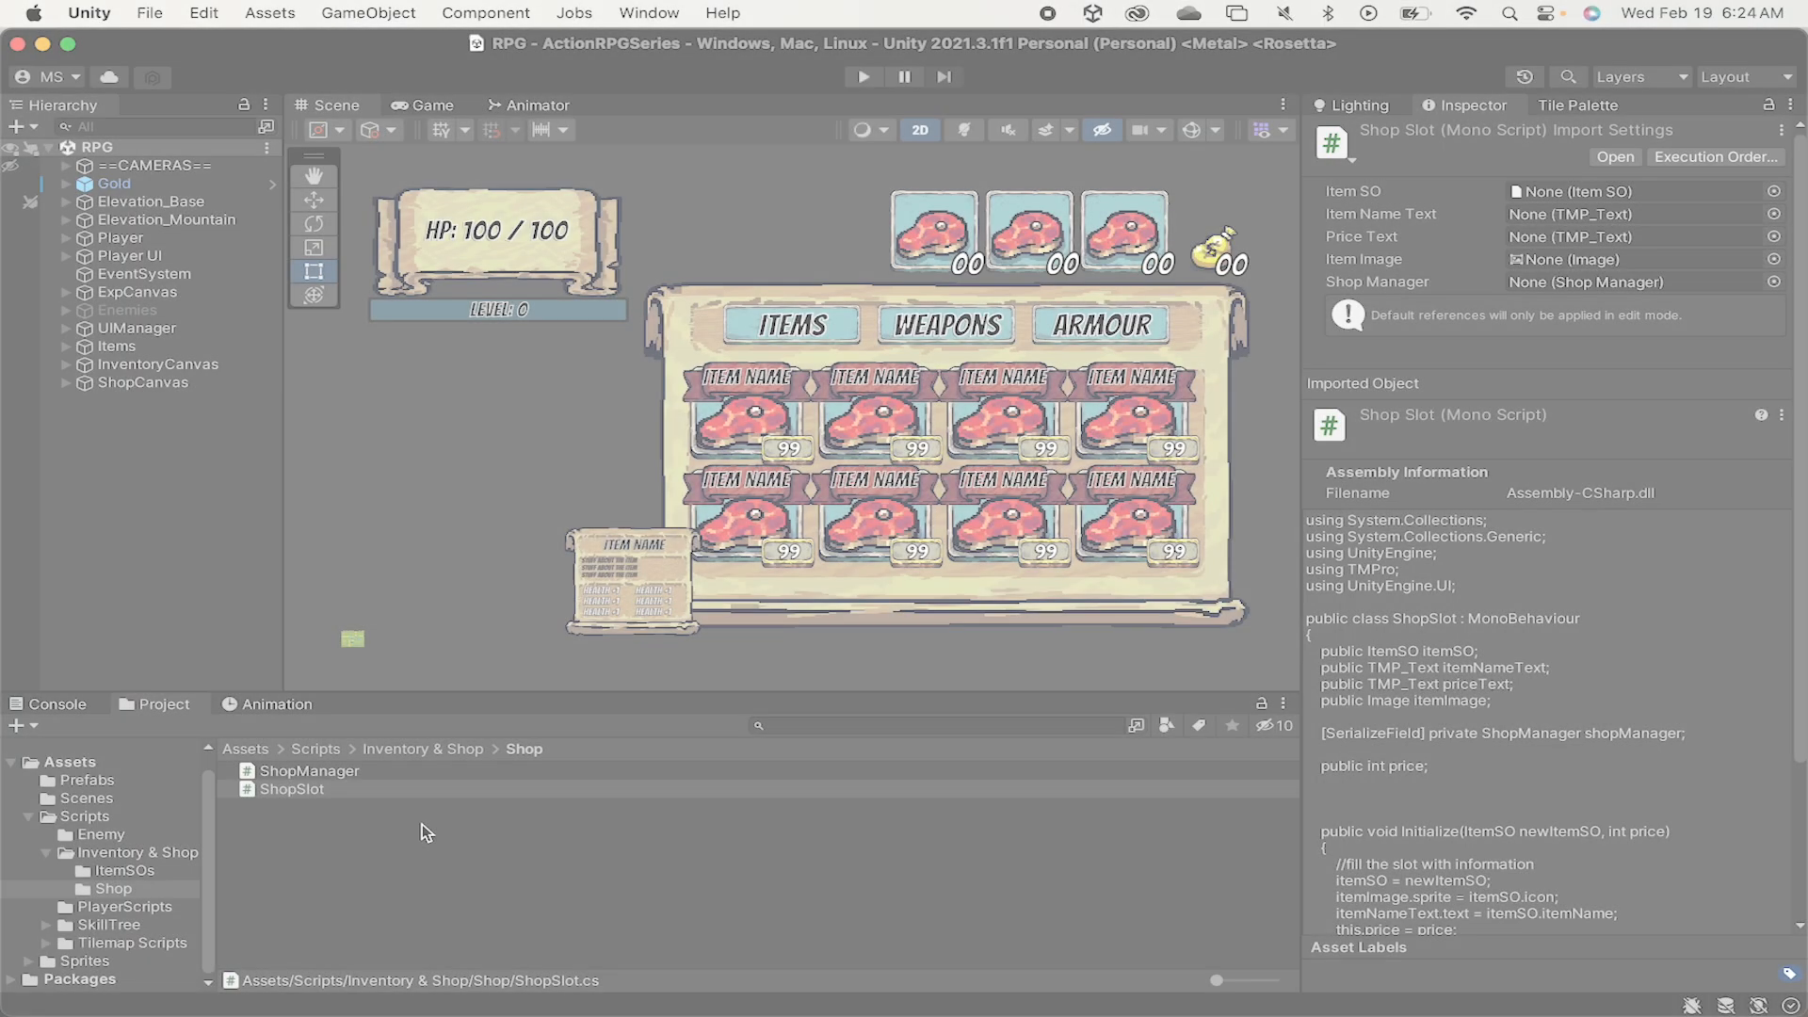
- Create a ShopInfo C# script and declare a public CanvasGroup infoPanel field in it
{"action": "right_click", "coordinate": [426, 830]}
{"action": "type", "text": "ShopInfo"}
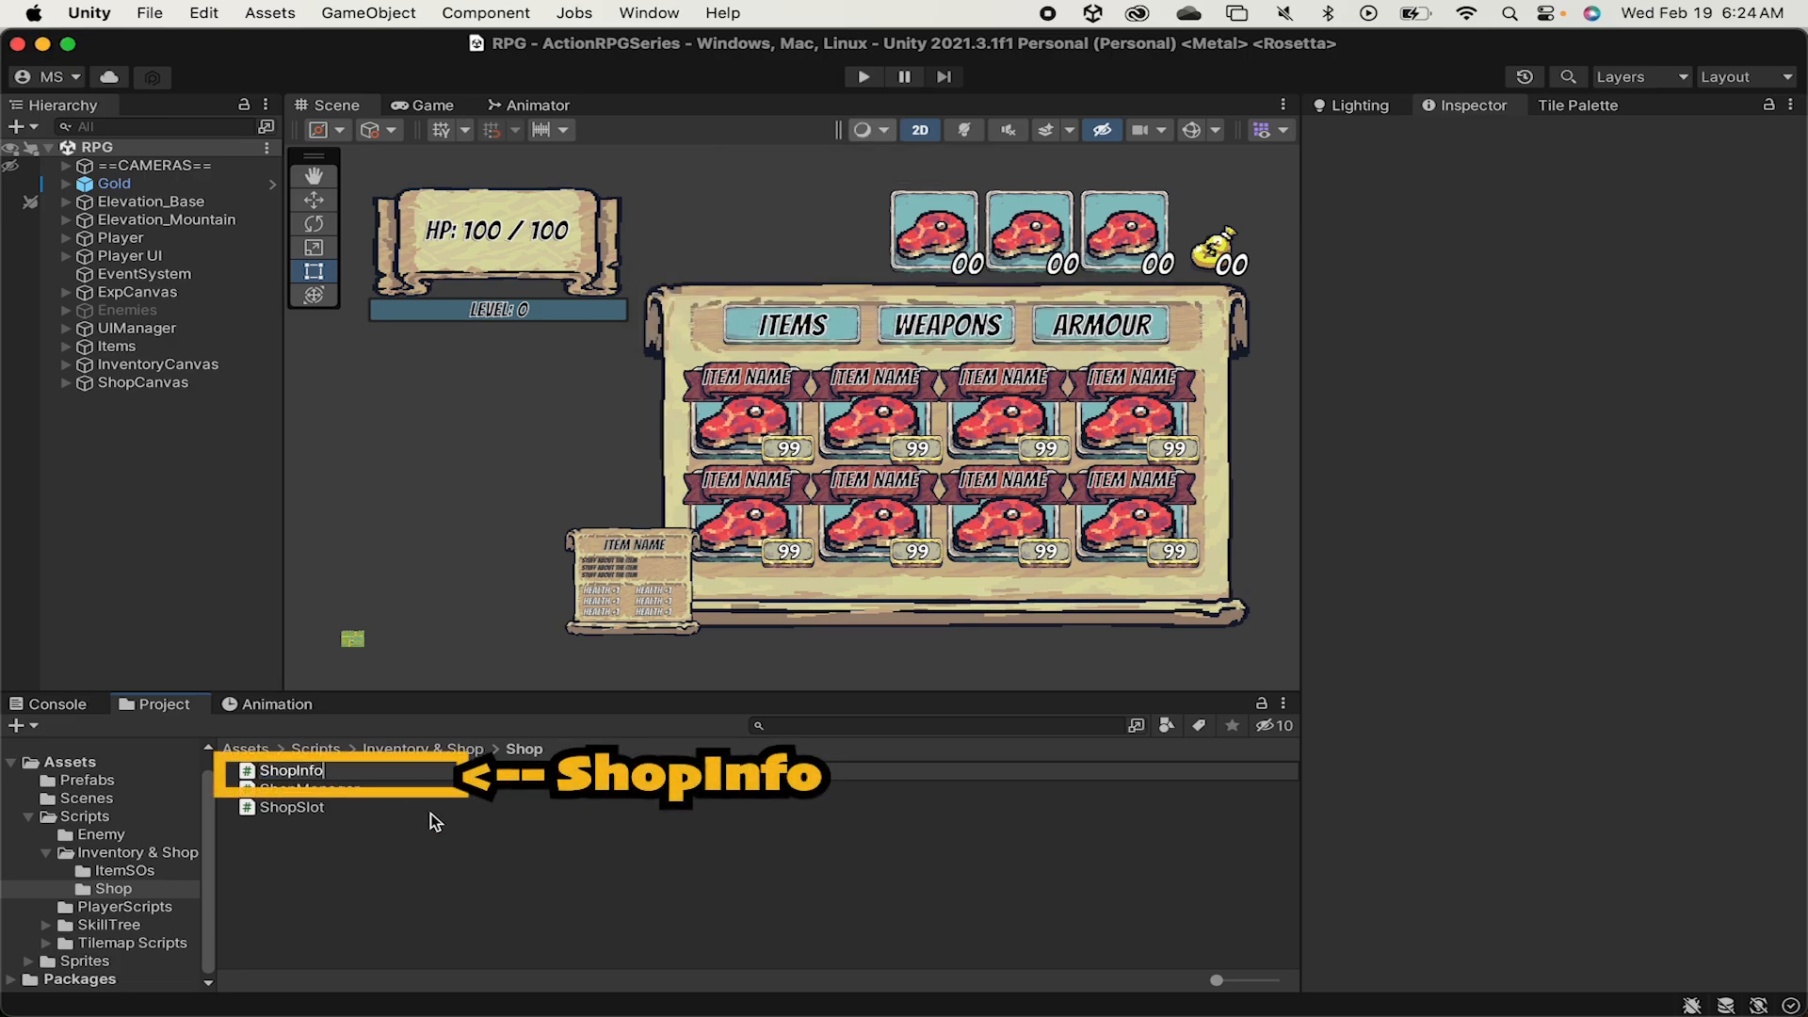
{"action": "double_click", "coordinate": [292, 771]}
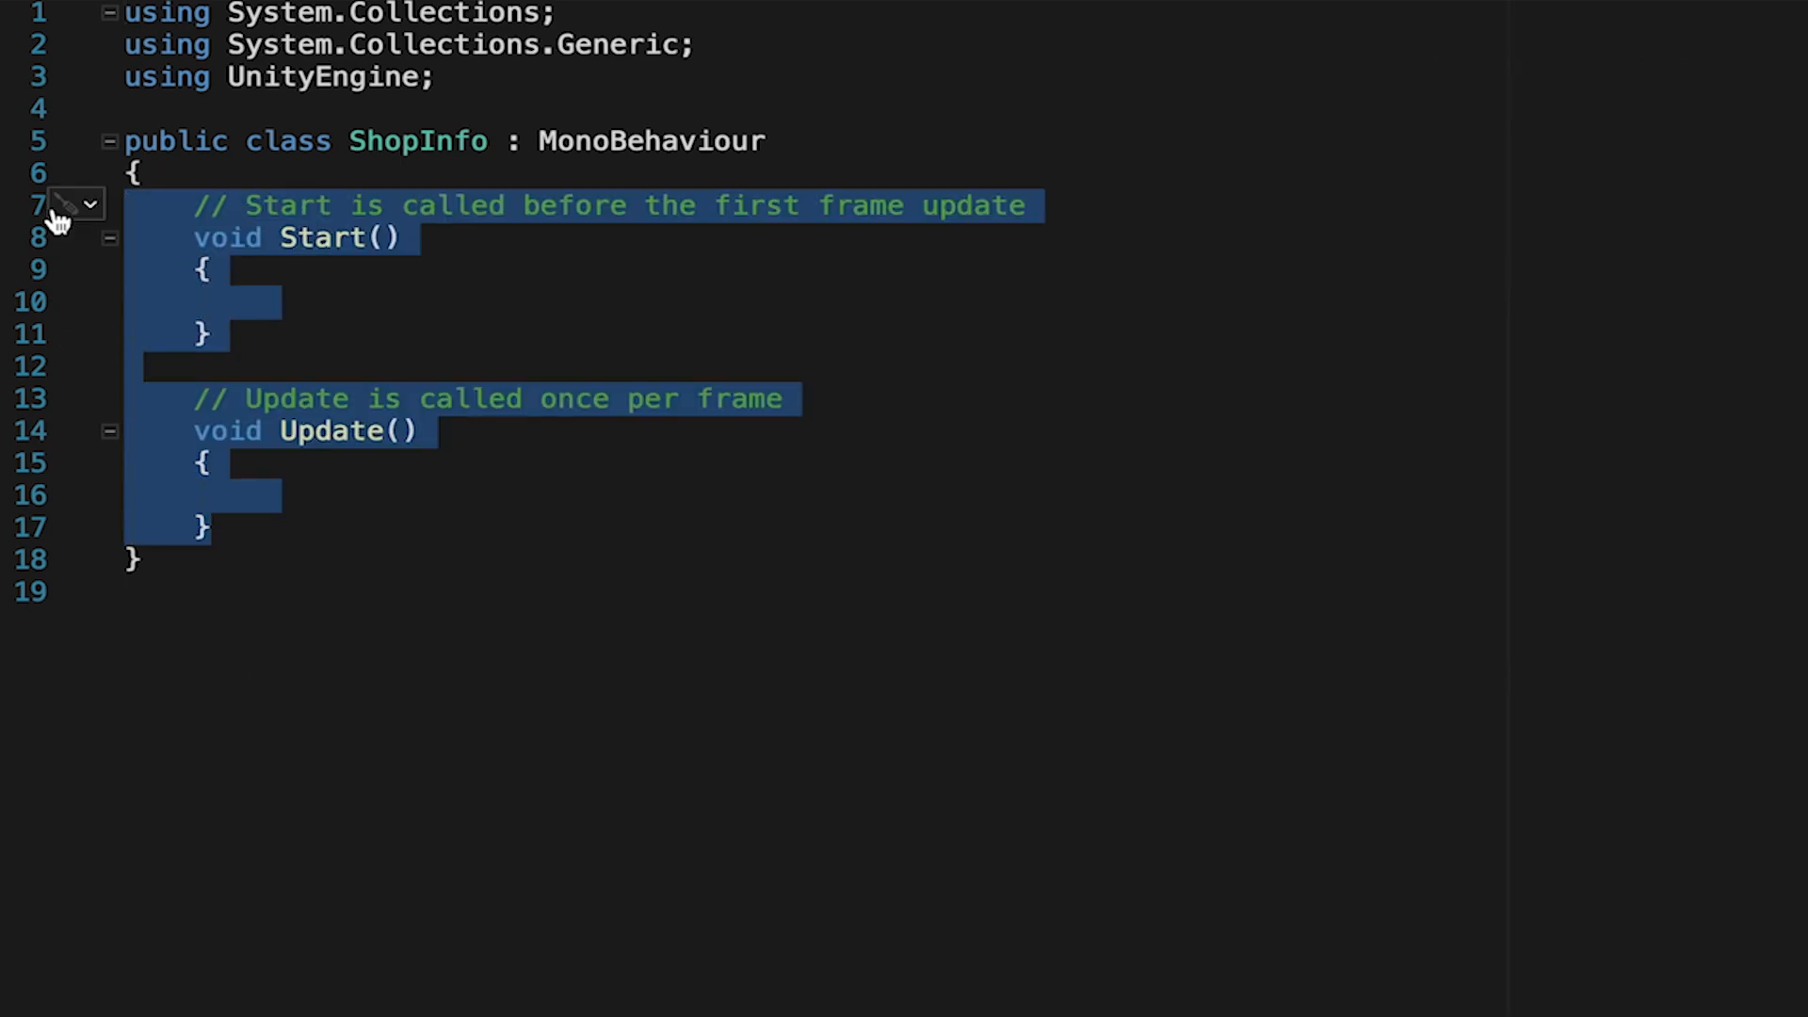
{"action": "type", "text": "public CanvasGroup"}
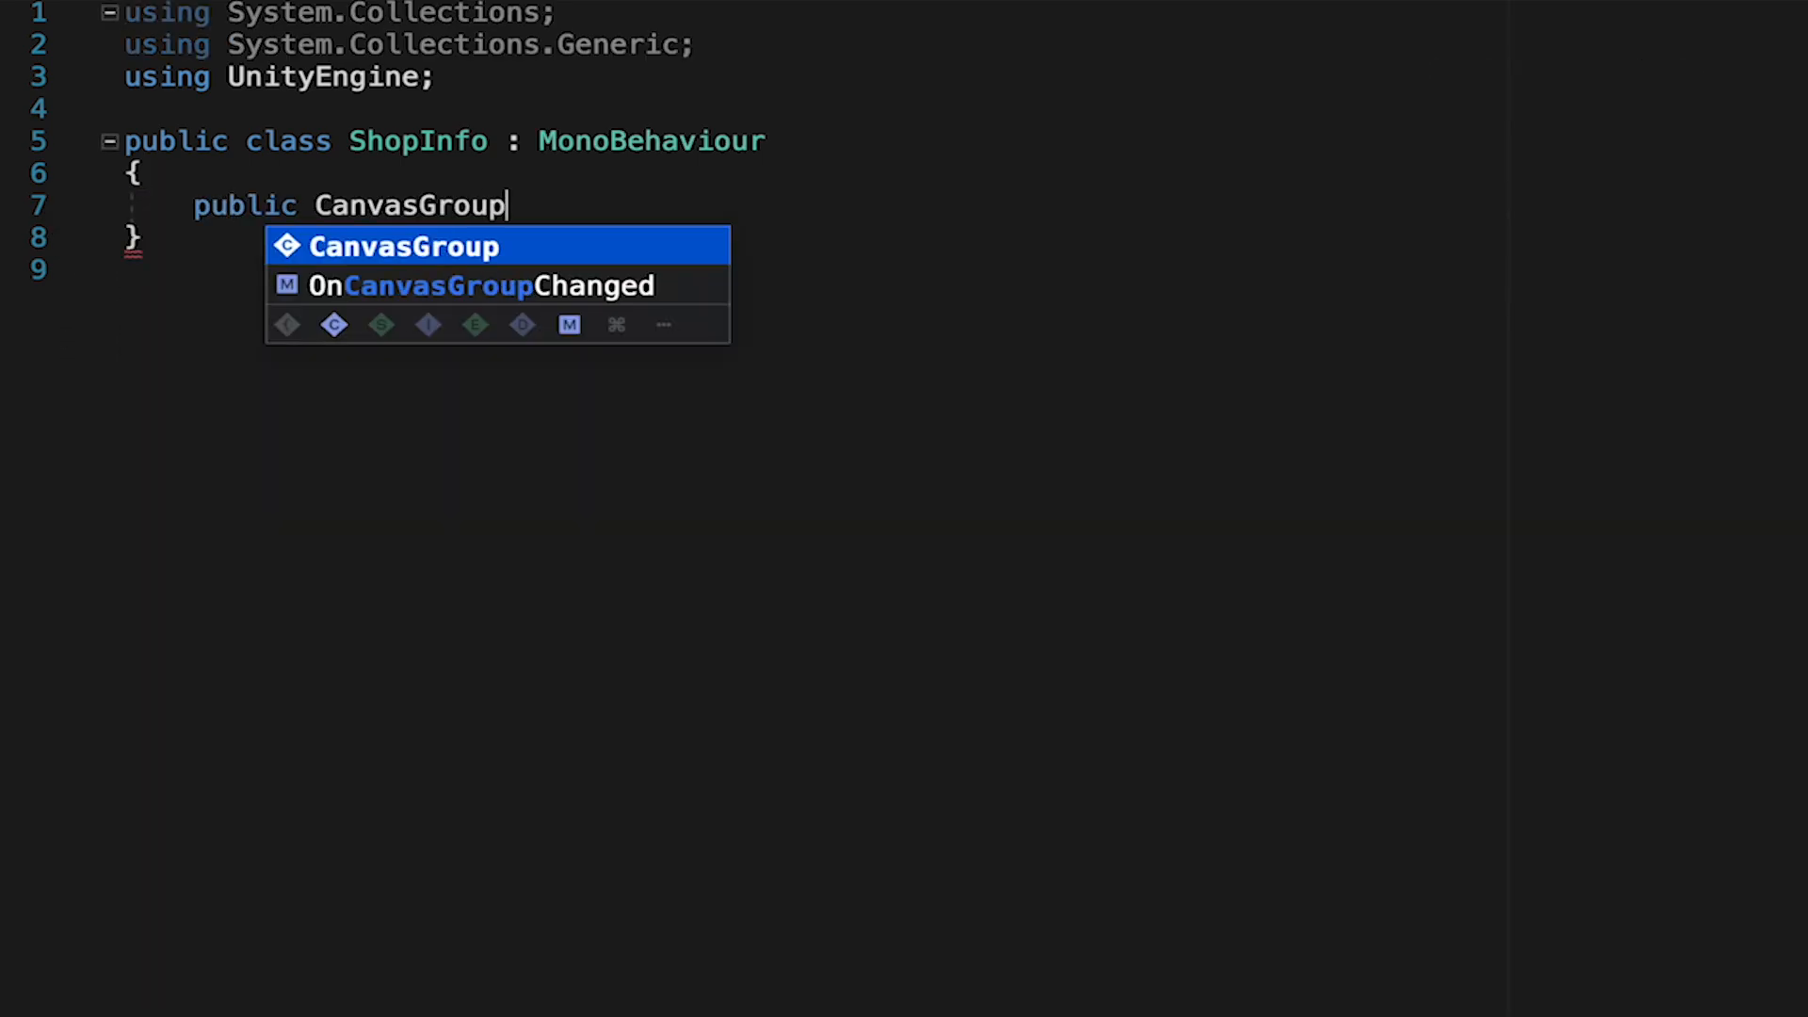
{"action": "type", "text": "infoPanel"}
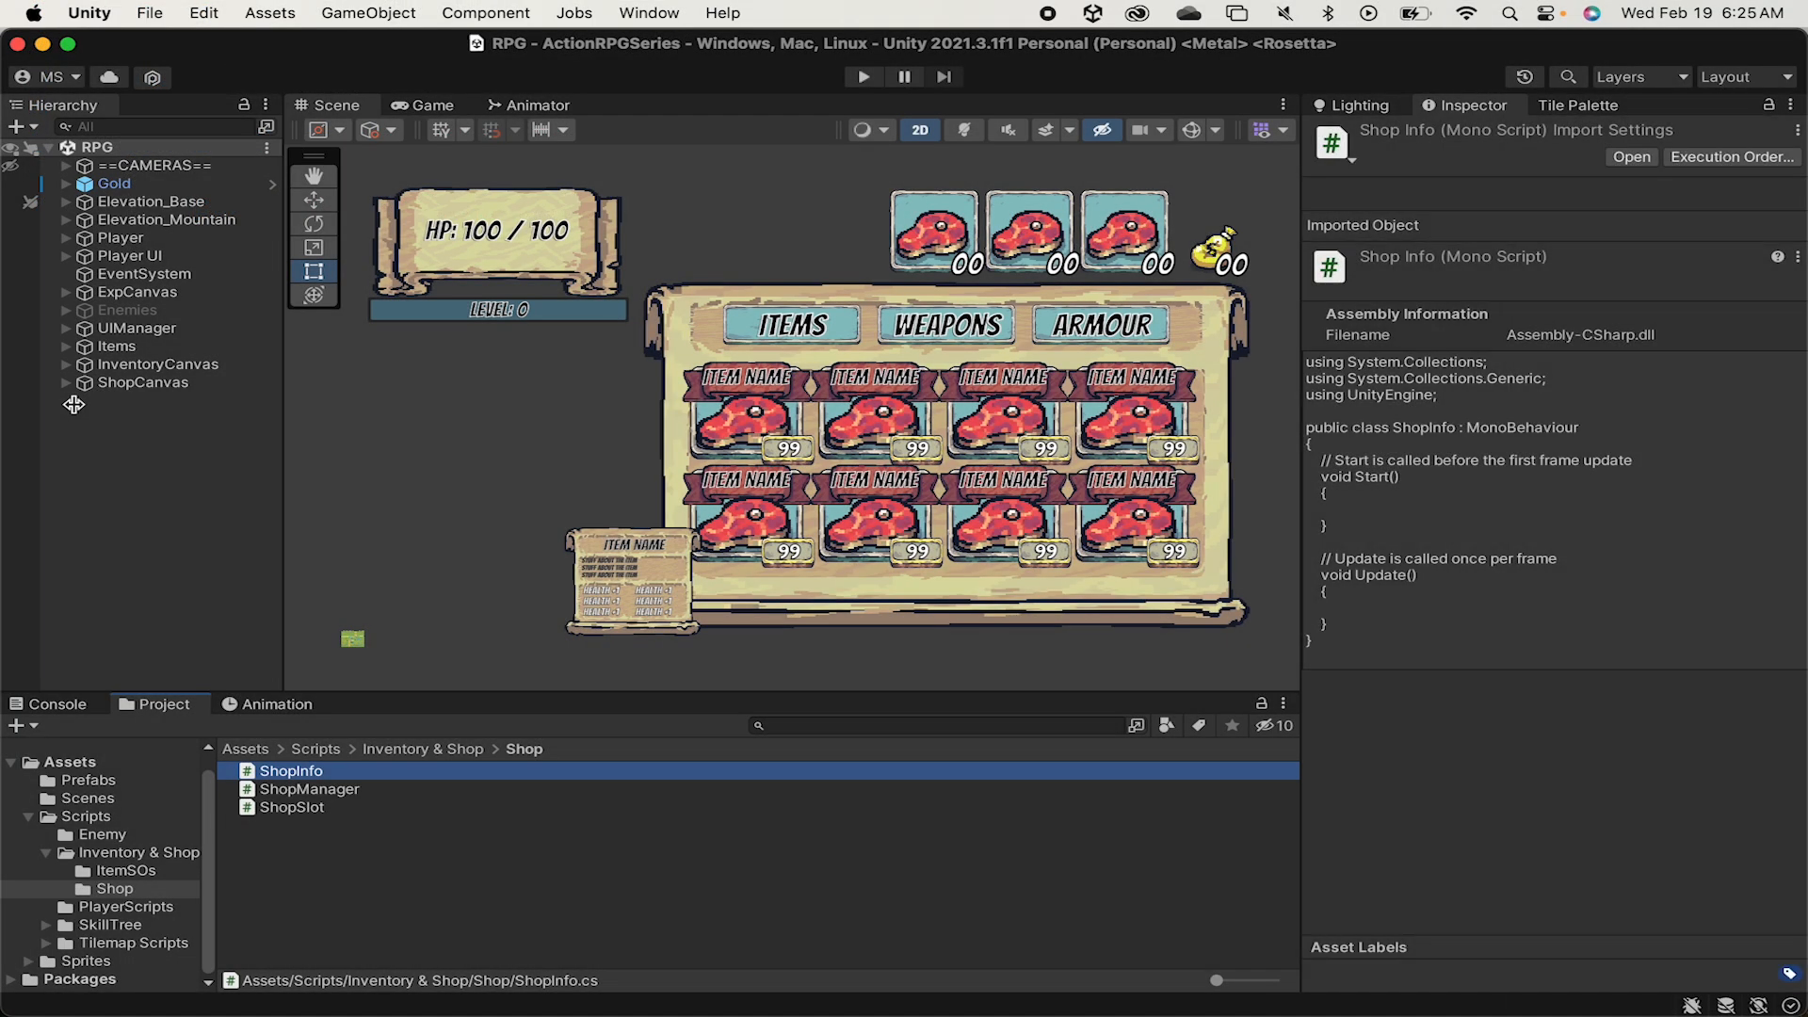
- Select InfoPopup under ShopCanvas and give its Canvas Group an alpha of 0
{"action": "left_click", "coordinate": [170, 454]}
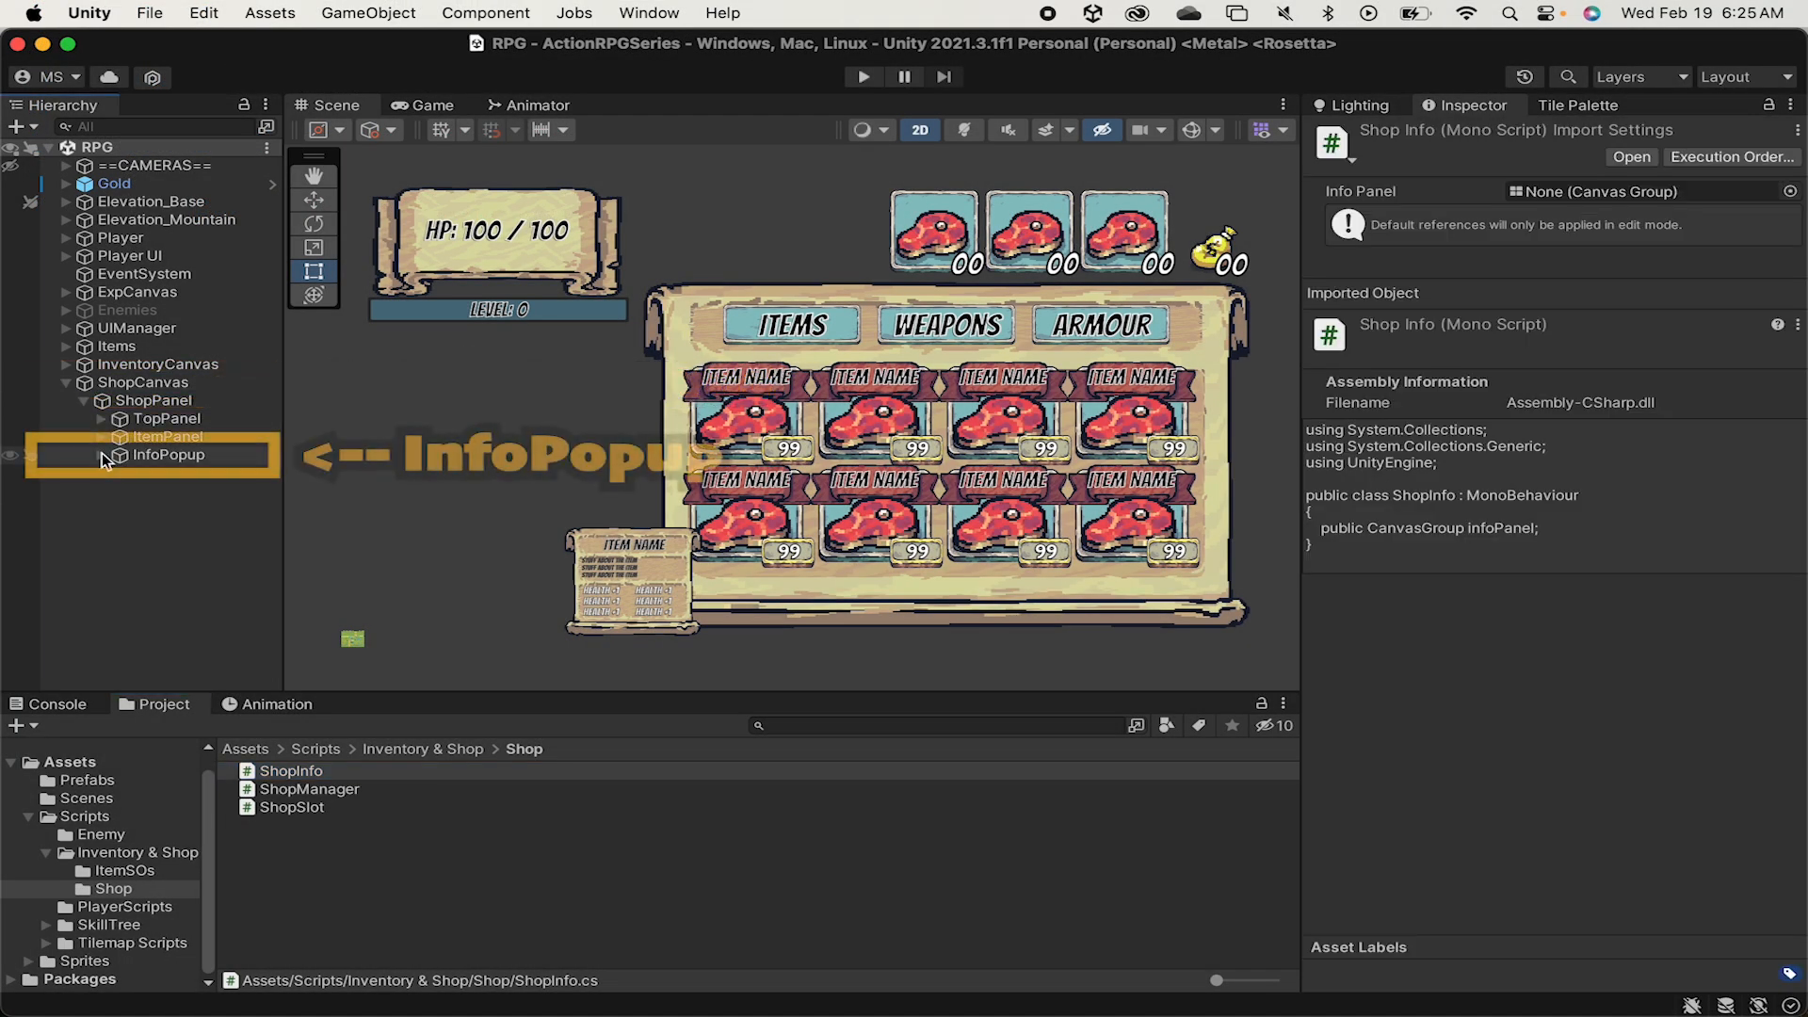
{"action": "left_click", "coordinate": [170, 454]}
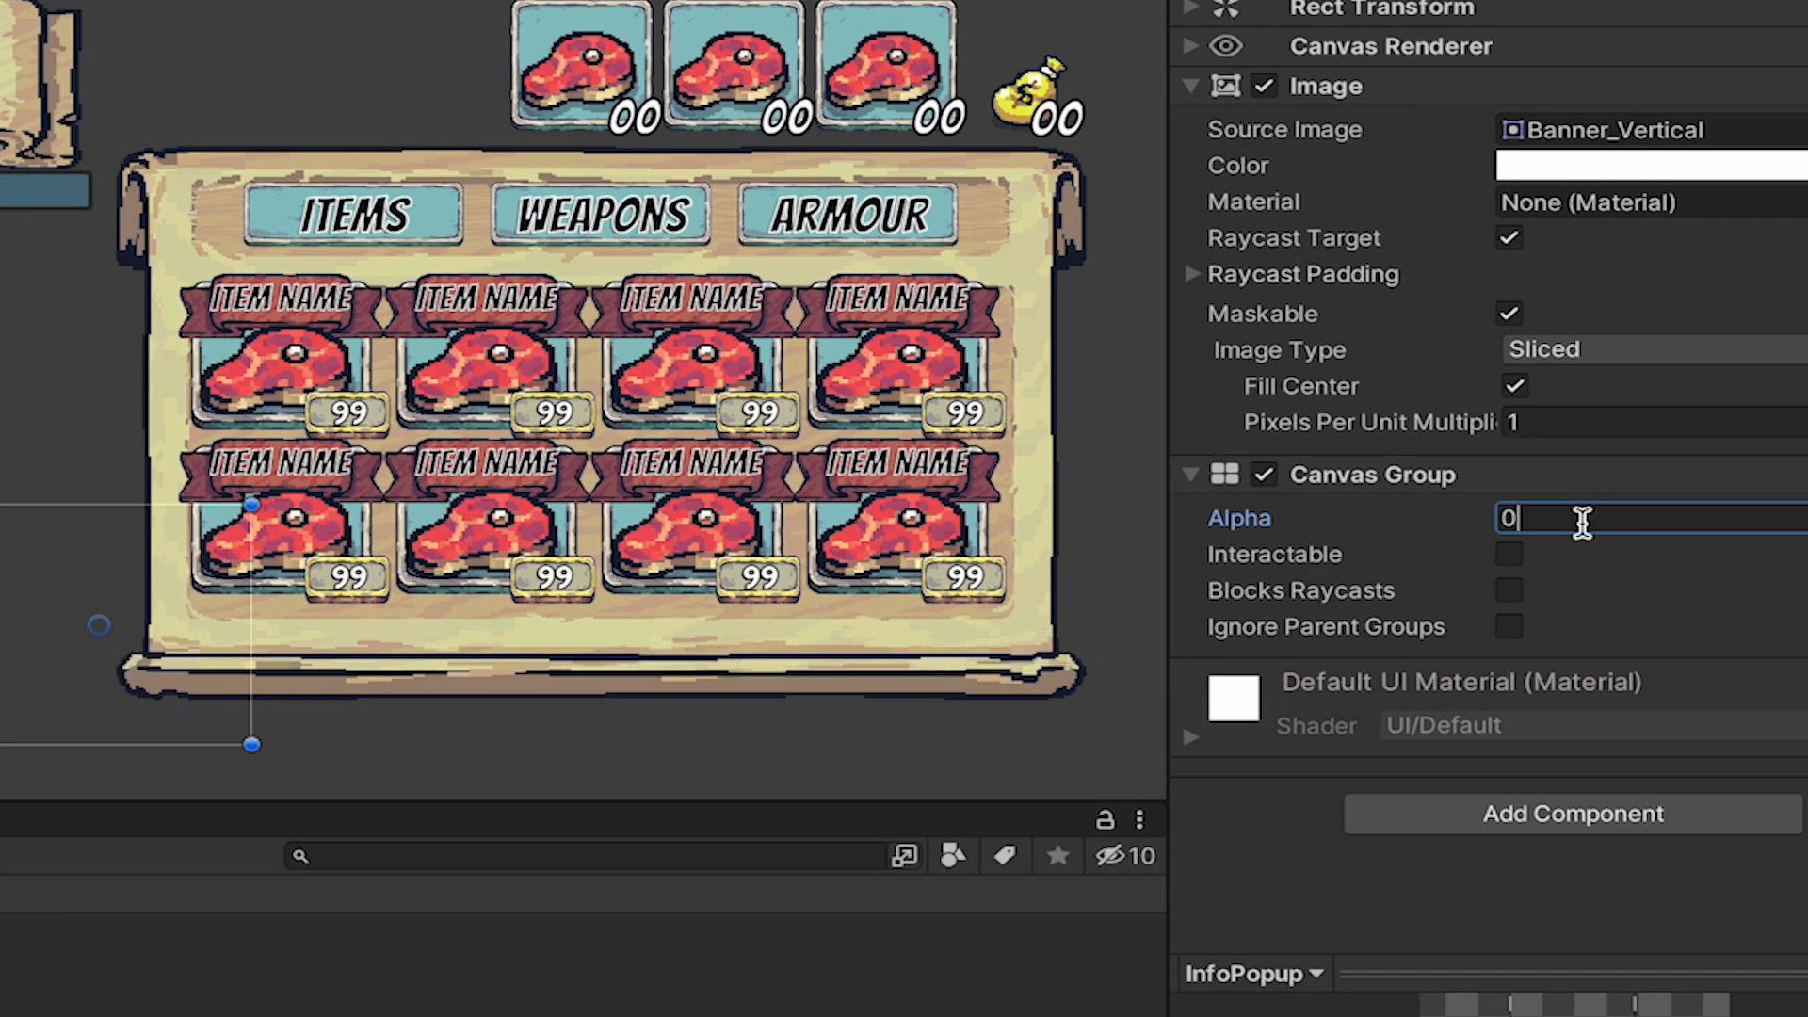
{"action": "type", "text": "1"}
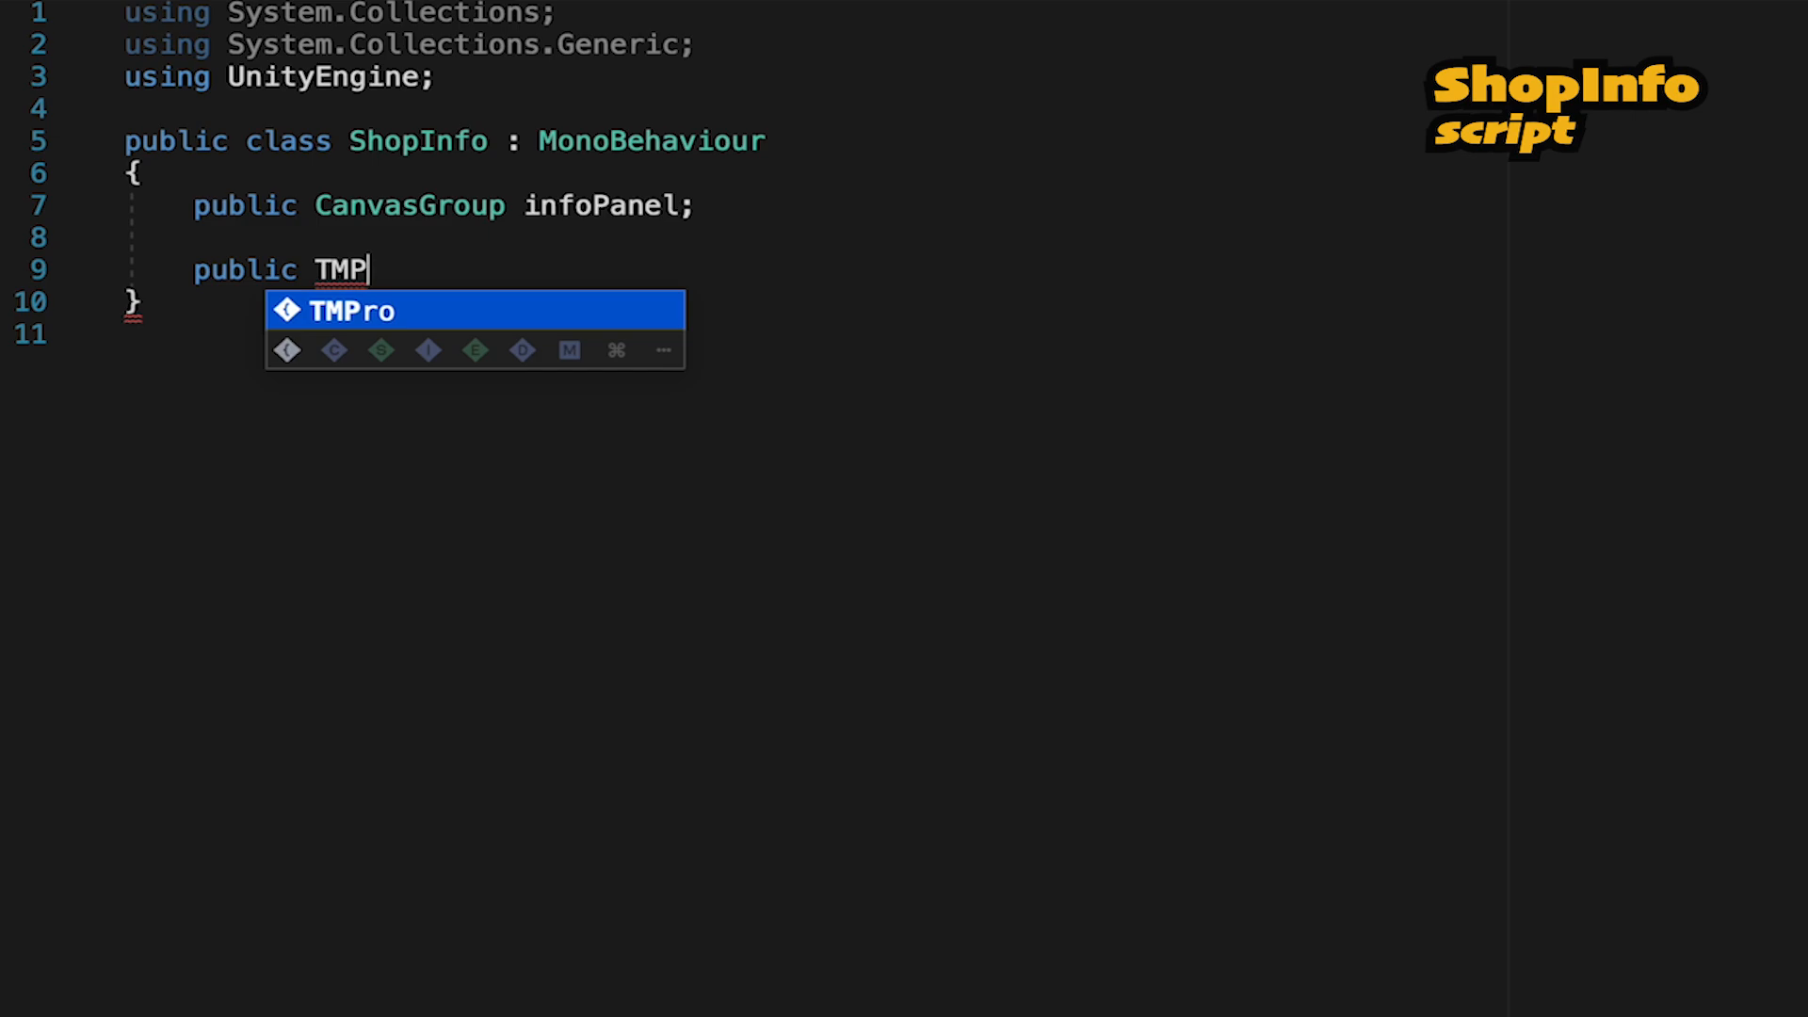
- Declare TMP_Text itemNameText and itemDescriptionText fields with the TMPro namespace imported
{"action": "type", "text": "_Text item"}
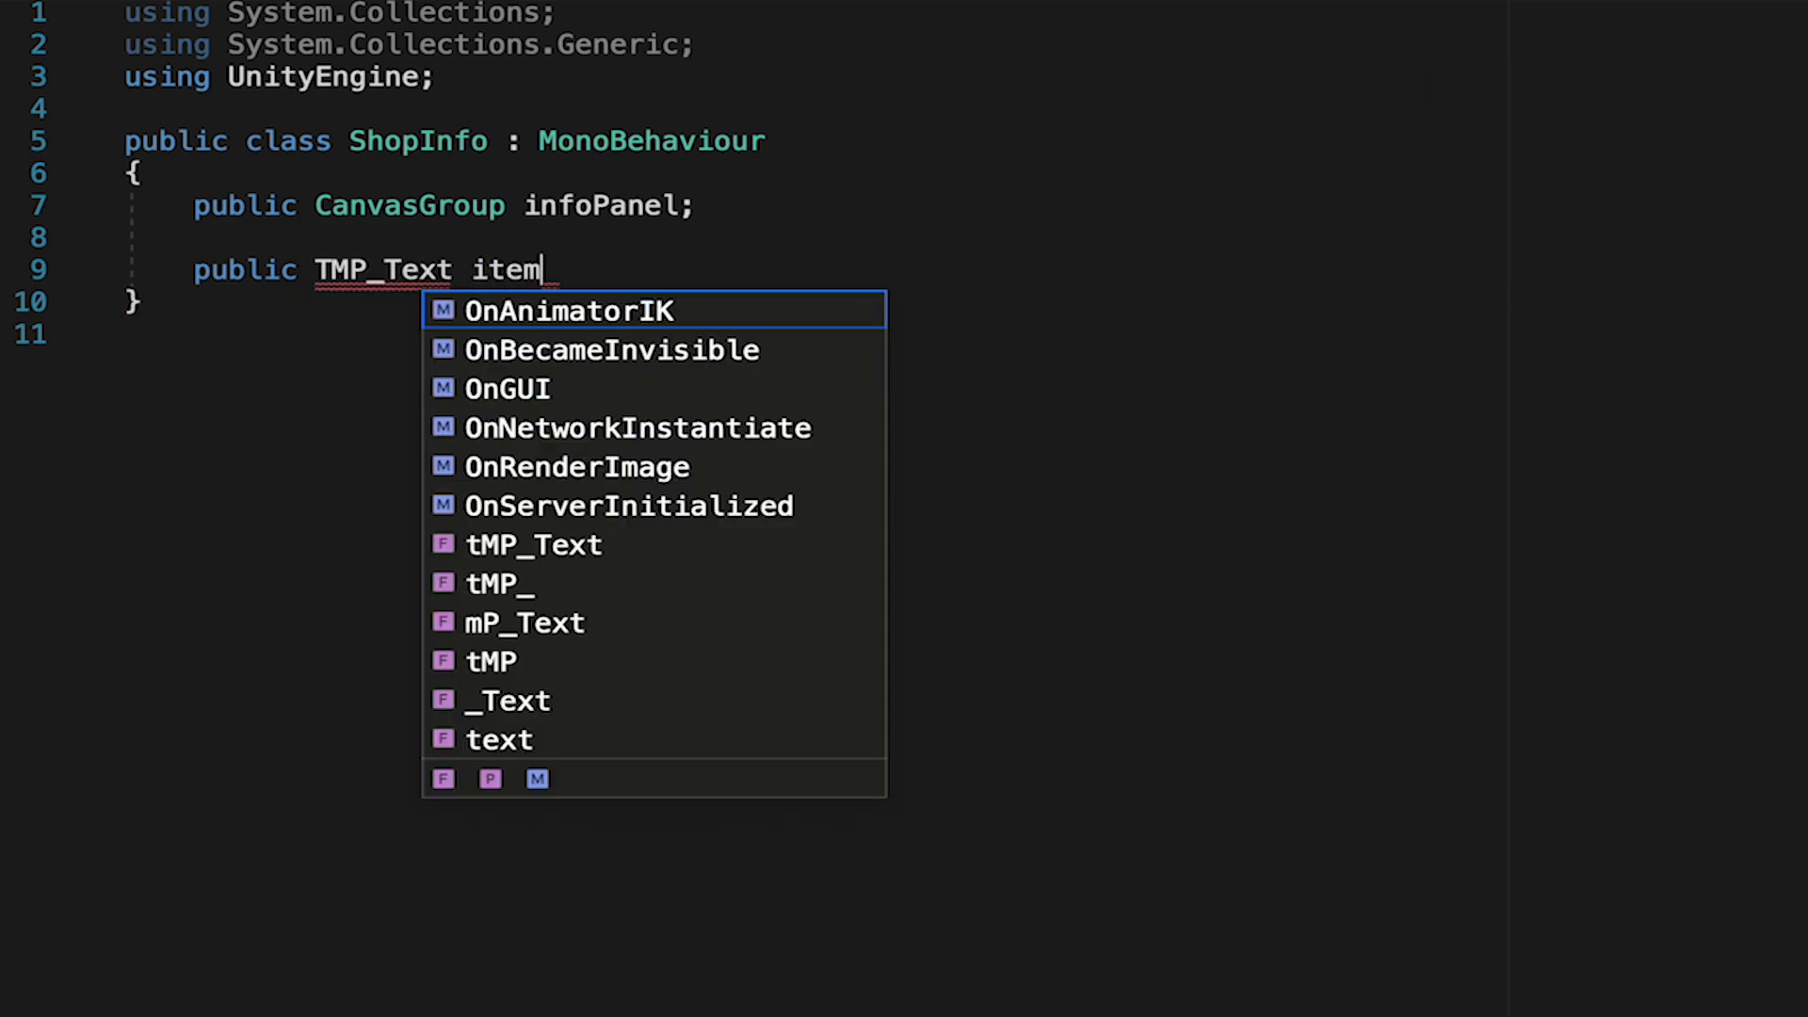
{"action": "type", "text": "NameText;"}
{"action": "type", "text": "using"}
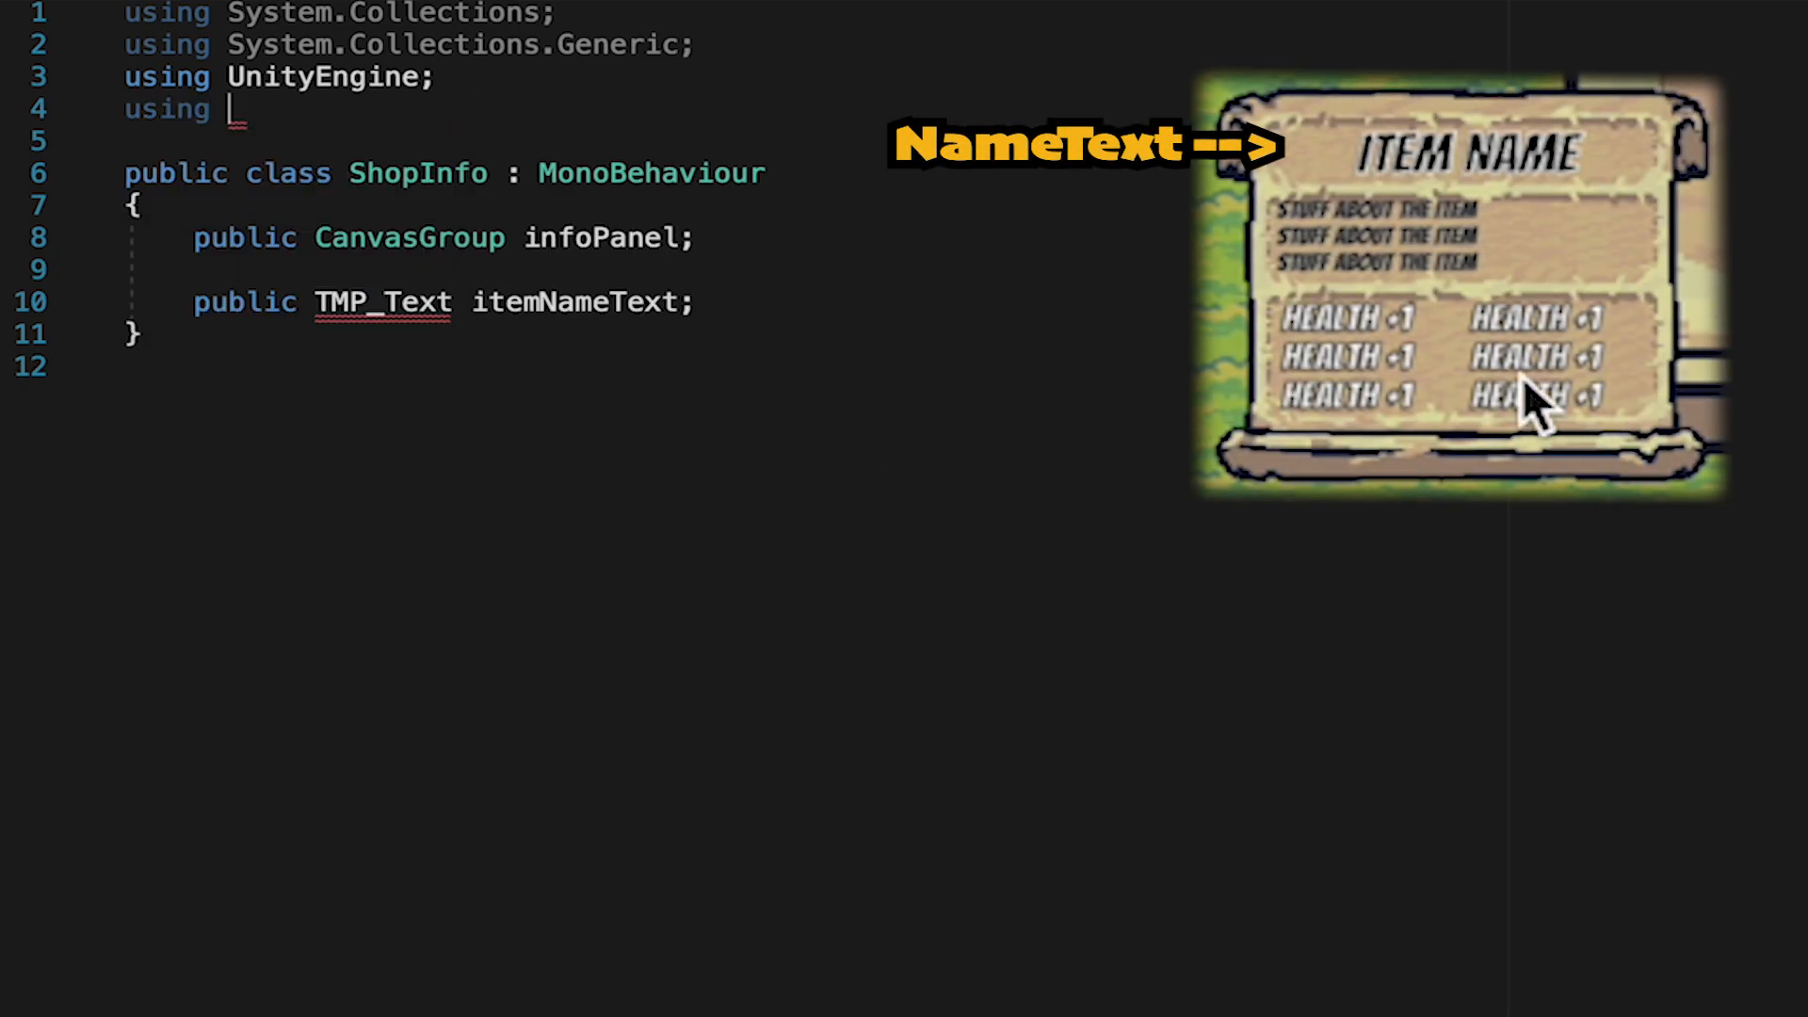
{"action": "type", "text": "TMPro;"}
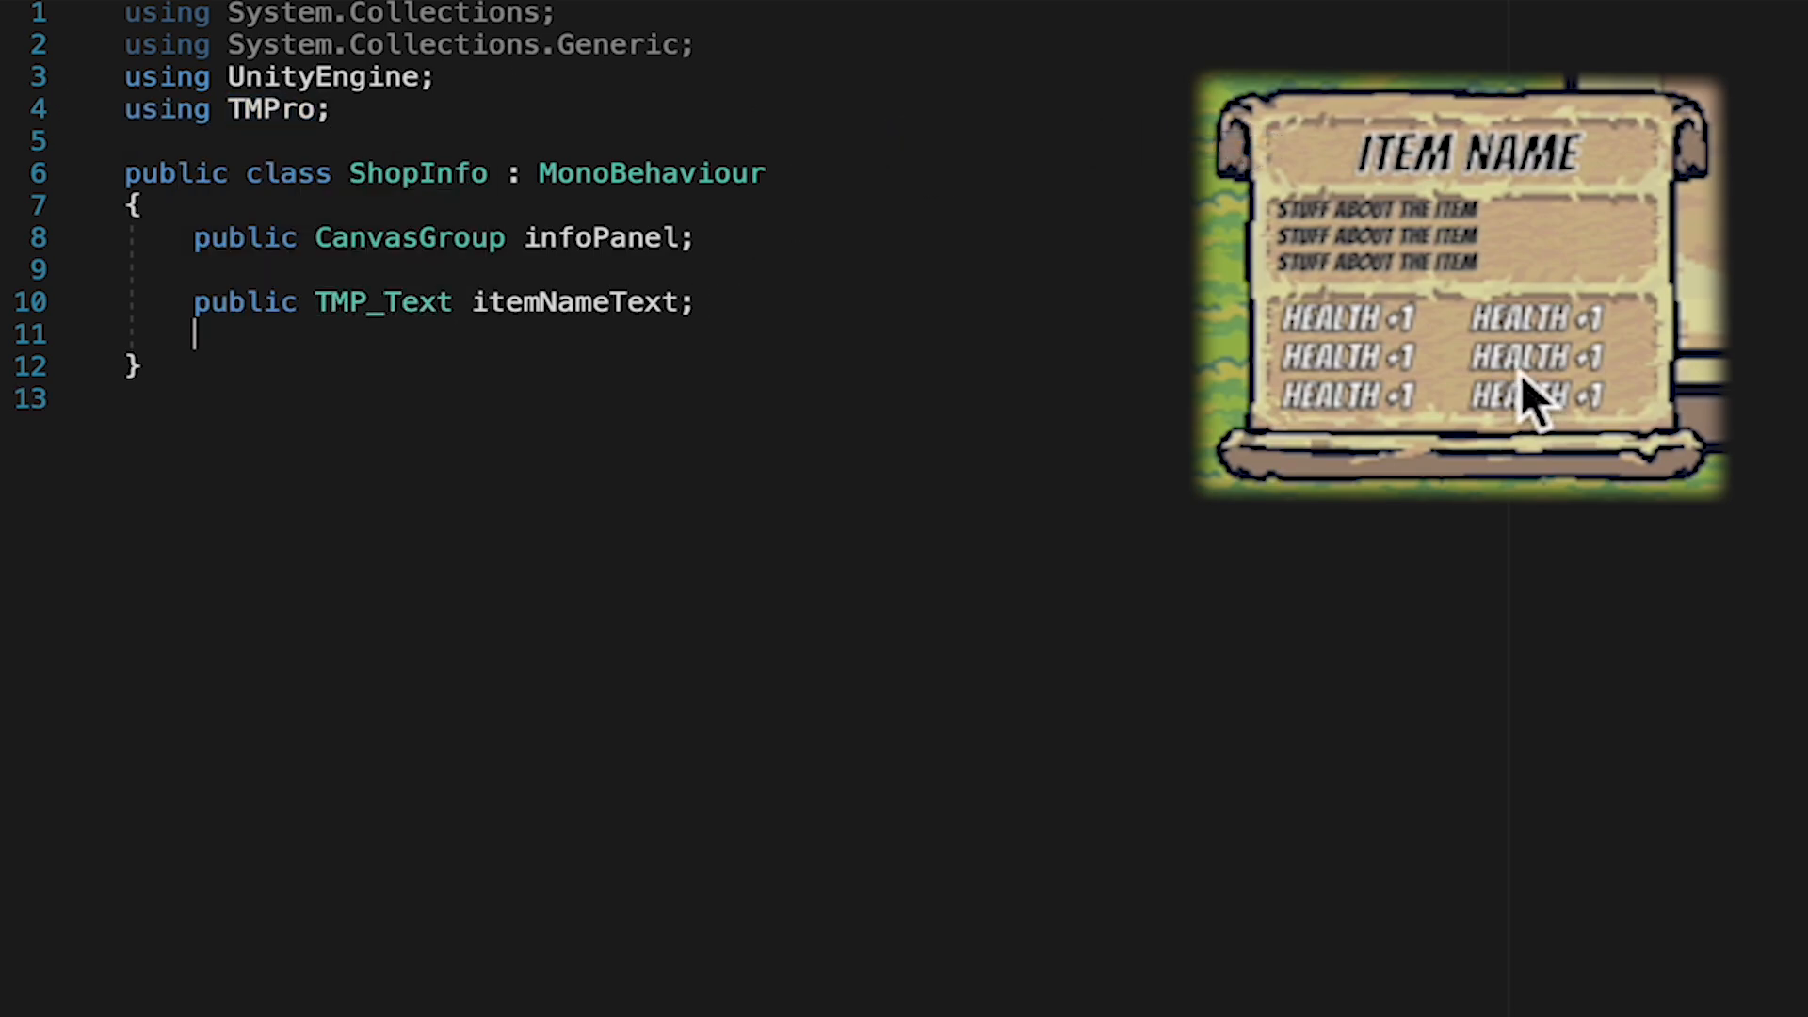
{"action": "type", "text": "public TMP_Text itemDescriptionText;"}
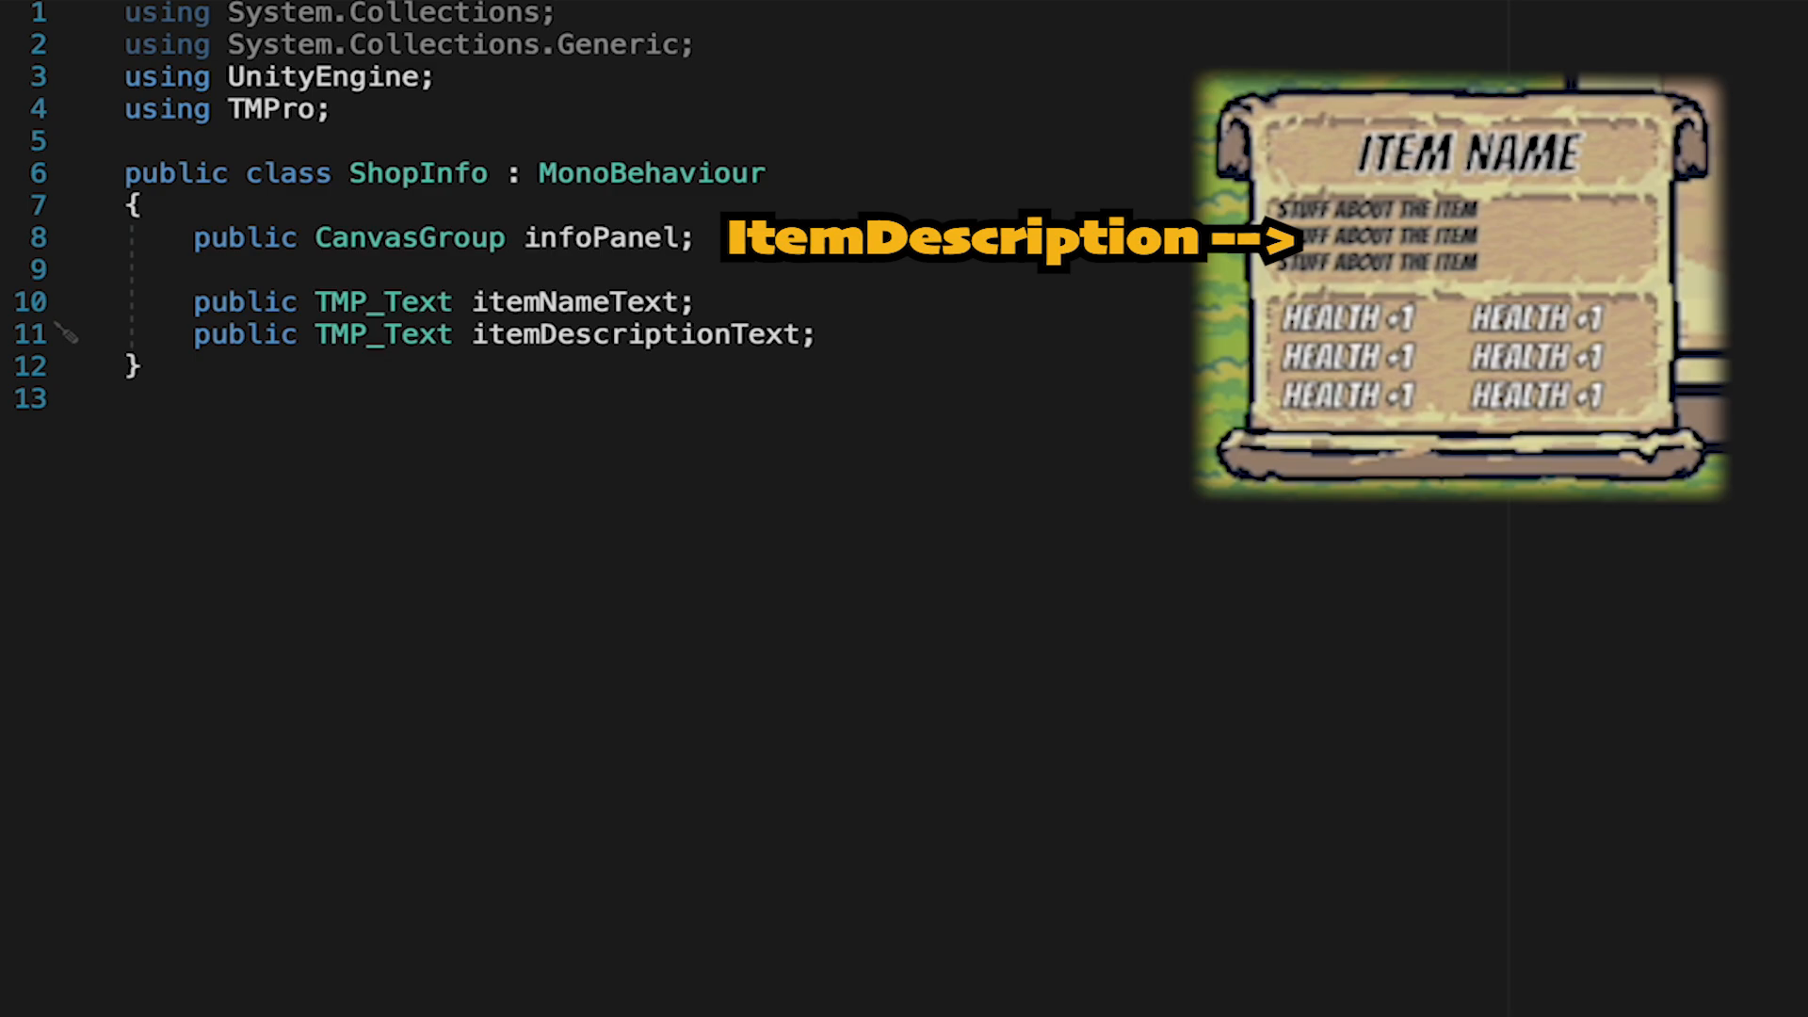
{"action": "key", "text": "enter"}
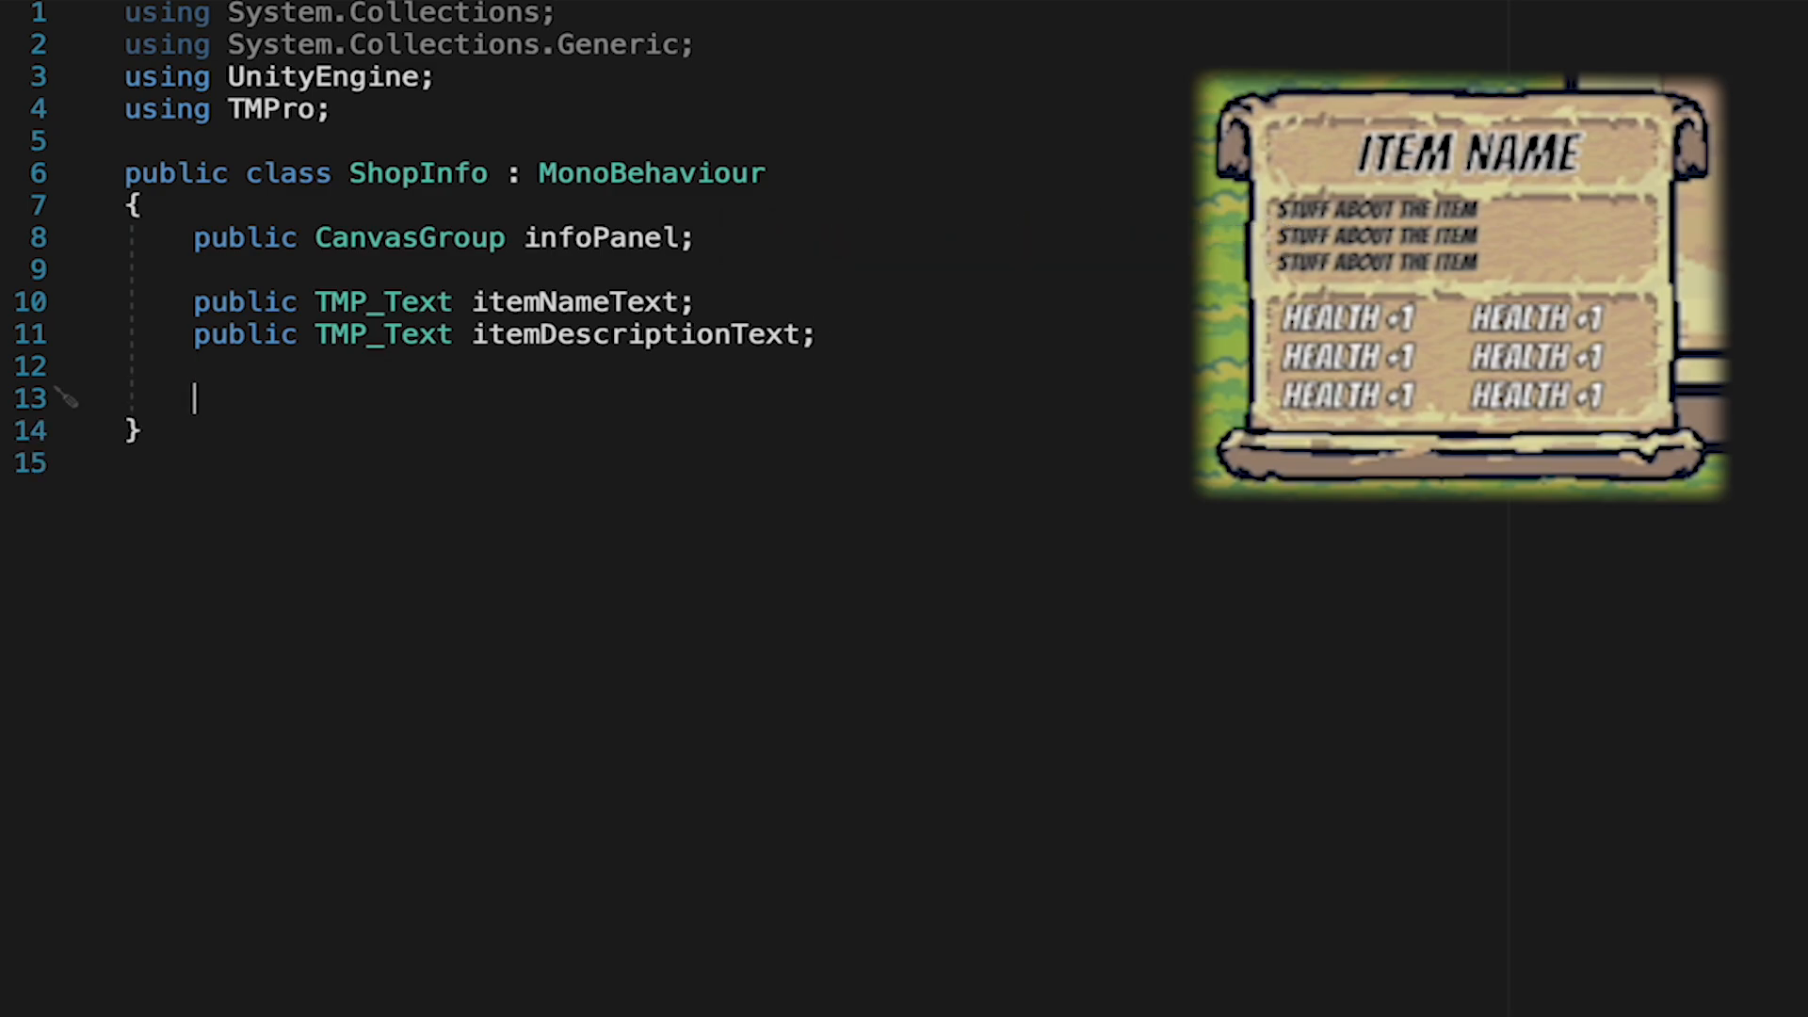
- Add a TMP_Text[] statTexts array under a "Stat Fields" header
{"action": "type", "text": "public"}
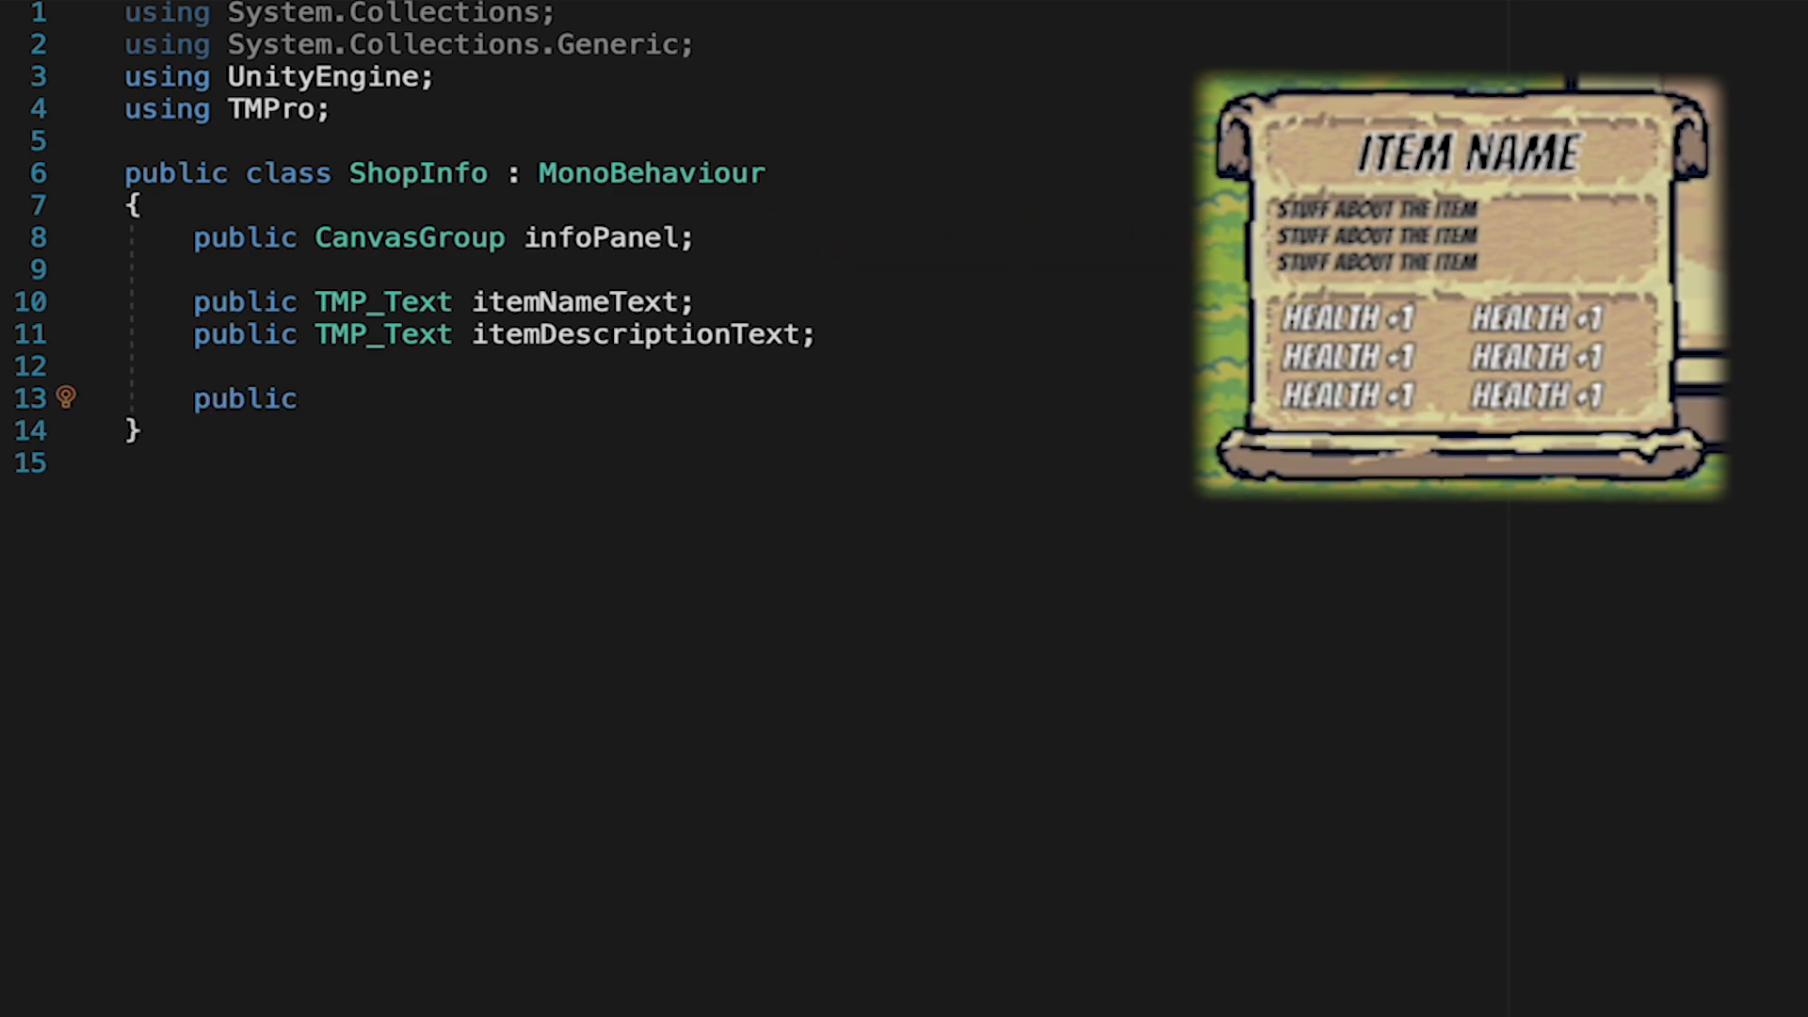
{"action": "type", "text": "TMP_Text[]"}
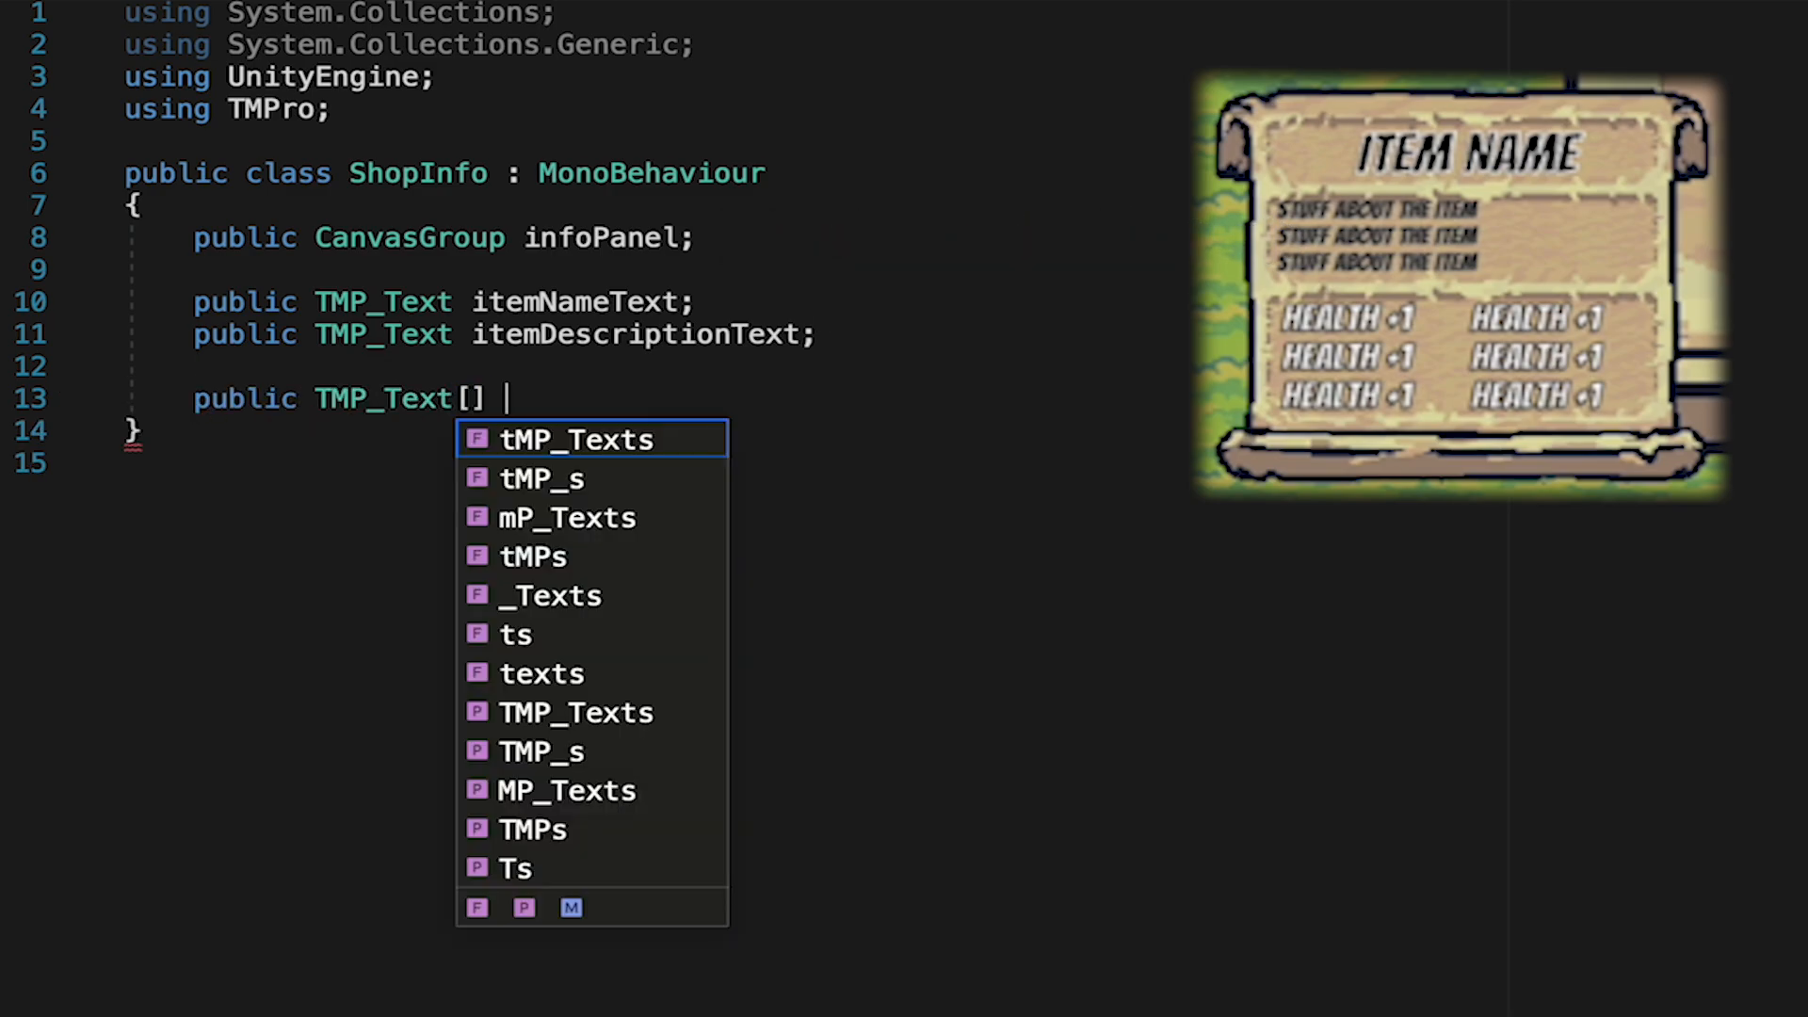
{"action": "type", "text": "statTexts;"}
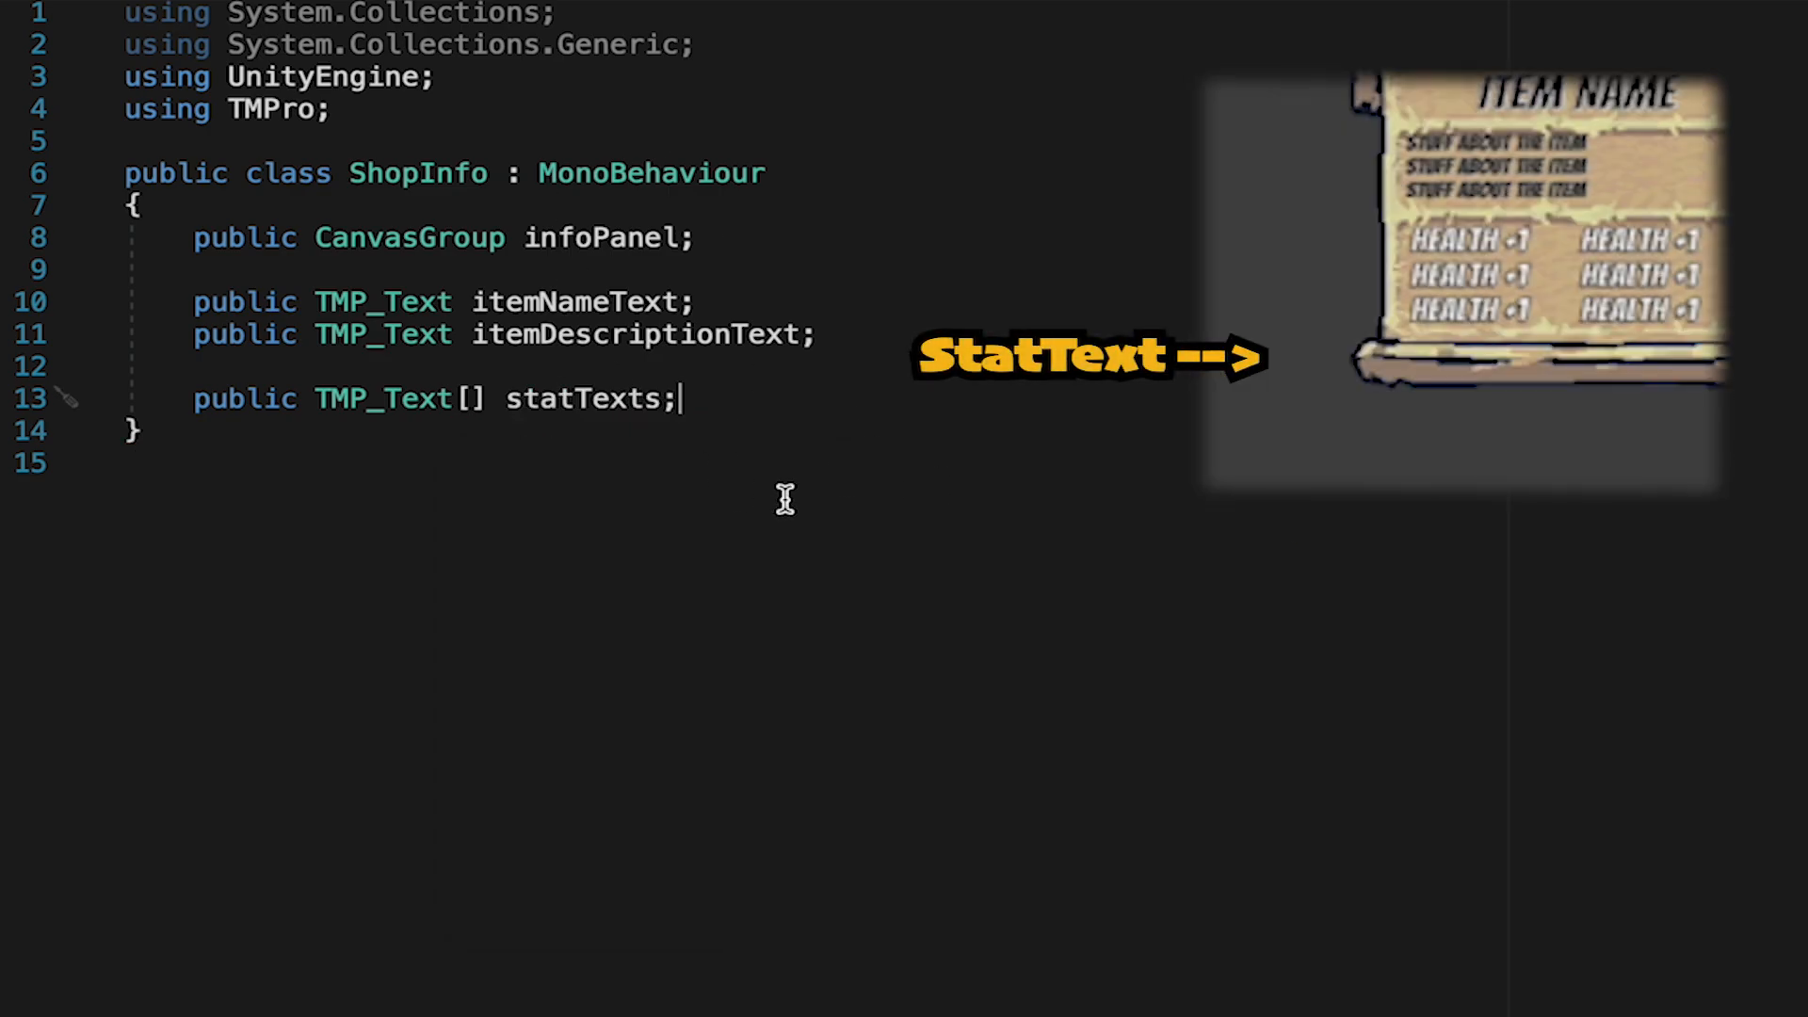
{"action": "type", "text": "[HEader]"}
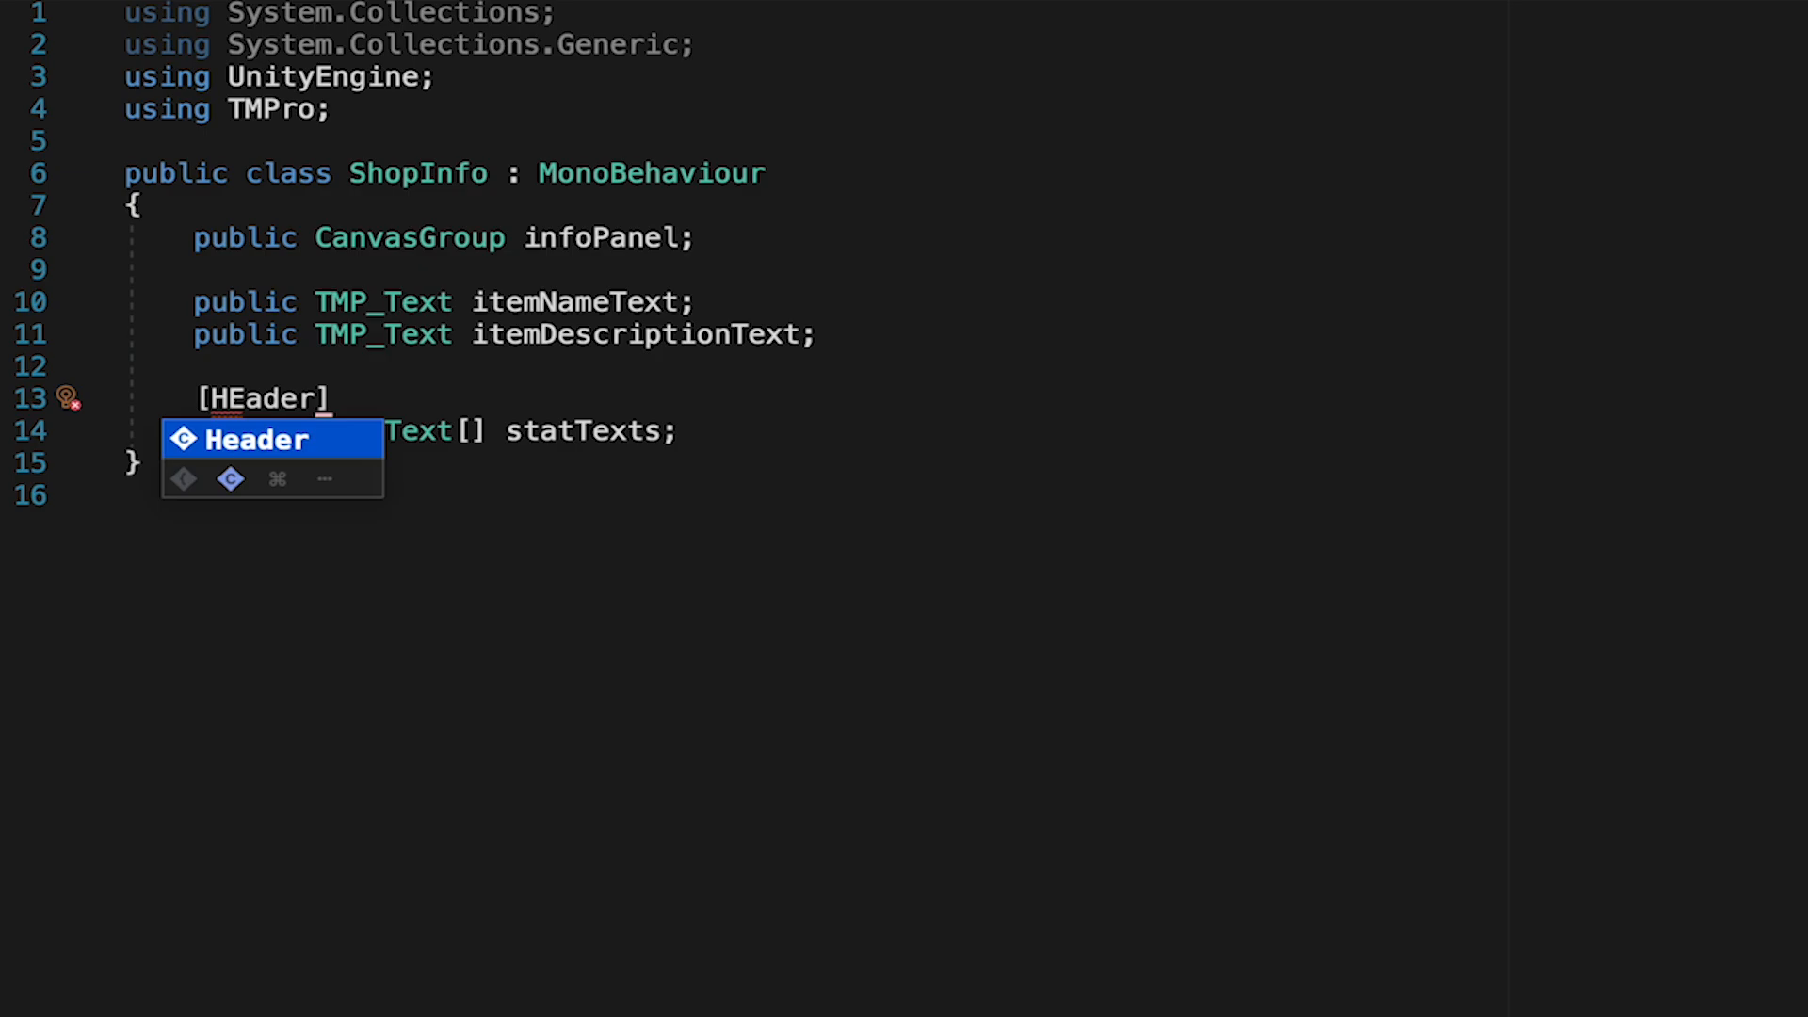
{"action": "type", "text": "(\"Stat Fields\")"}
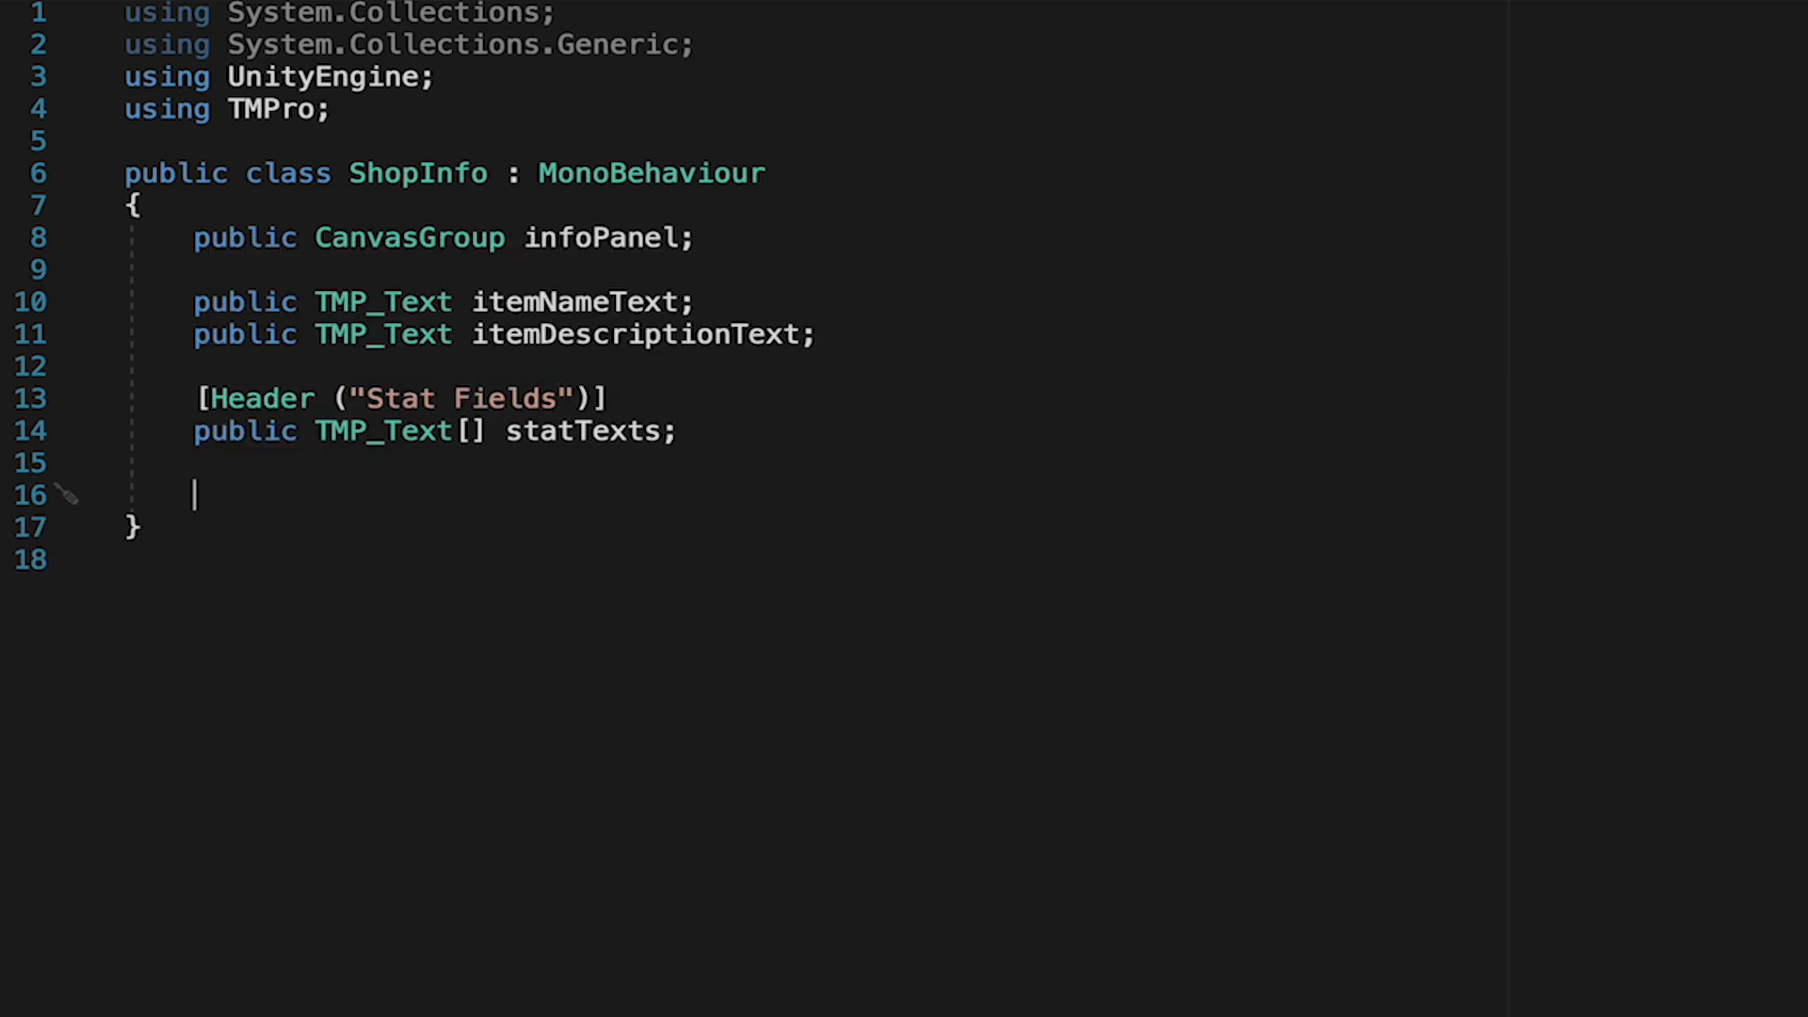
- Add a private RectTransform infoPanelRect and fetch it in Awake with GetComponent
{"action": "type", "text": "private"}
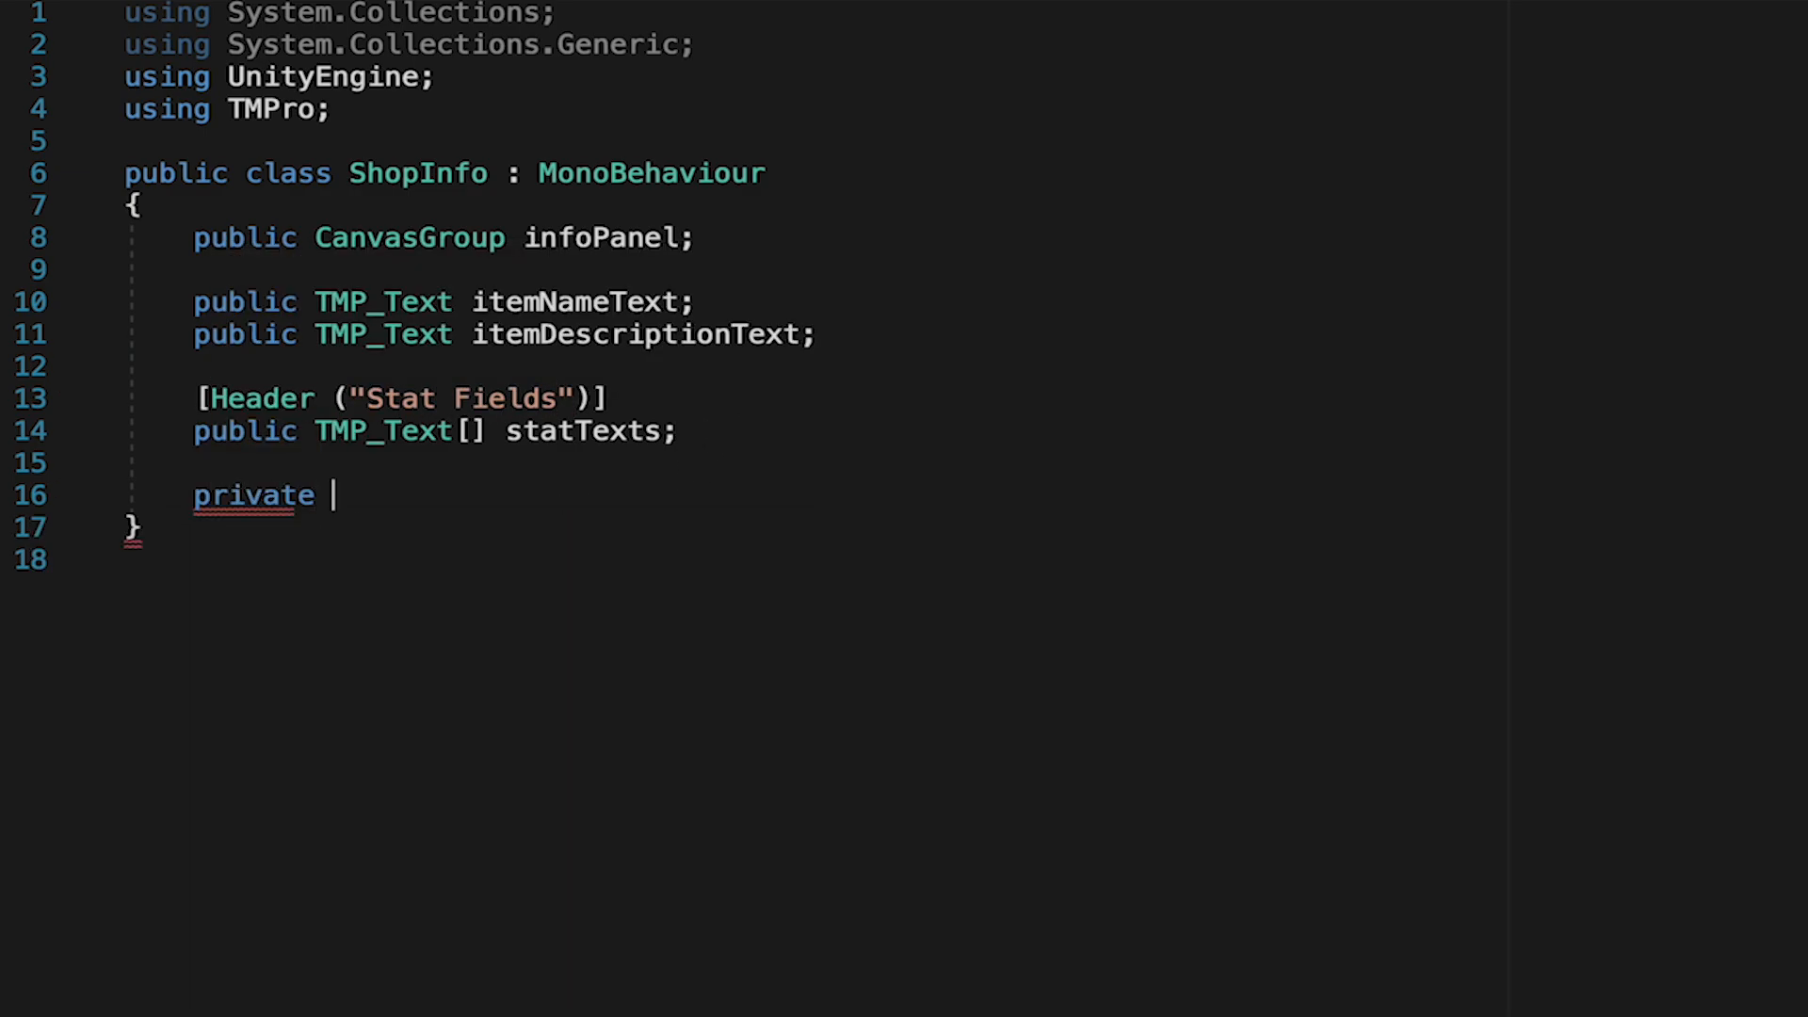
{"action": "type", "text": "RectTransform infoPanelRect;"}
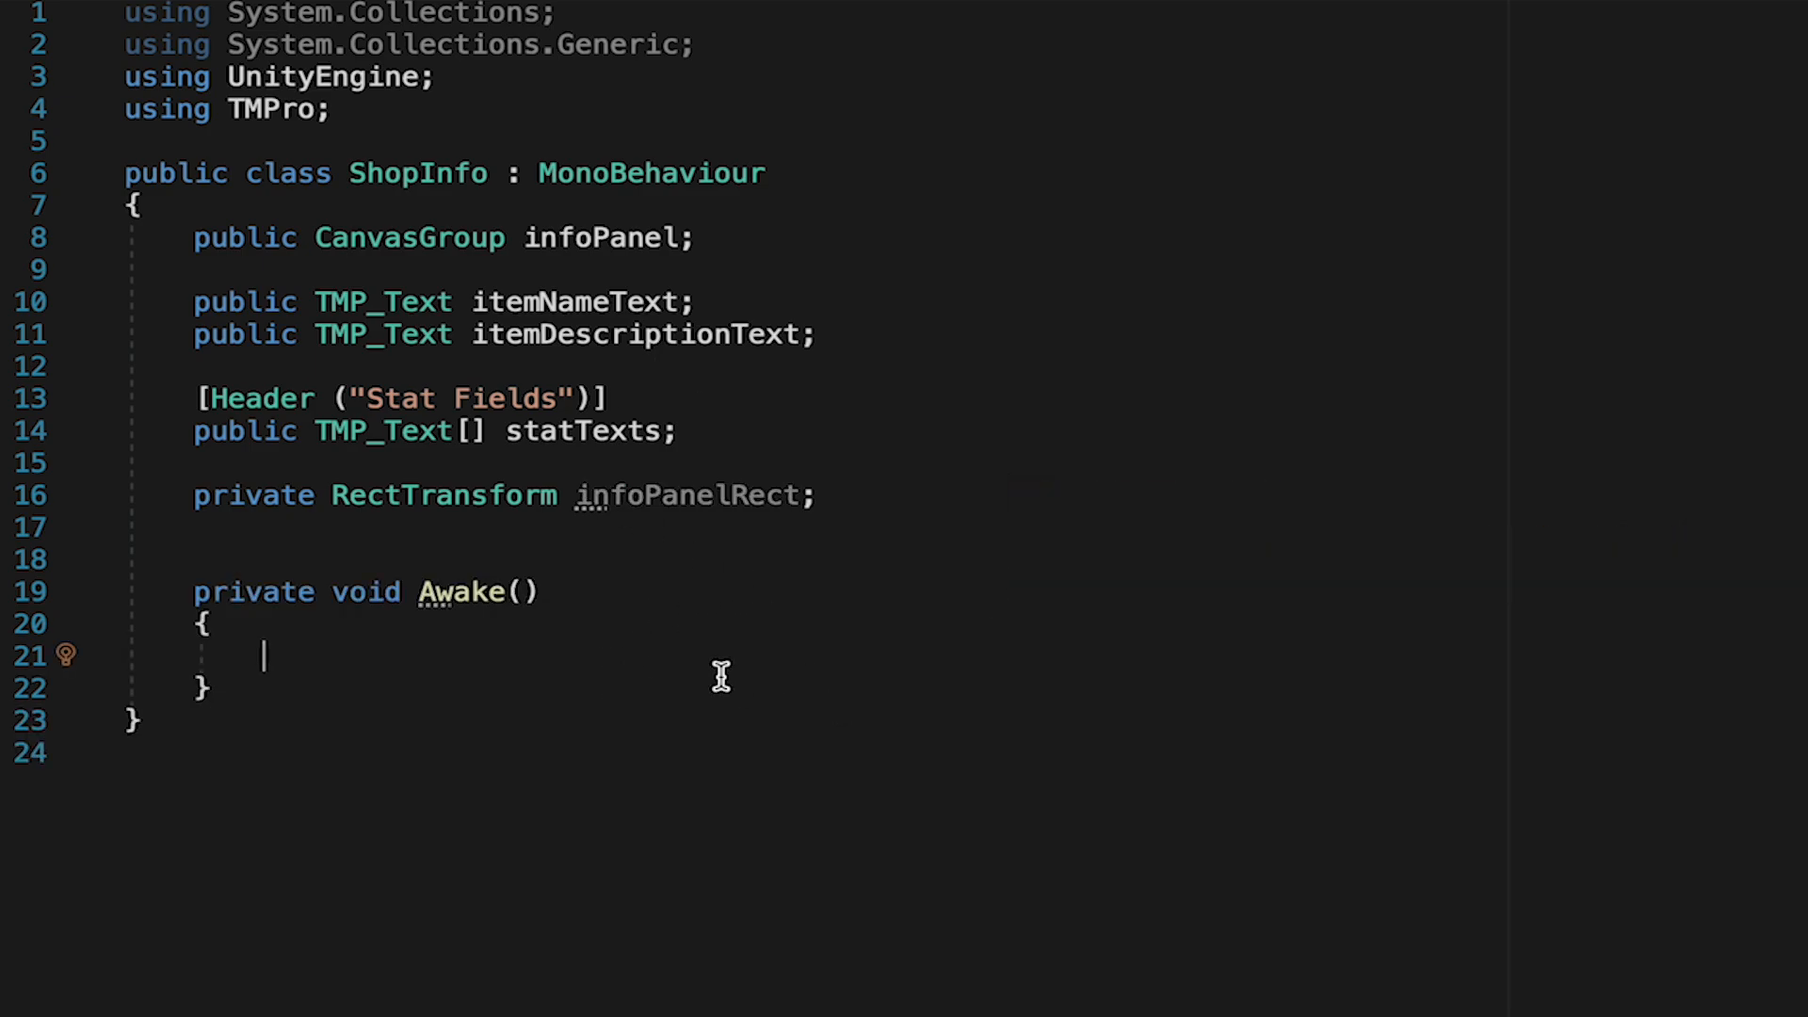
{"action": "type", "text": "infoPanel"}
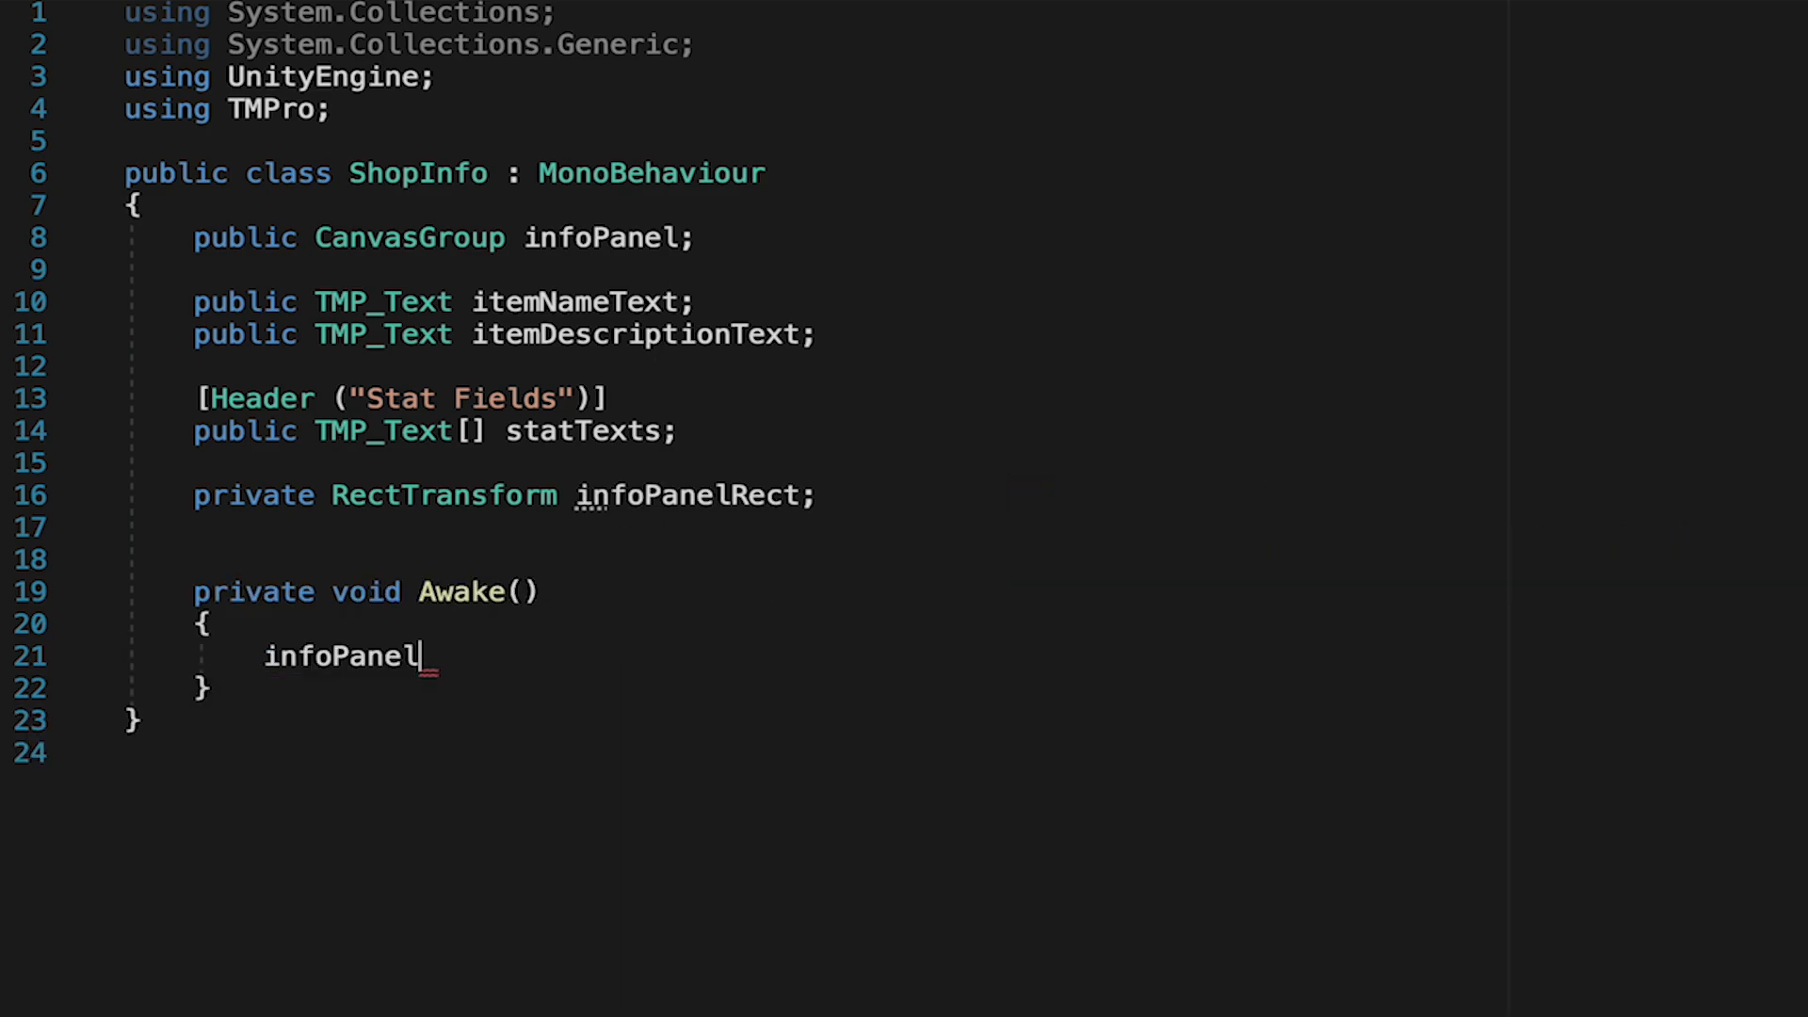
{"action": "type", "text": "Rect = Get"}
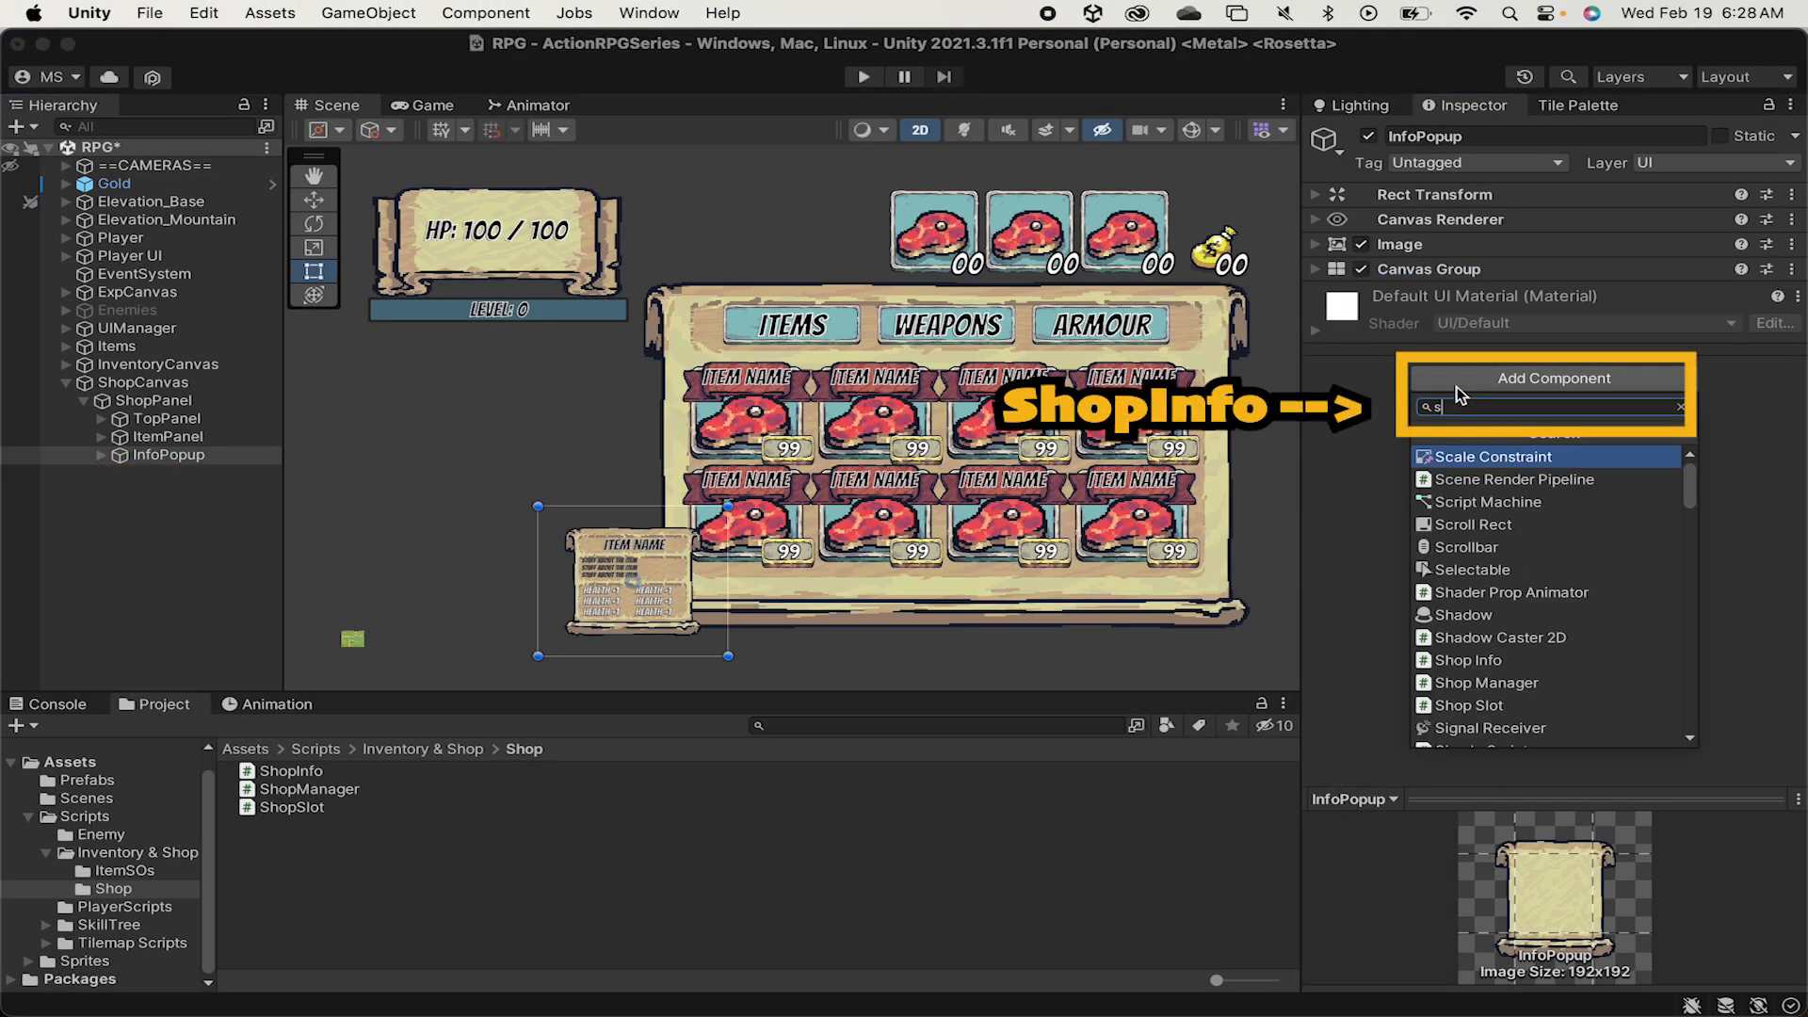
- Attach ShopInfo to InfoPopup and wire its Canvas Group, Name and DescriptionText references
{"action": "left_click", "coordinate": [1472, 659]}
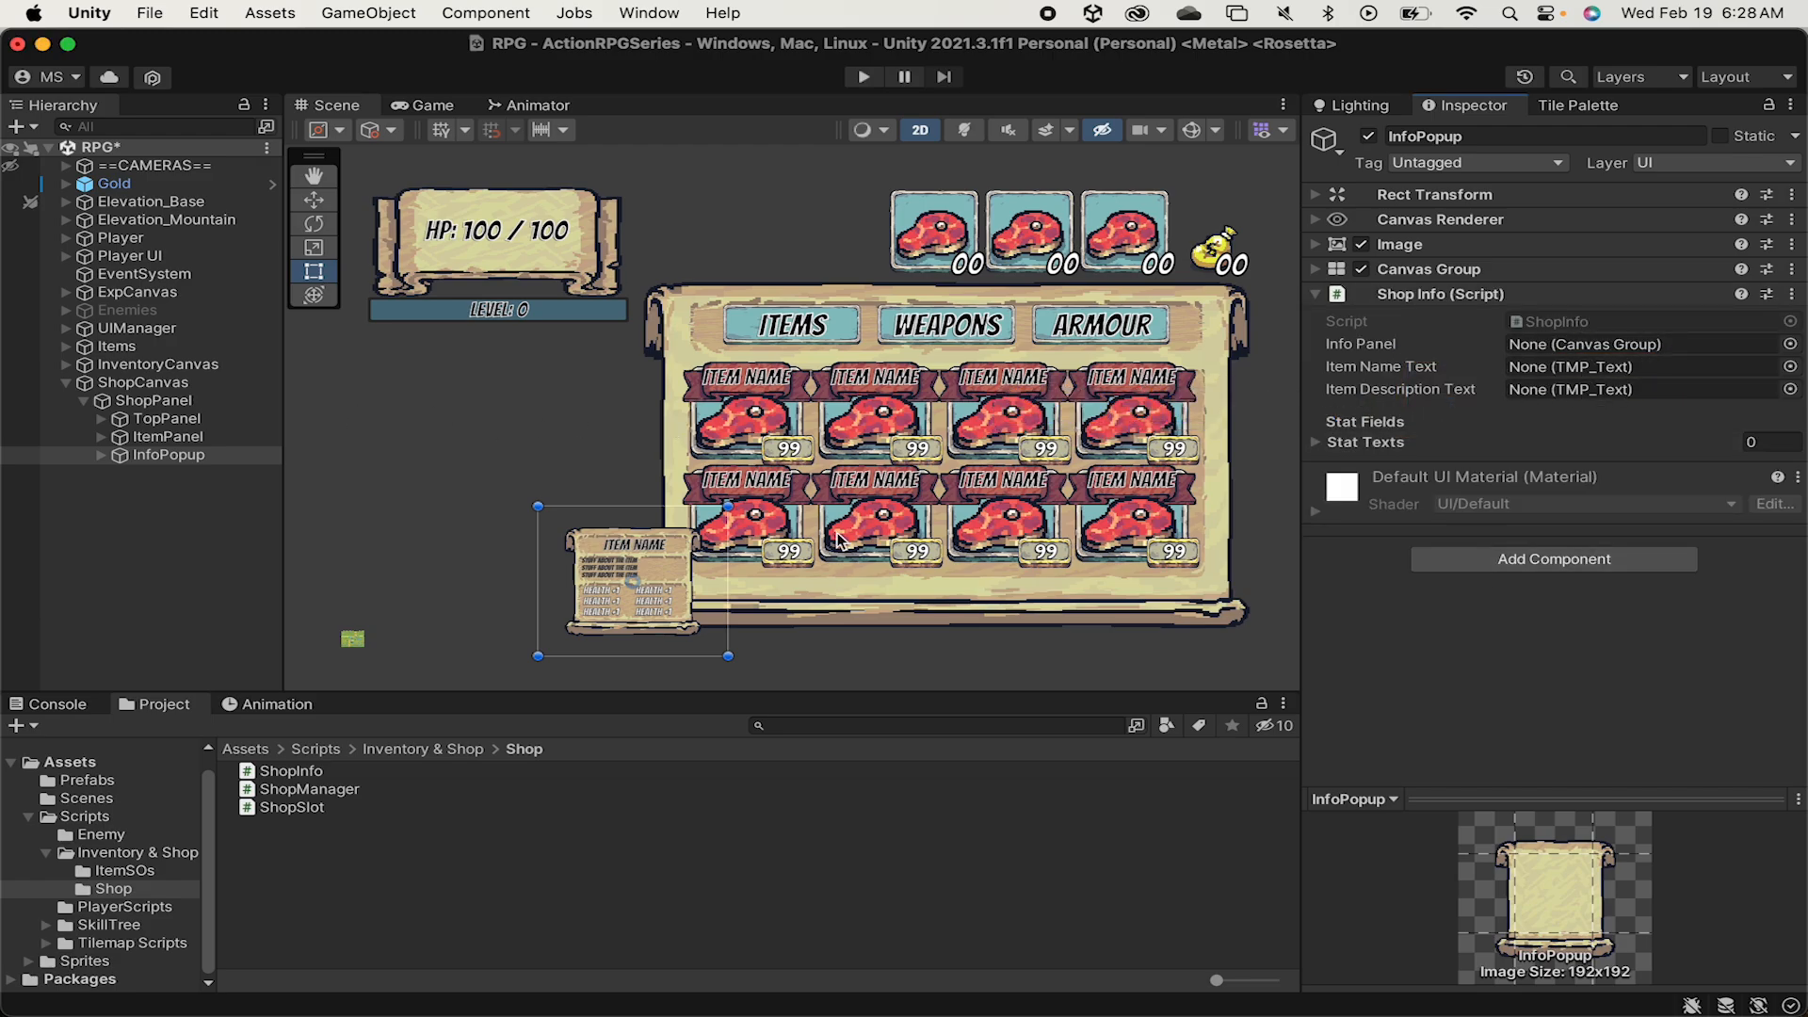
{"action": "left_click", "coordinate": [1428, 269]}
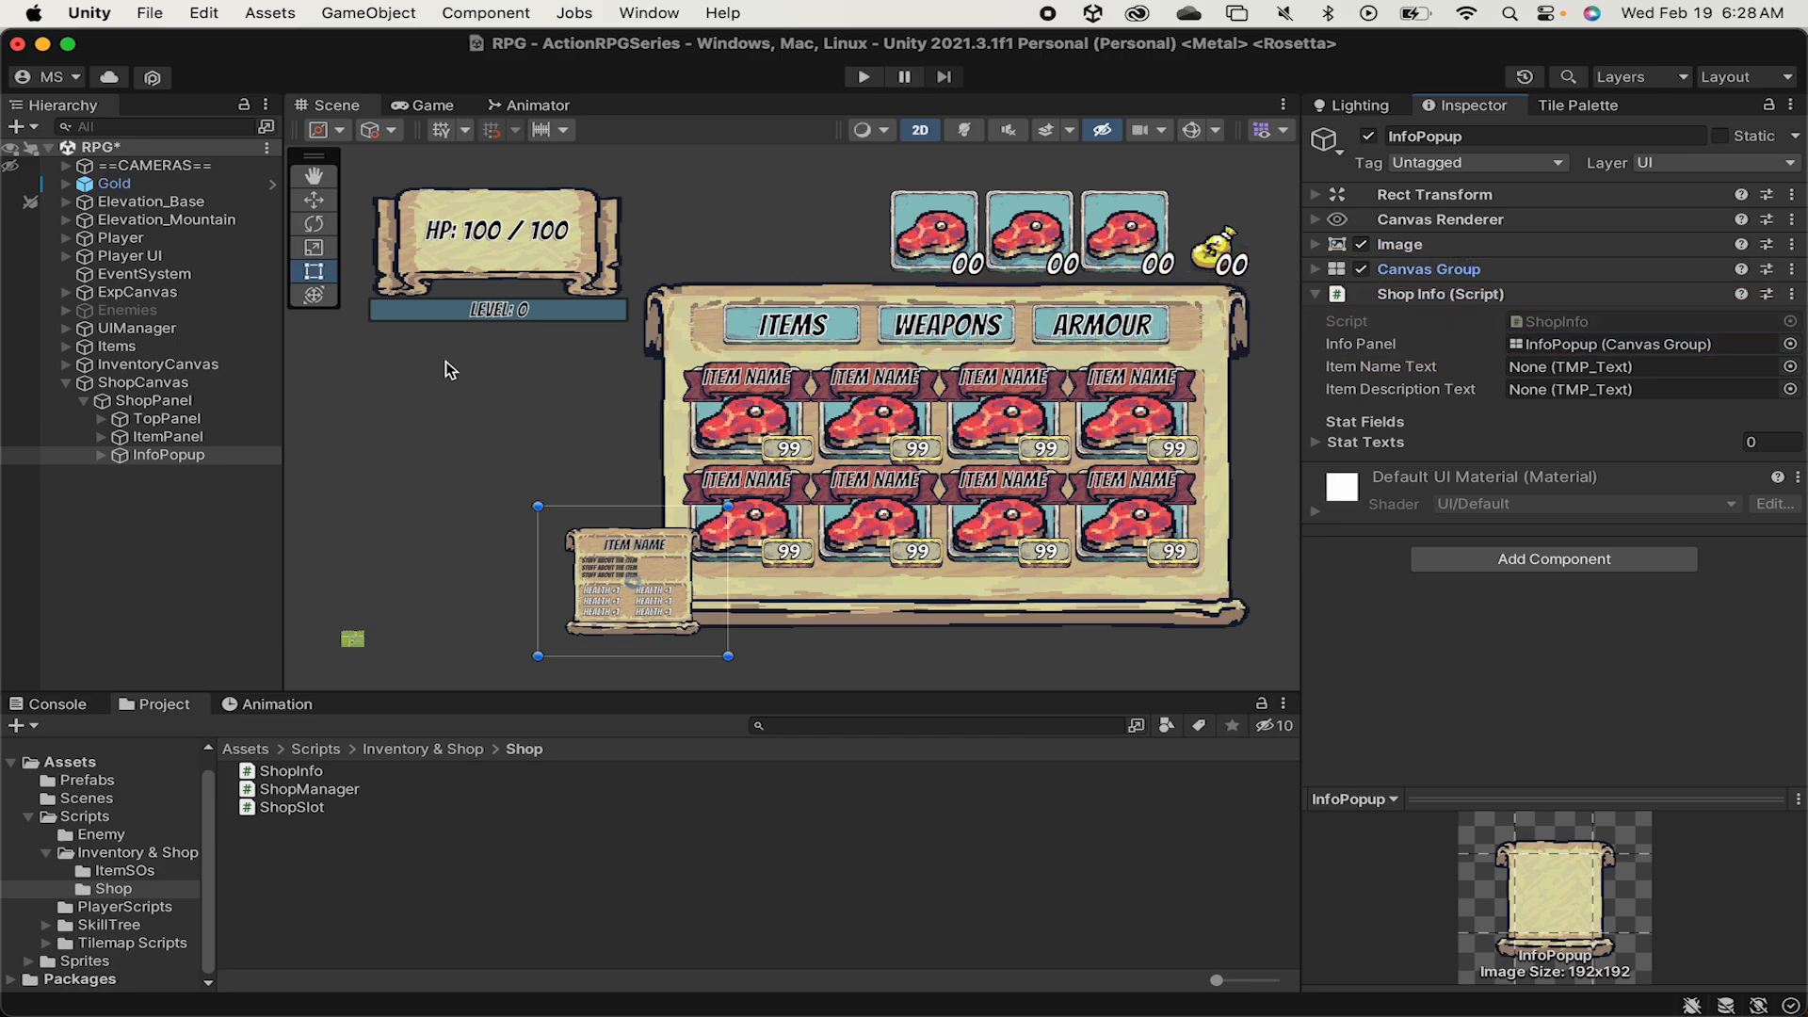
{"action": "left_click", "coordinate": [101, 454]}
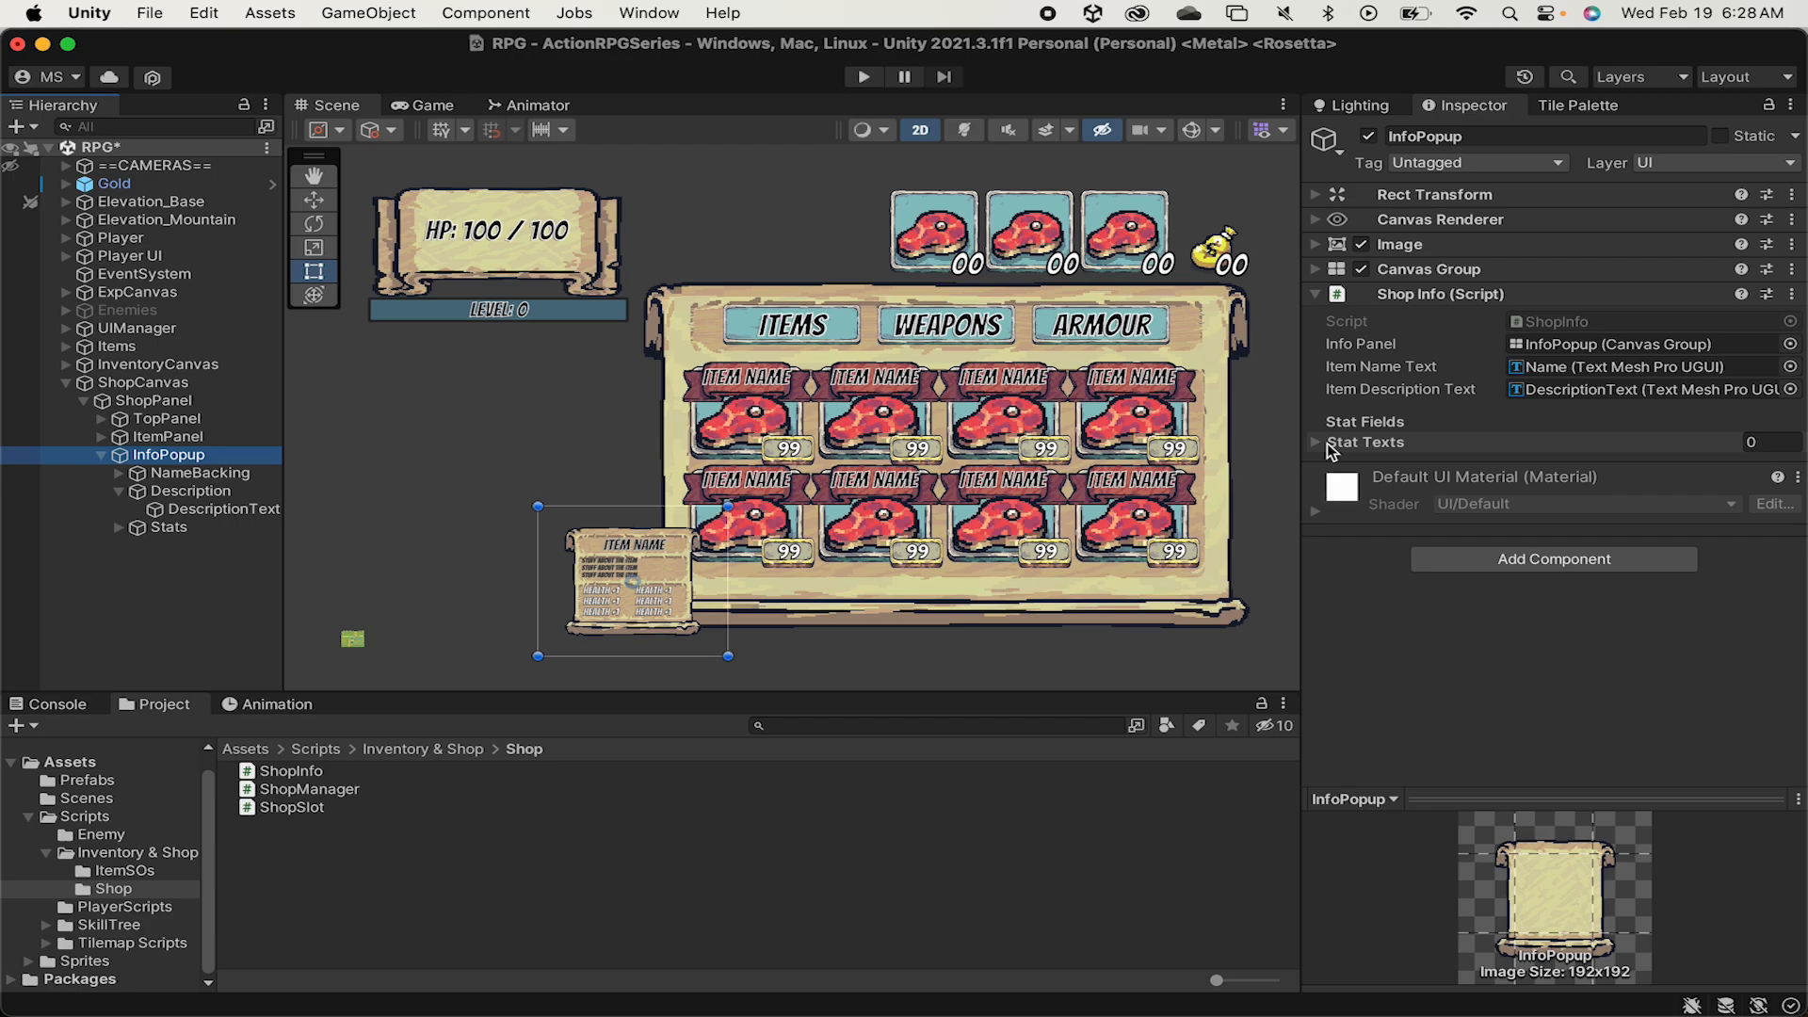
- Lock the Inspector and fill the Stat Texts list with the six StatText objects under Stats
{"action": "left_click", "coordinate": [1317, 440]}
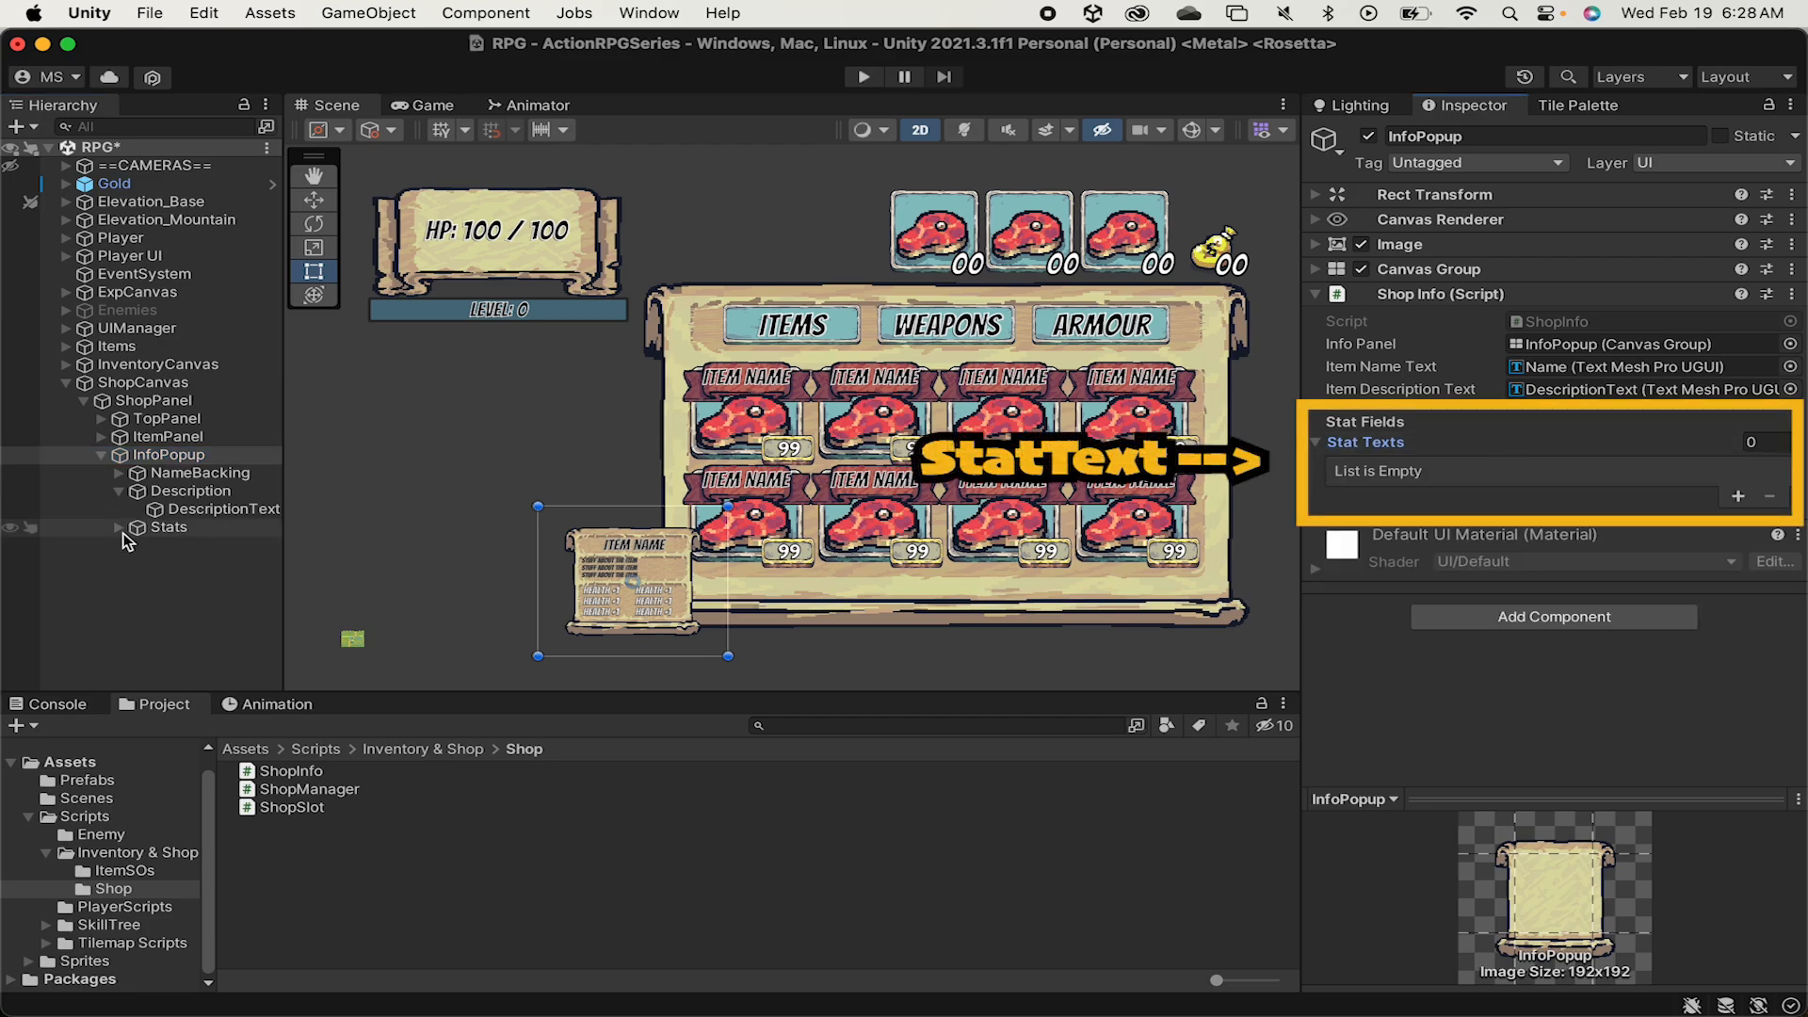
{"action": "left_click", "coordinate": [137, 527]}
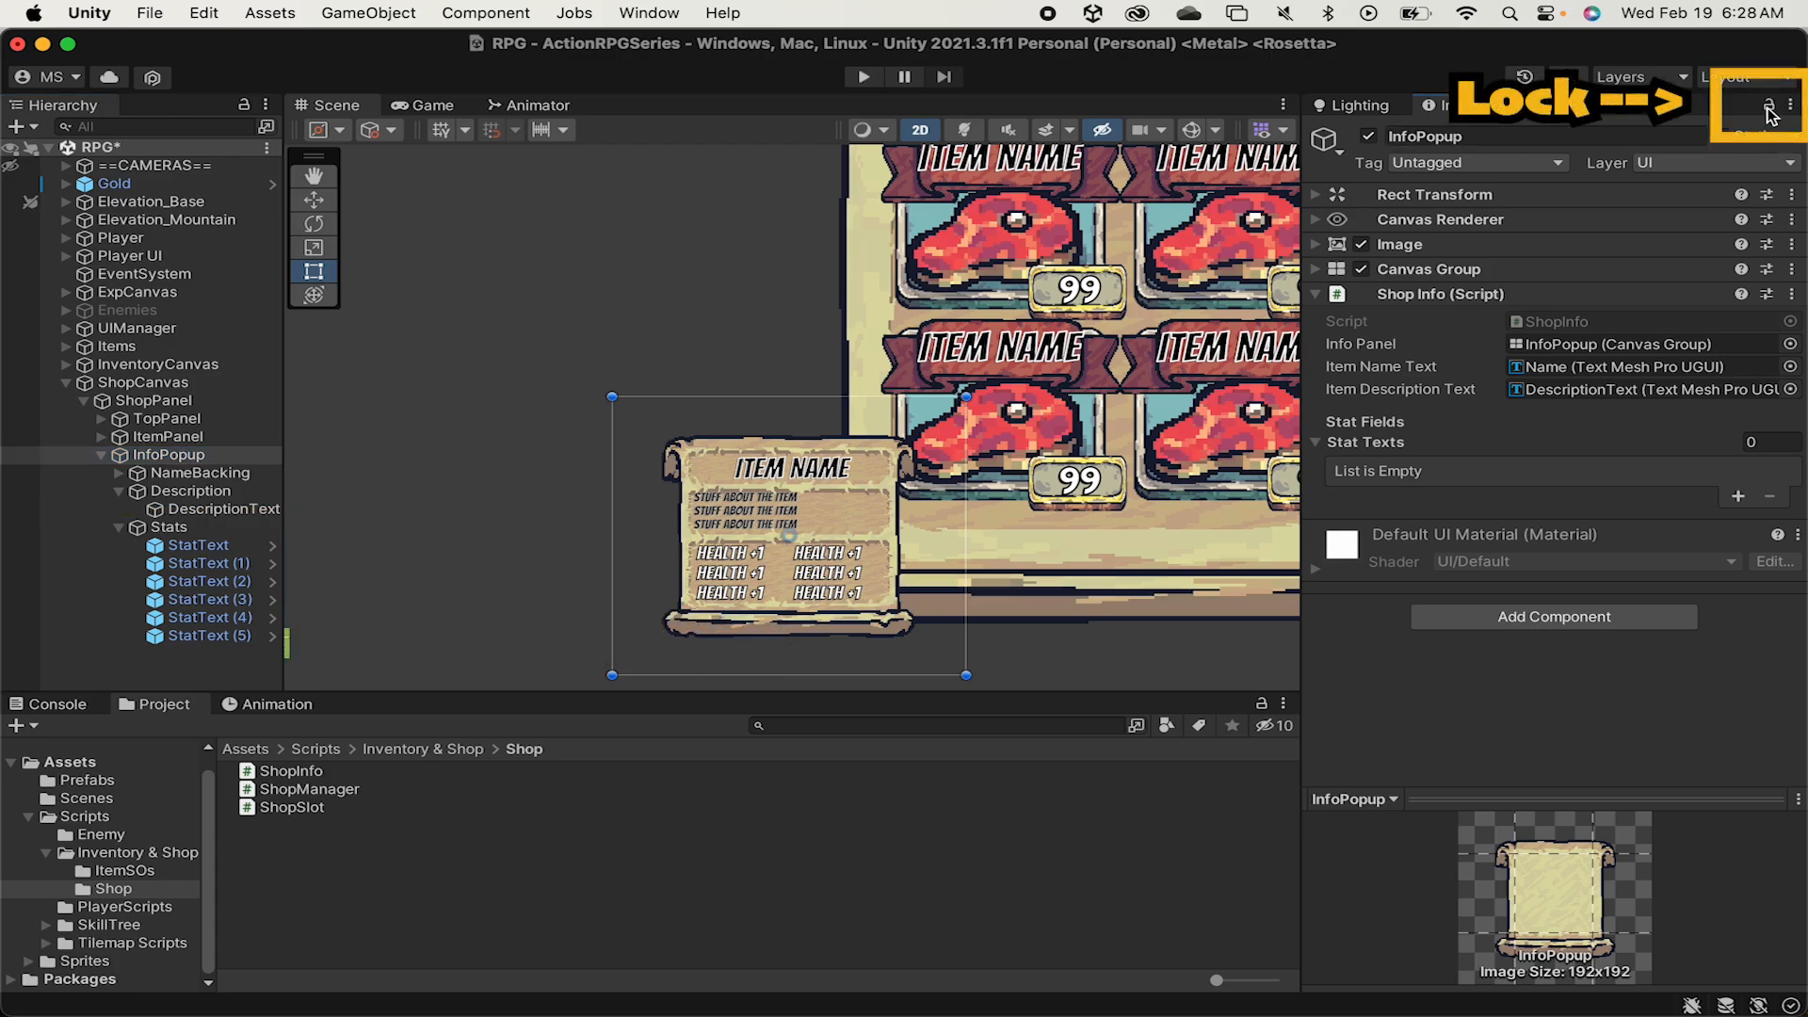
{"action": "left_click", "coordinate": [211, 635]}
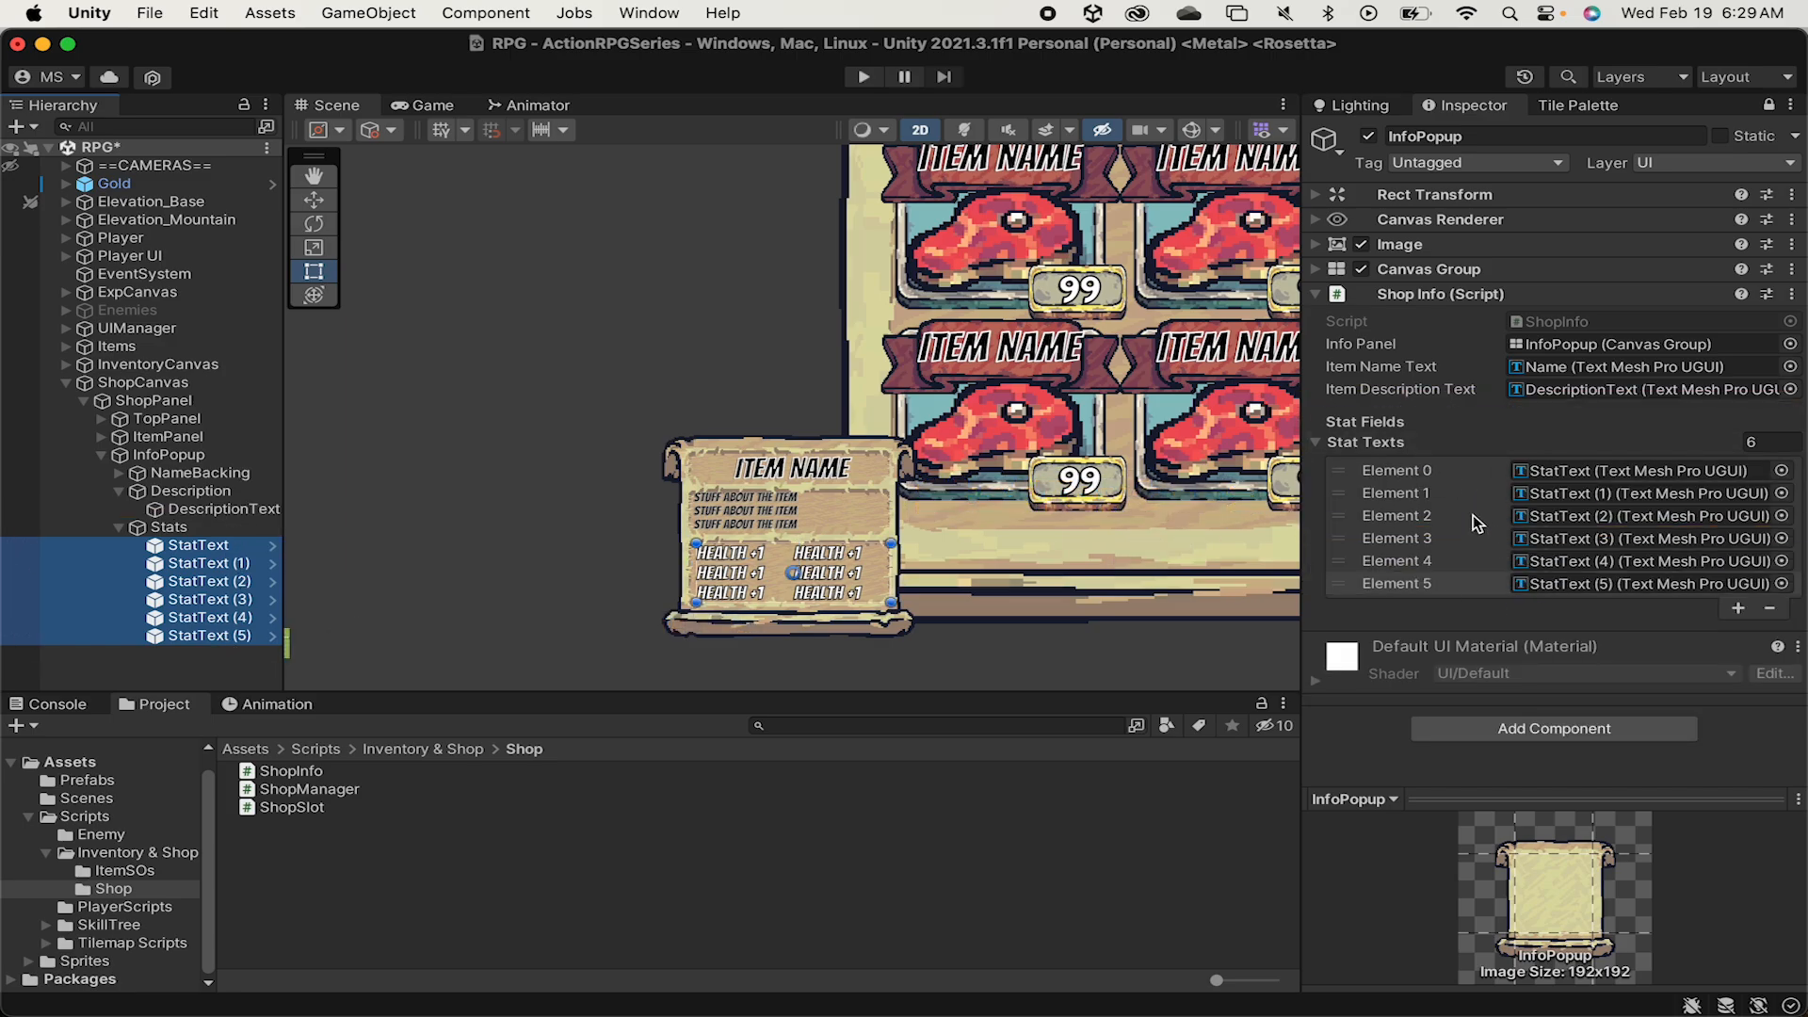
{"action": "mouse_move", "coordinate": [790, 597]}
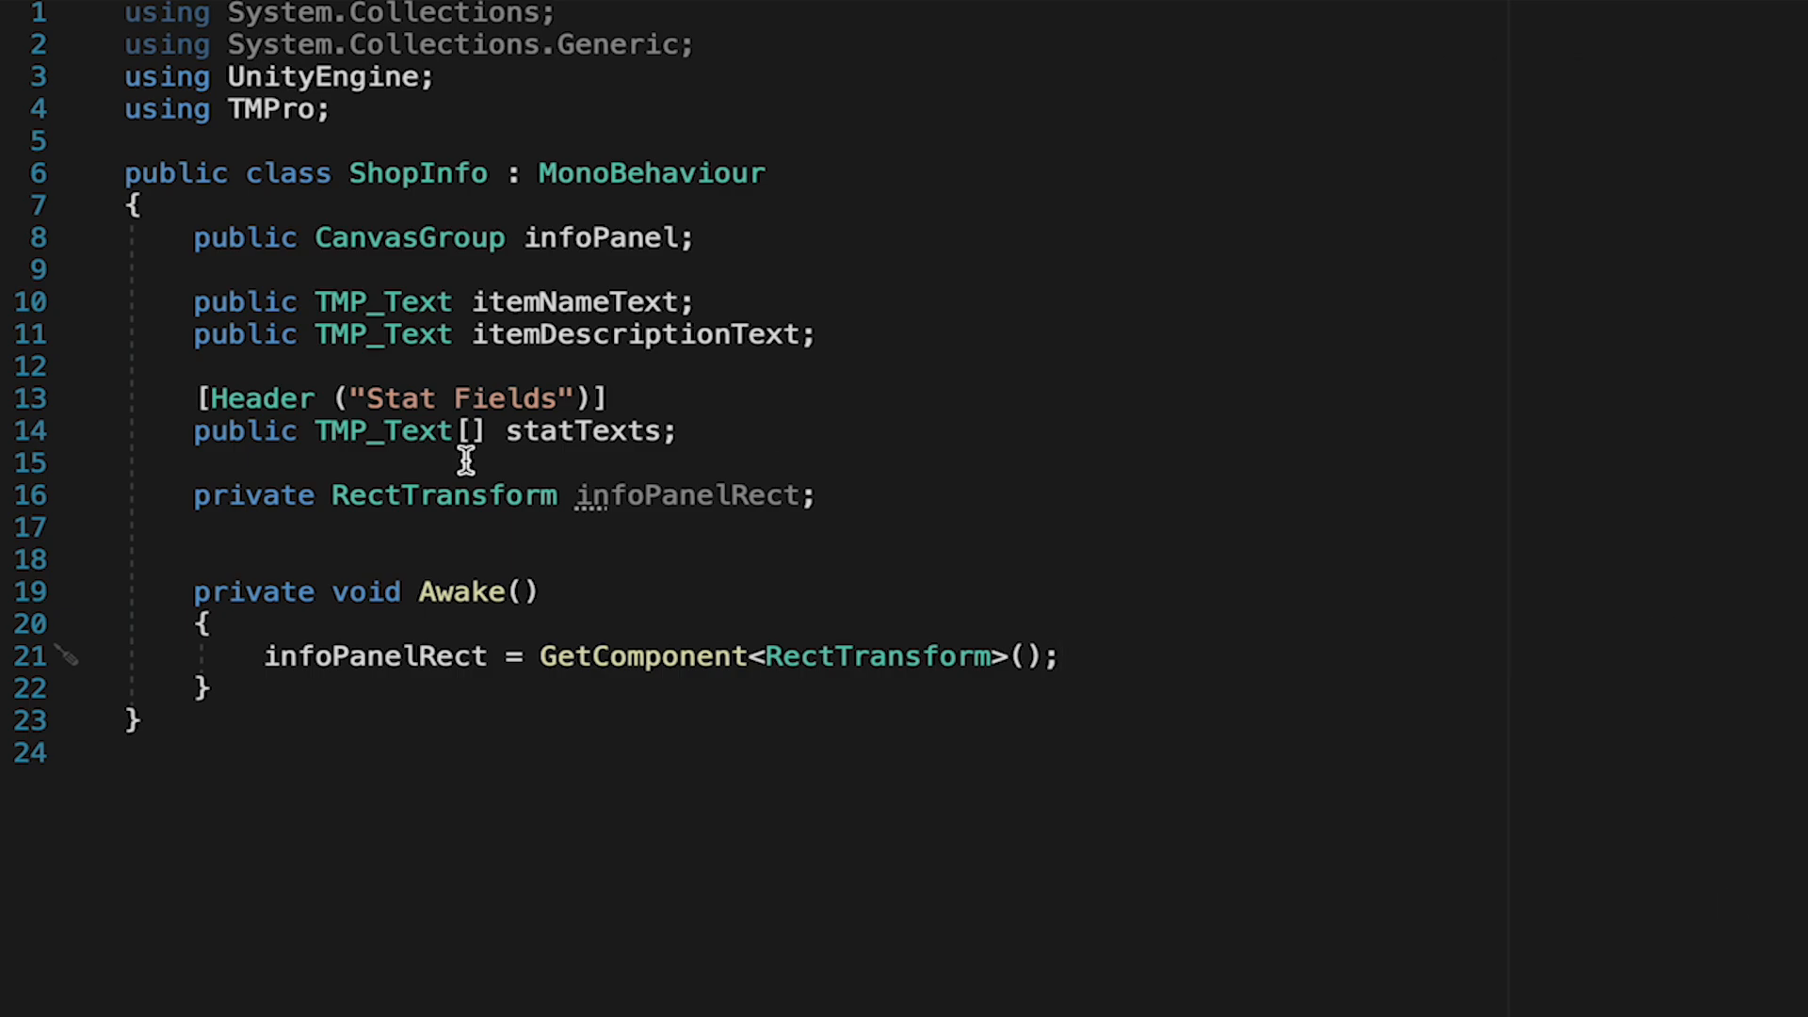
- Stub out ShowItemInfo(ItemSO itemSO), HideItemInfo and FollowMouse, starting to set infoPanel in ShowItemInfo
{"action": "type", "text": "public void Show"}
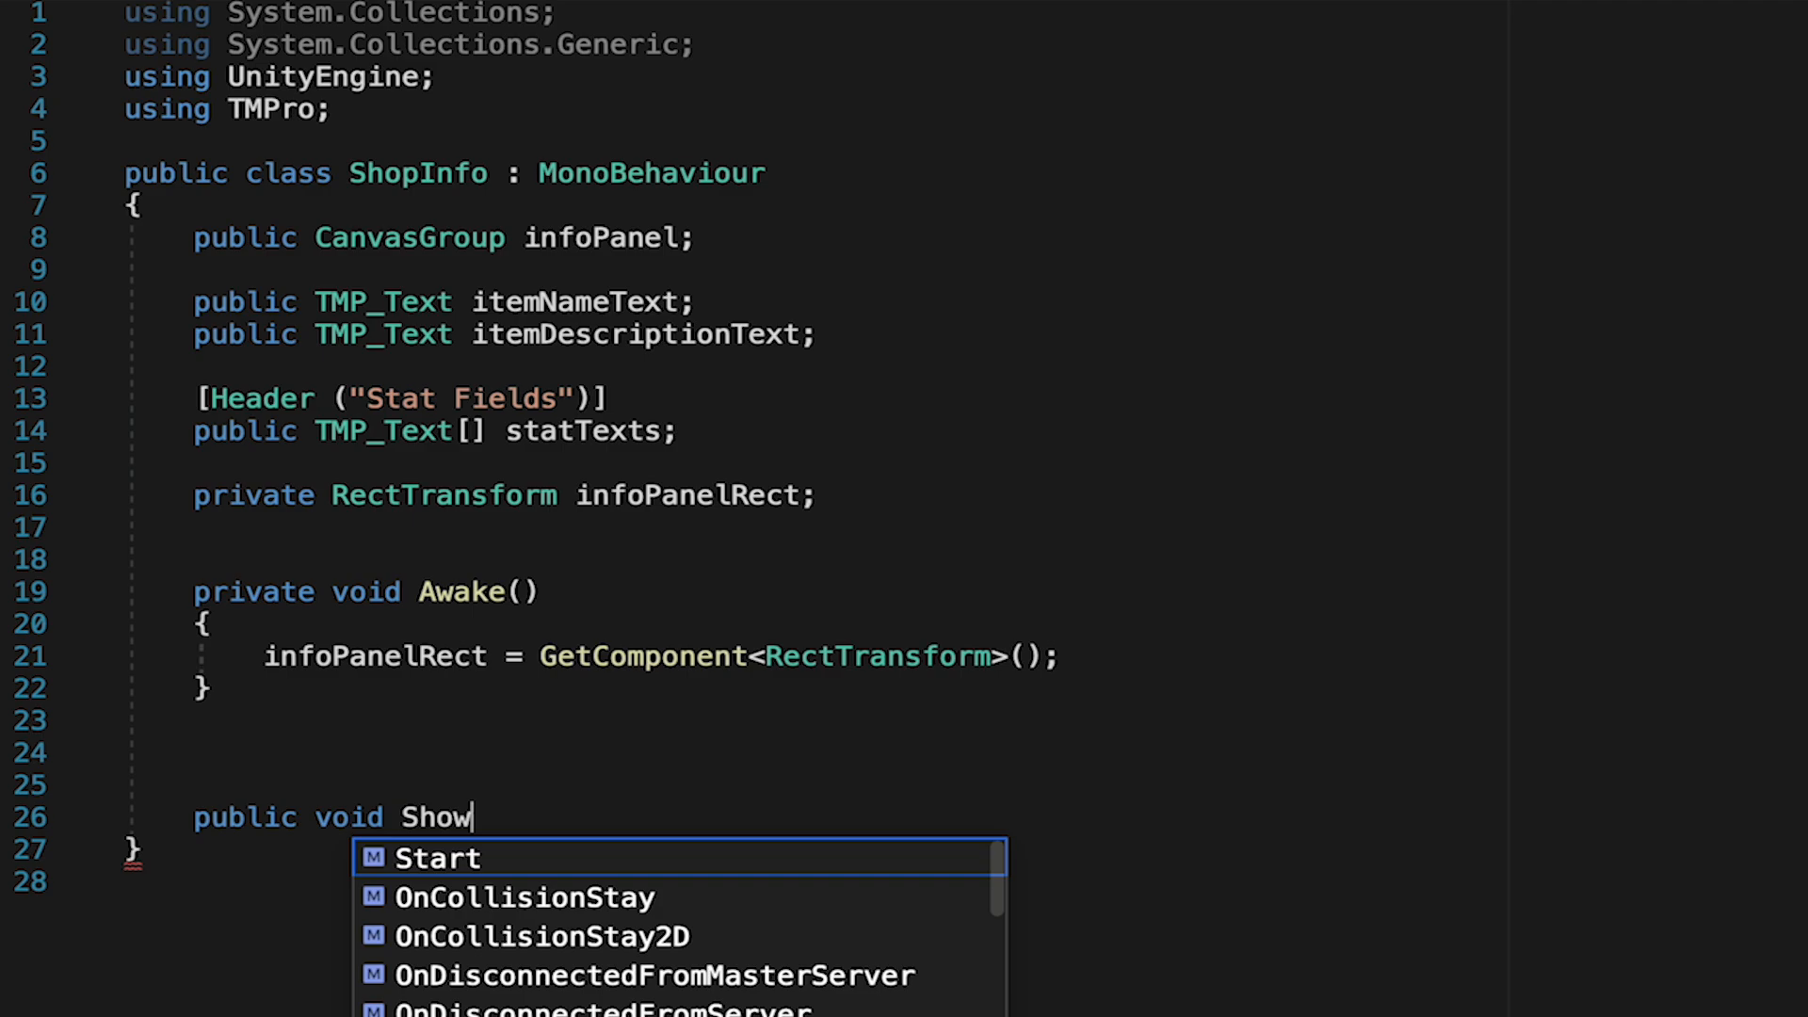
{"action": "type", "text": "ItemInfo()"}
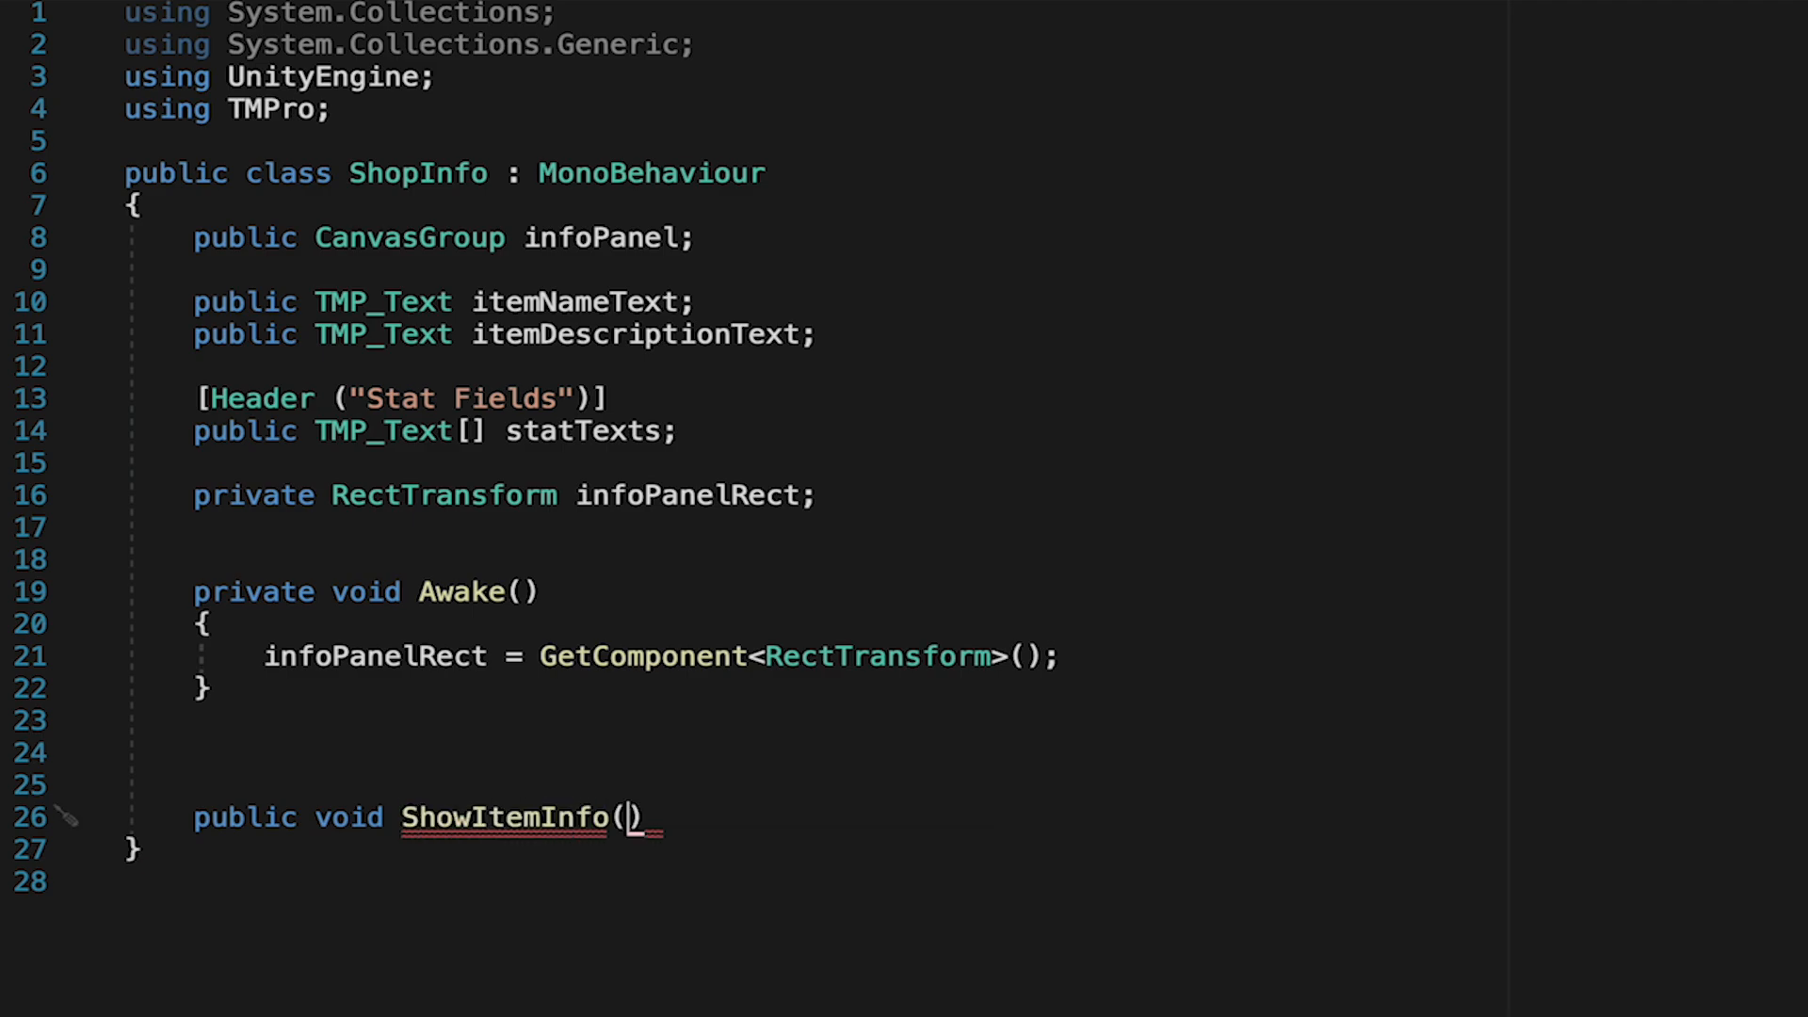
{"action": "type", "text": "ItemSO itemSO"}
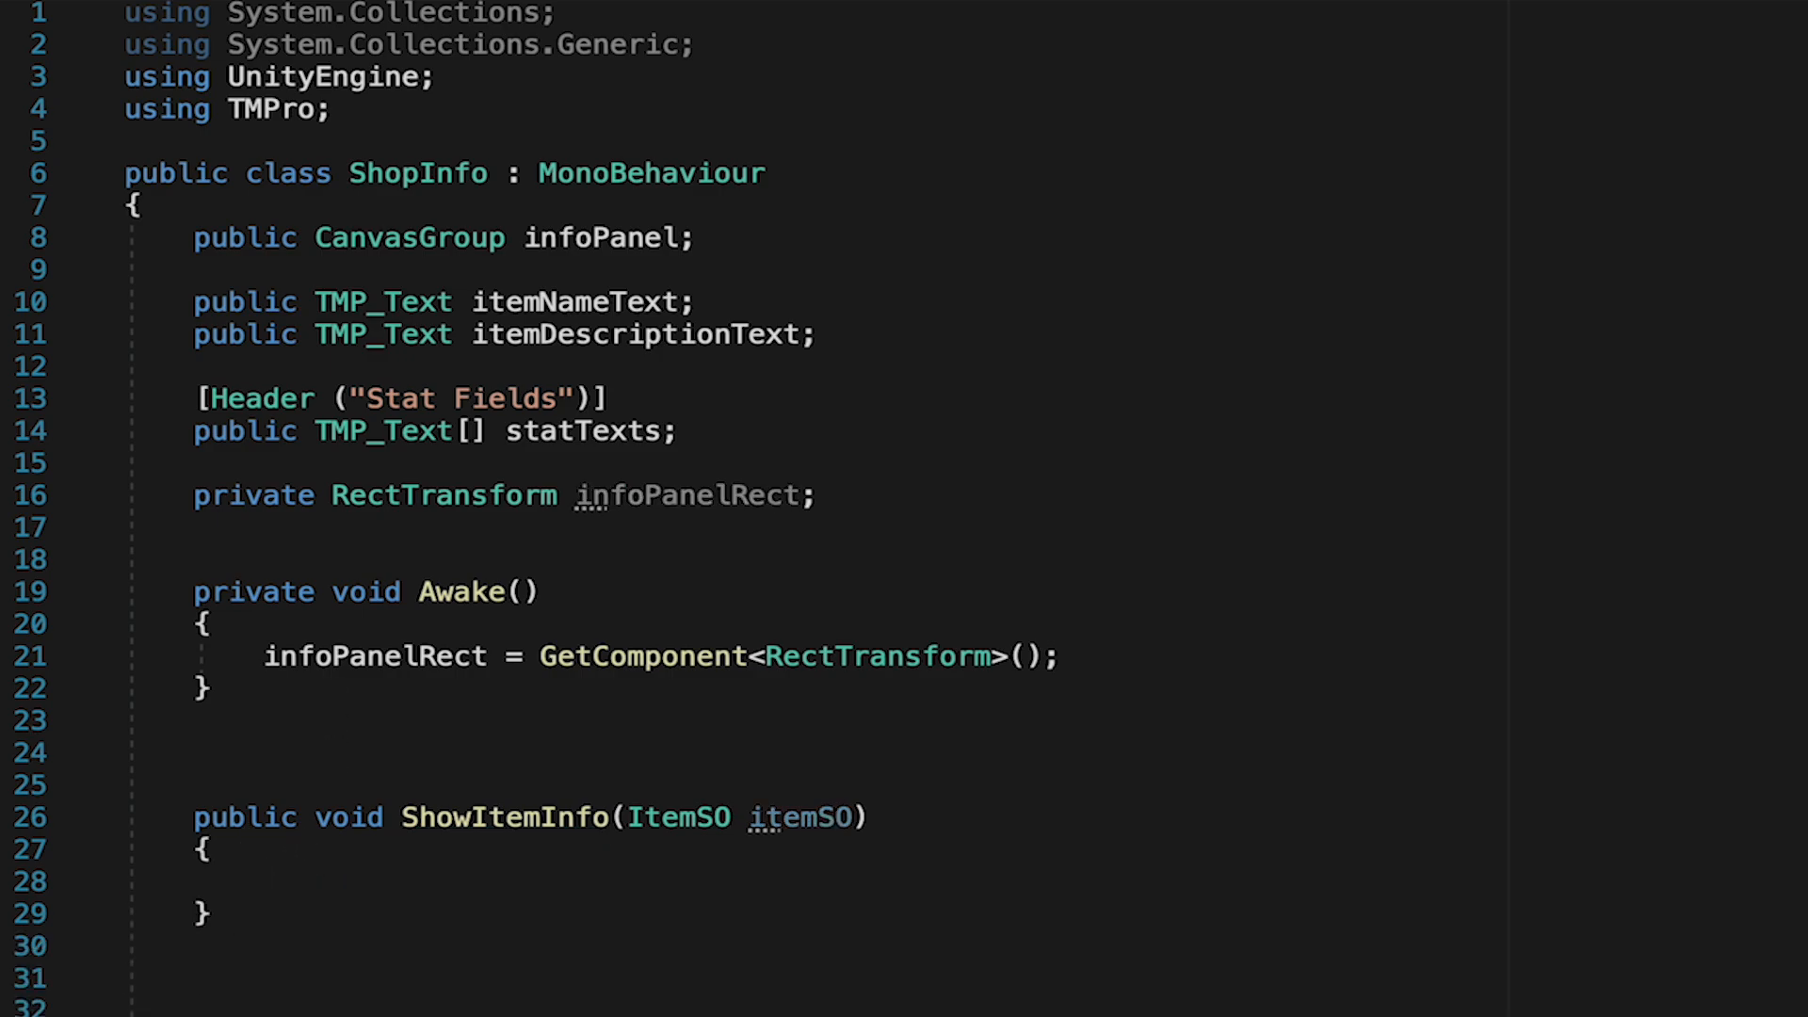
{"action": "type", "text": "public void HideItemInfo("}
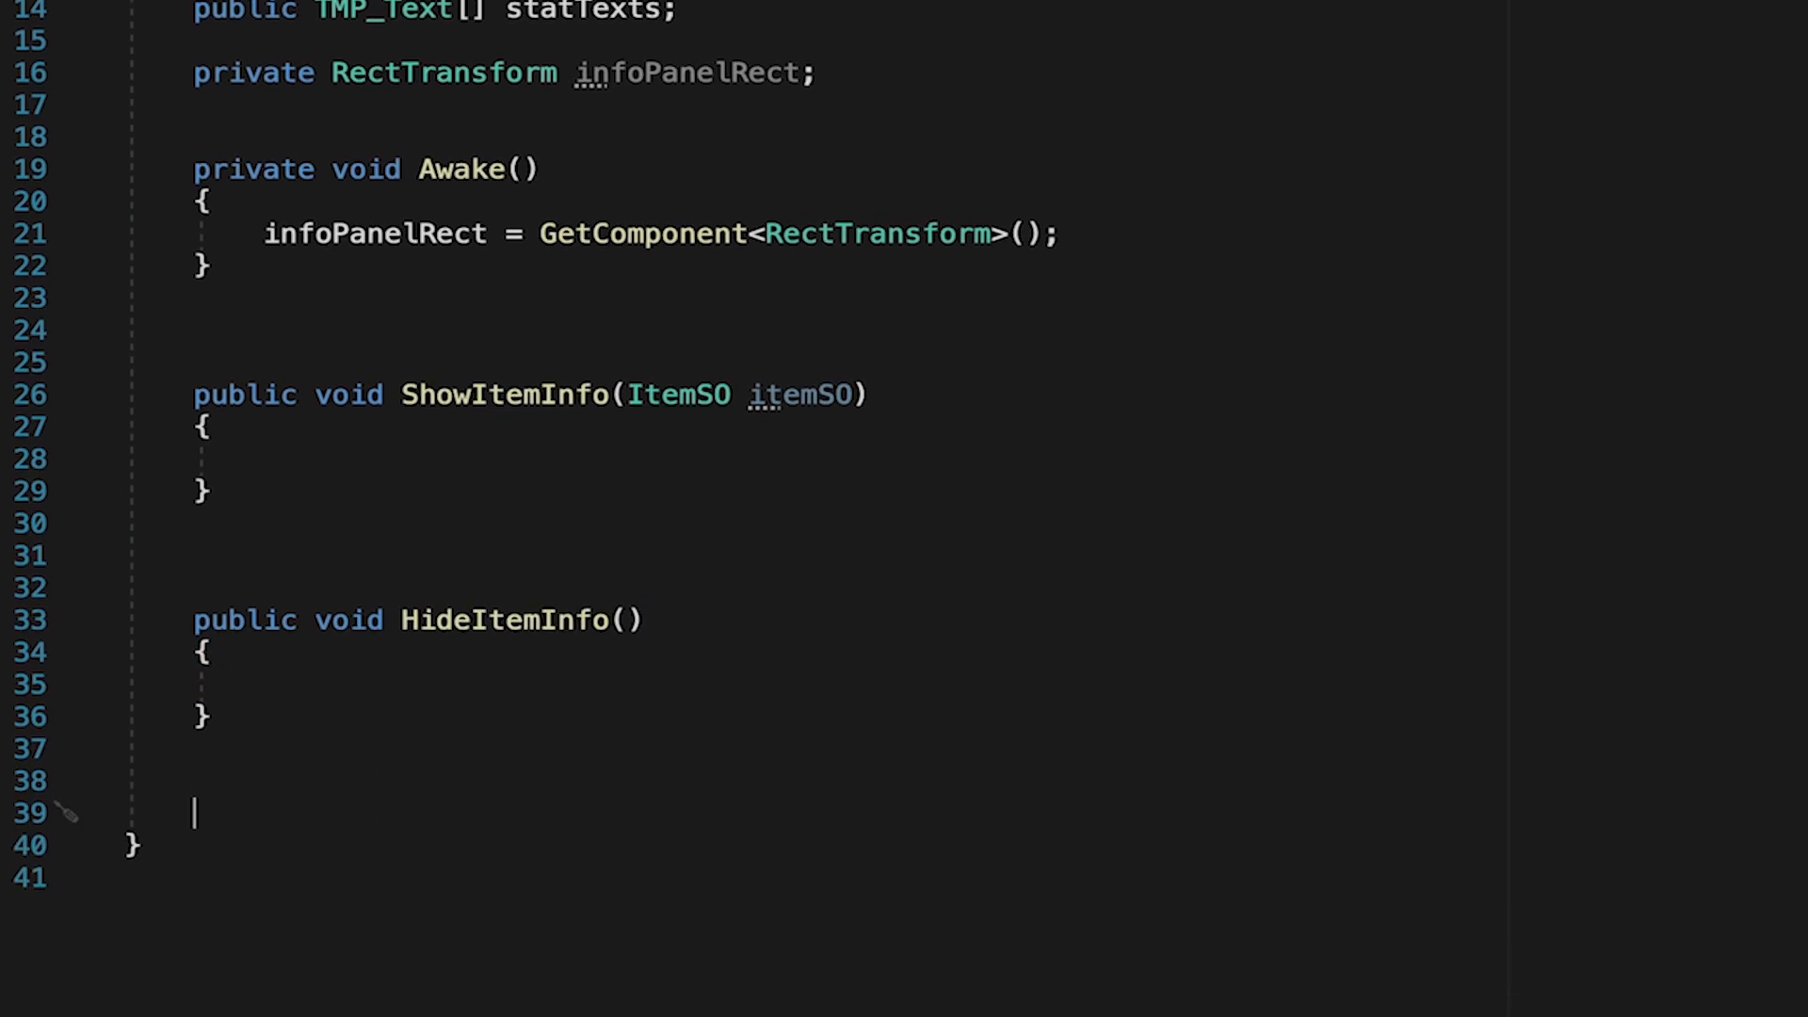
{"action": "type", "text": "public void FollowMouse("}
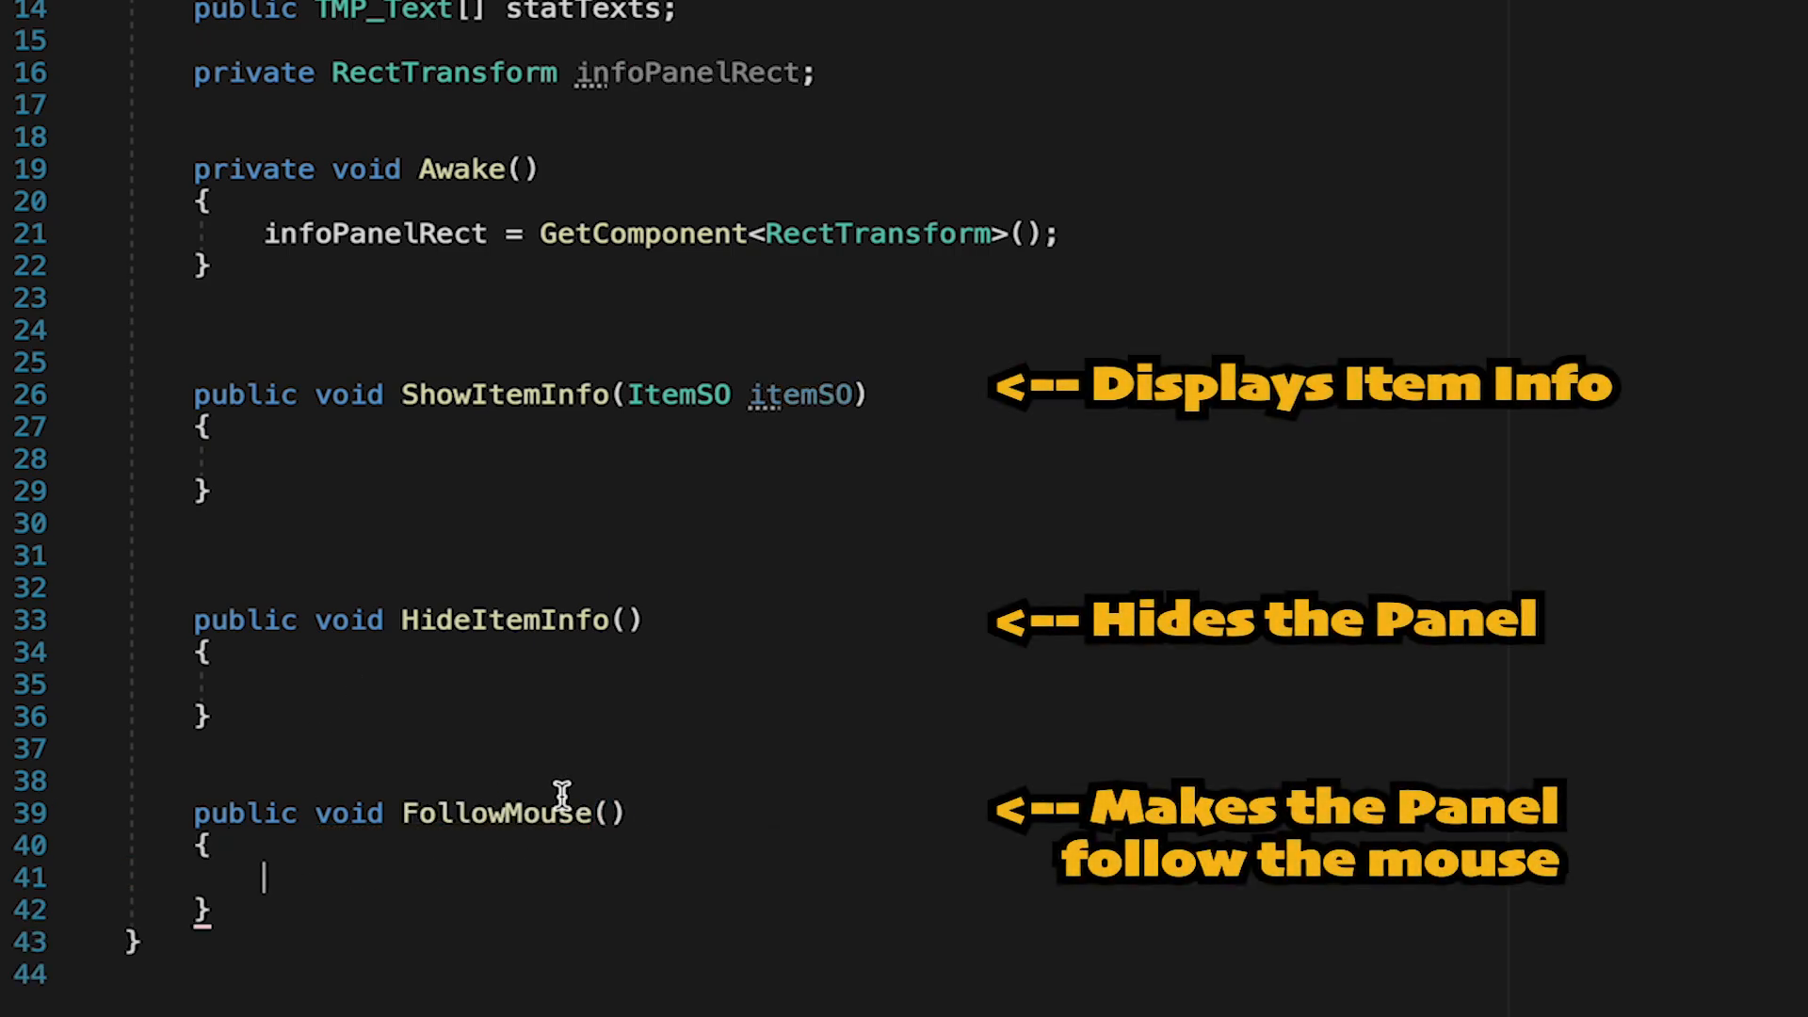
{"action": "mouse_move", "coordinate": [1096, 576]}
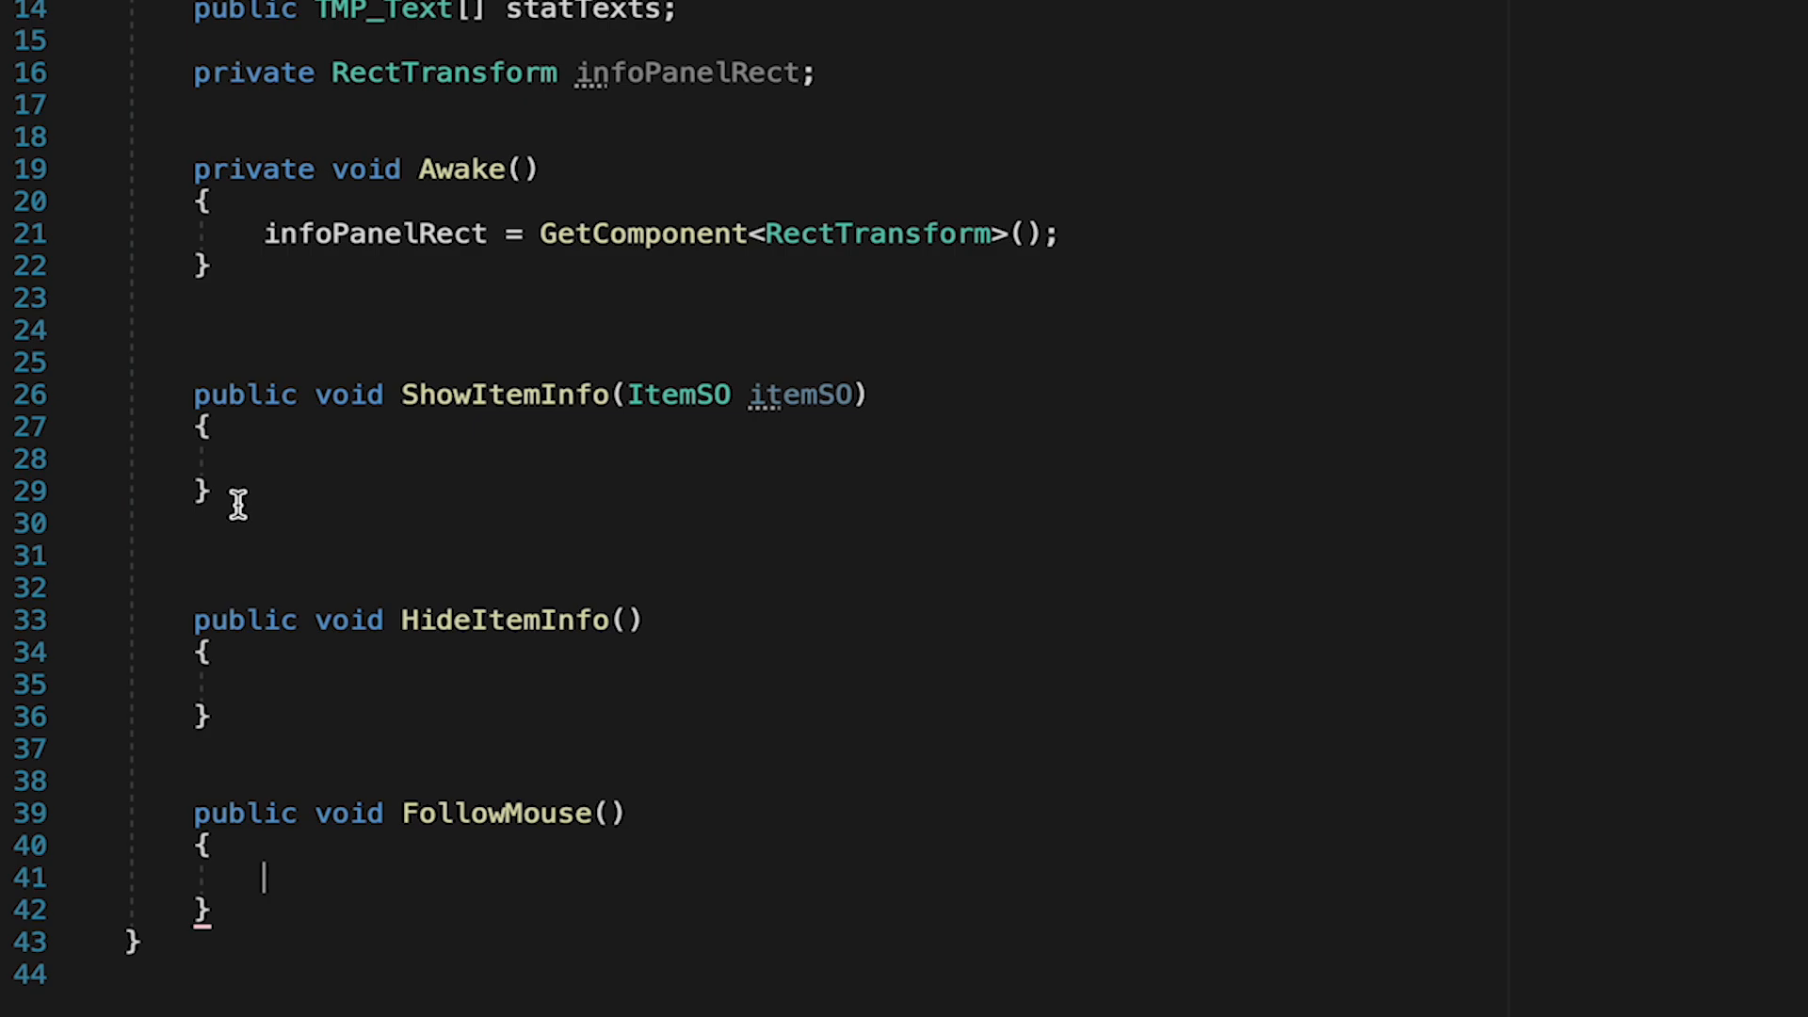
{"action": "type", "text": "infoPanel.alpha = 1"}
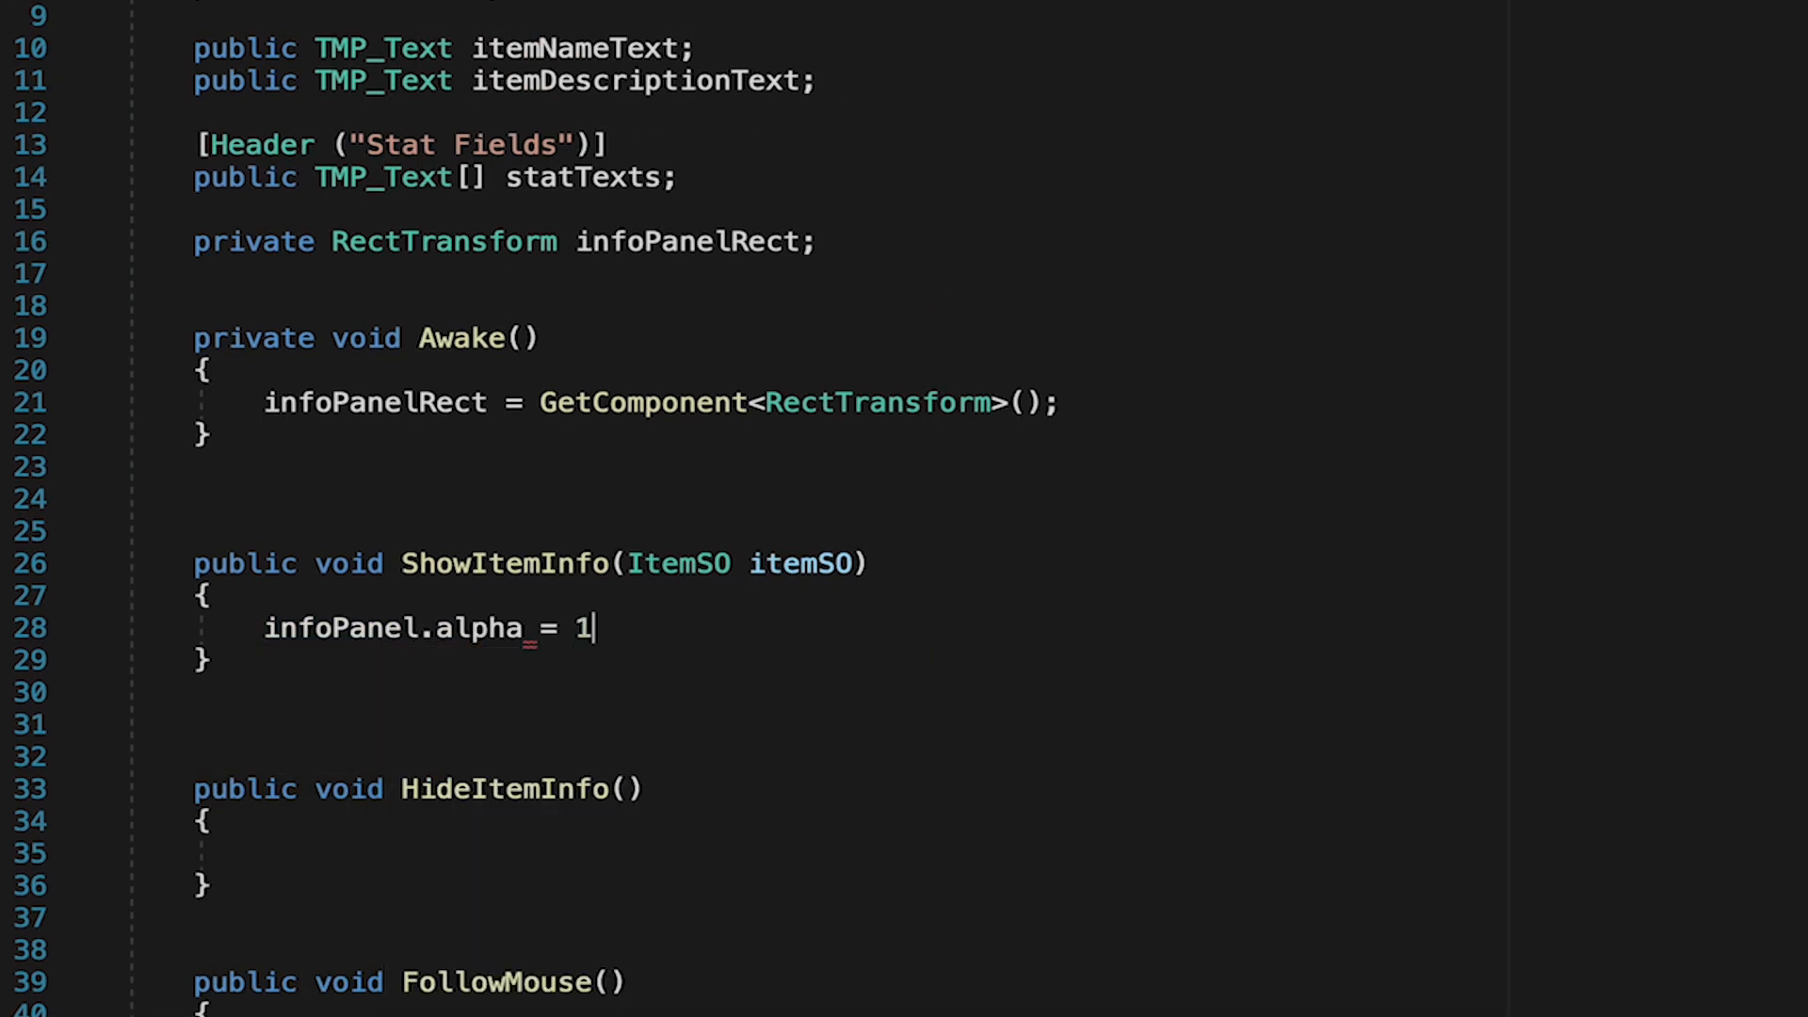
- Set infoPanel.alpha = 1 and fill the name and description texts from itemSO.itemName and itemSO.itemDescription
{"action": "type", "text": ";"}
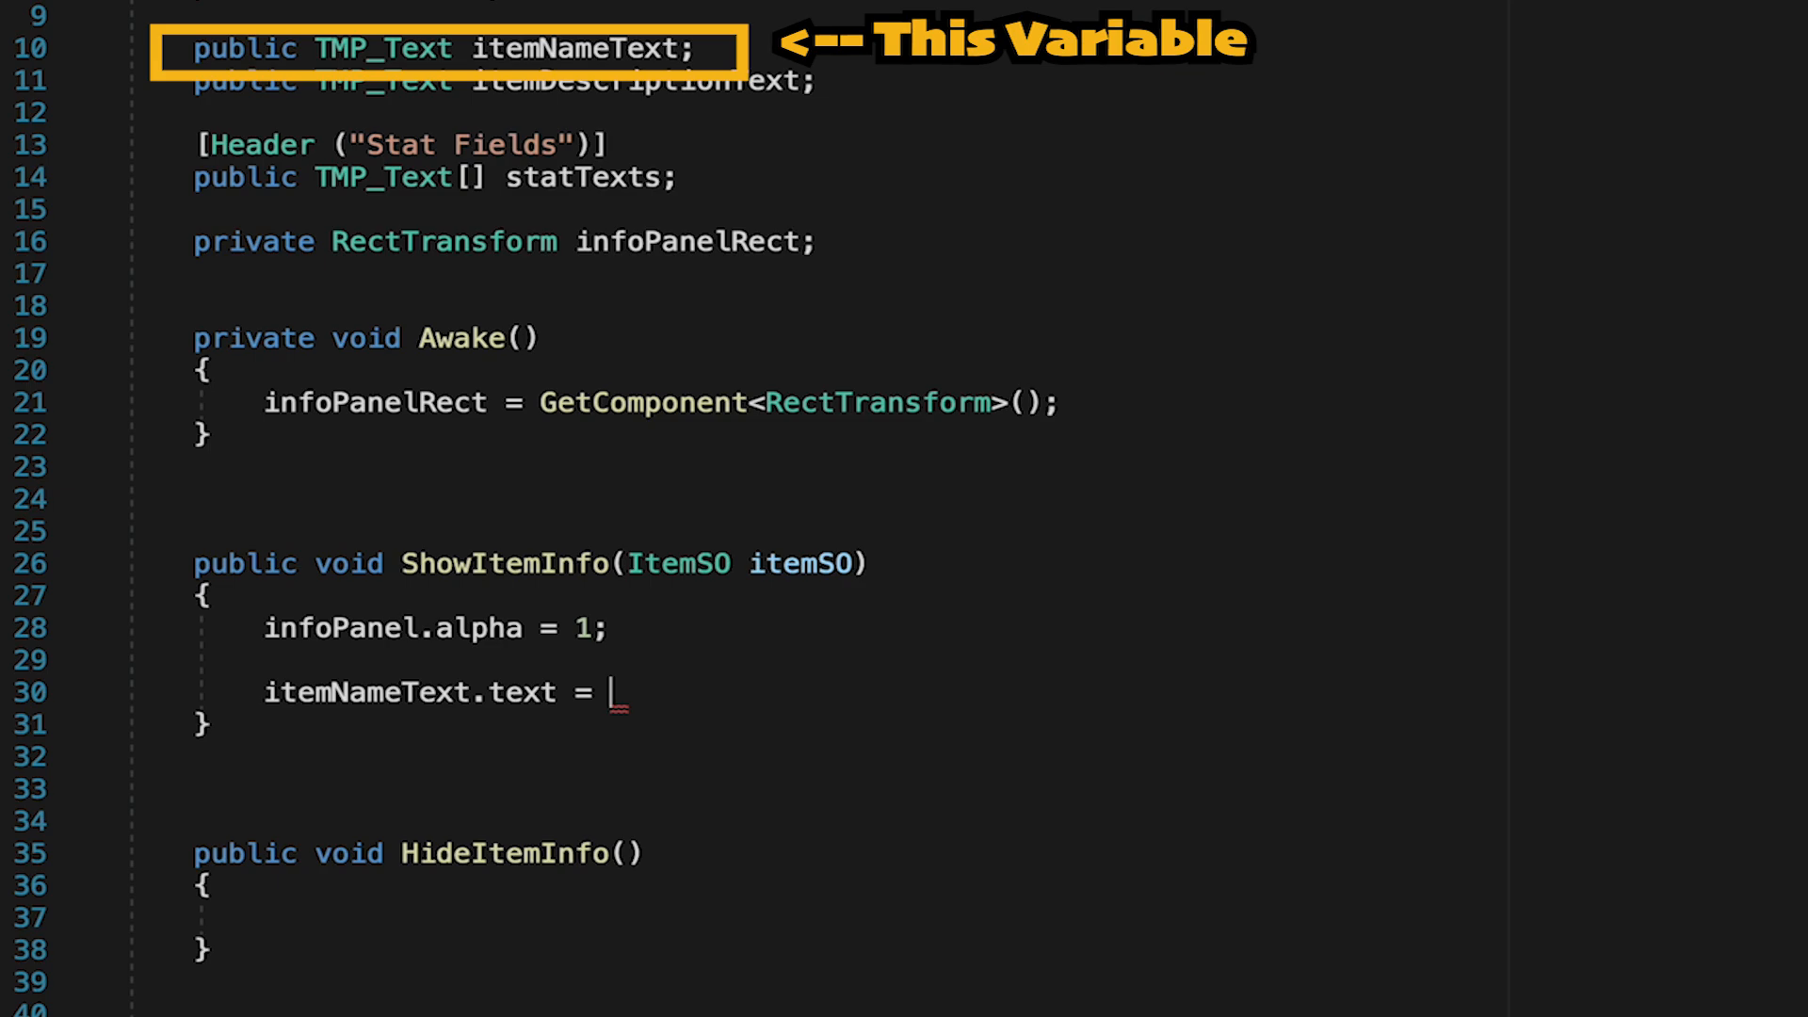
{"action": "type", "text": "itemSO."}
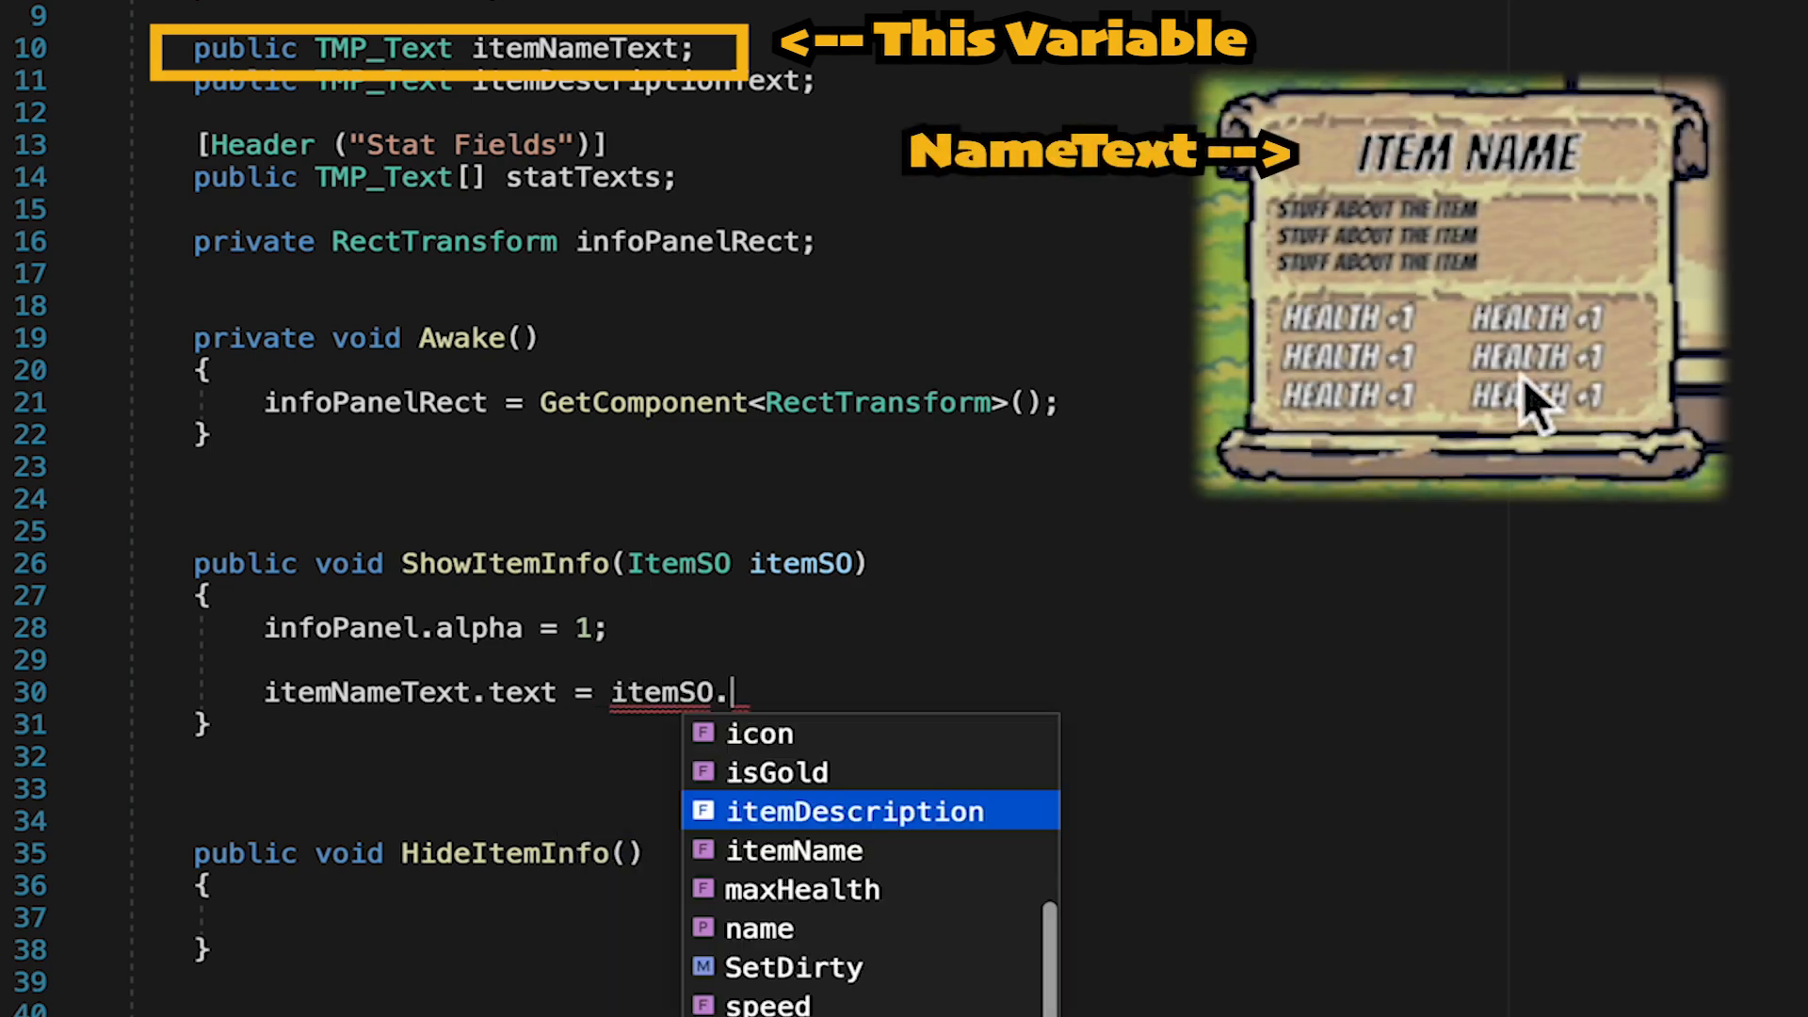
{"action": "type", "text": "itemName;"}
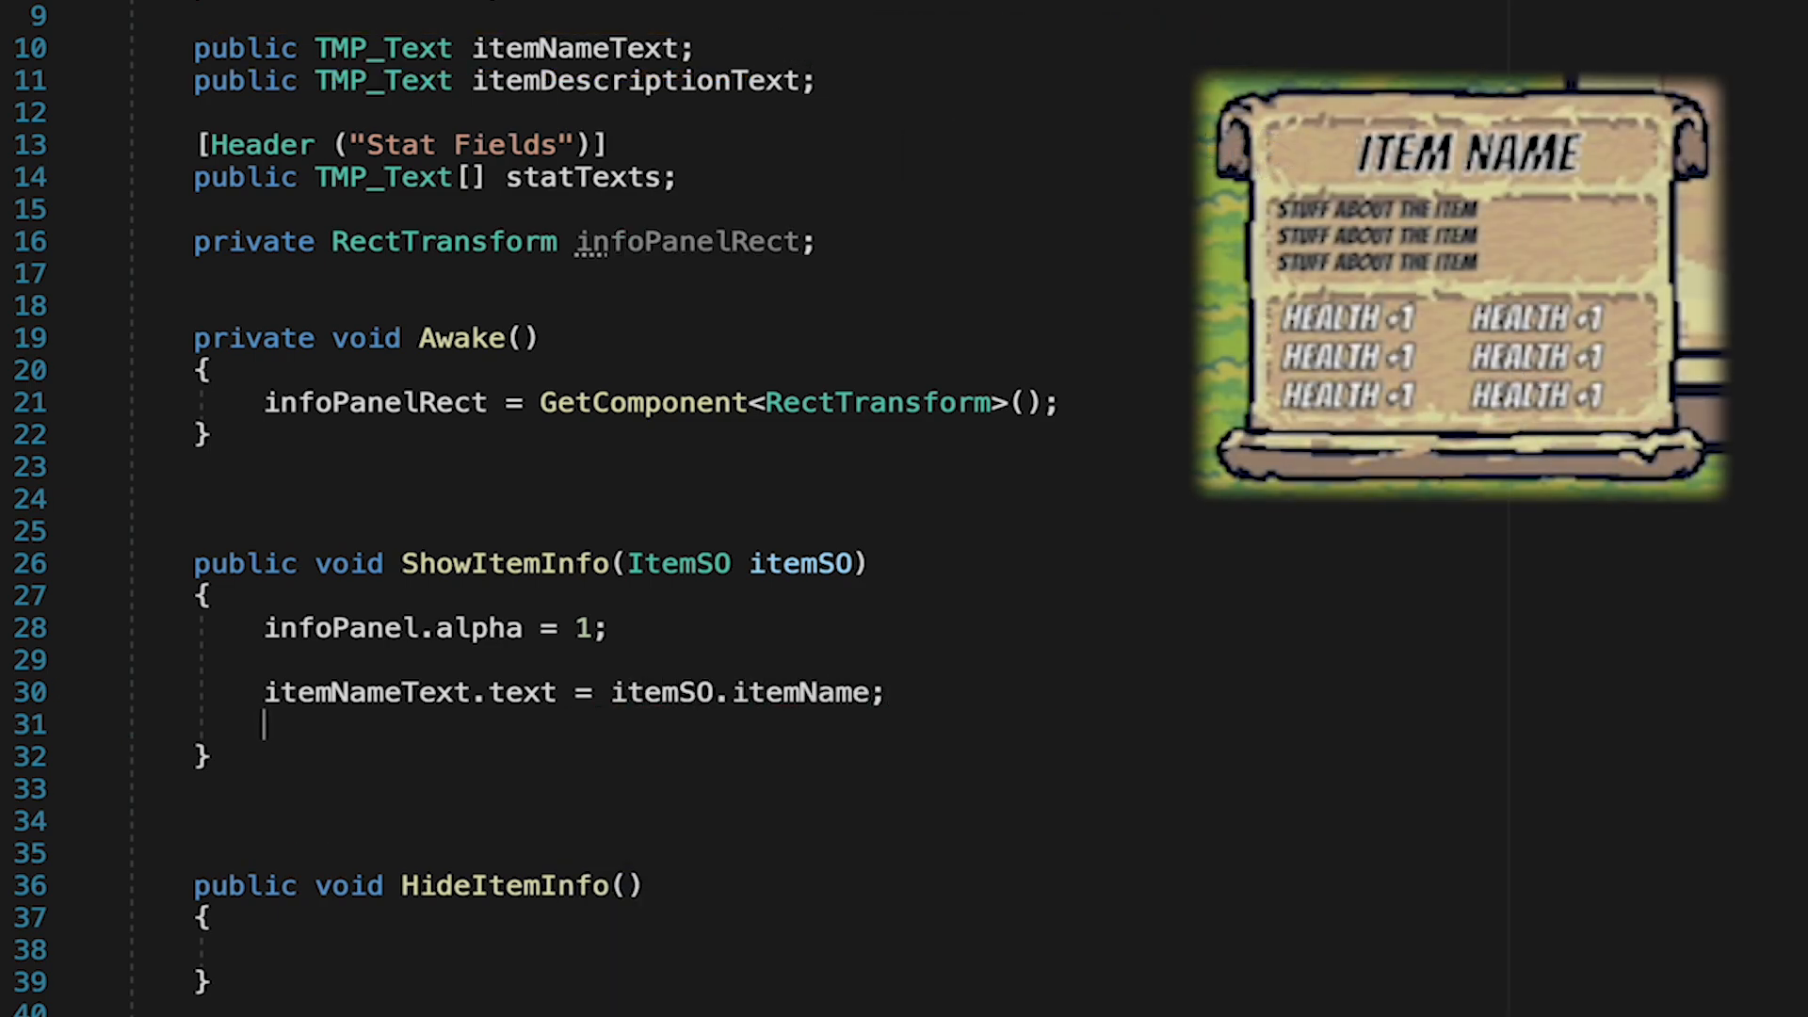
{"action": "type", "text": "itemDescriptionText.text ="}
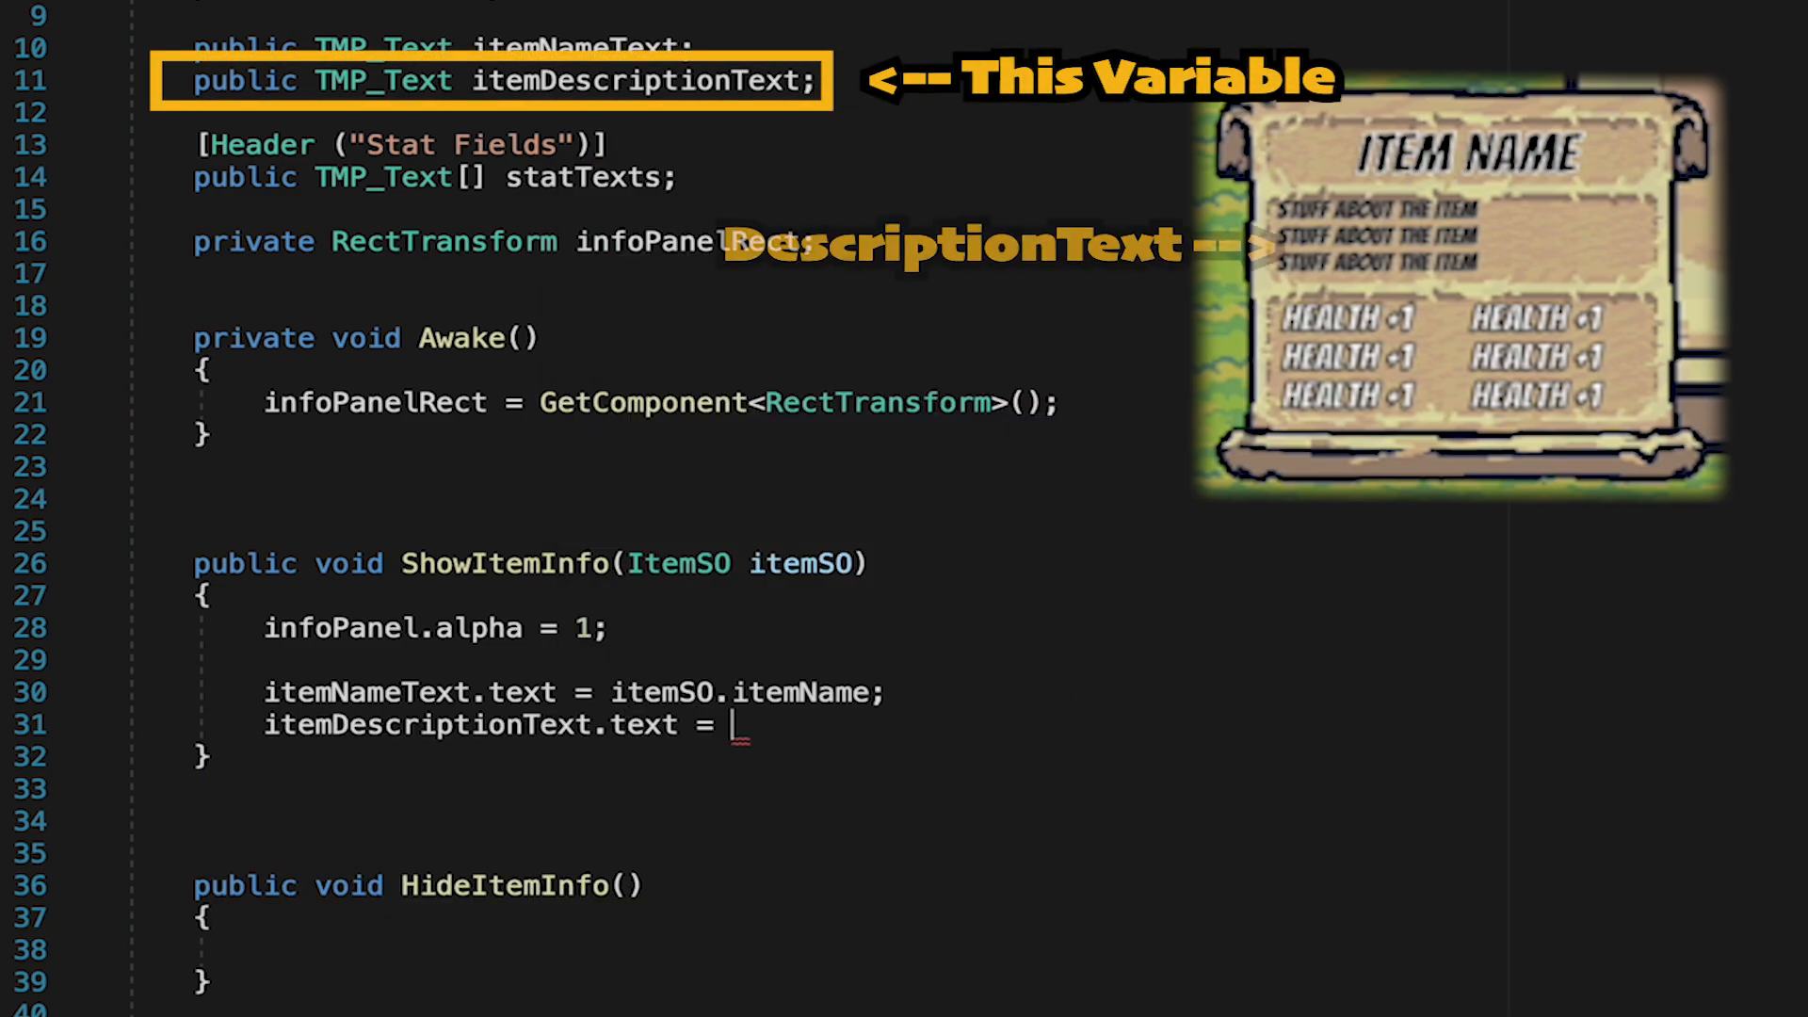
{"action": "type", "text": "itemSO.itemDescription;"}
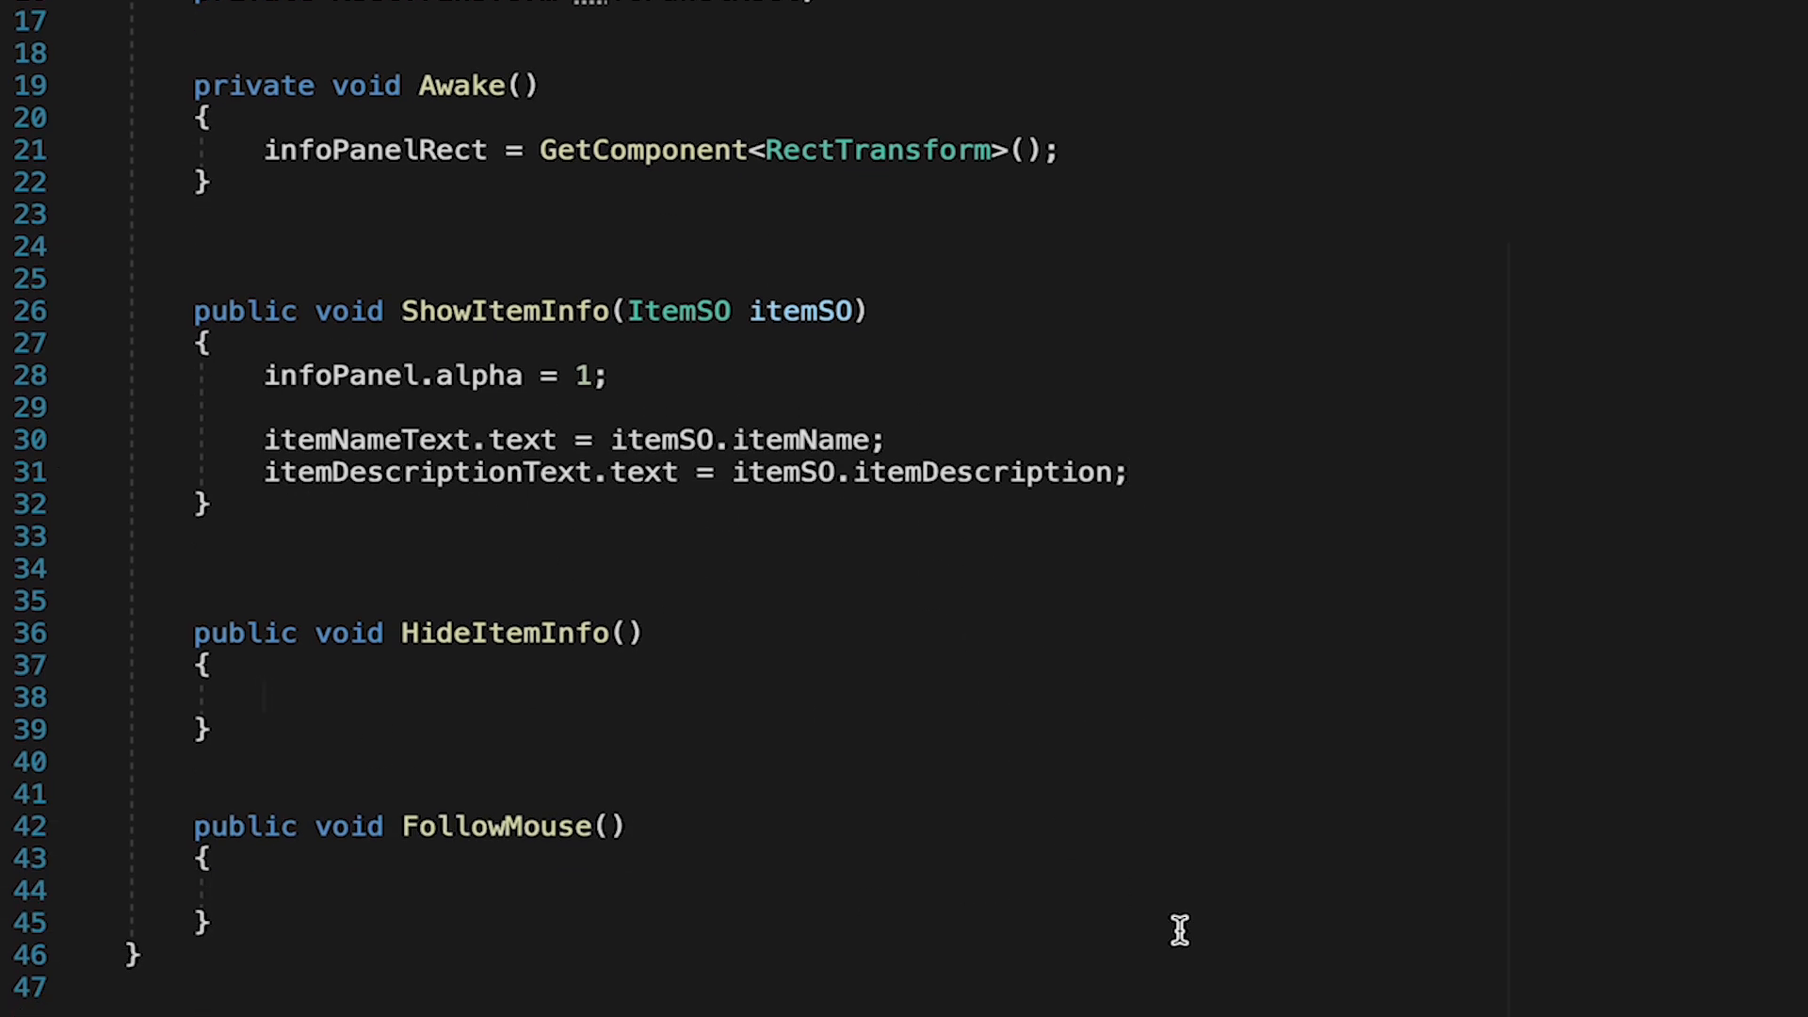
- Set infoPanel.alpha = 0 and clear itemNameText and itemDescriptionText to empty strings
{"action": "type", "text": "infoPanel.alpha"}
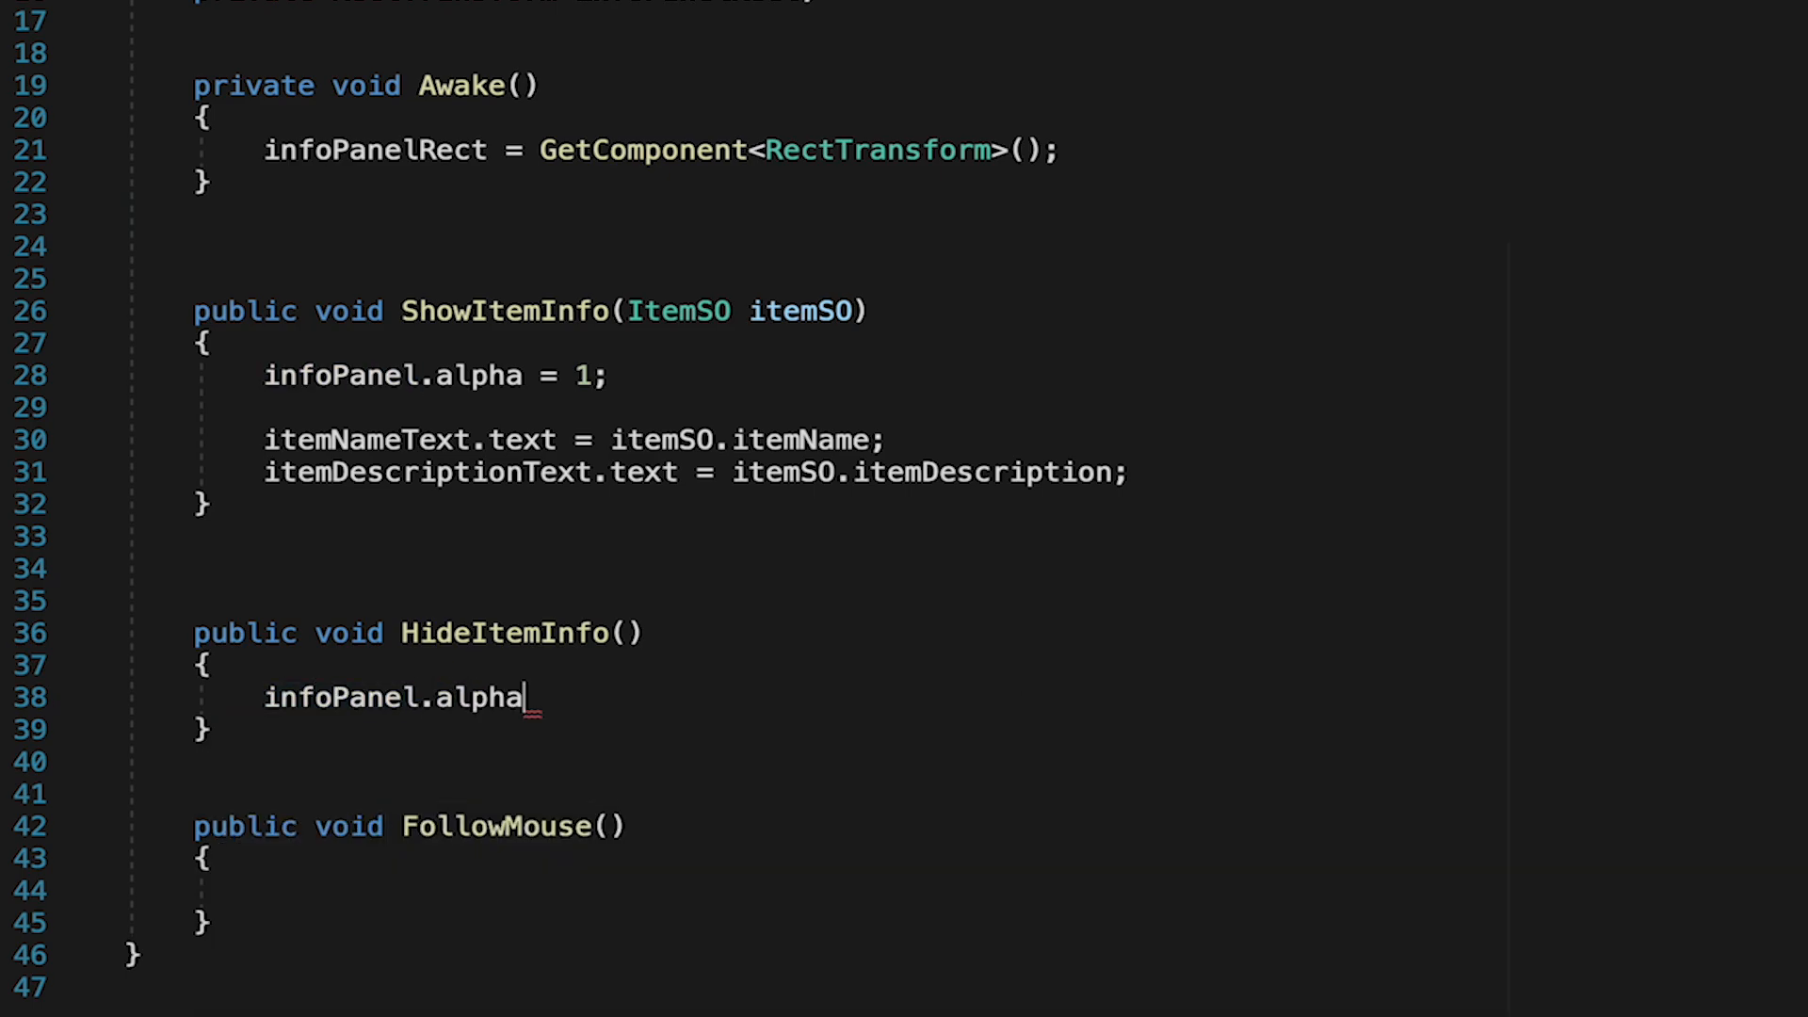
{"action": "type", "text": "= 0;"}
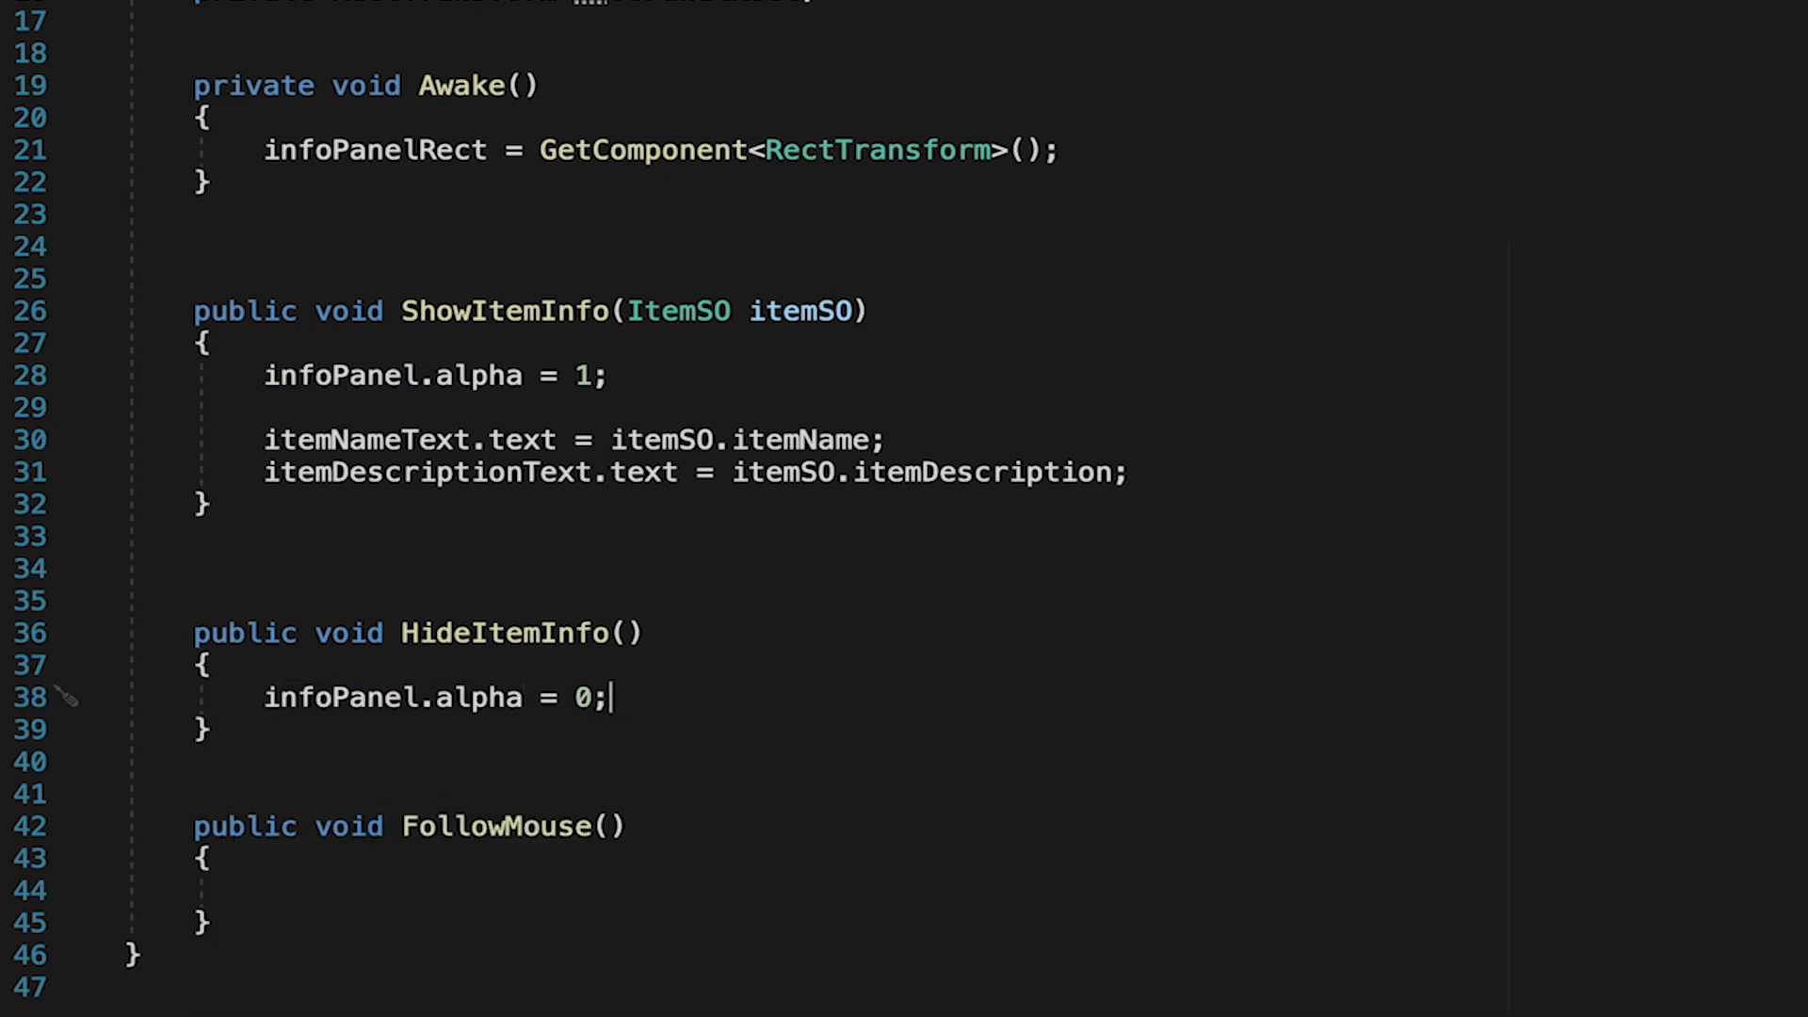
{"action": "type", "text": "itemNameText.text = \"\";"}
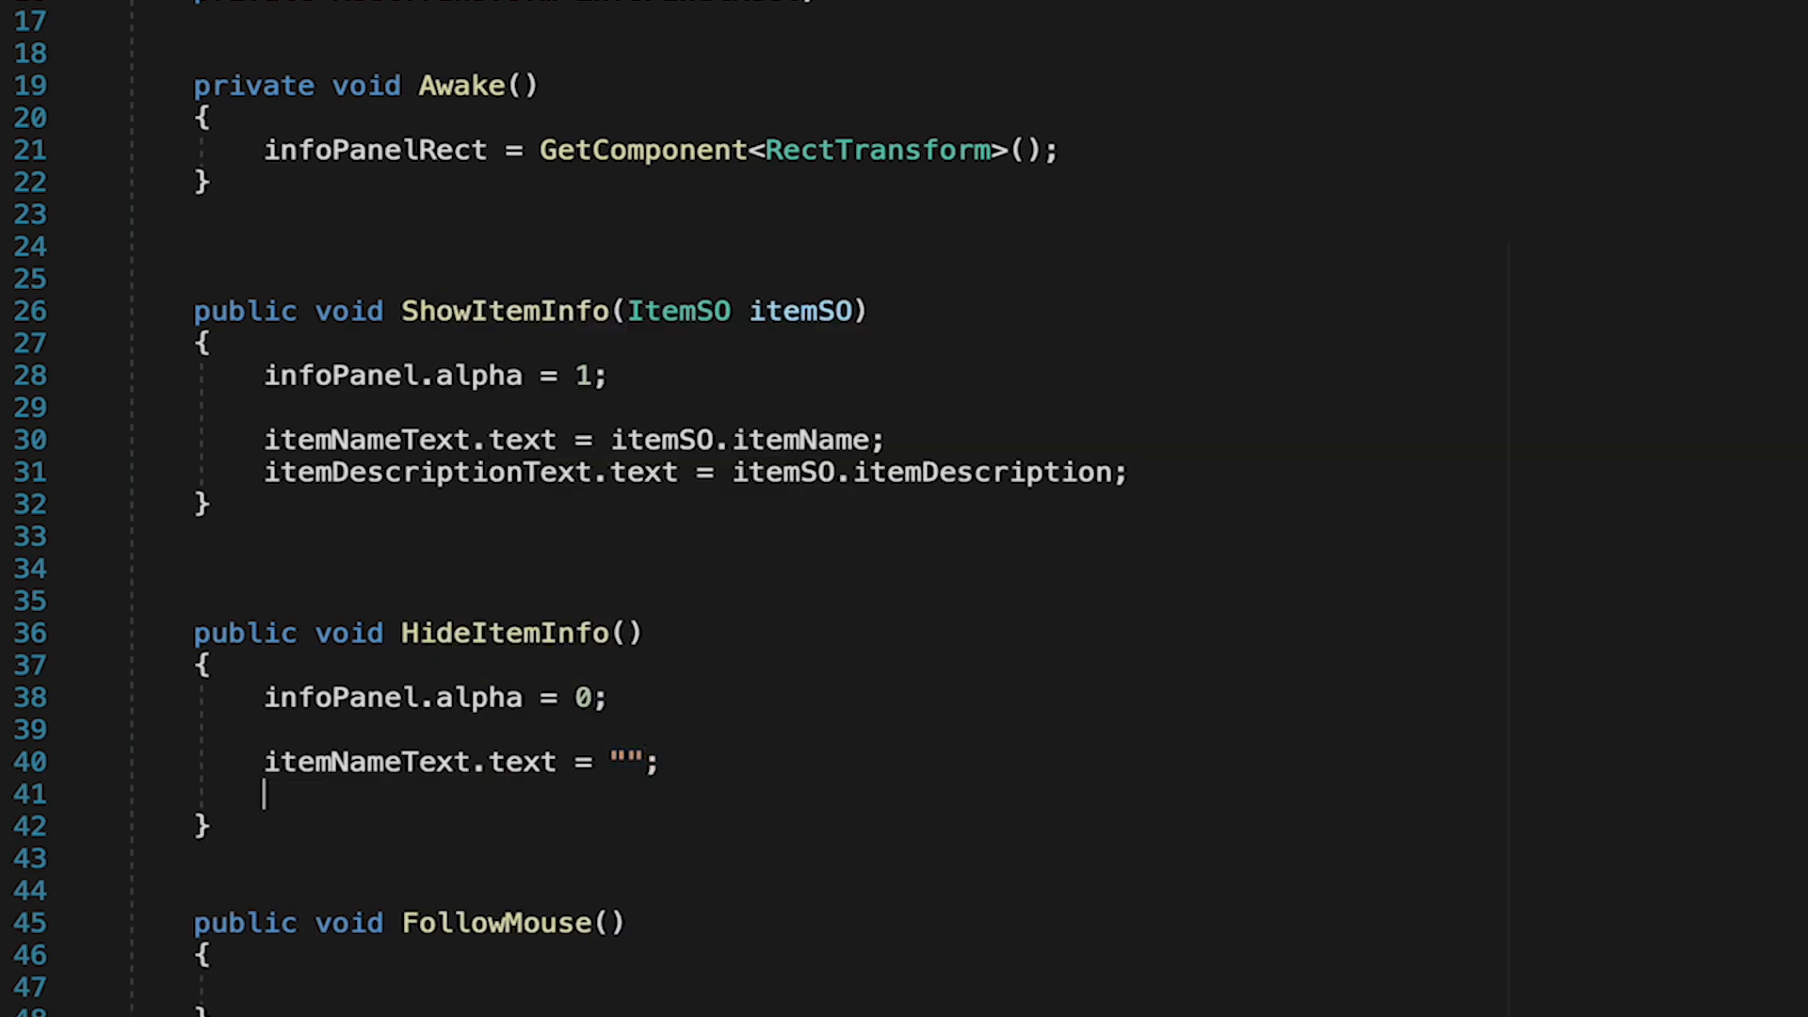
{"action": "type", "text": "desc"}
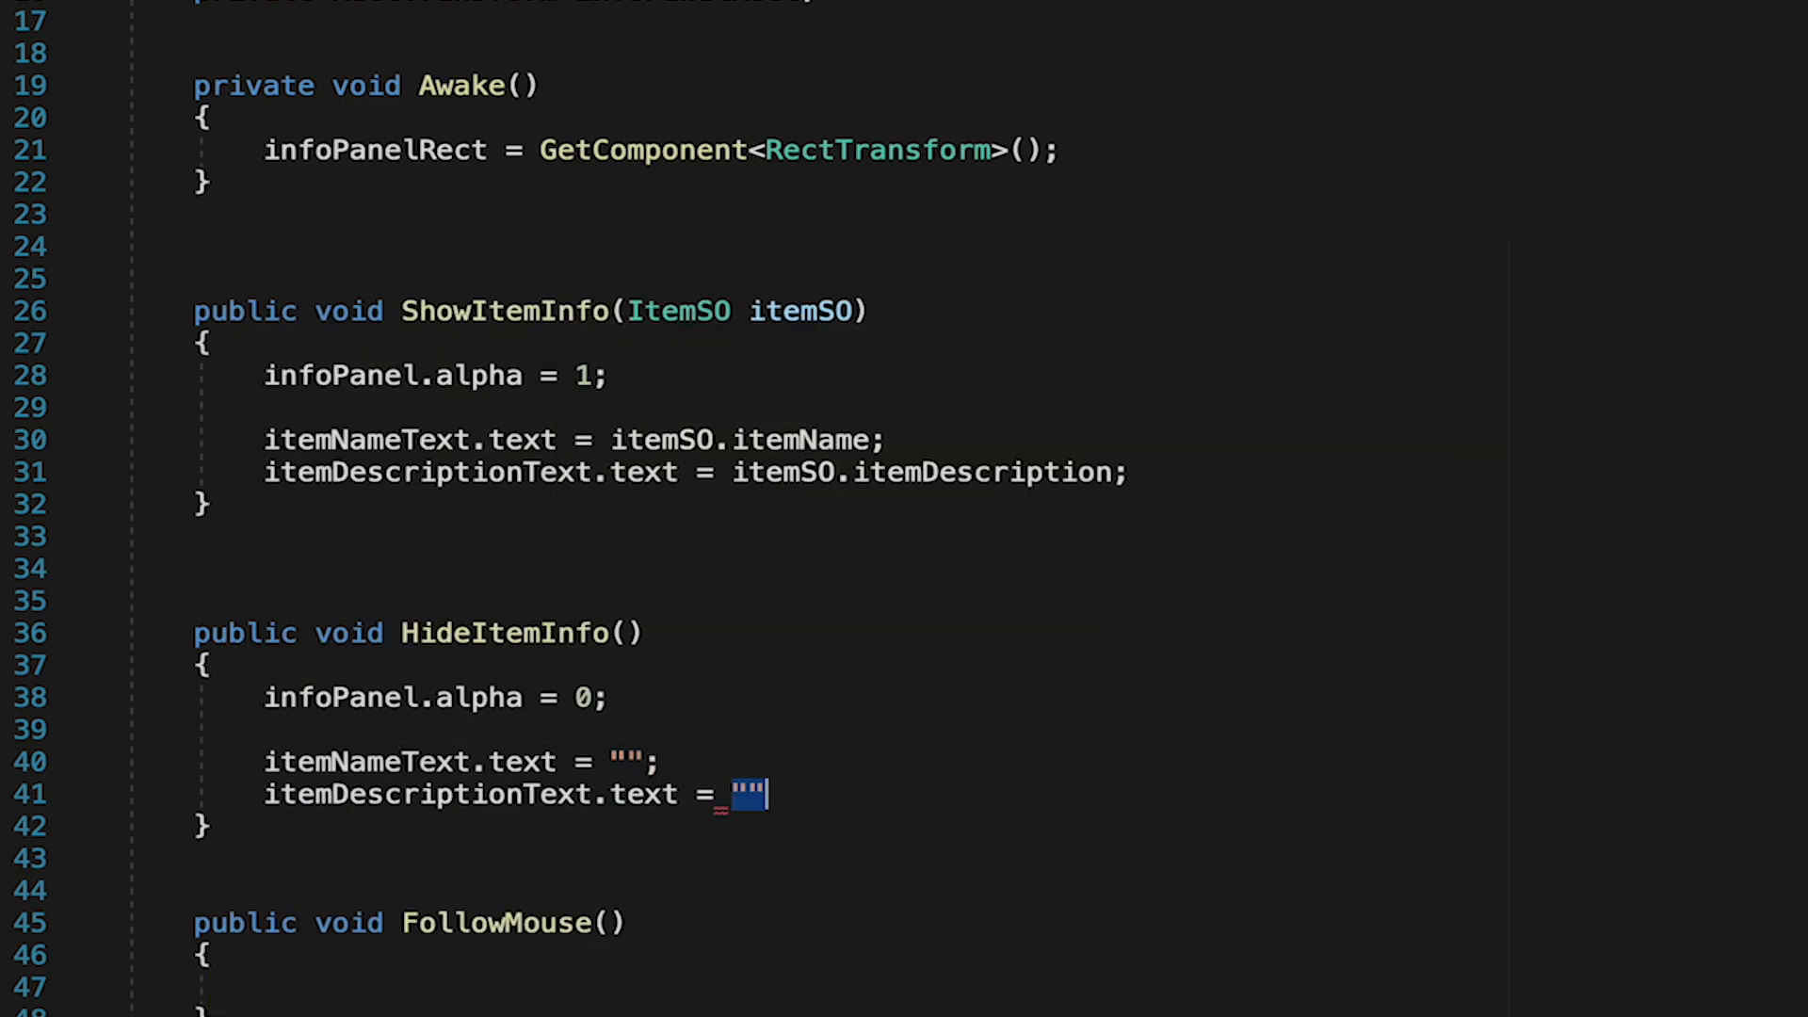
{"action": "type", "text": ";"}
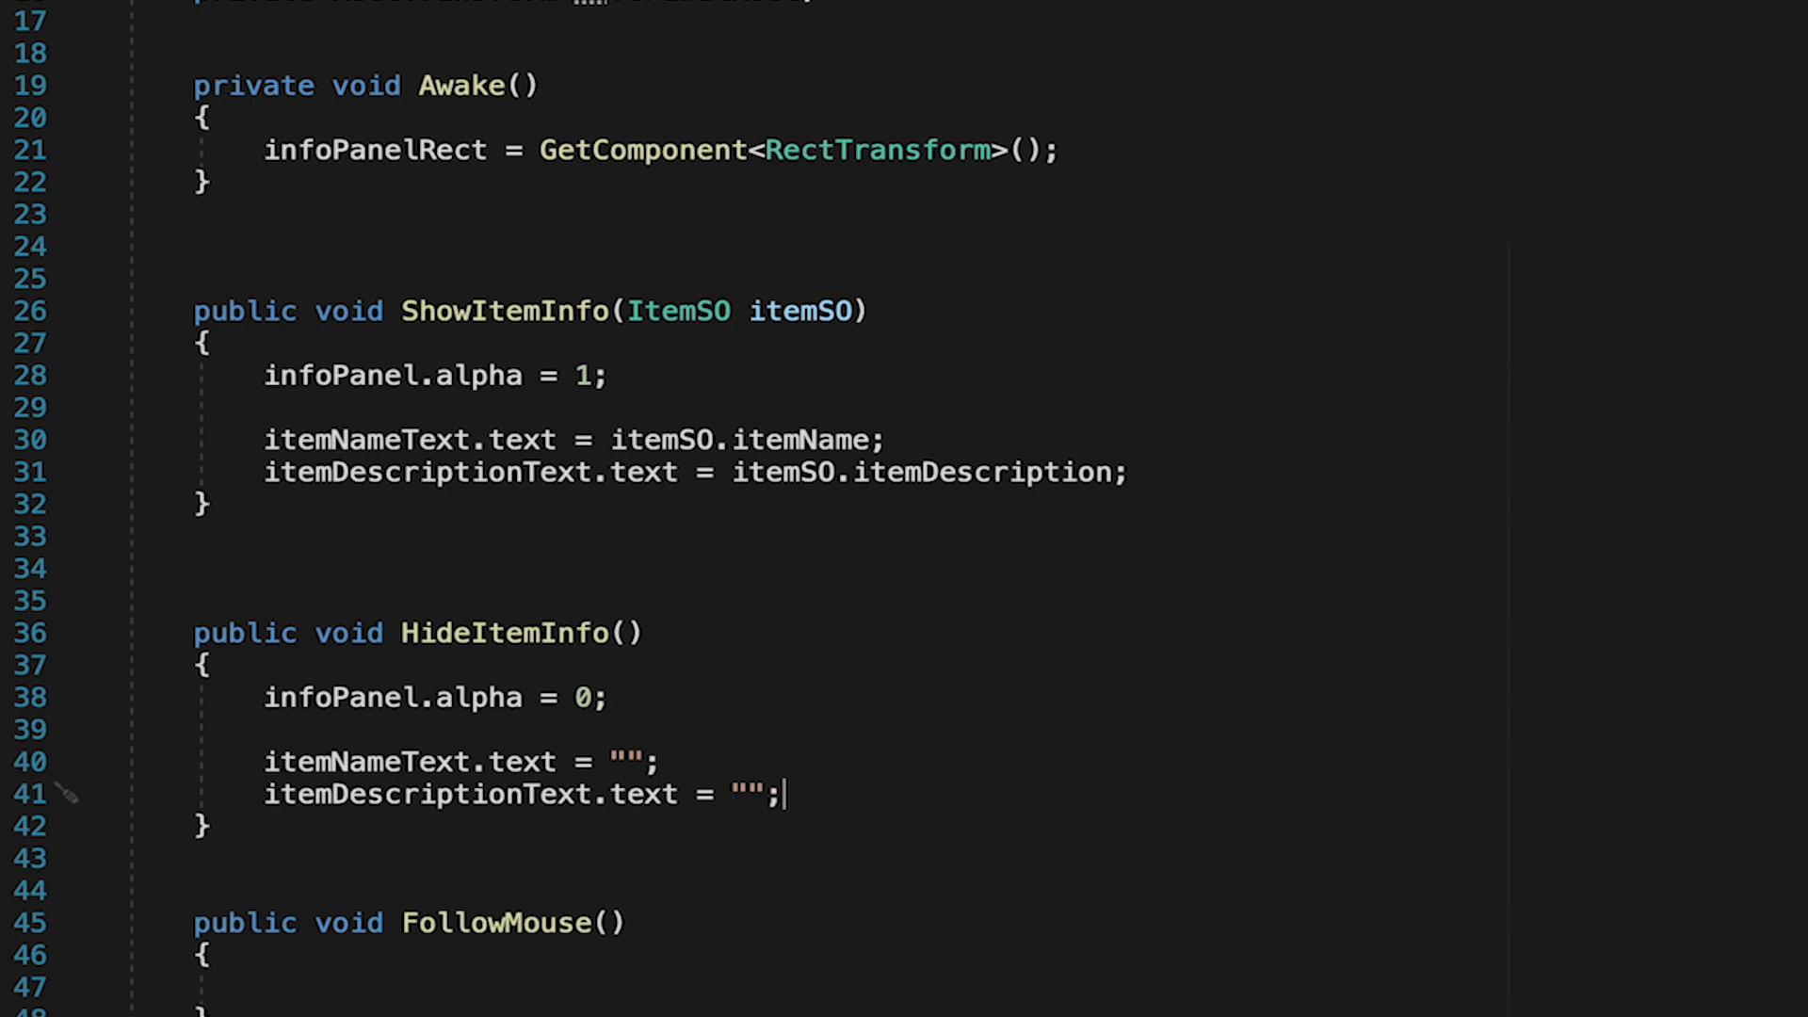
{"action": "mouse_move", "coordinate": [656, 795]}
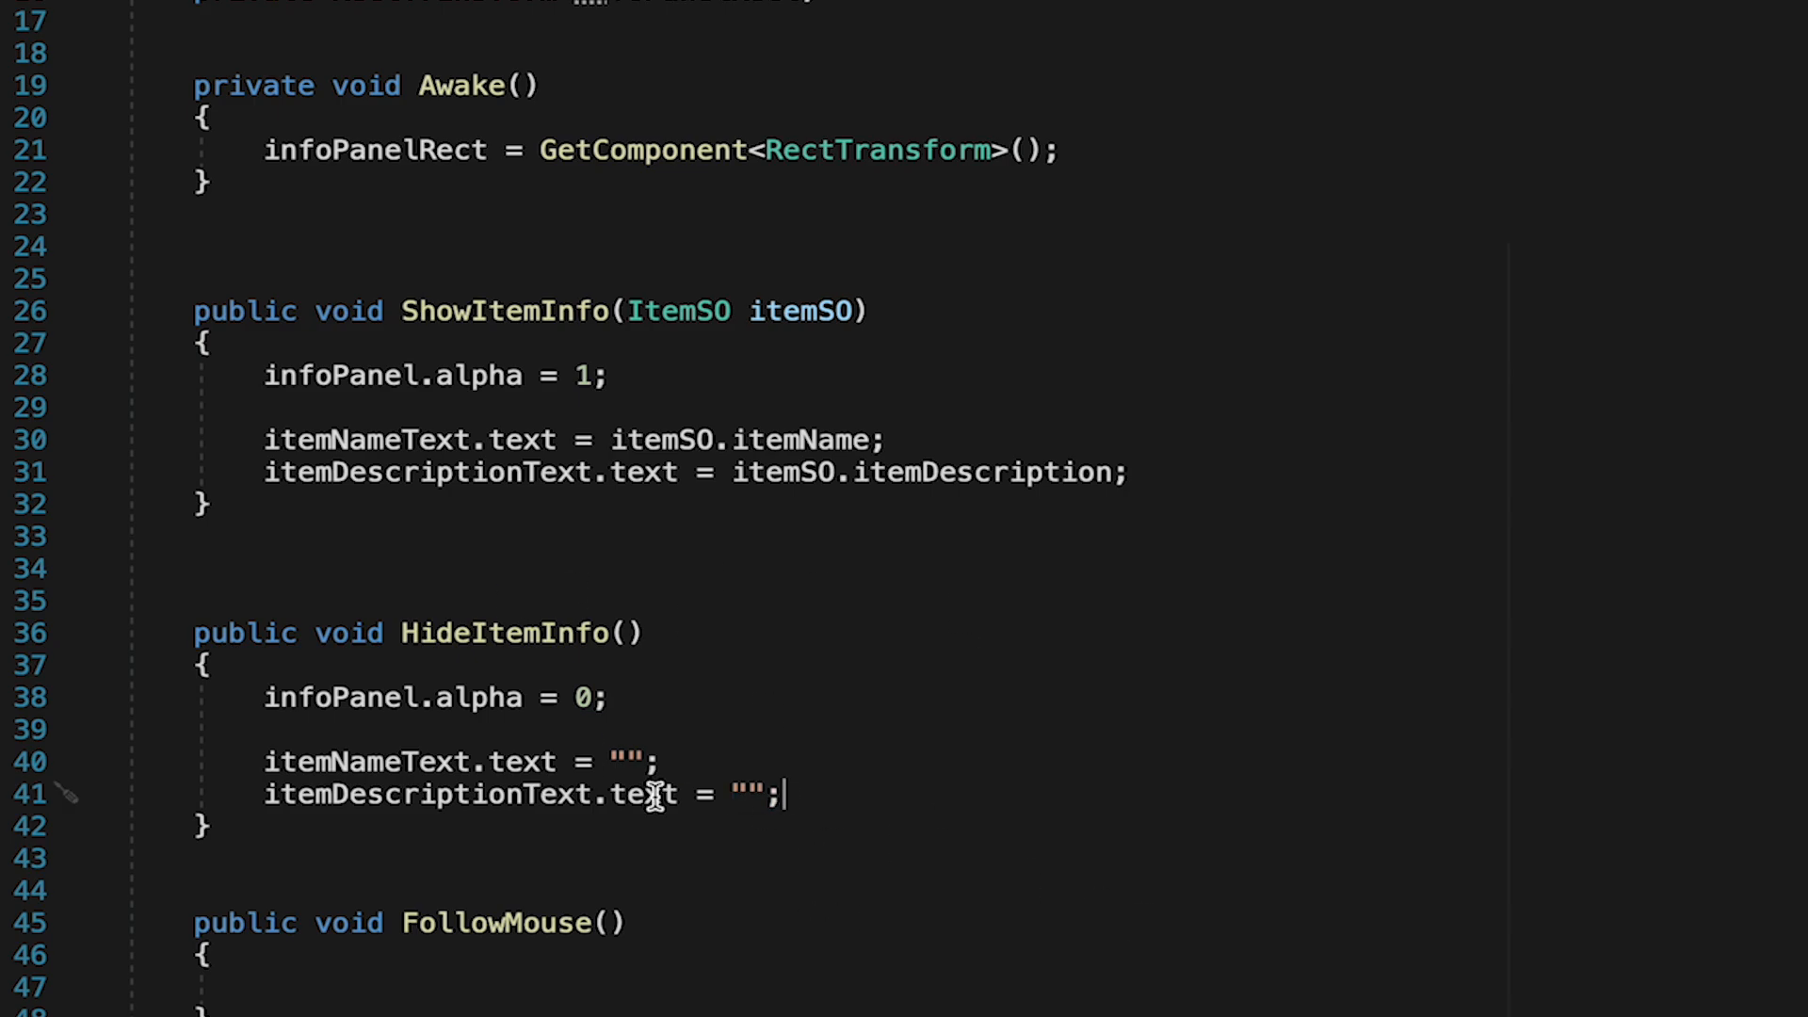
{"action": "scroll", "scroll_direction": "down", "scroll_amount": 3}
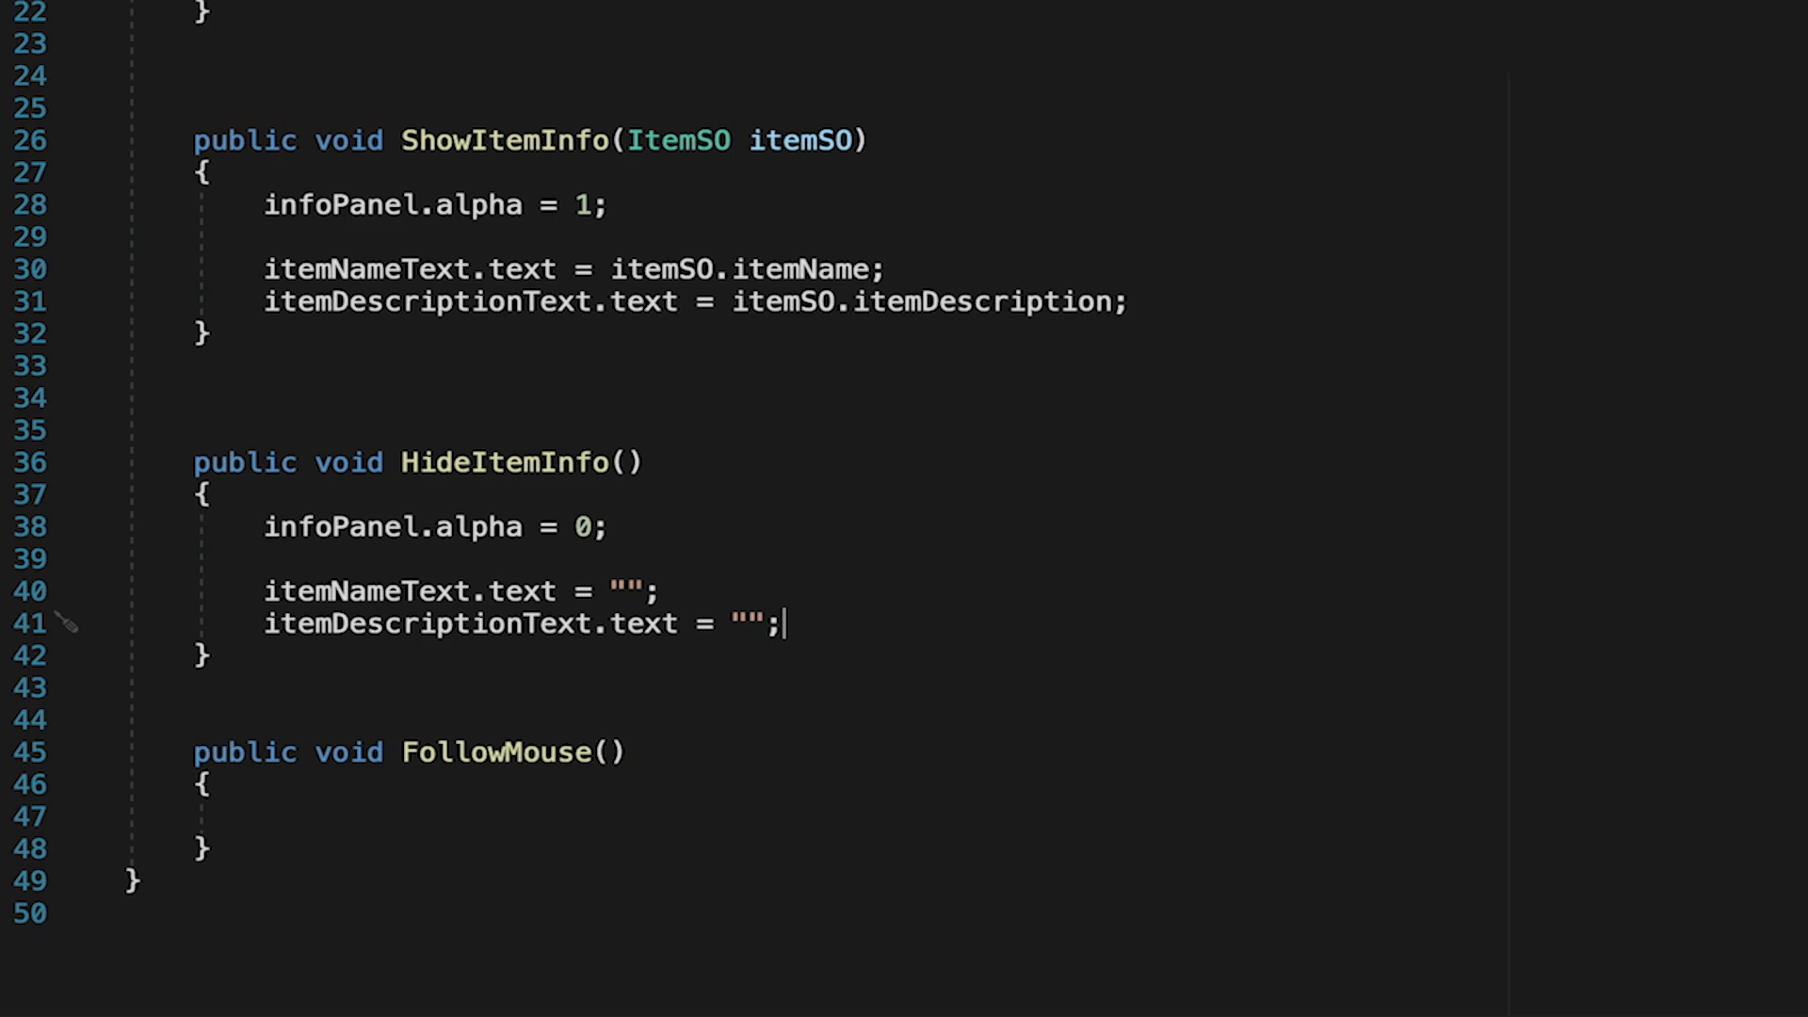
{"action": "mouse_move", "coordinate": [682, 825]}
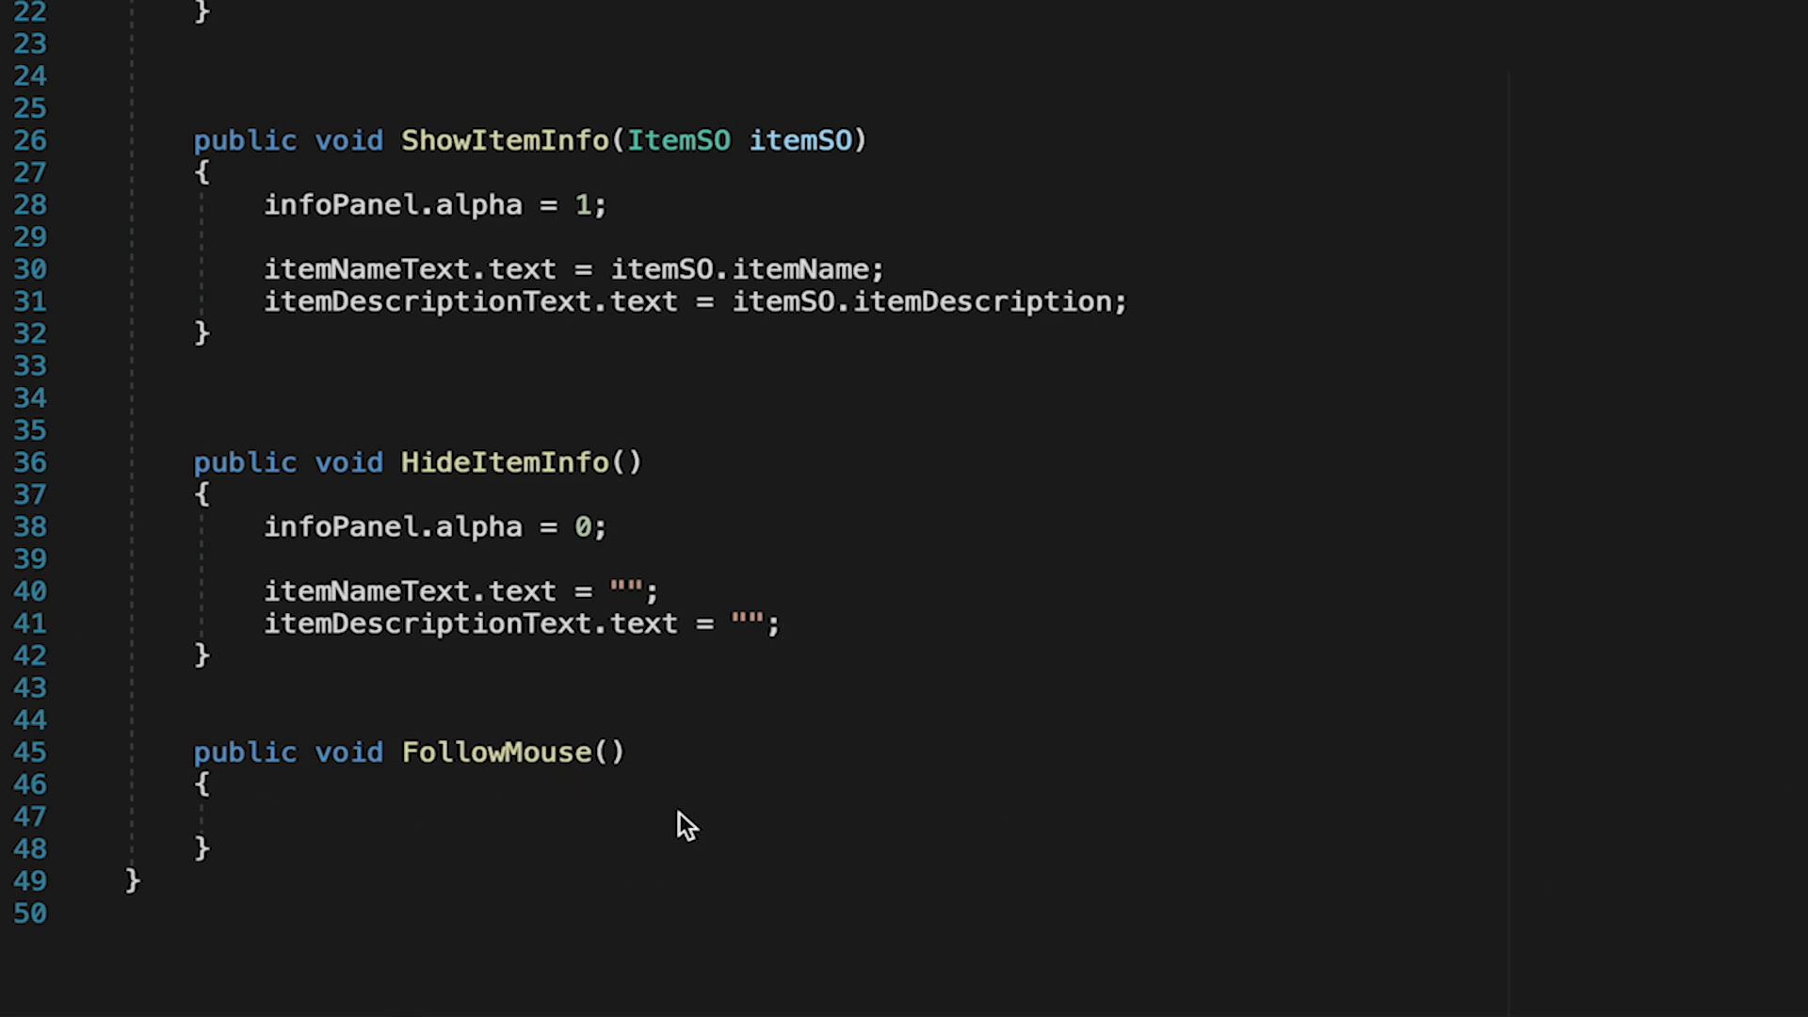
- Read Input.mousePosition into a Vector3 and define an offset of new Vector3(10, -10, 0)
{"action": "type", "text": "Vector3 mousePosition ="}
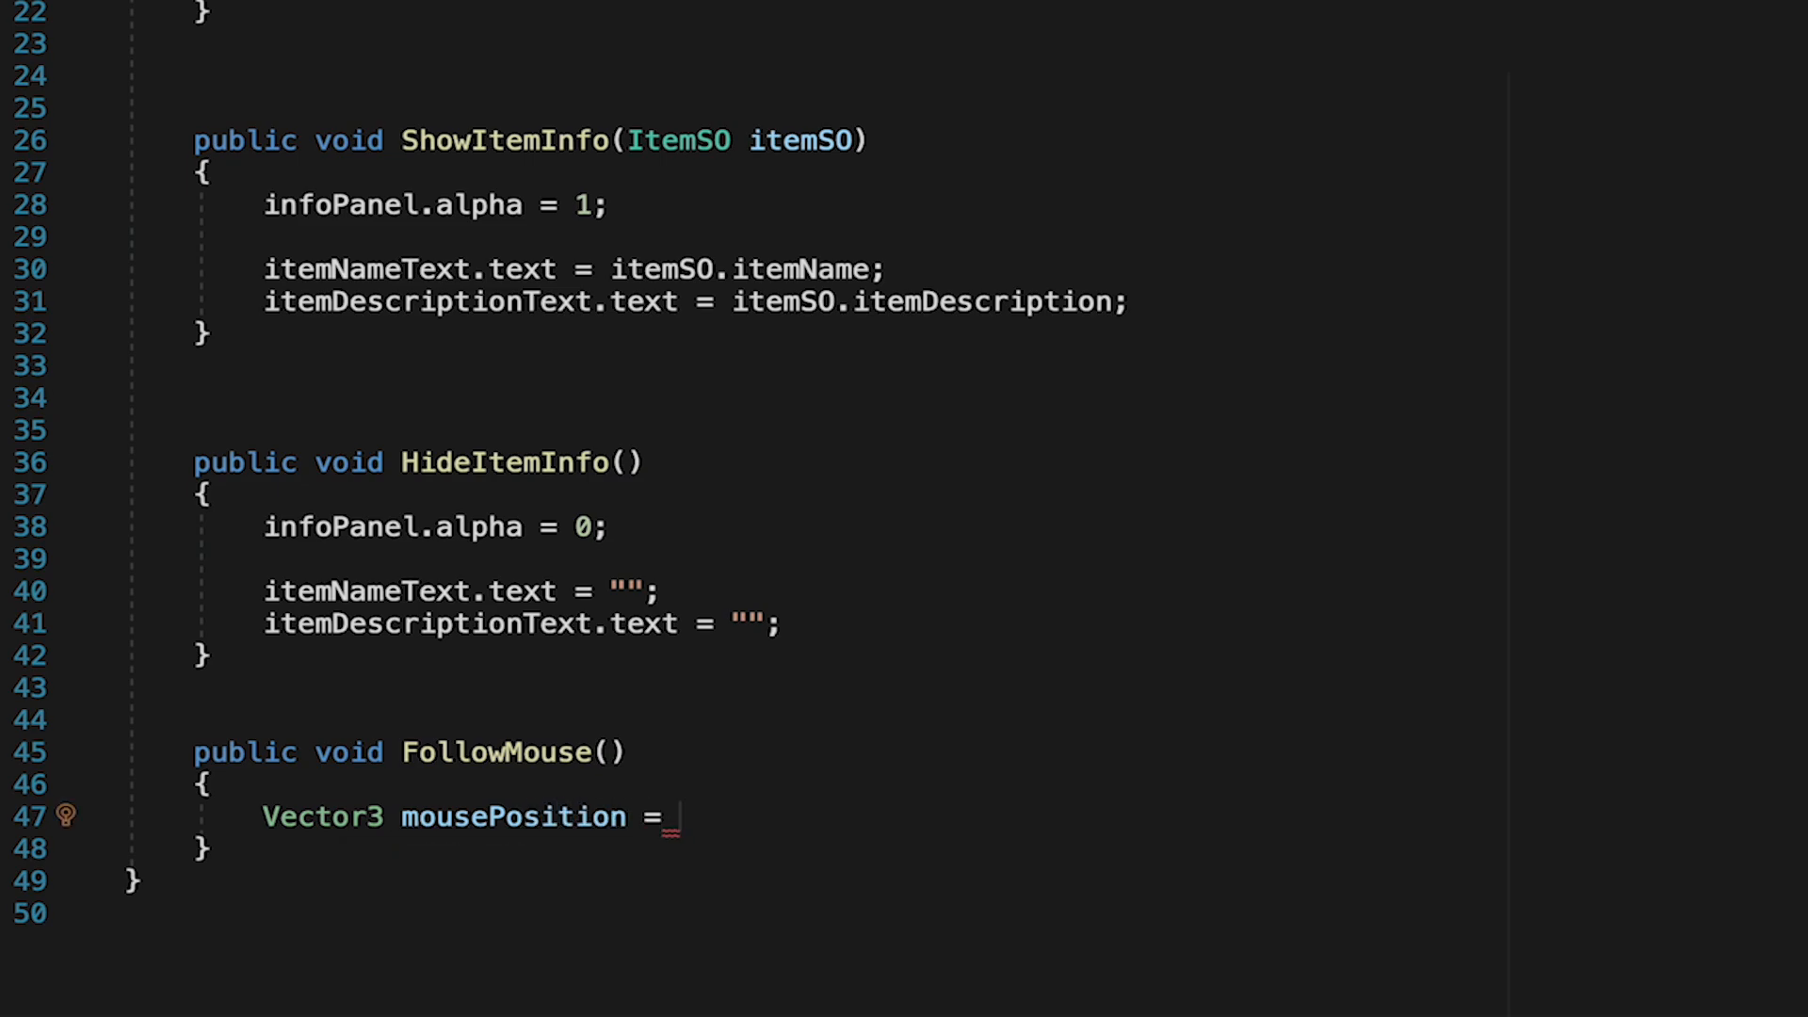
{"action": "type", "text": "Input."}
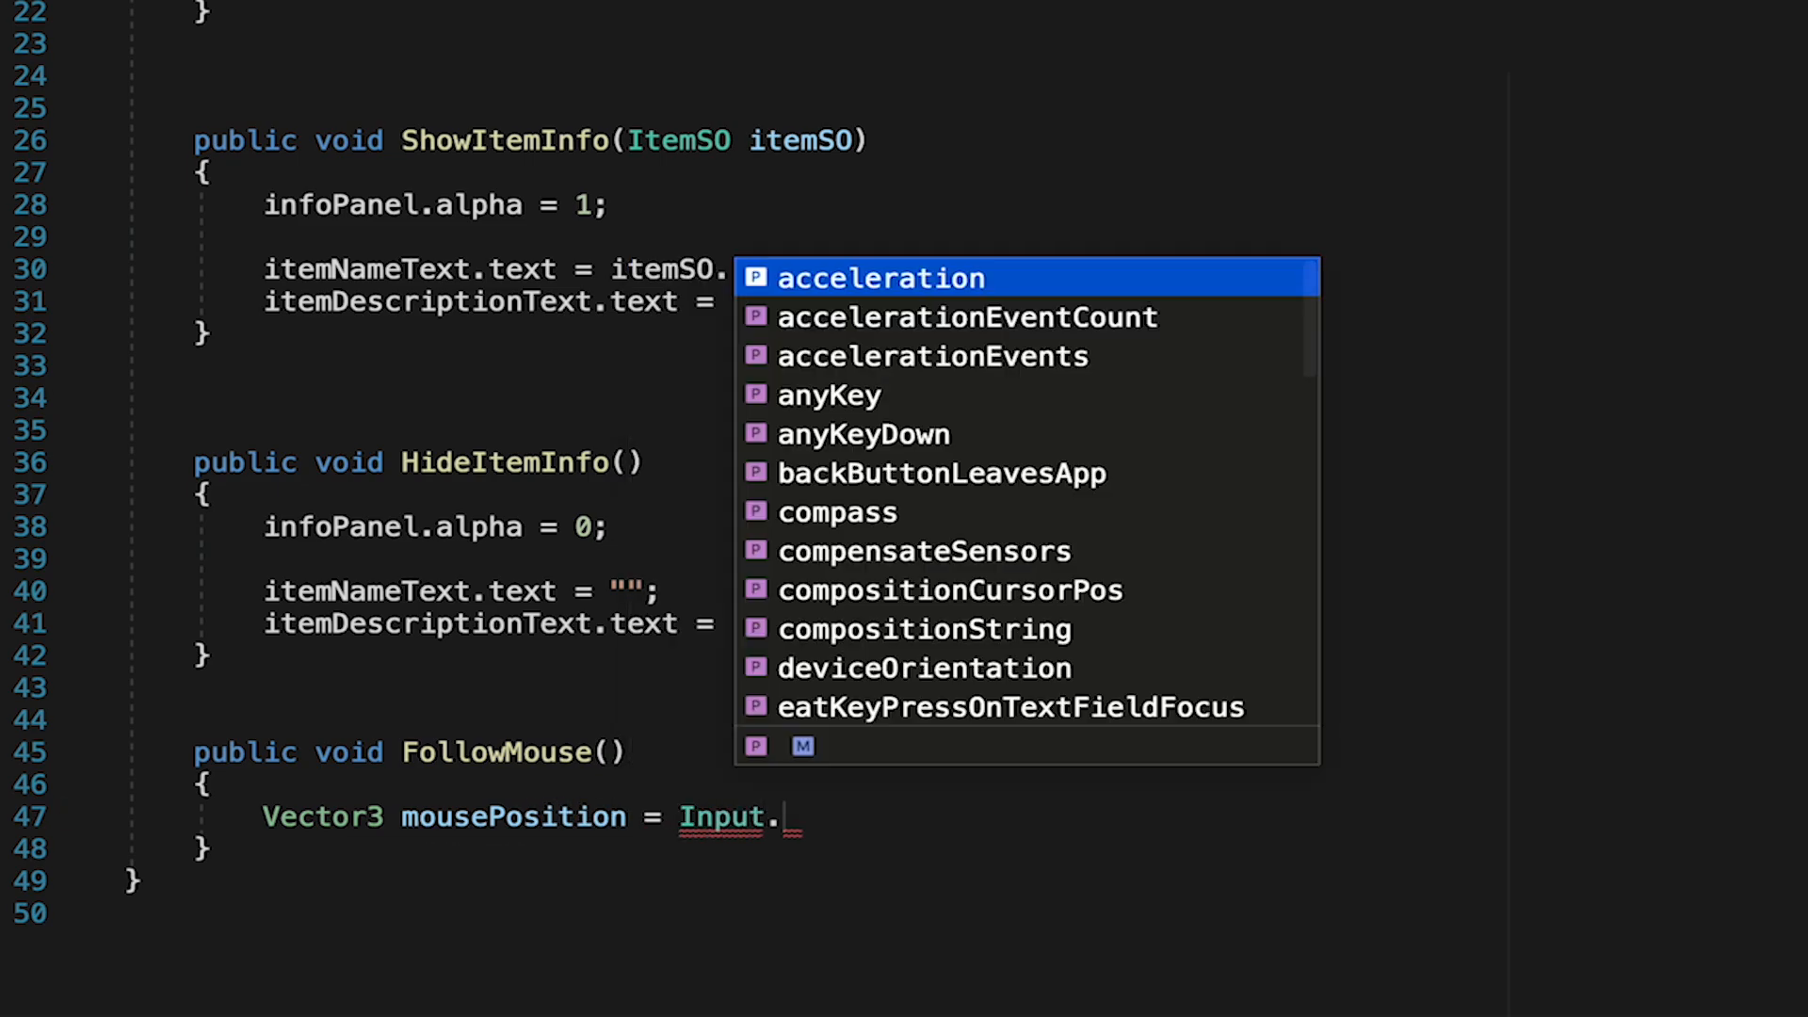
{"action": "type", "text": "mousePosition;"}
{"action": "type", "text": "Vector3 offset ="}
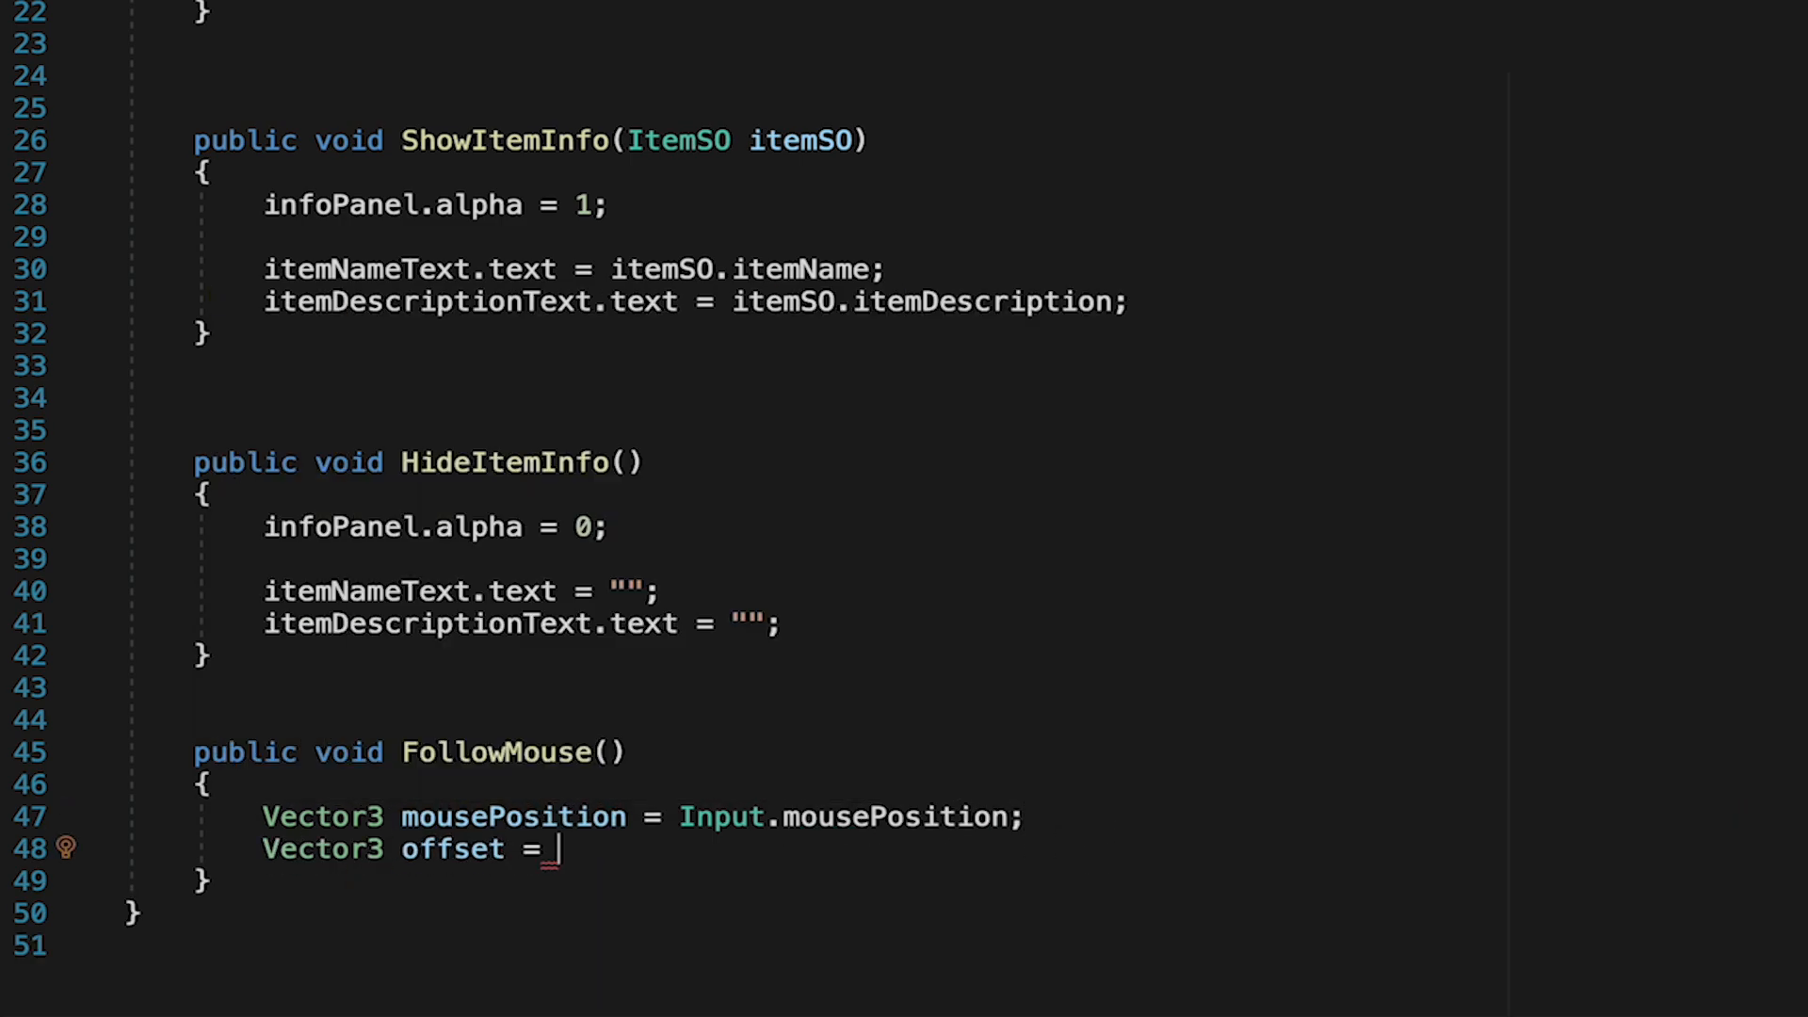
{"action": "type", "text": "new Vector3"}
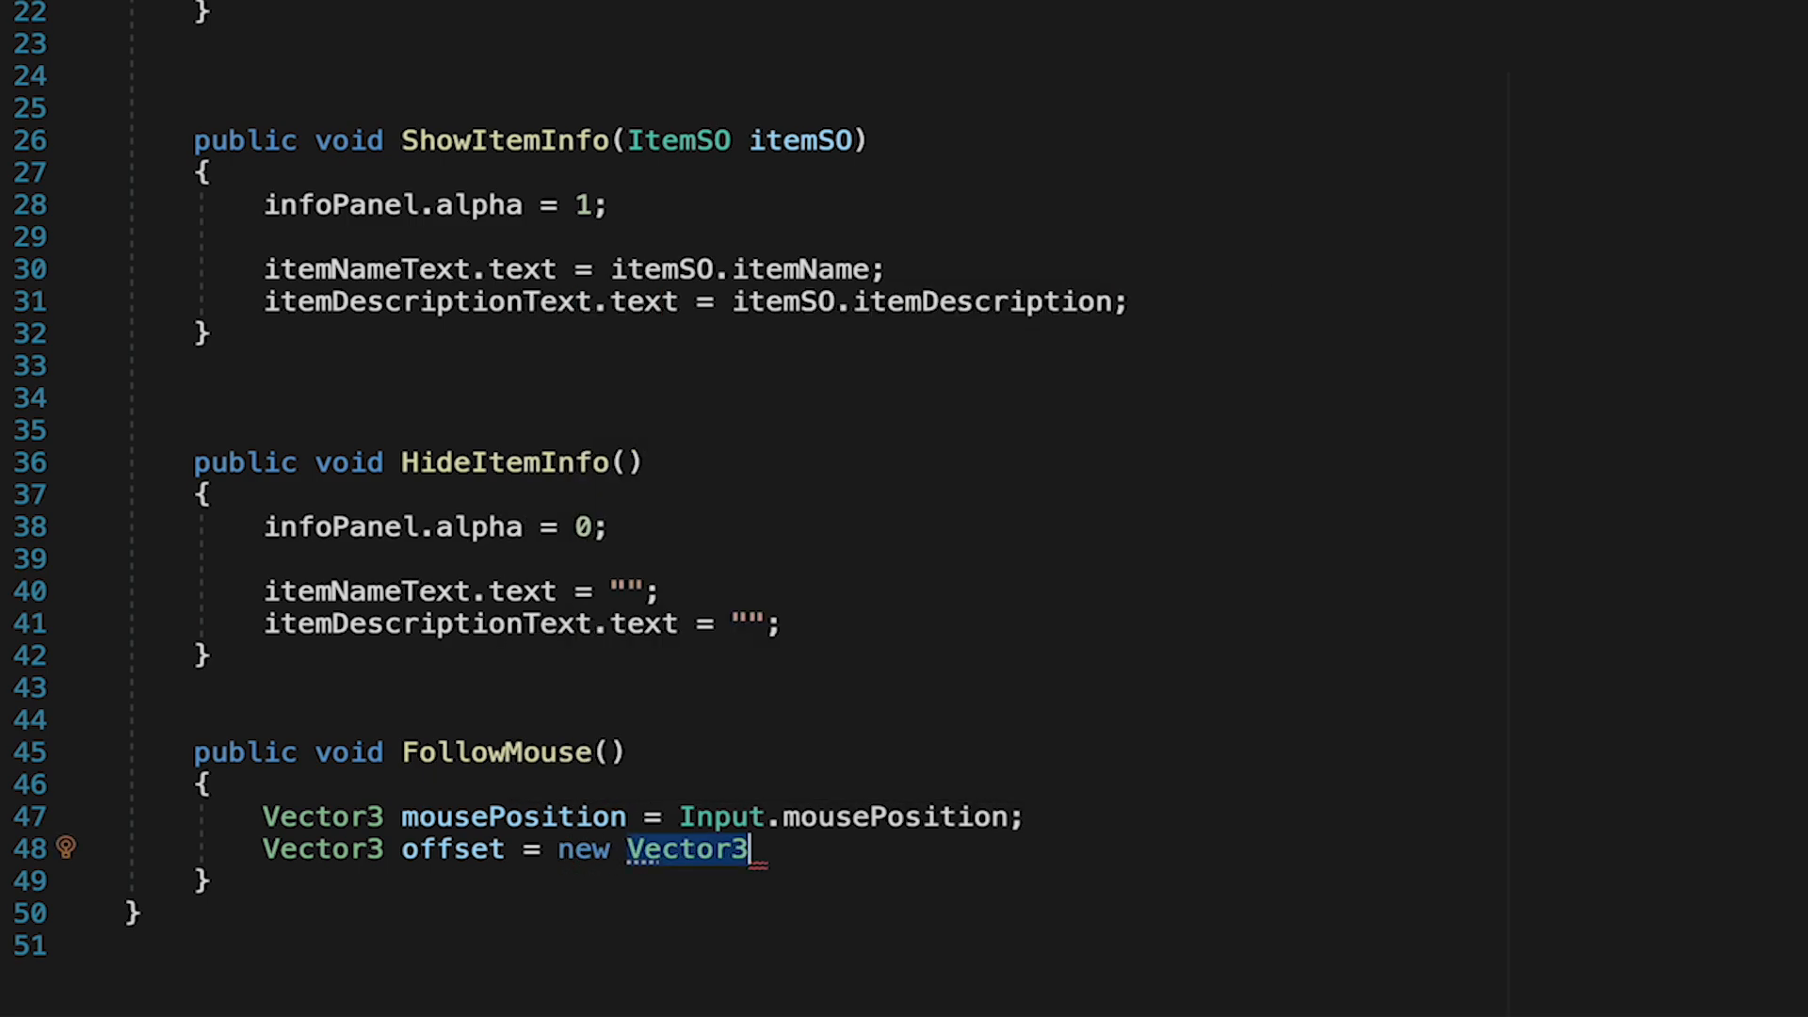
{"action": "type", "text": "(10, -10,"}
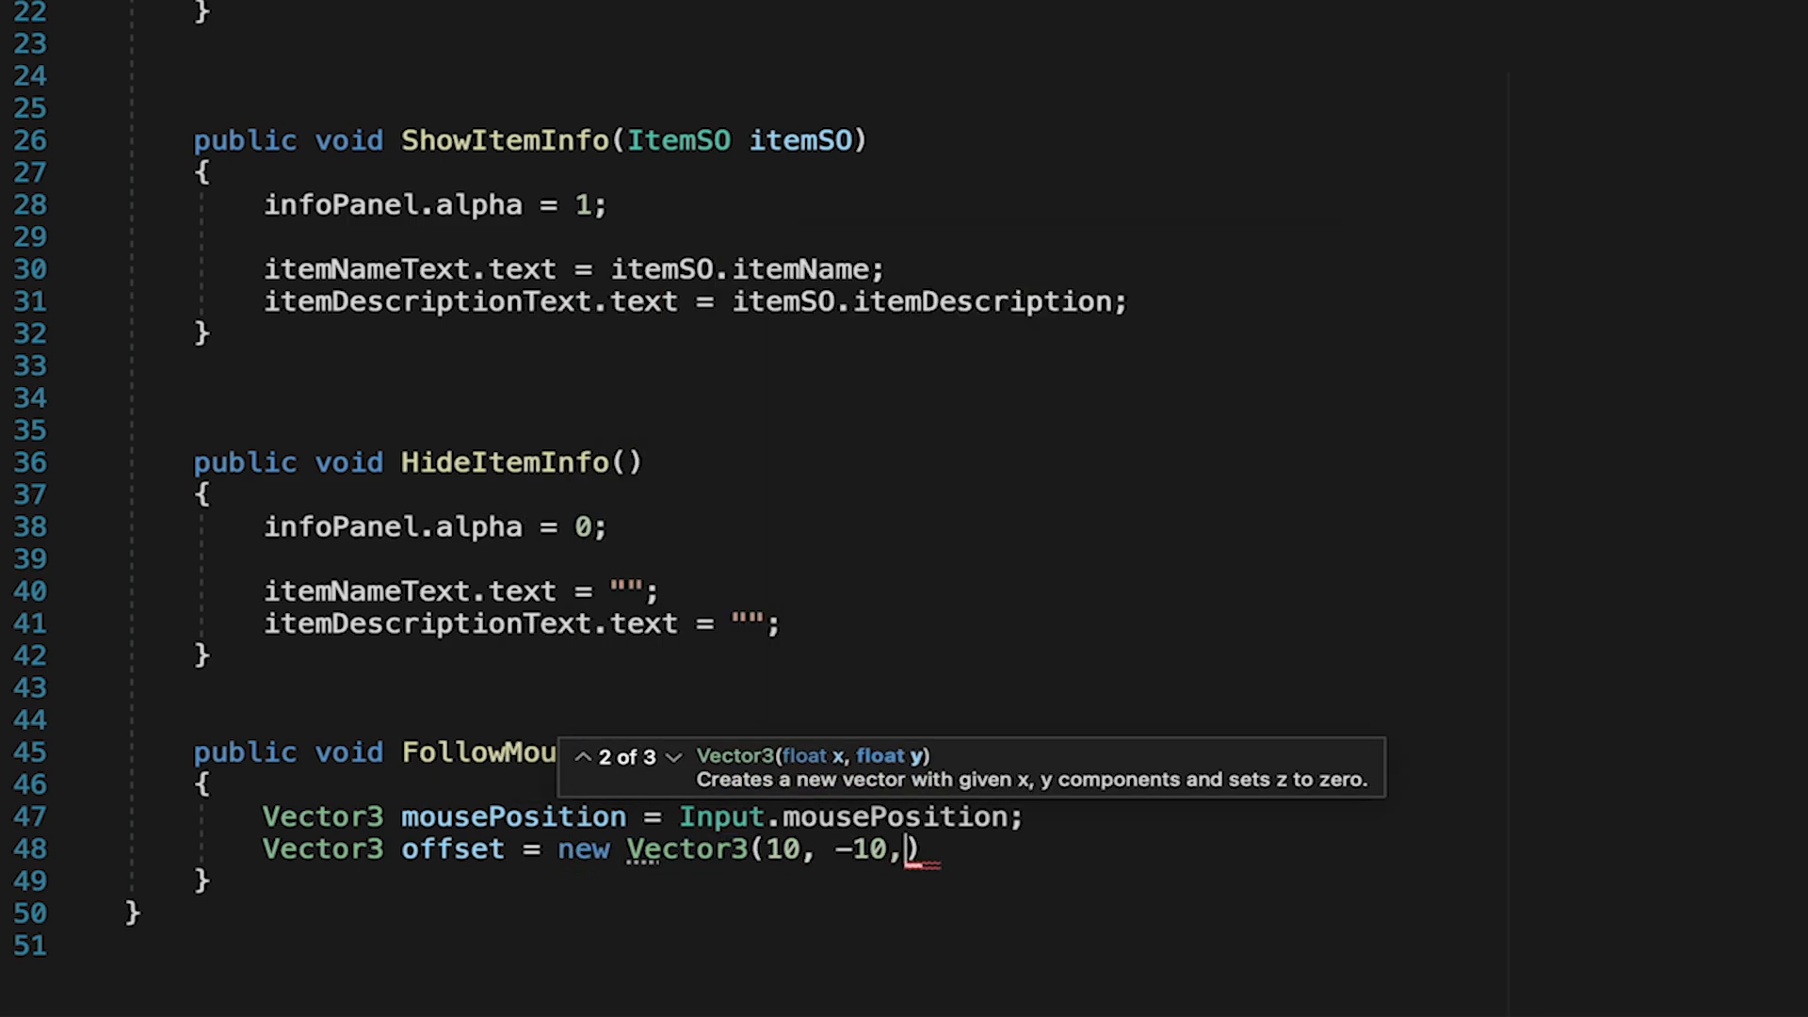
{"action": "type", "text": "0)"}
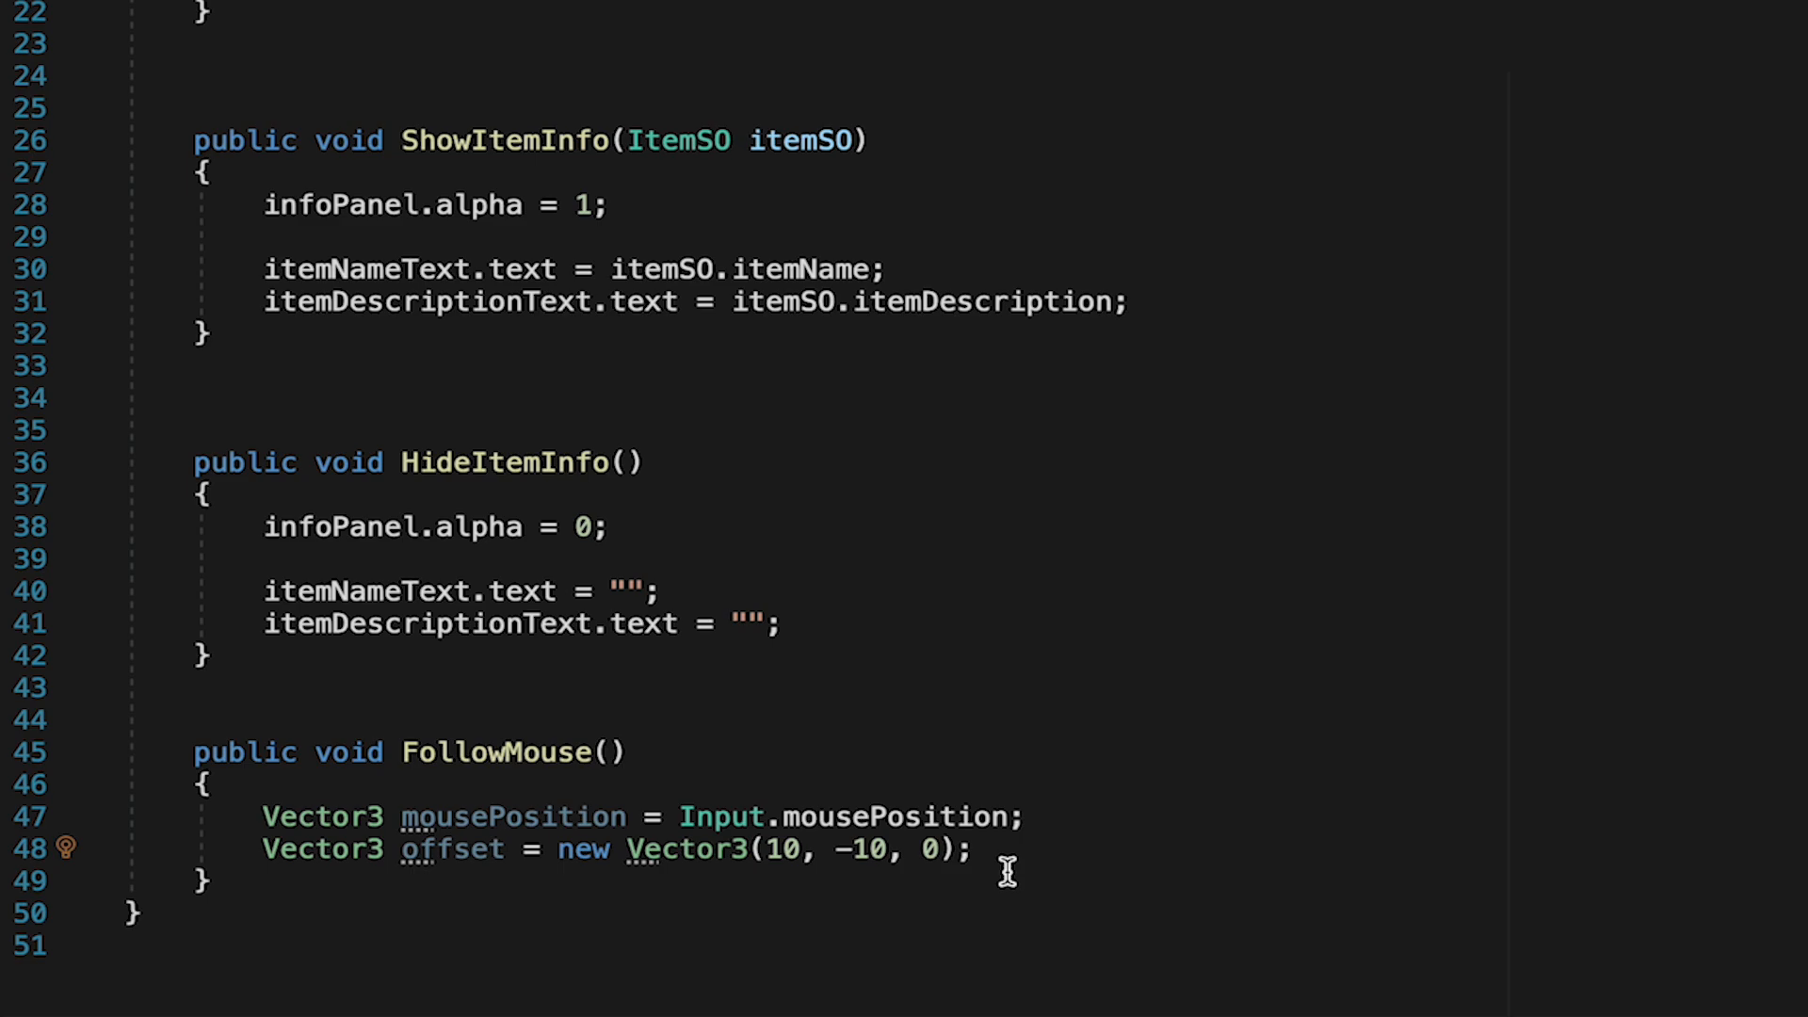
{"action": "mouse_move", "coordinate": [904, 815]}
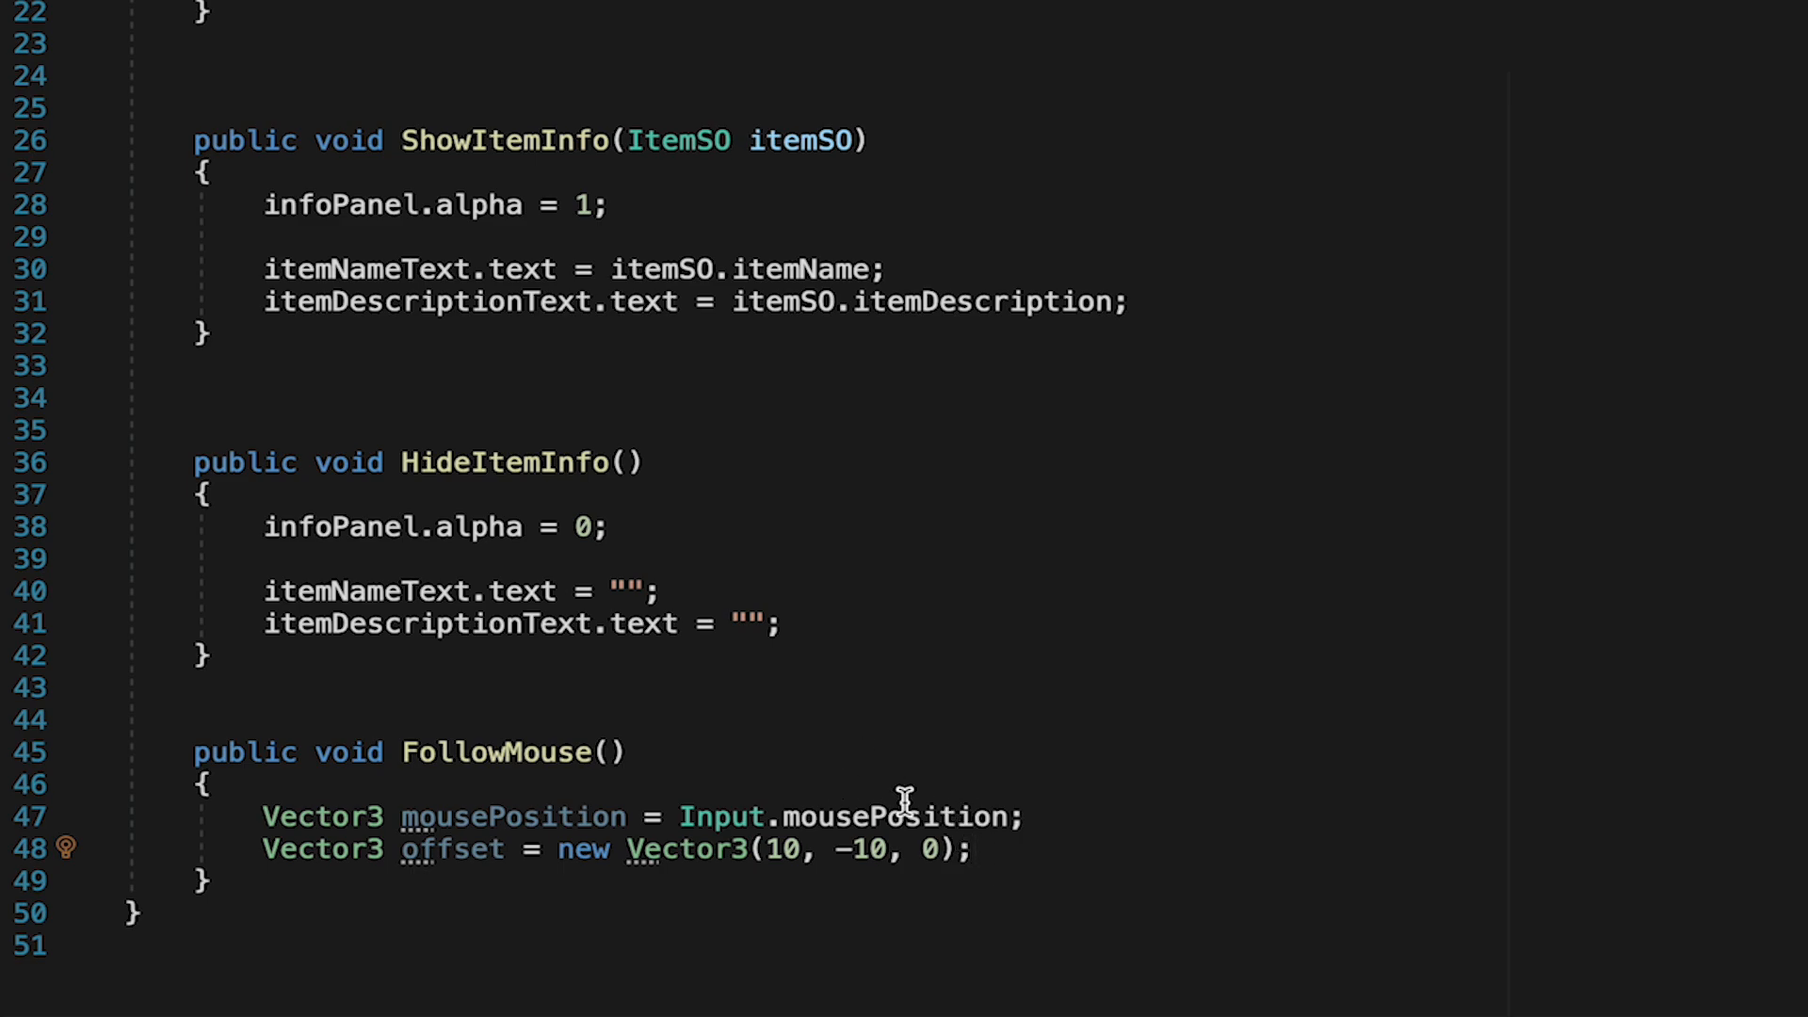
{"action": "mouse_move", "coordinate": [880, 849]}
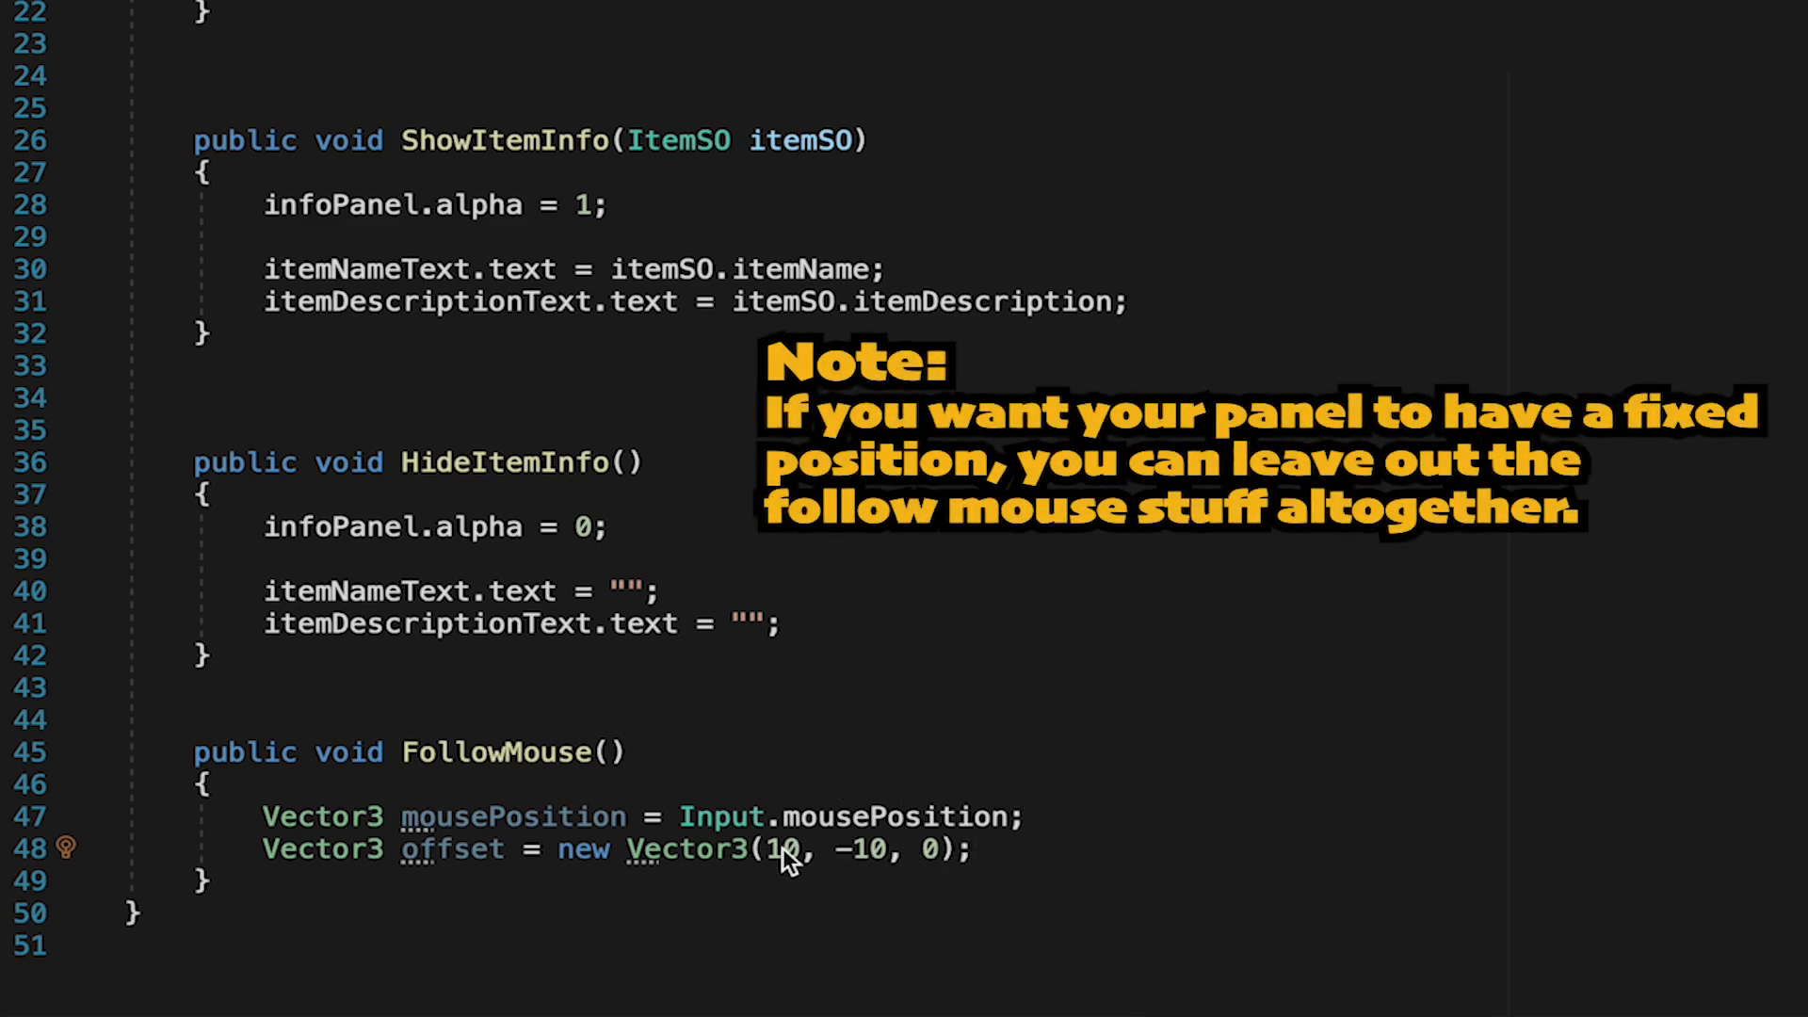
{"action": "mouse_move", "coordinate": [1010, 822]}
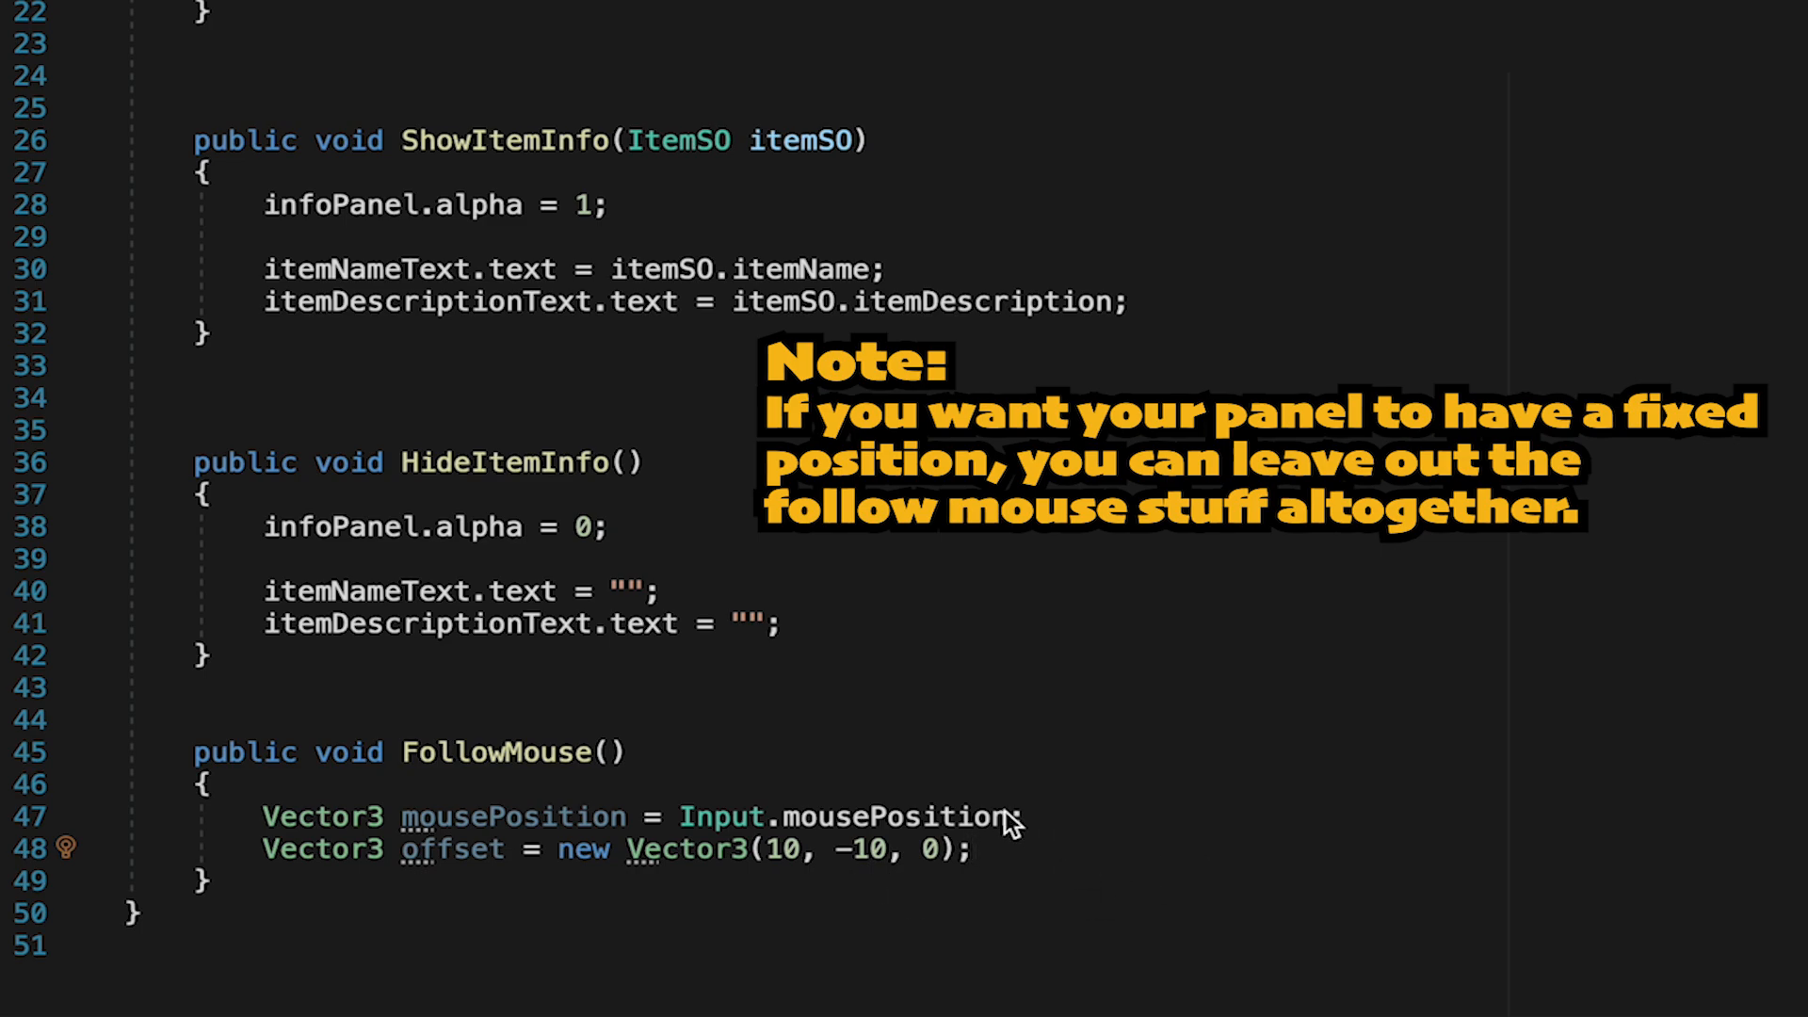
- Set infoPanelRect.position to mousePosition plus the offset
{"action": "key", "text": "enter"}
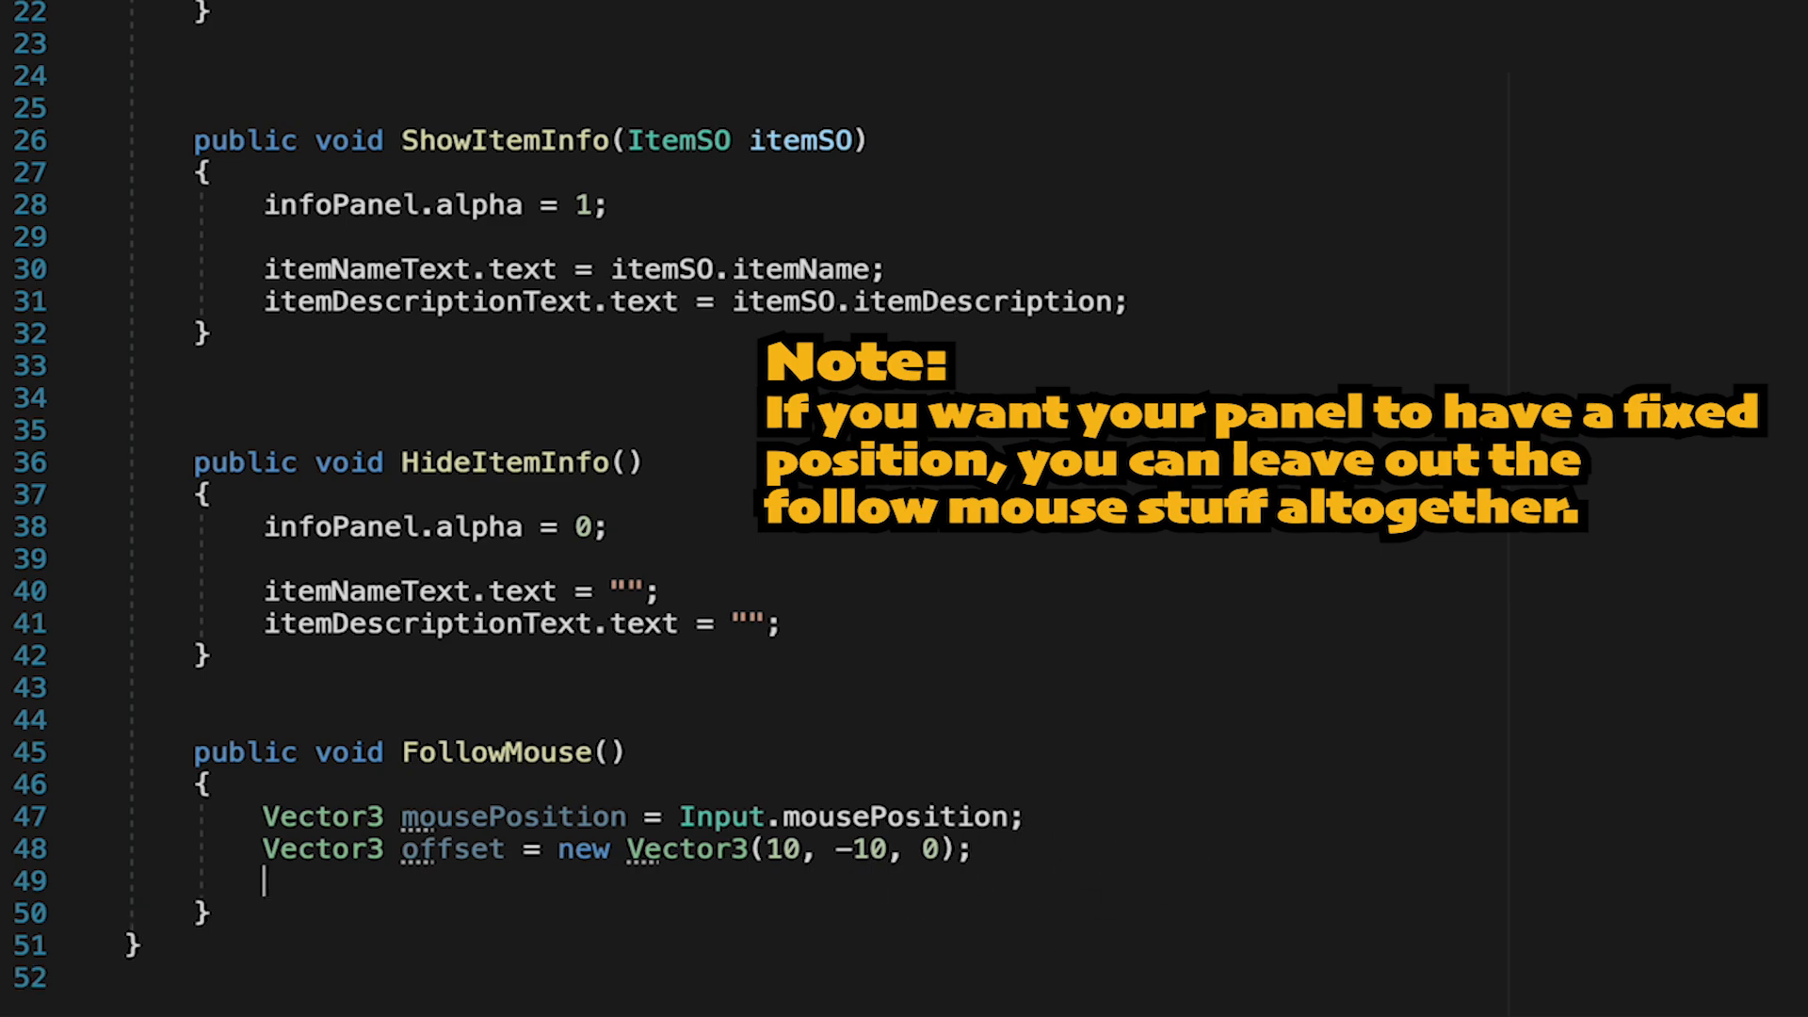
{"action": "type", "text": "infoPanelRect.position = mousePosition + offset;"}
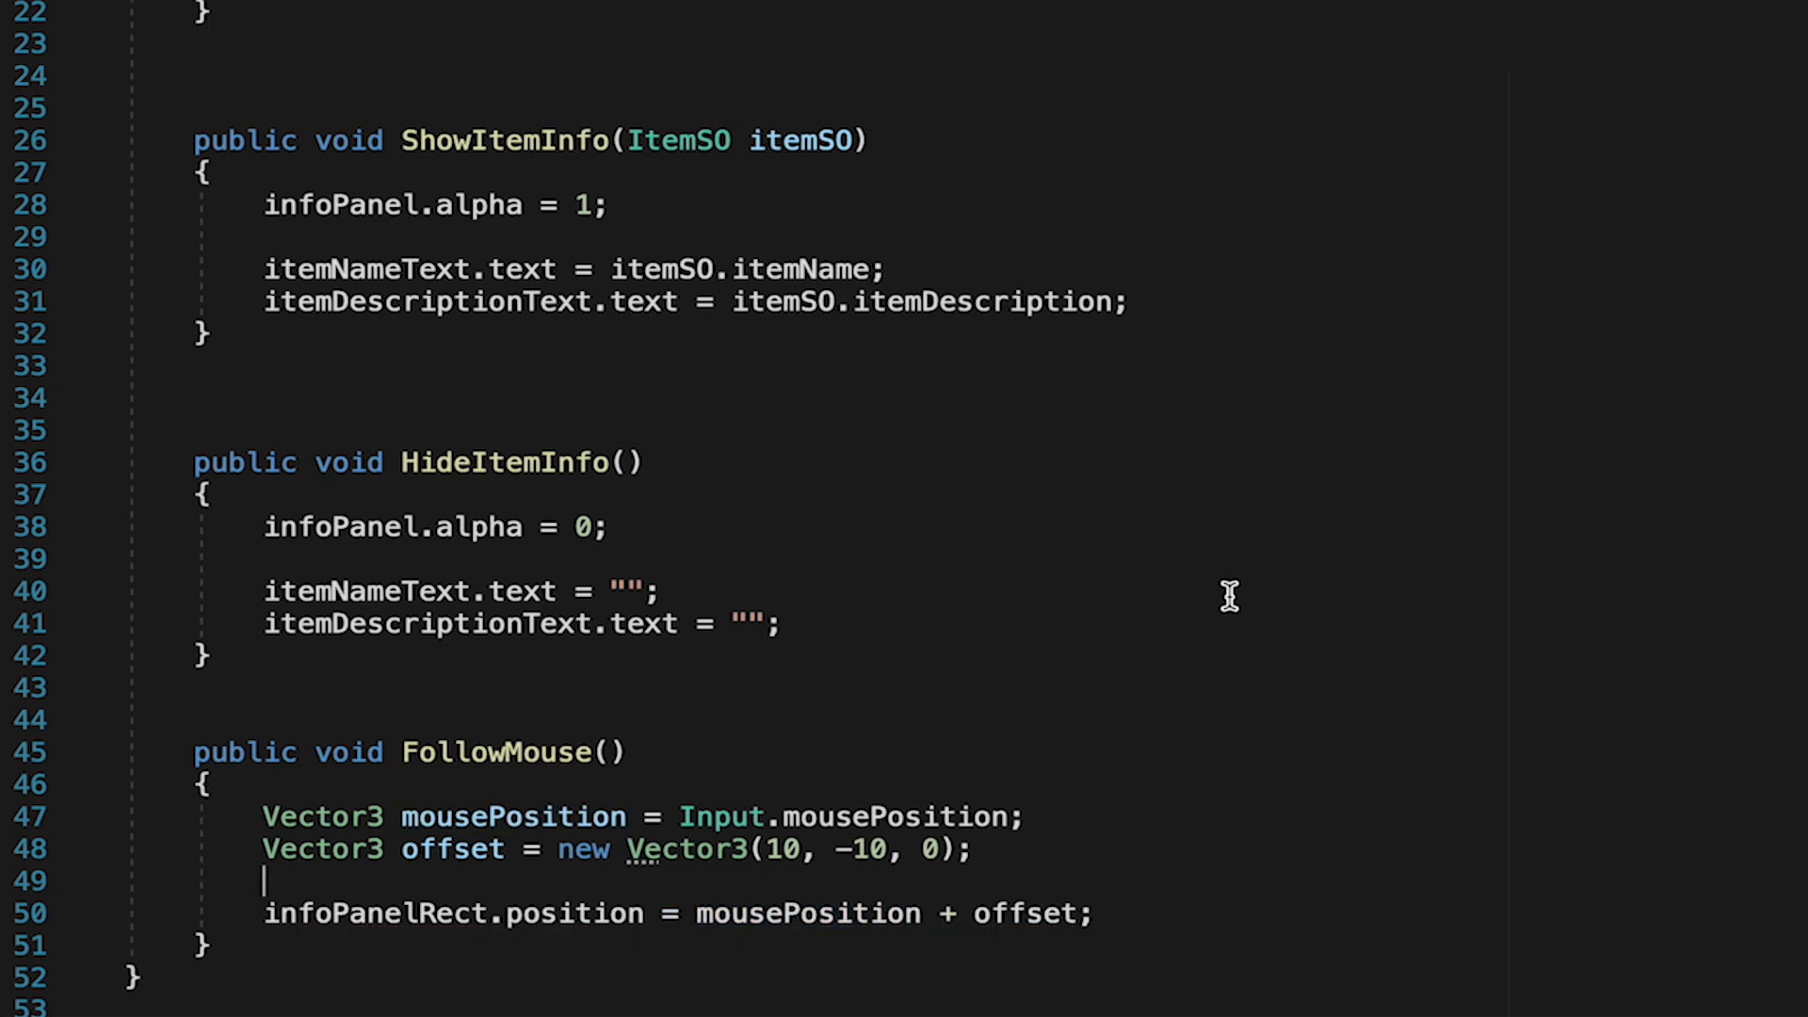
{"action": "mouse_move", "coordinate": [641, 438]}
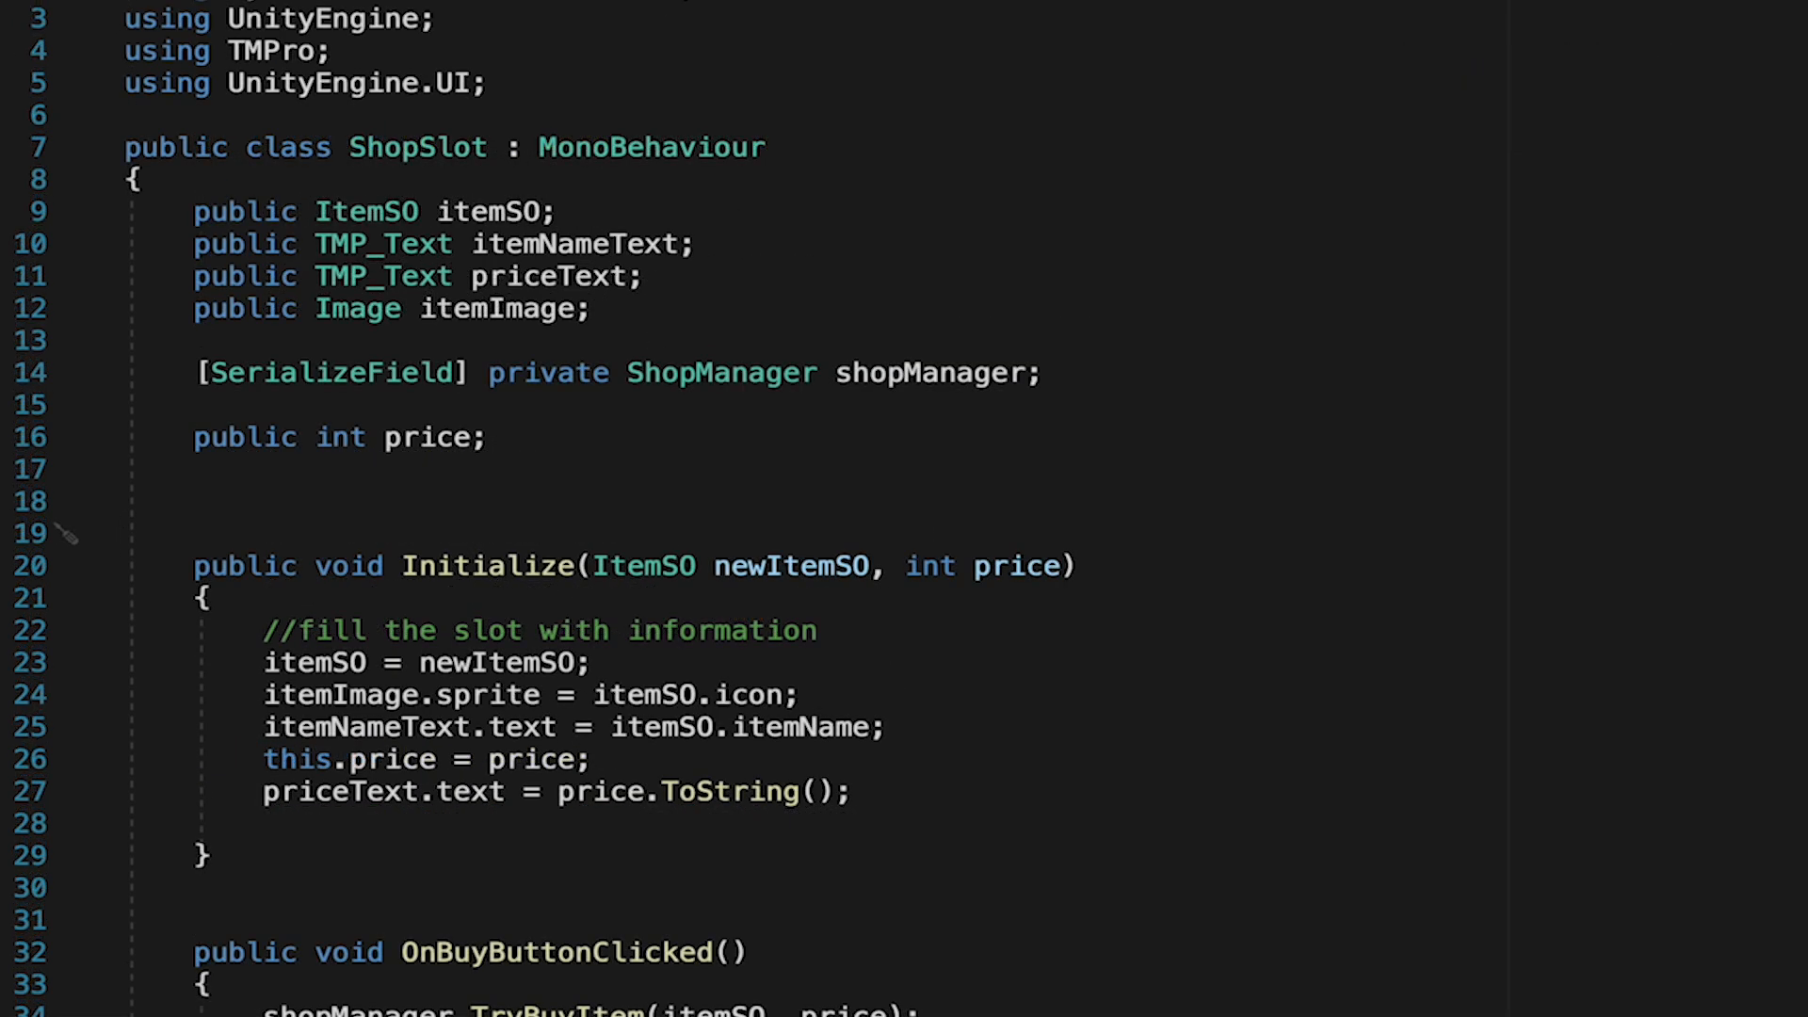
{"action": "mouse_move", "coordinate": [1797, 595]}
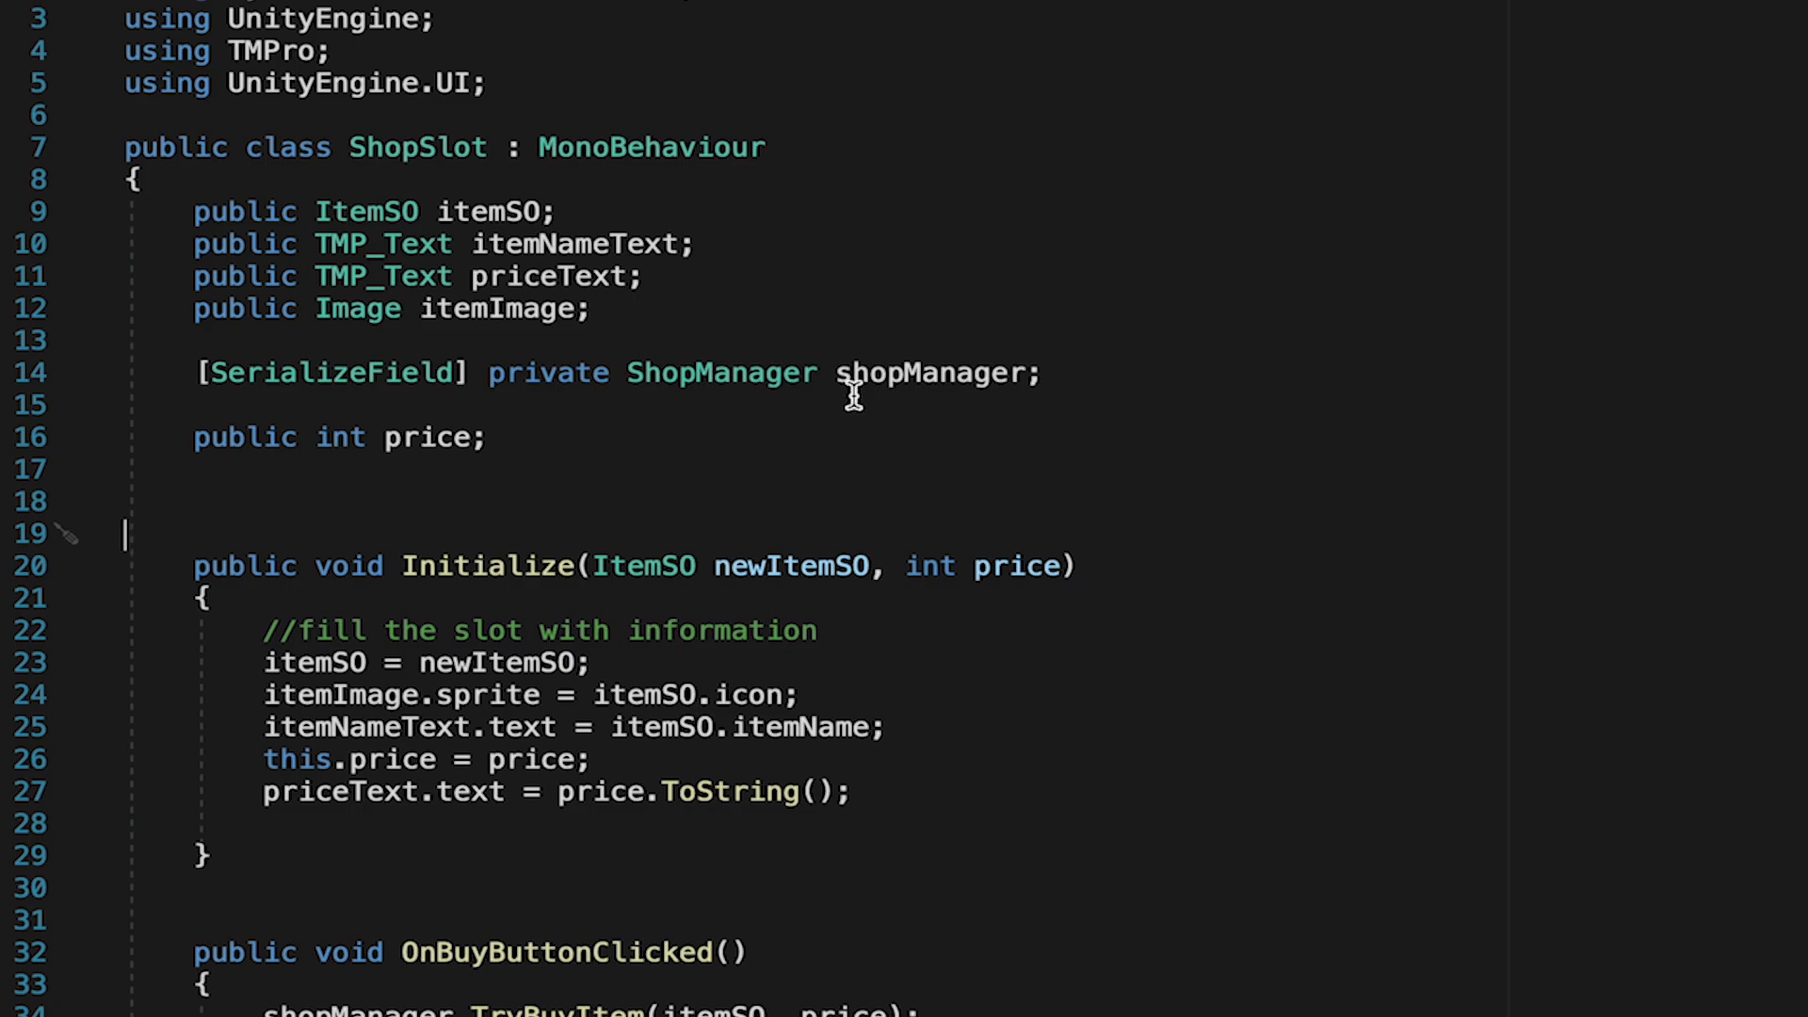
- Add a [SerializeField] private ShopInfo shopInfo field and append IPointerEnterHandler to ShopSlot
{"action": "type", "text": "[SerializeField] pr"}
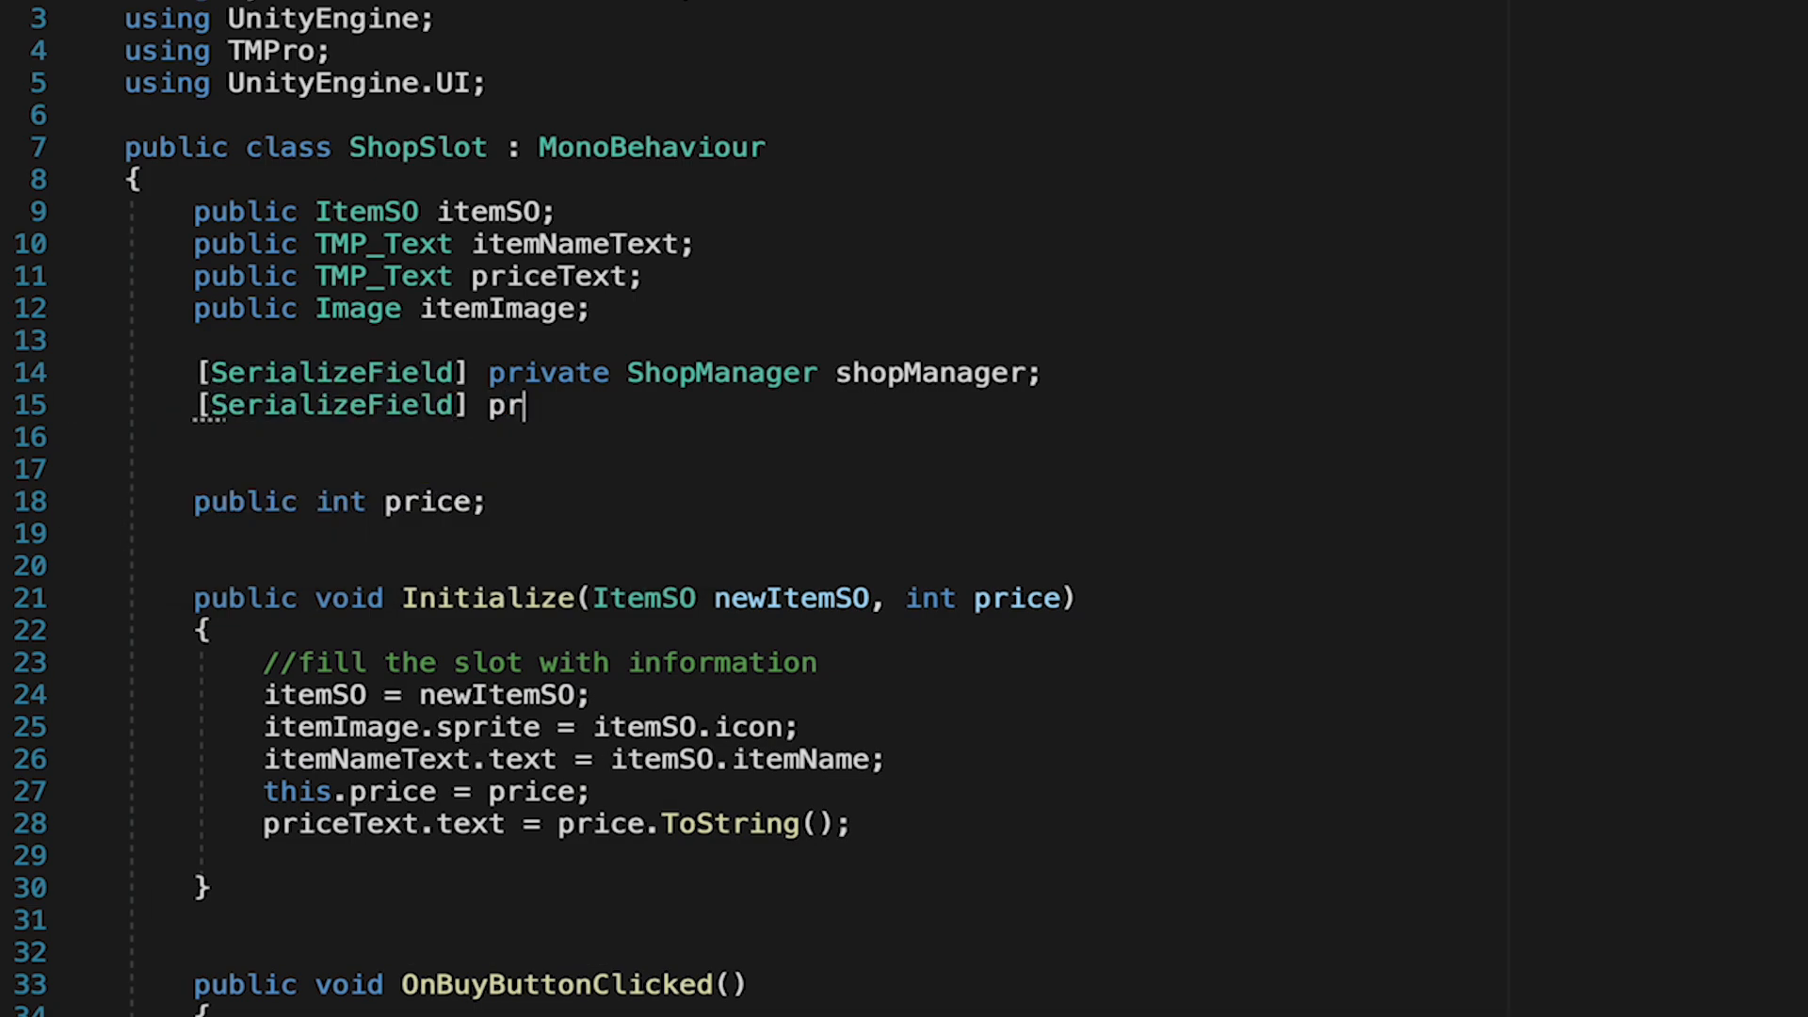
{"action": "type", "text": "ivate ShopInfo shopInfo;"}
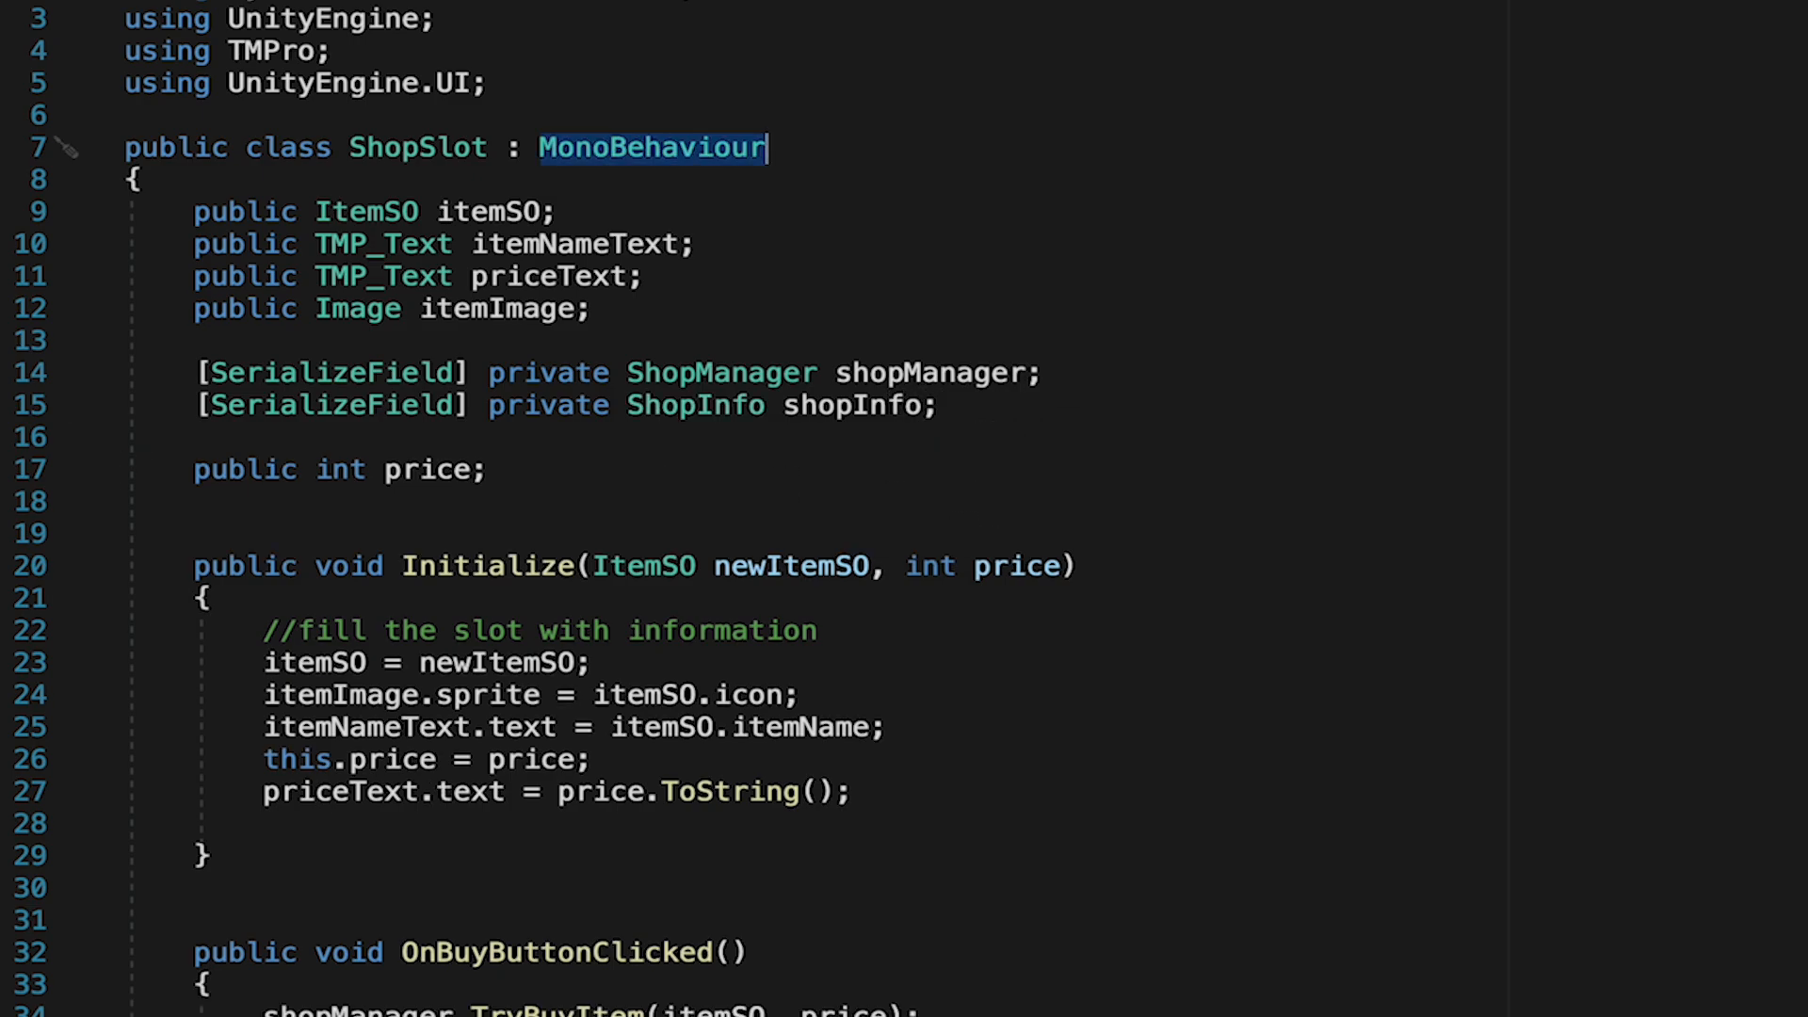
{"action": "type", "text": ", IPOinterEnterHan"}
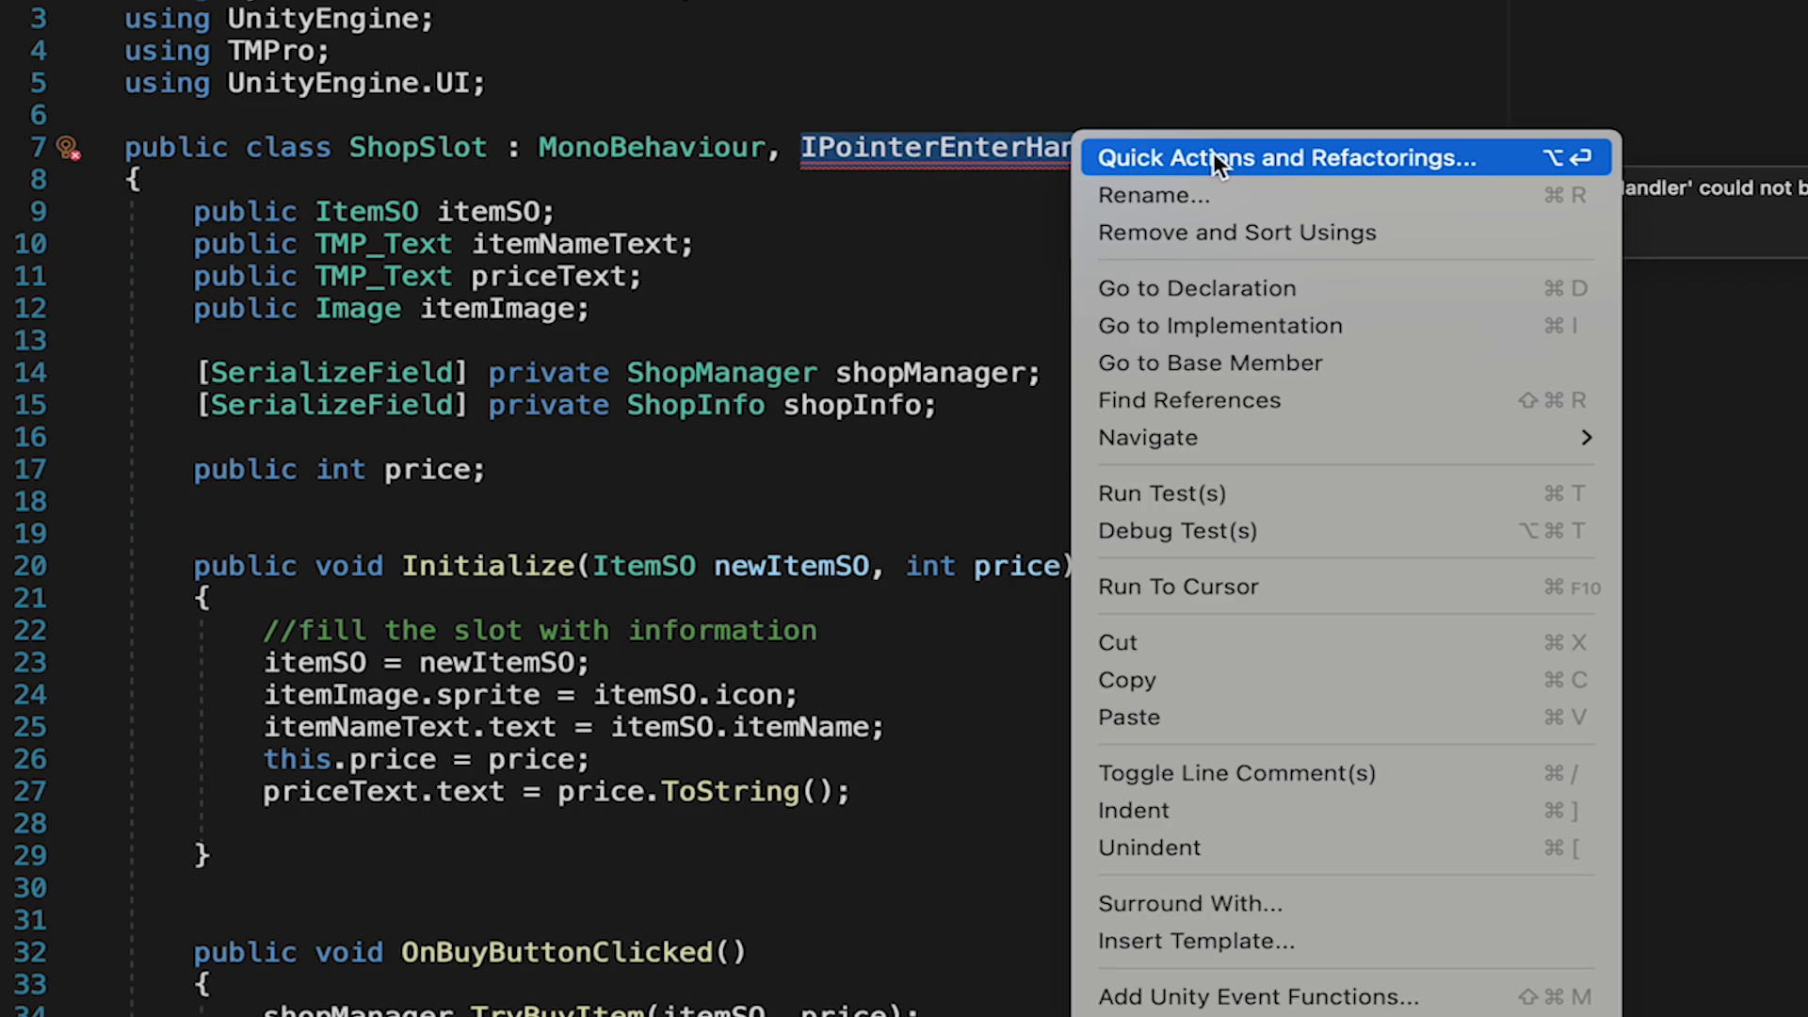
- Use Quick Actions to import UnityEngine.EventSystems and generate the OnPointerEnter stub
{"action": "left_click", "coordinate": [1284, 158]}
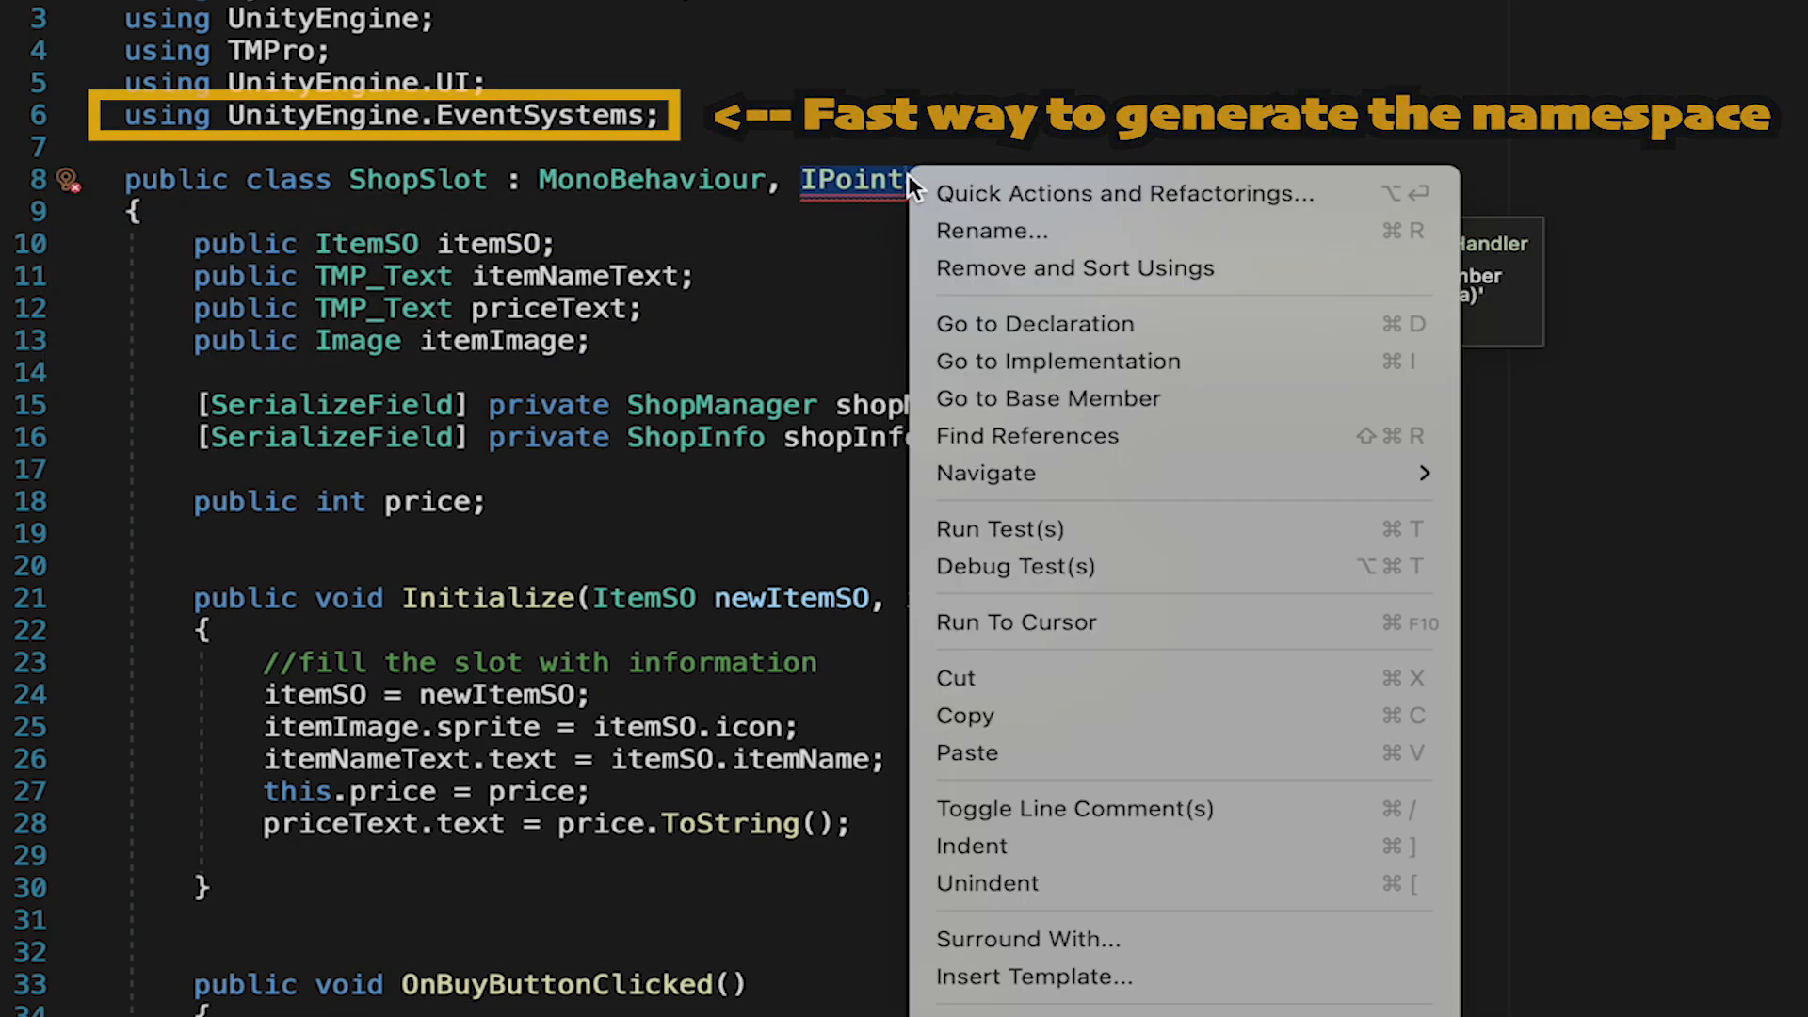
{"action": "left_click", "coordinate": [1122, 192]}
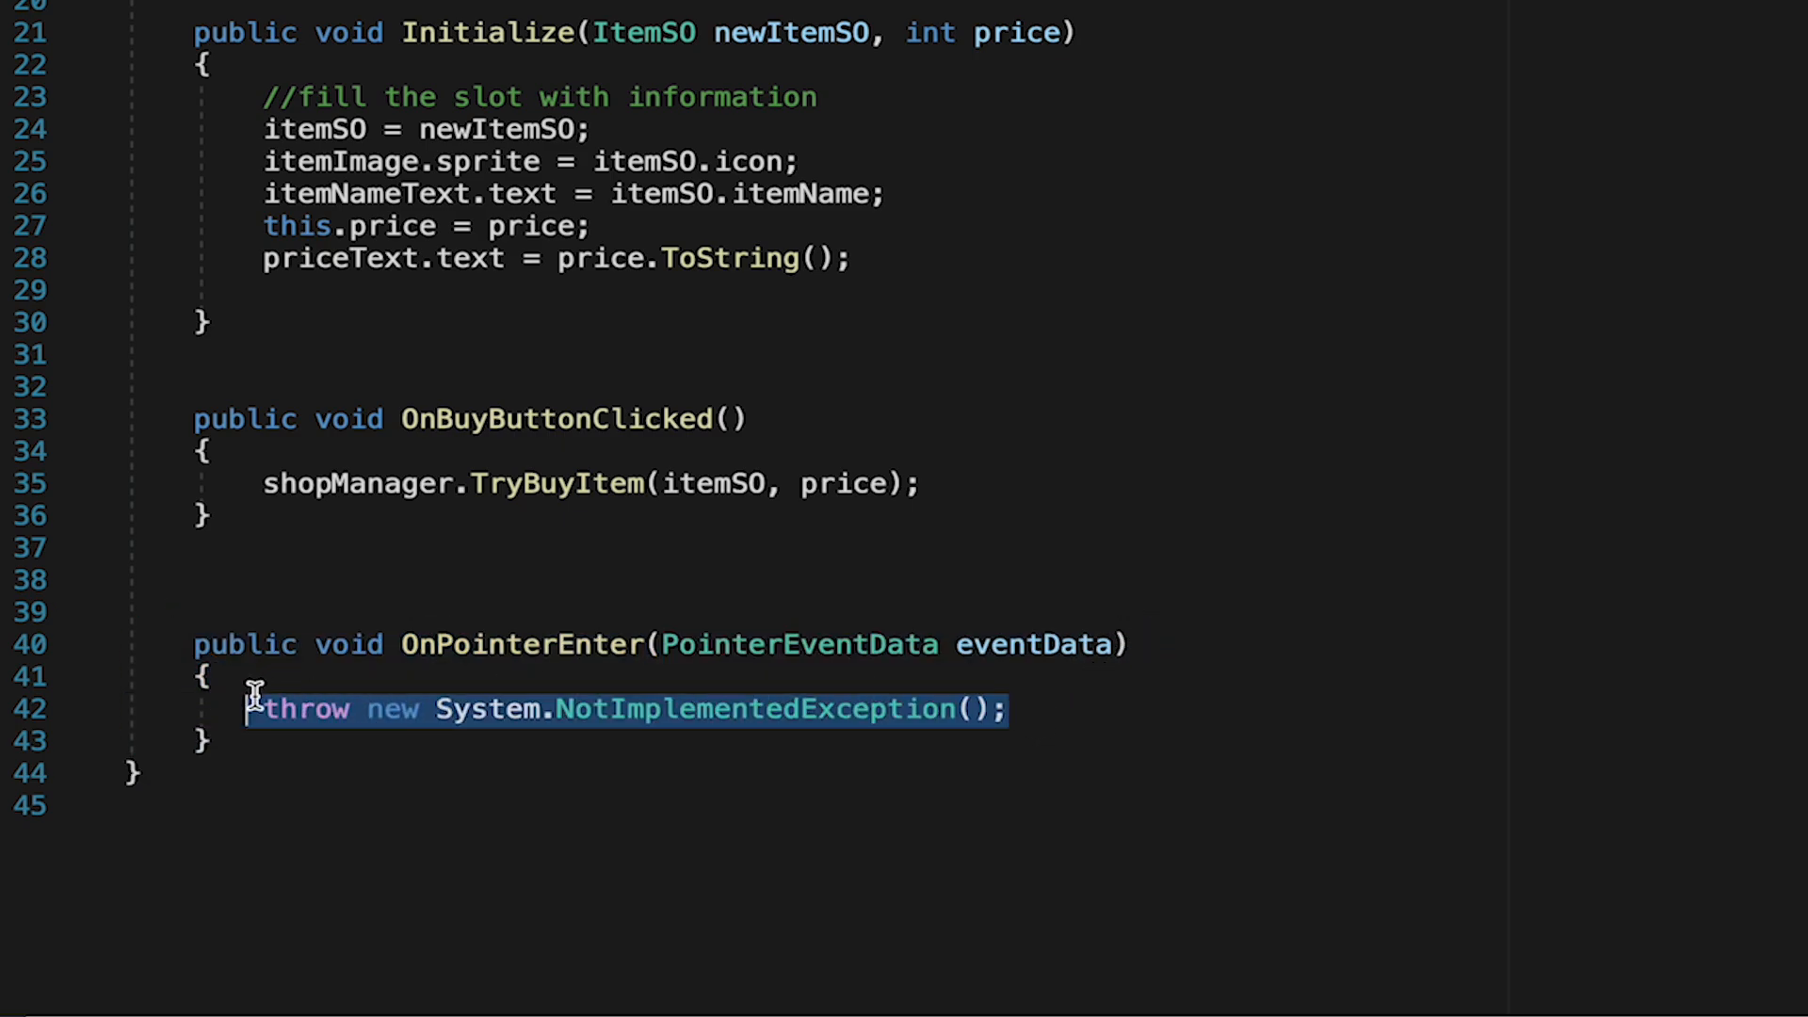
- Replace the stub exception with shopInfo.ShowItemInfo(itemSO) in OnPointerEnter
{"action": "key", "text": "Delete"}
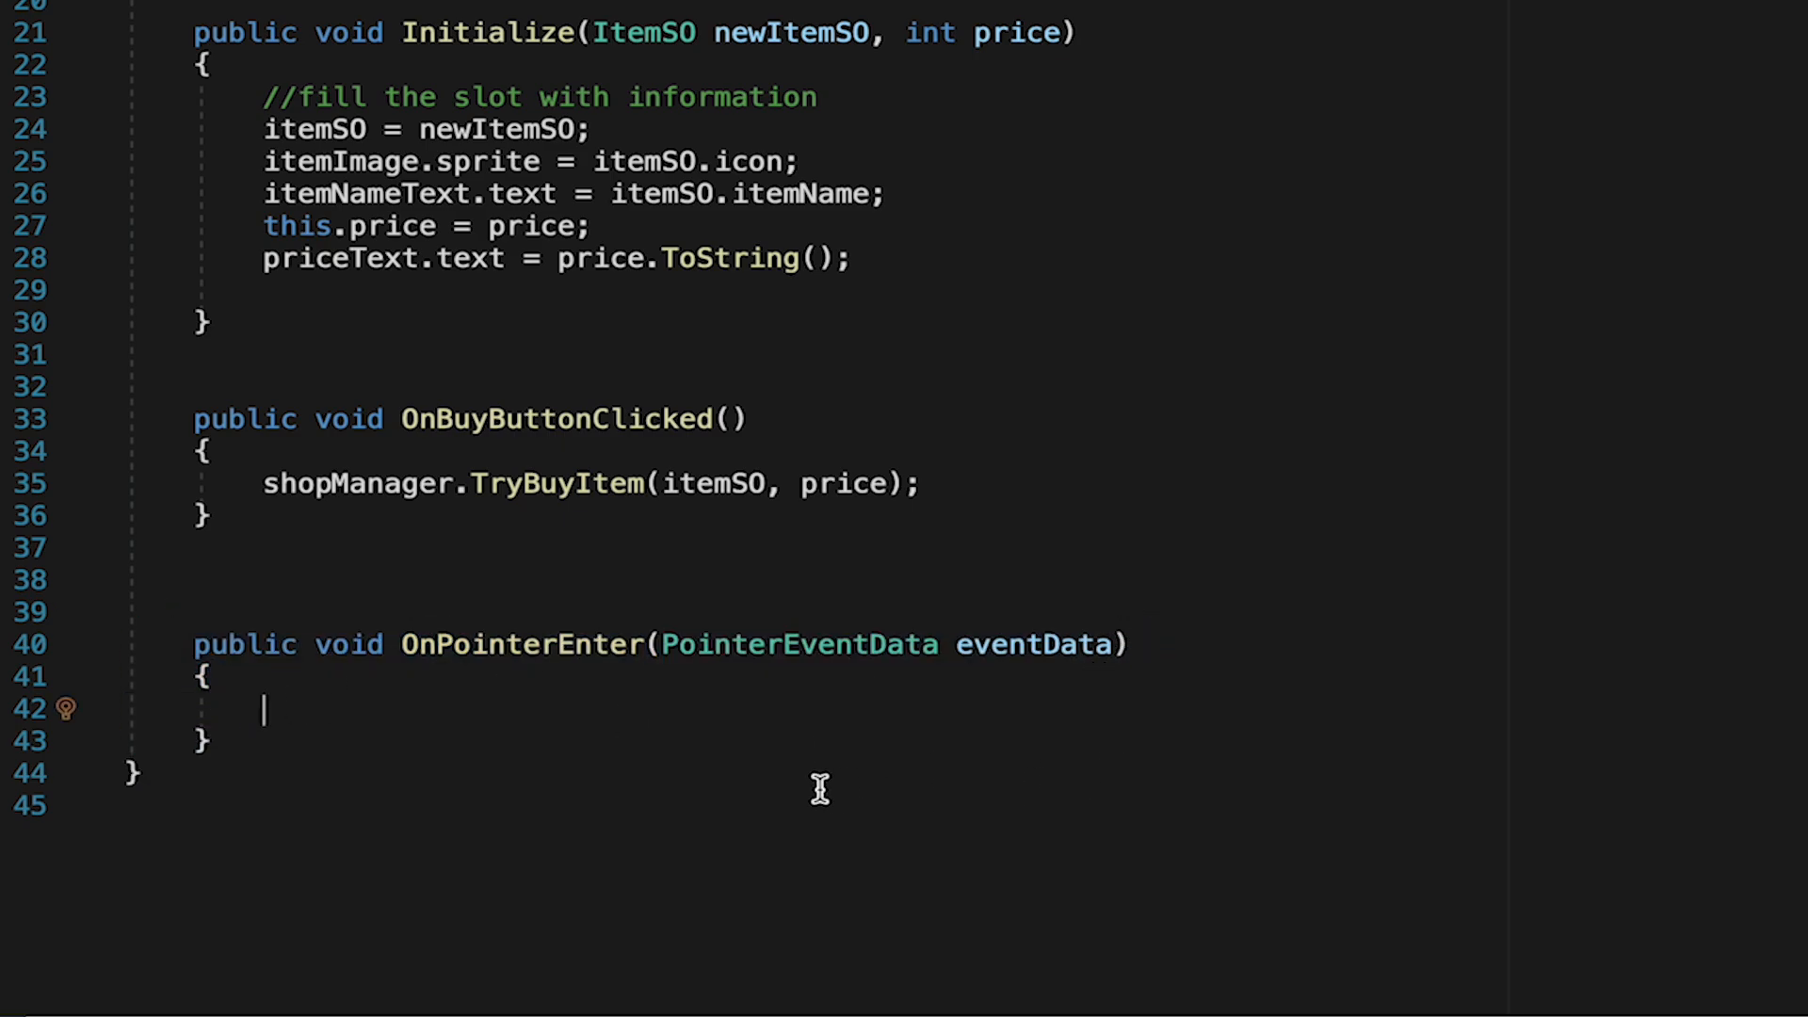
{"action": "scroll", "scroll_direction": "up", "scroll_amount": 3}
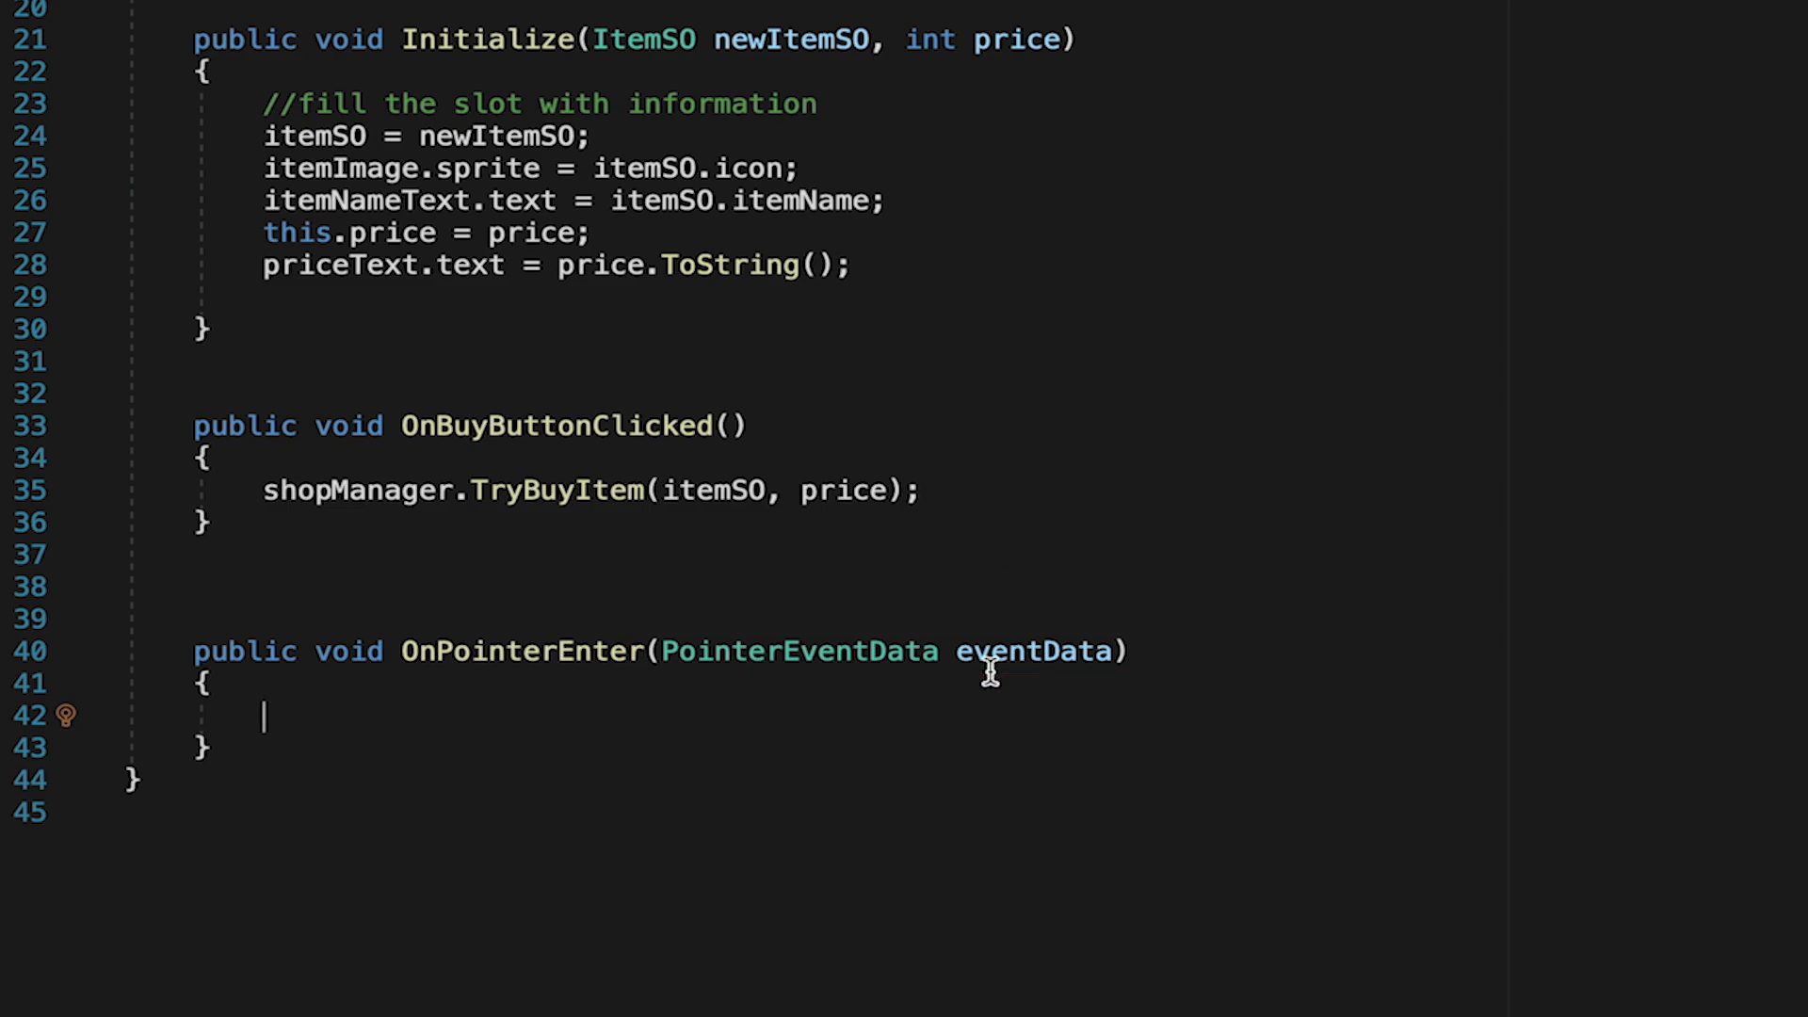
{"action": "type", "text": "shopInfo."}
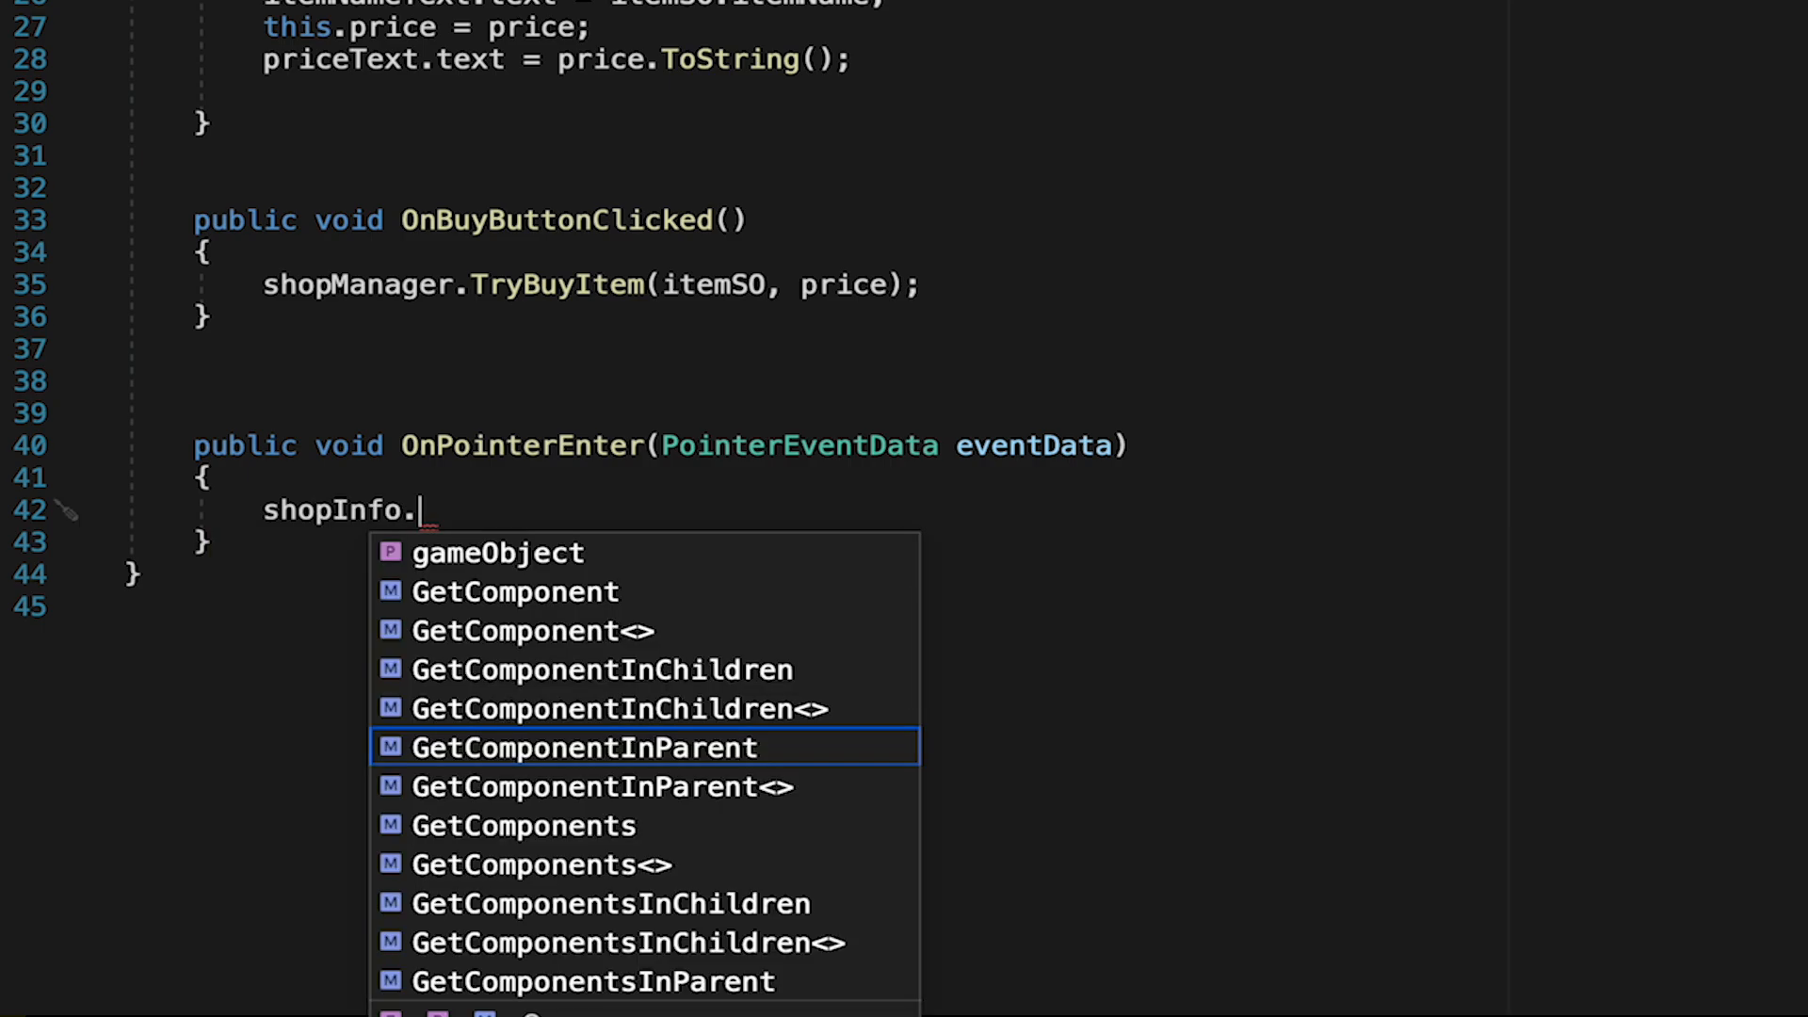
{"action": "type", "text": "ShowItemInfo"}
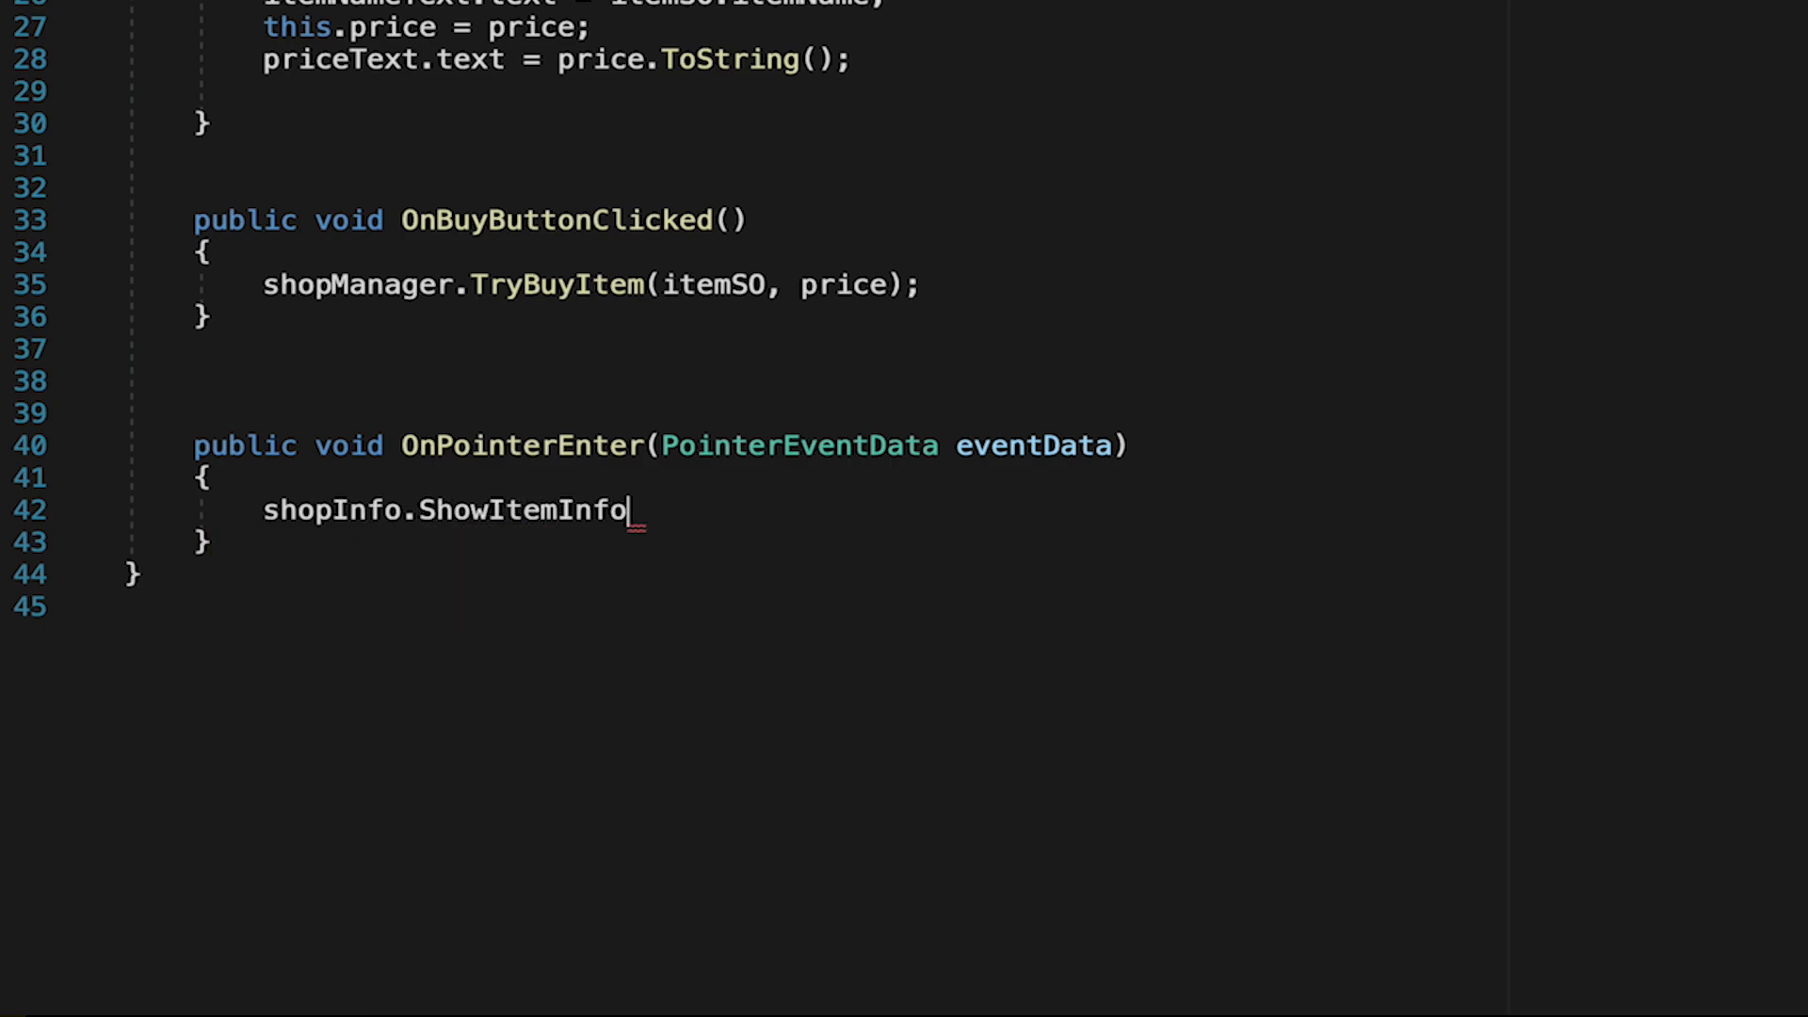
{"action": "type", "text": "(itemSO"}
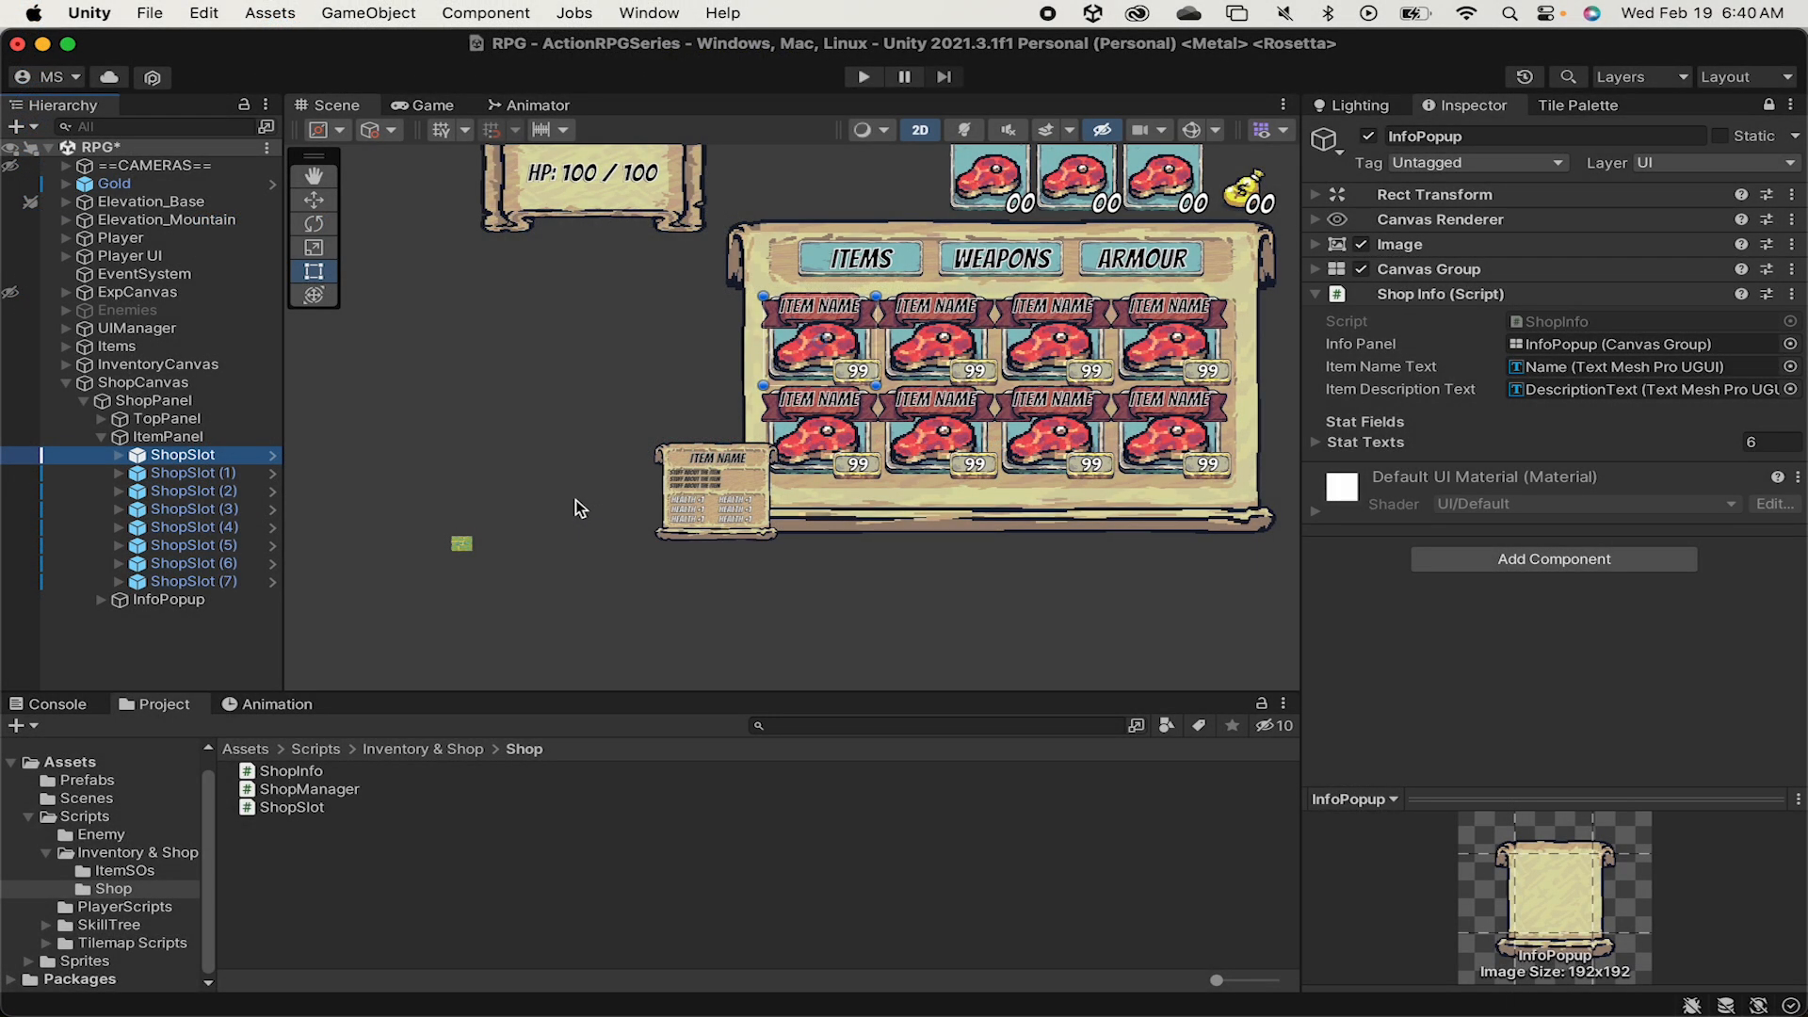
- Select ShopSlot through ShopSlot (7) and target their empty Shop Info reference in the Inspector
{"action": "left_click", "coordinate": [181, 454]}
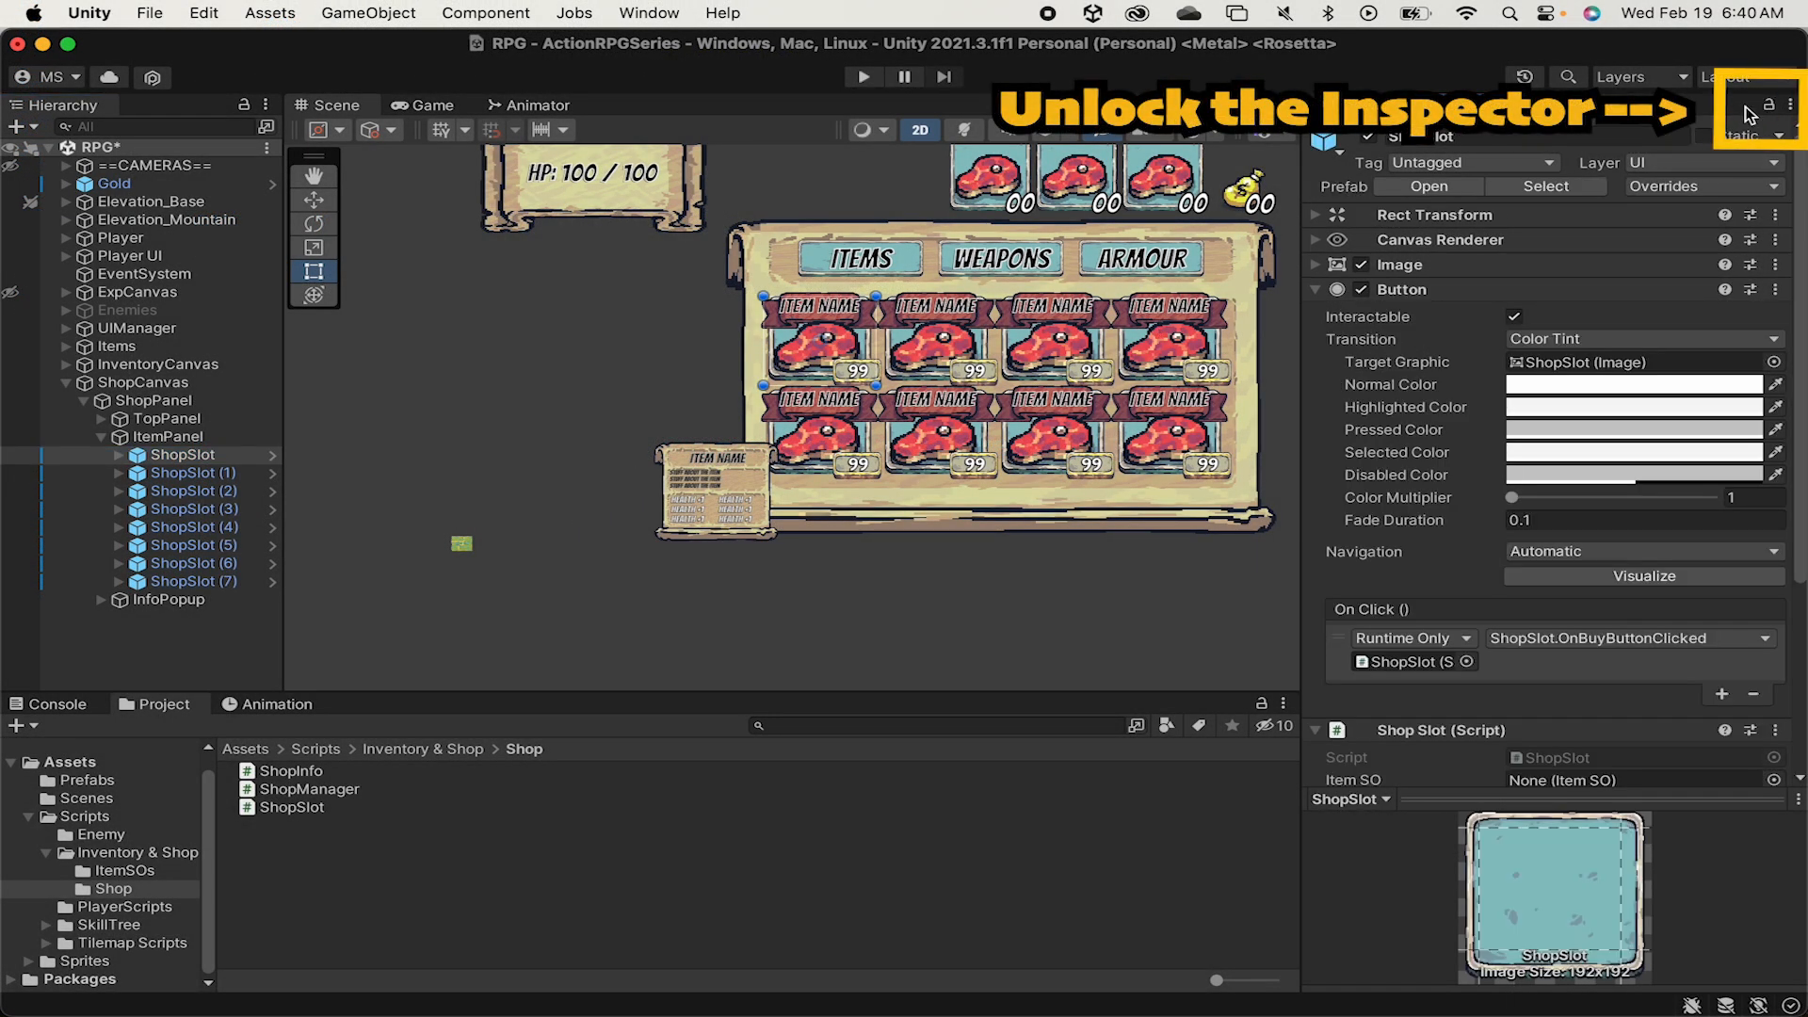
{"action": "left_click", "coordinate": [1772, 105]}
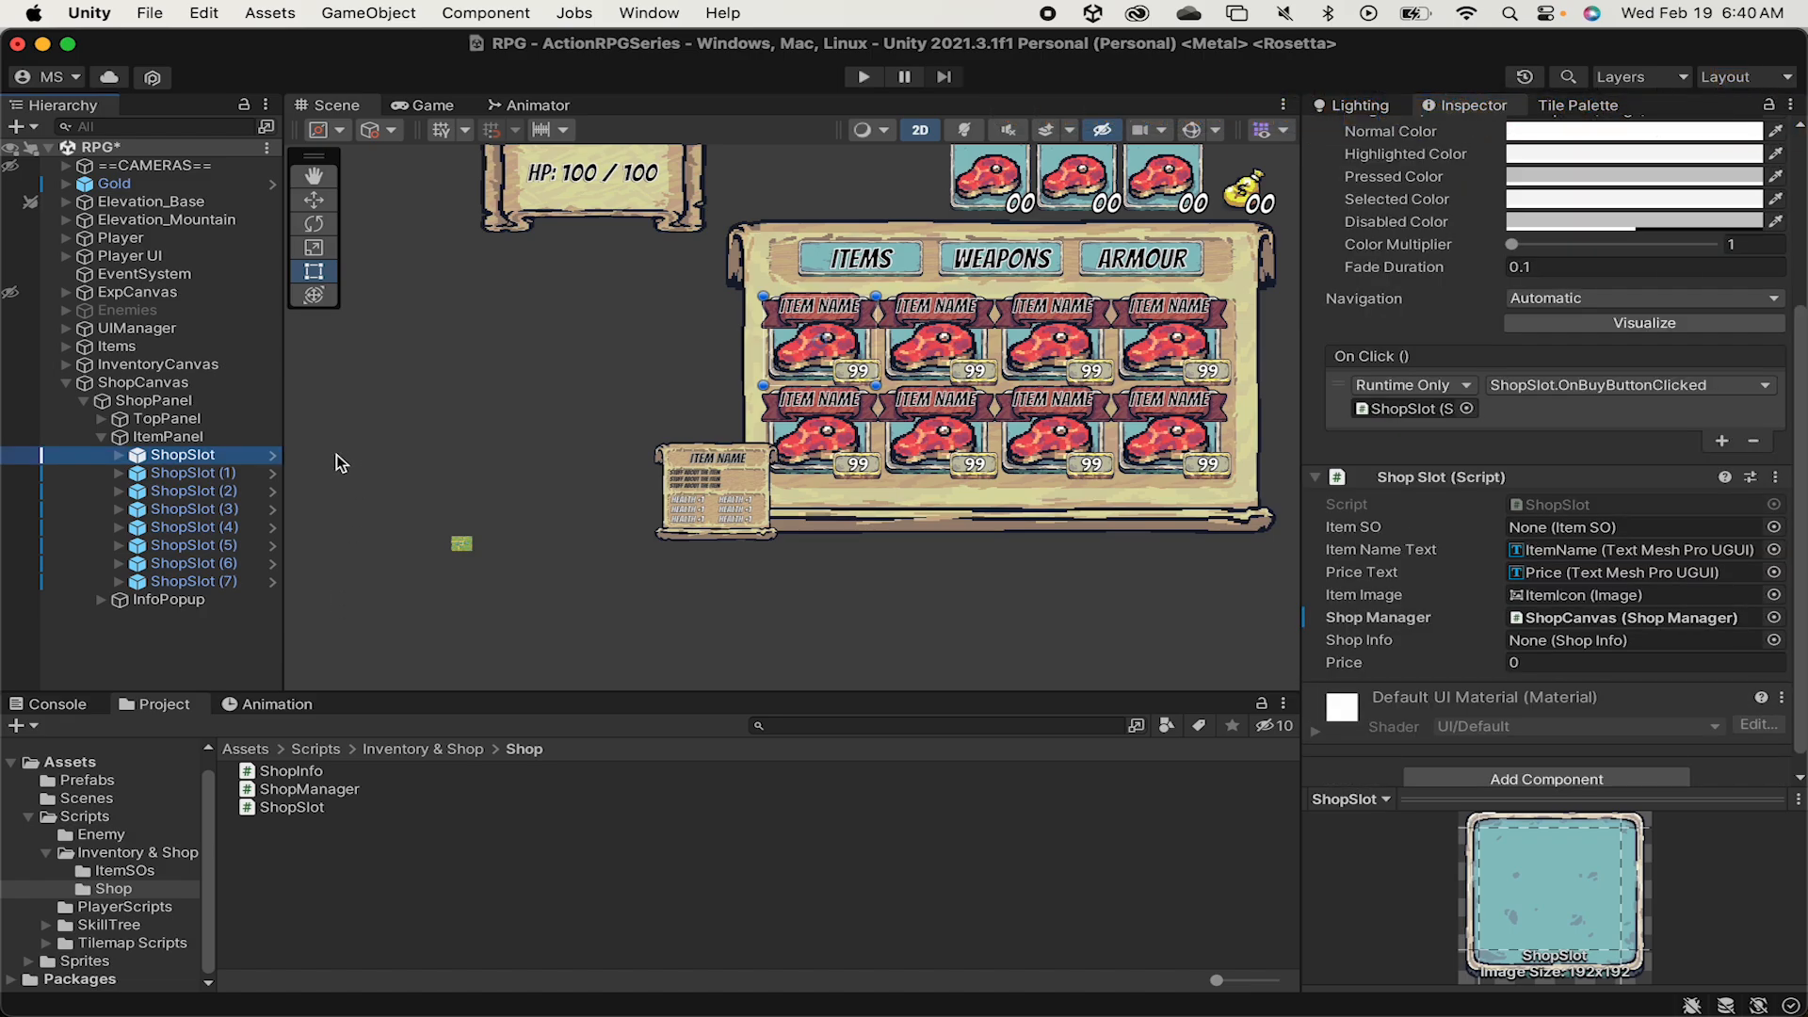
{"action": "left_click", "coordinate": [192, 580]}
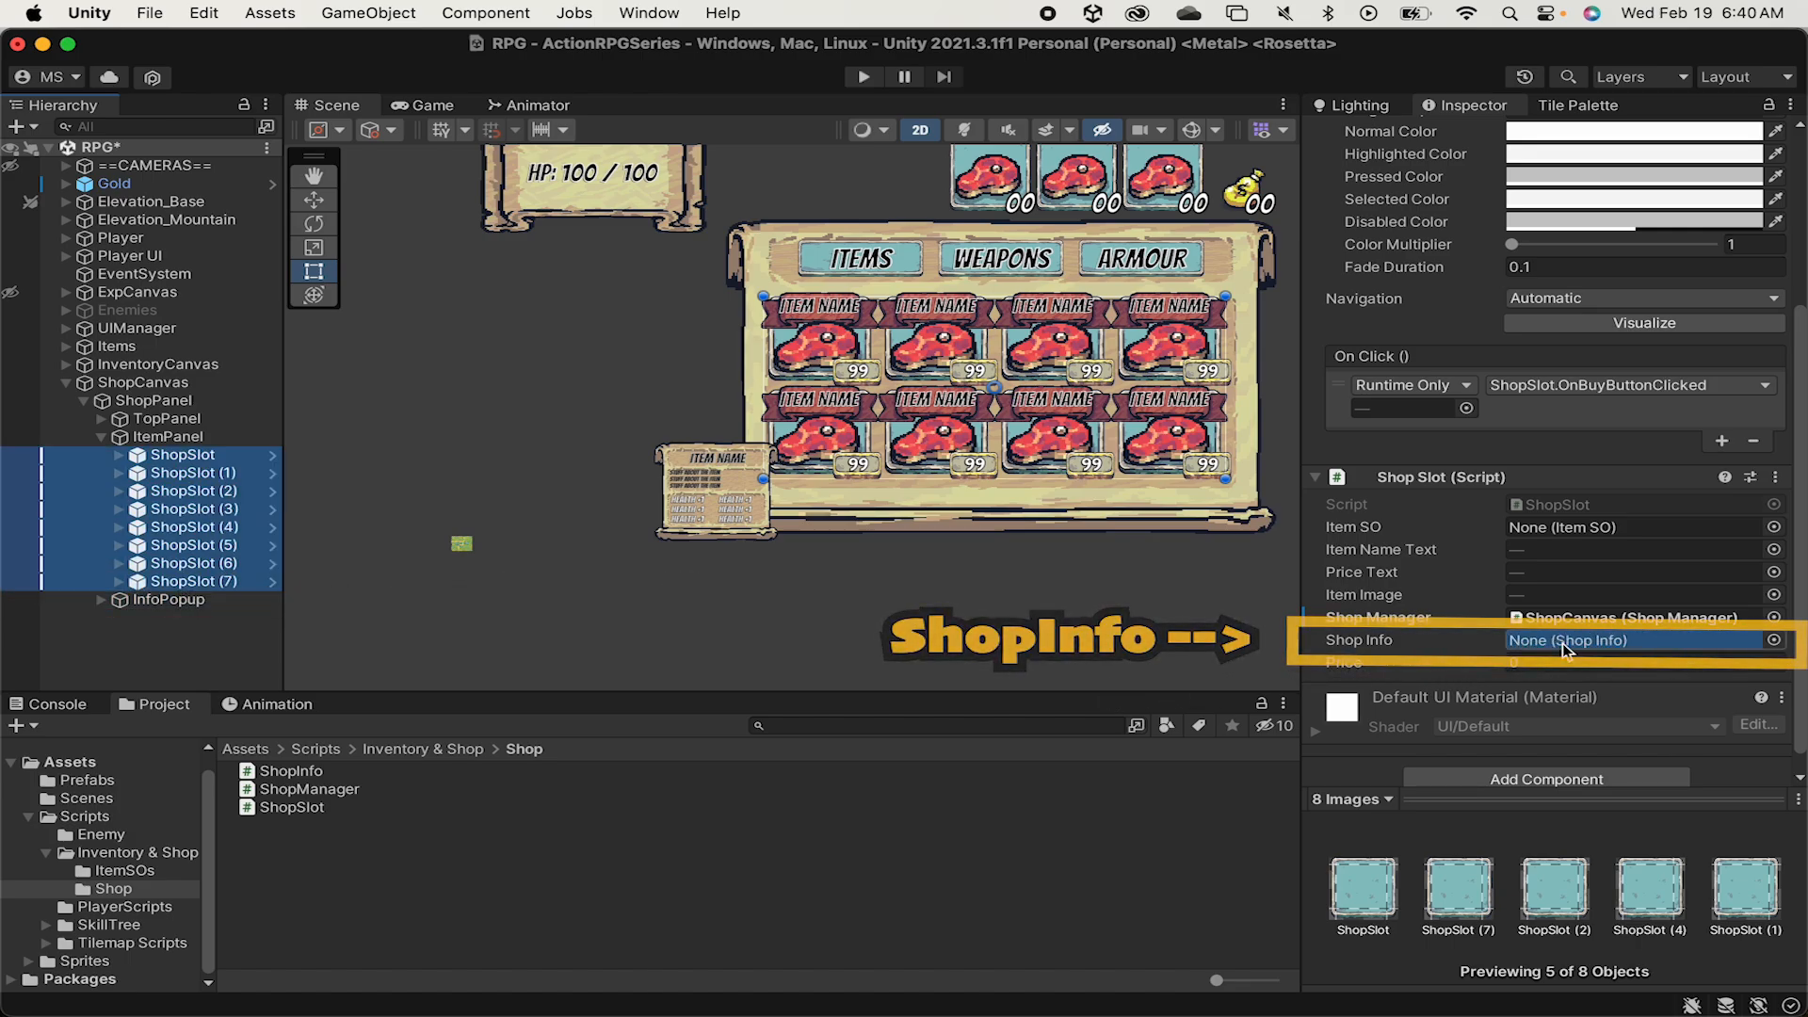
{"action": "left_click", "coordinate": [863, 75]}
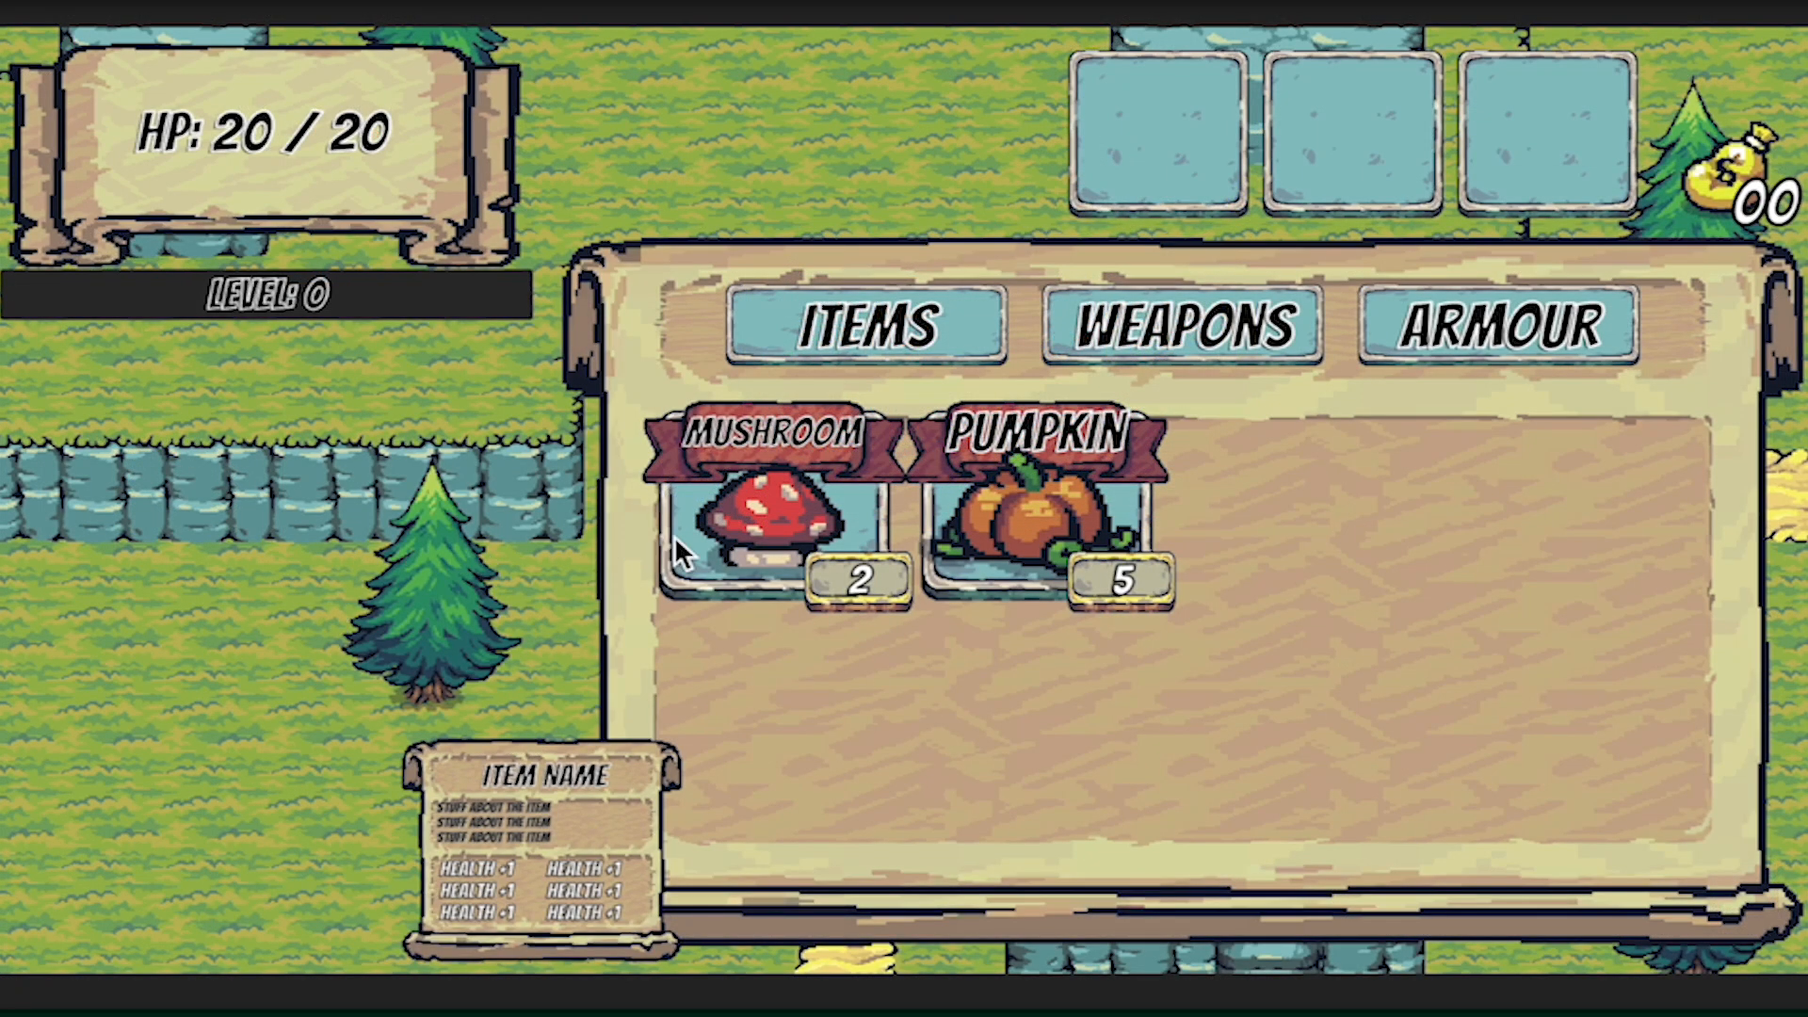
{"action": "mouse_move", "coordinate": [750, 559]}
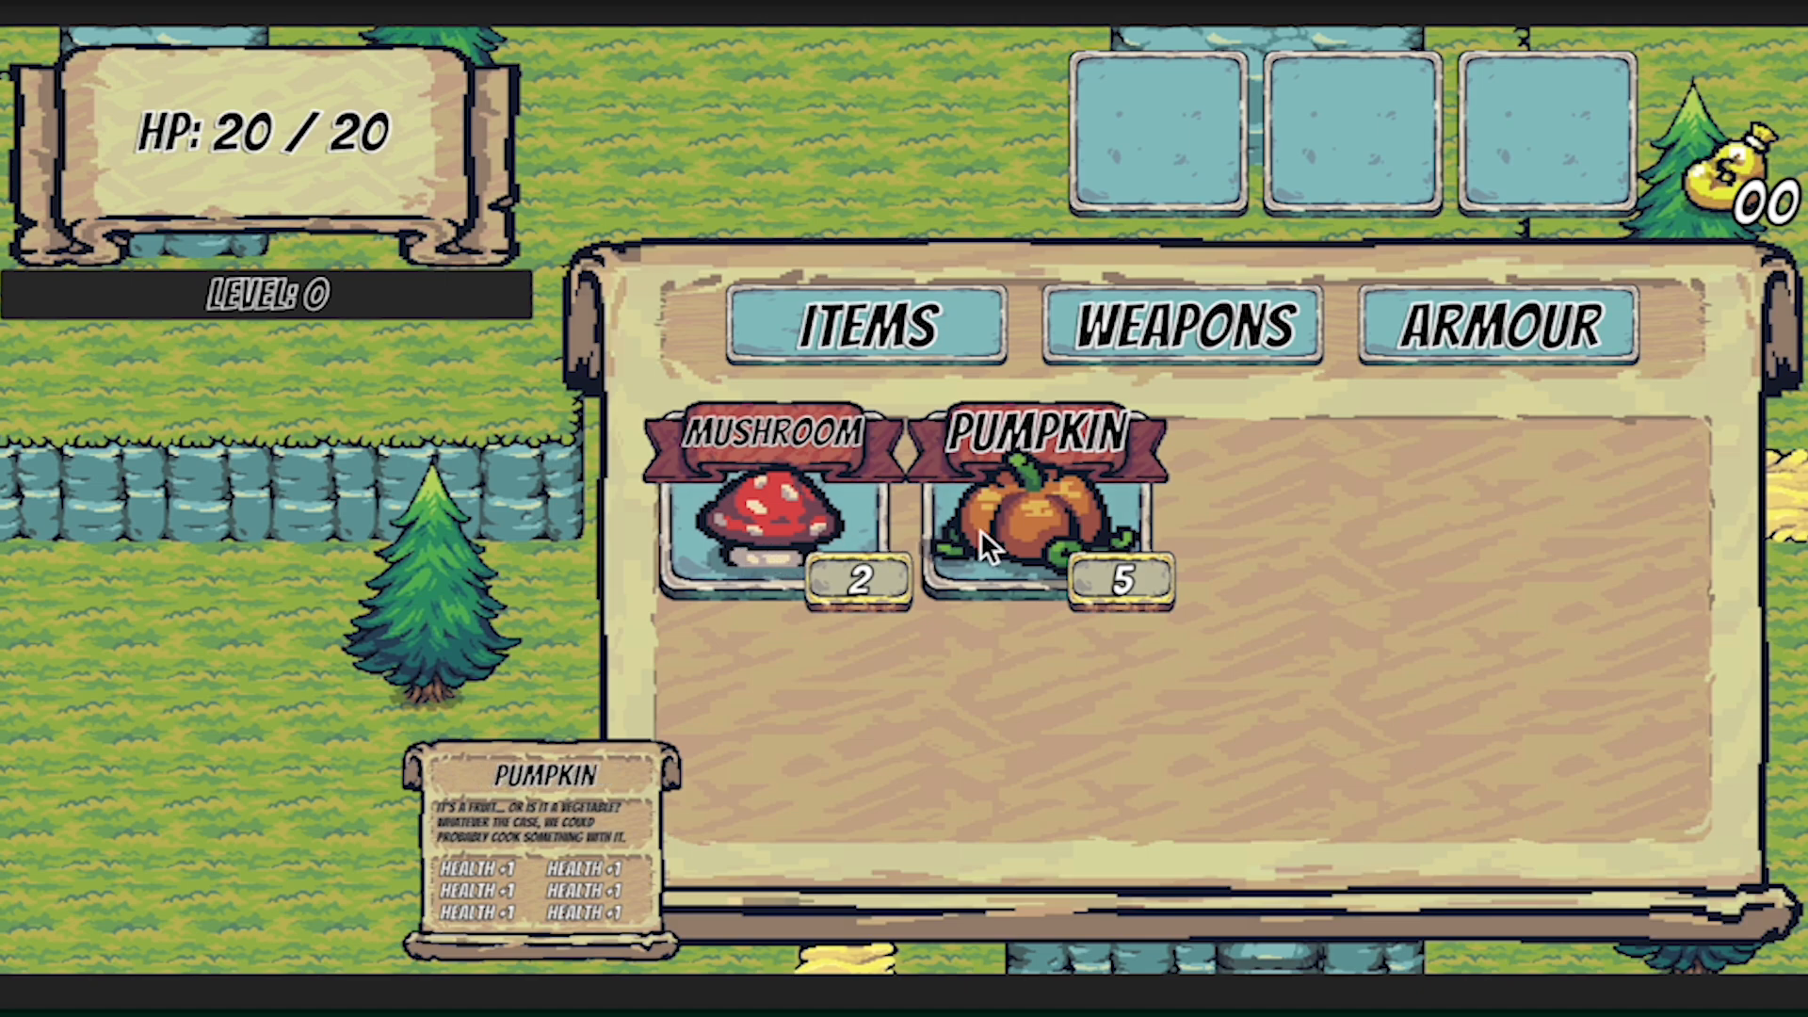
{"action": "mouse_move", "coordinate": [1000, 551]}
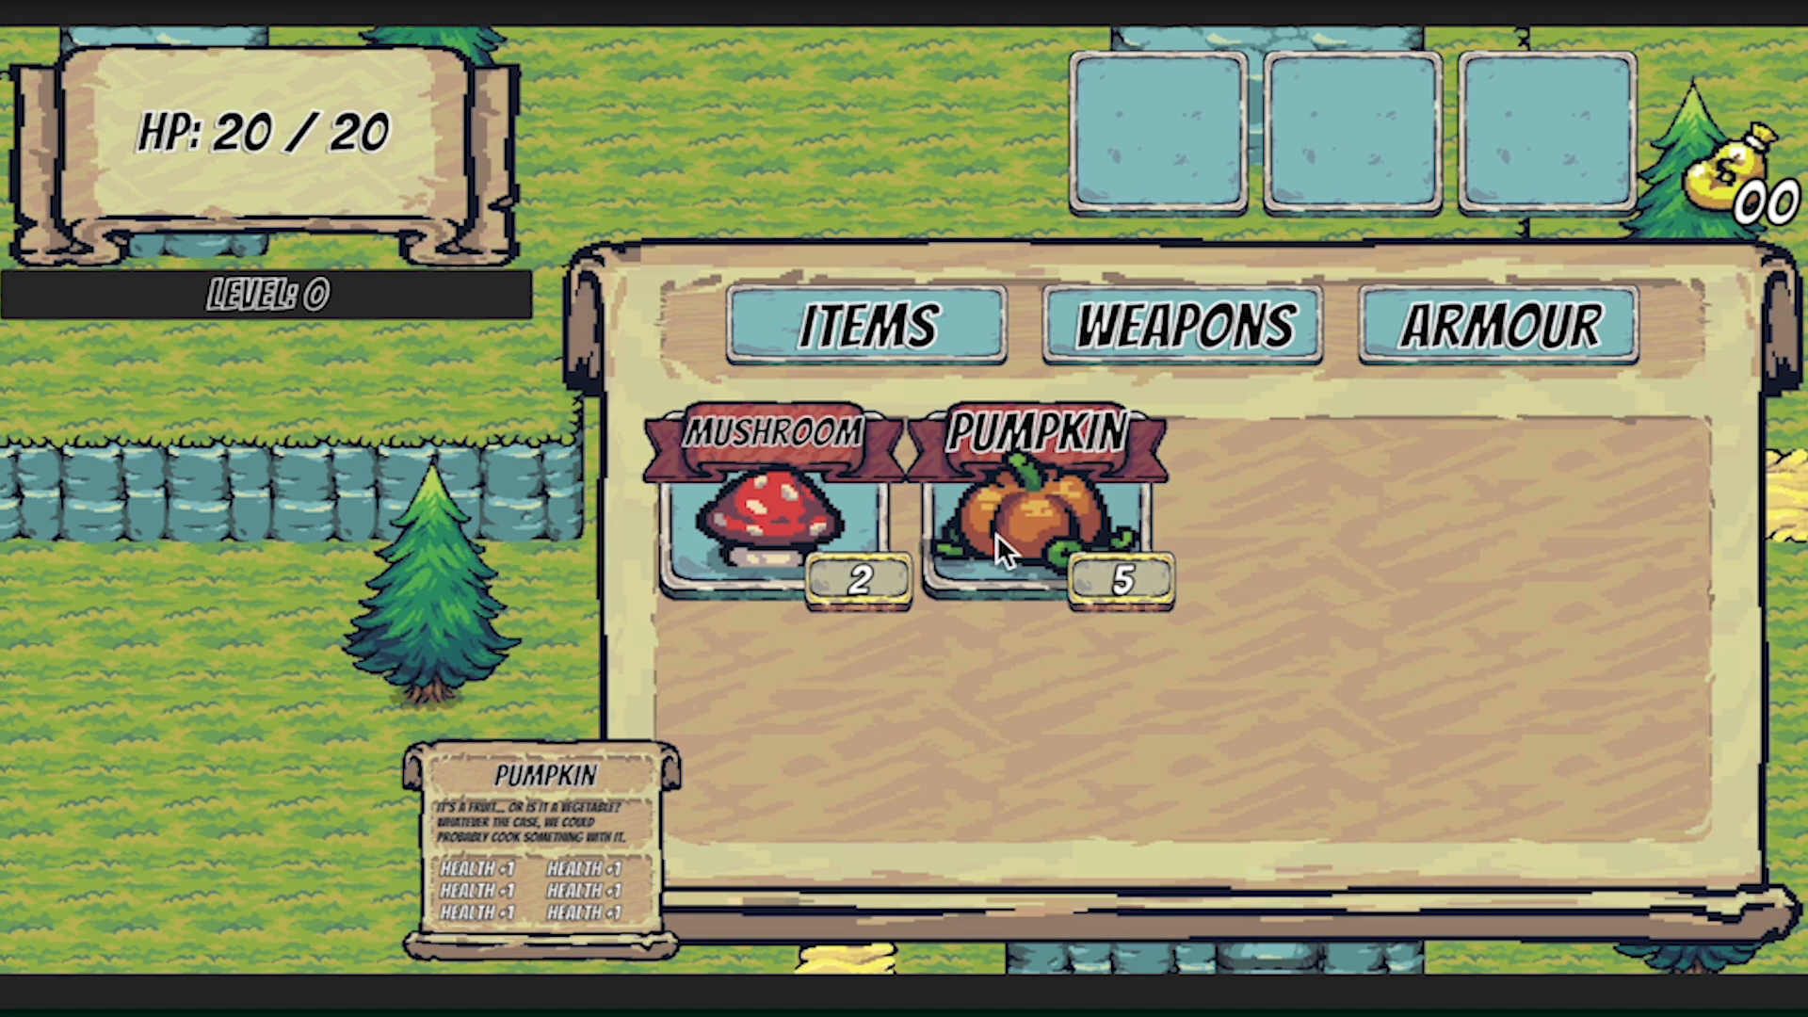
{"action": "mouse_move", "coordinate": [1071, 565]}
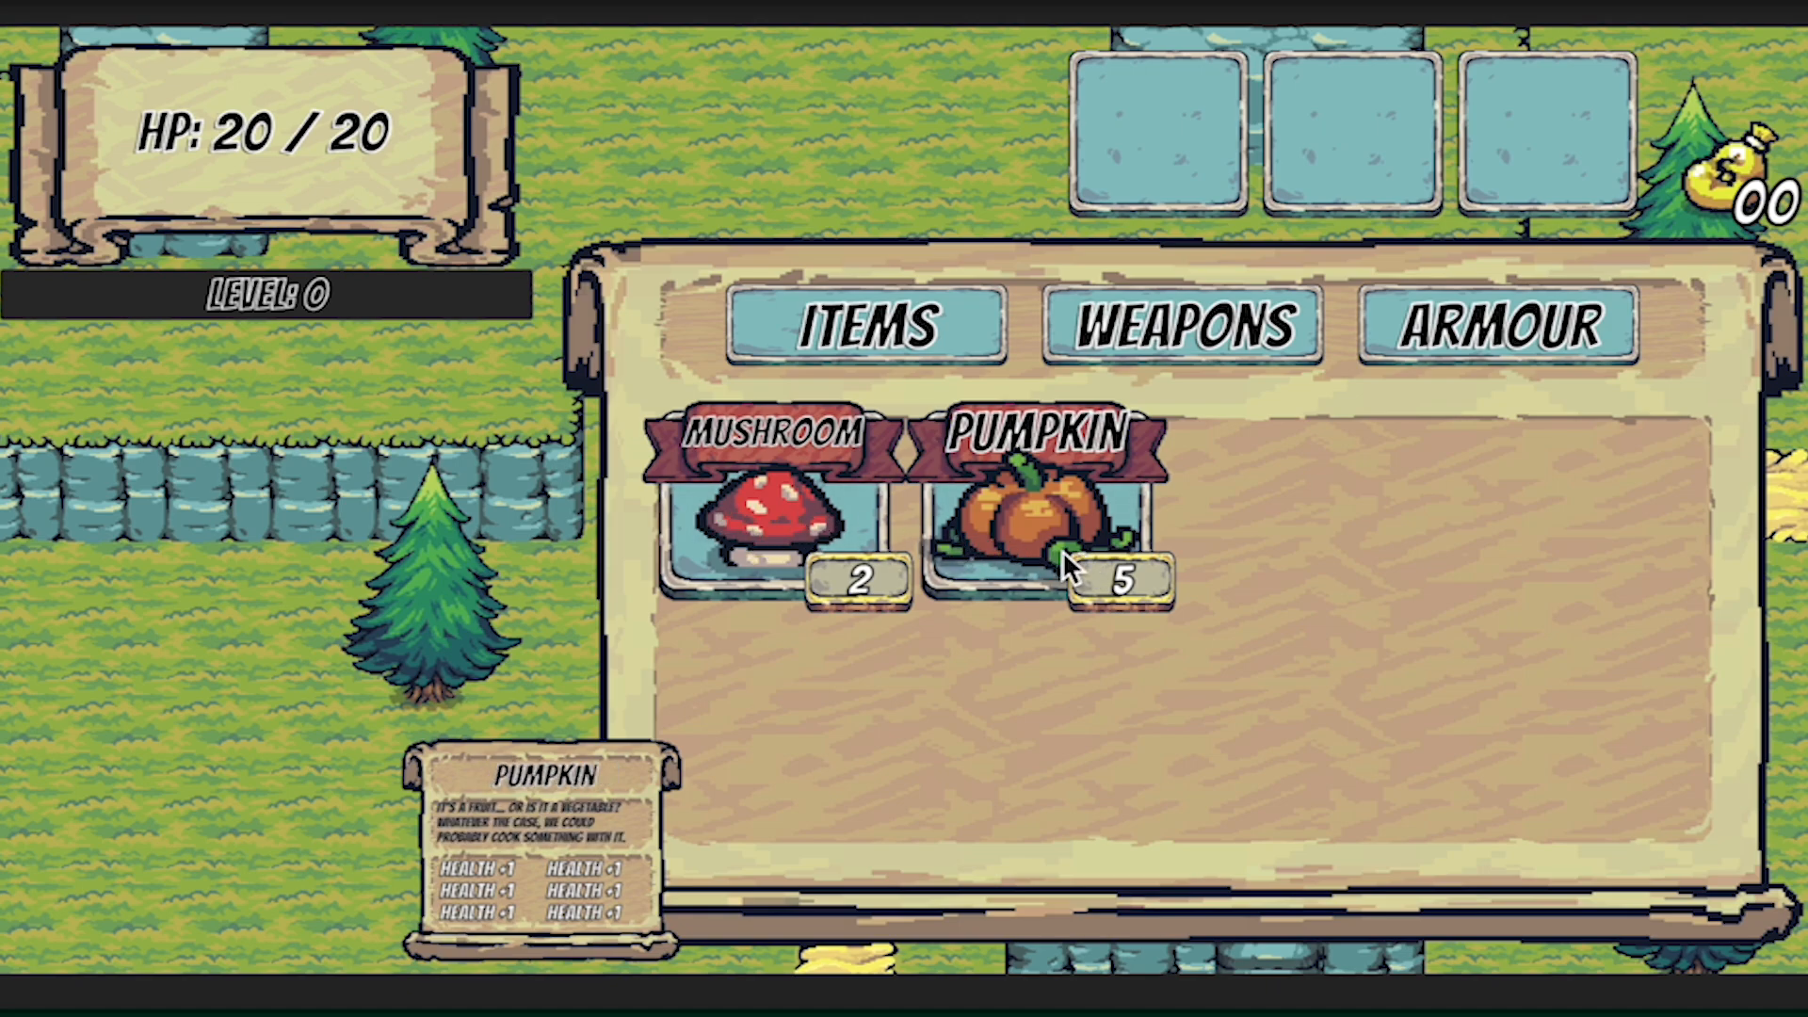
{"action": "mouse_move", "coordinate": [1522, 6]}
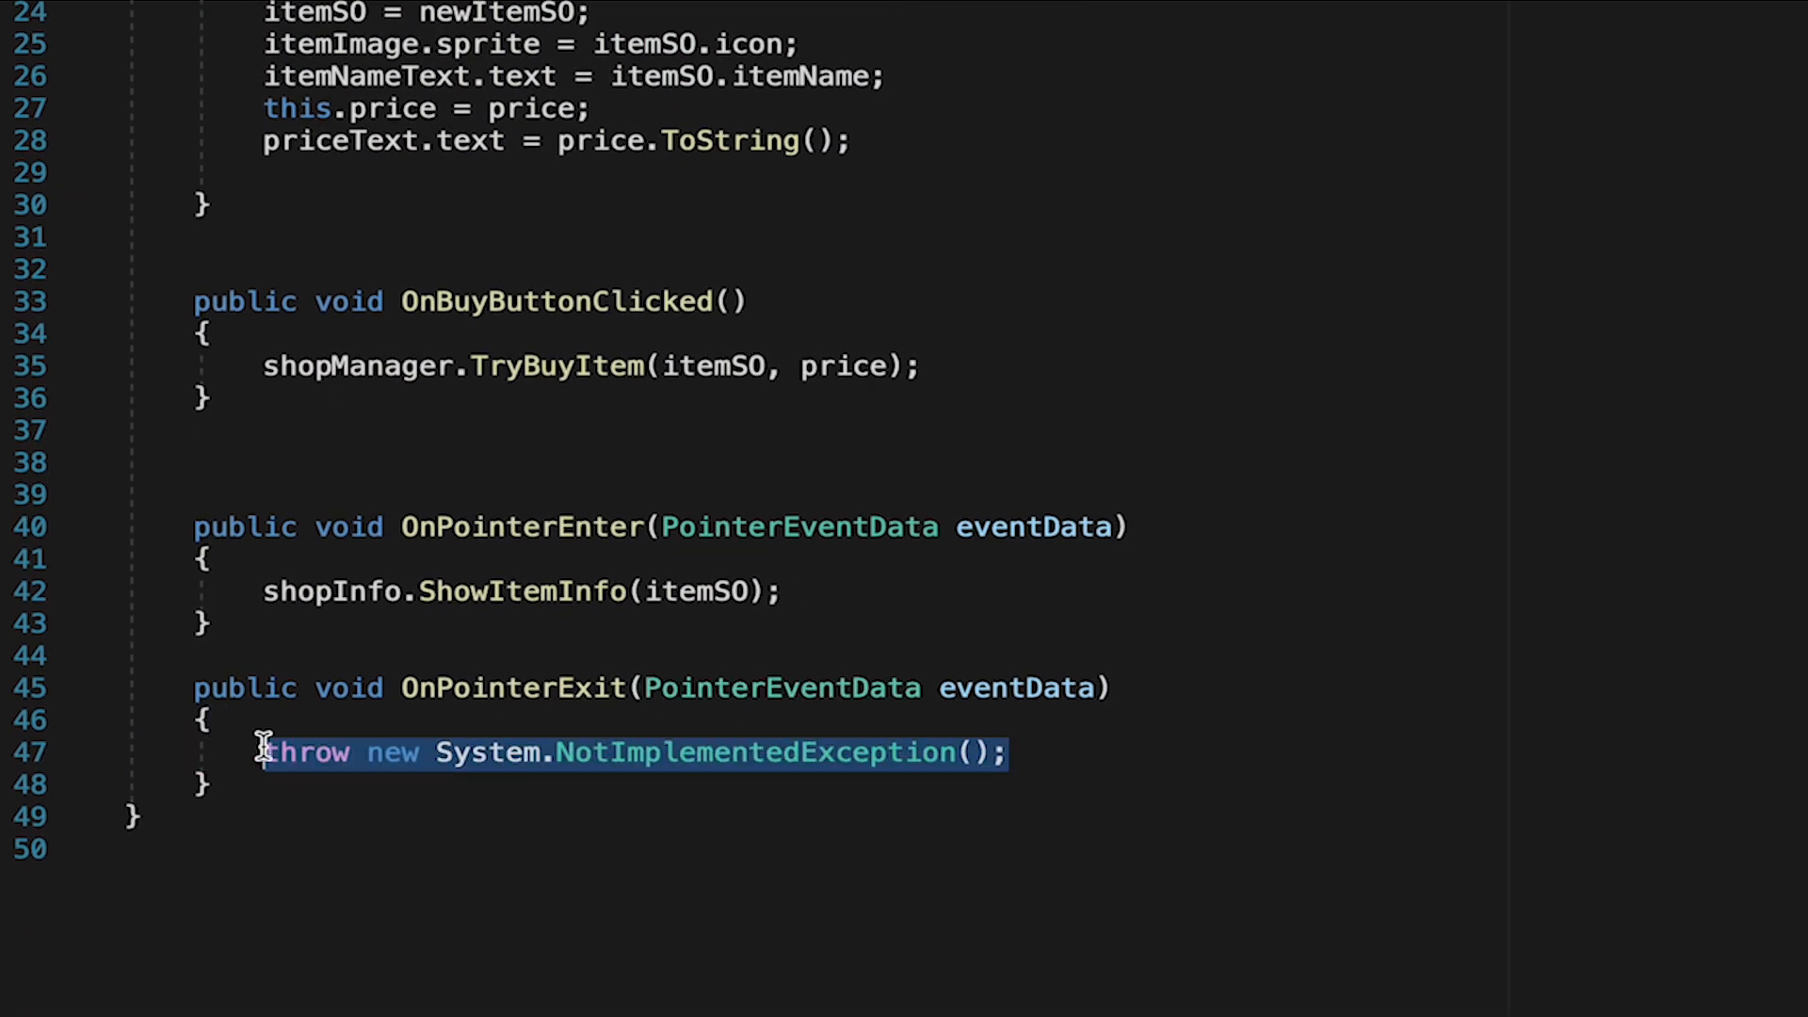
- Make OnPointerExit call shopInfo.HideItemInfo() in place of the stub exception
{"action": "type", "text": "shopInfo.HideItemInfo"}
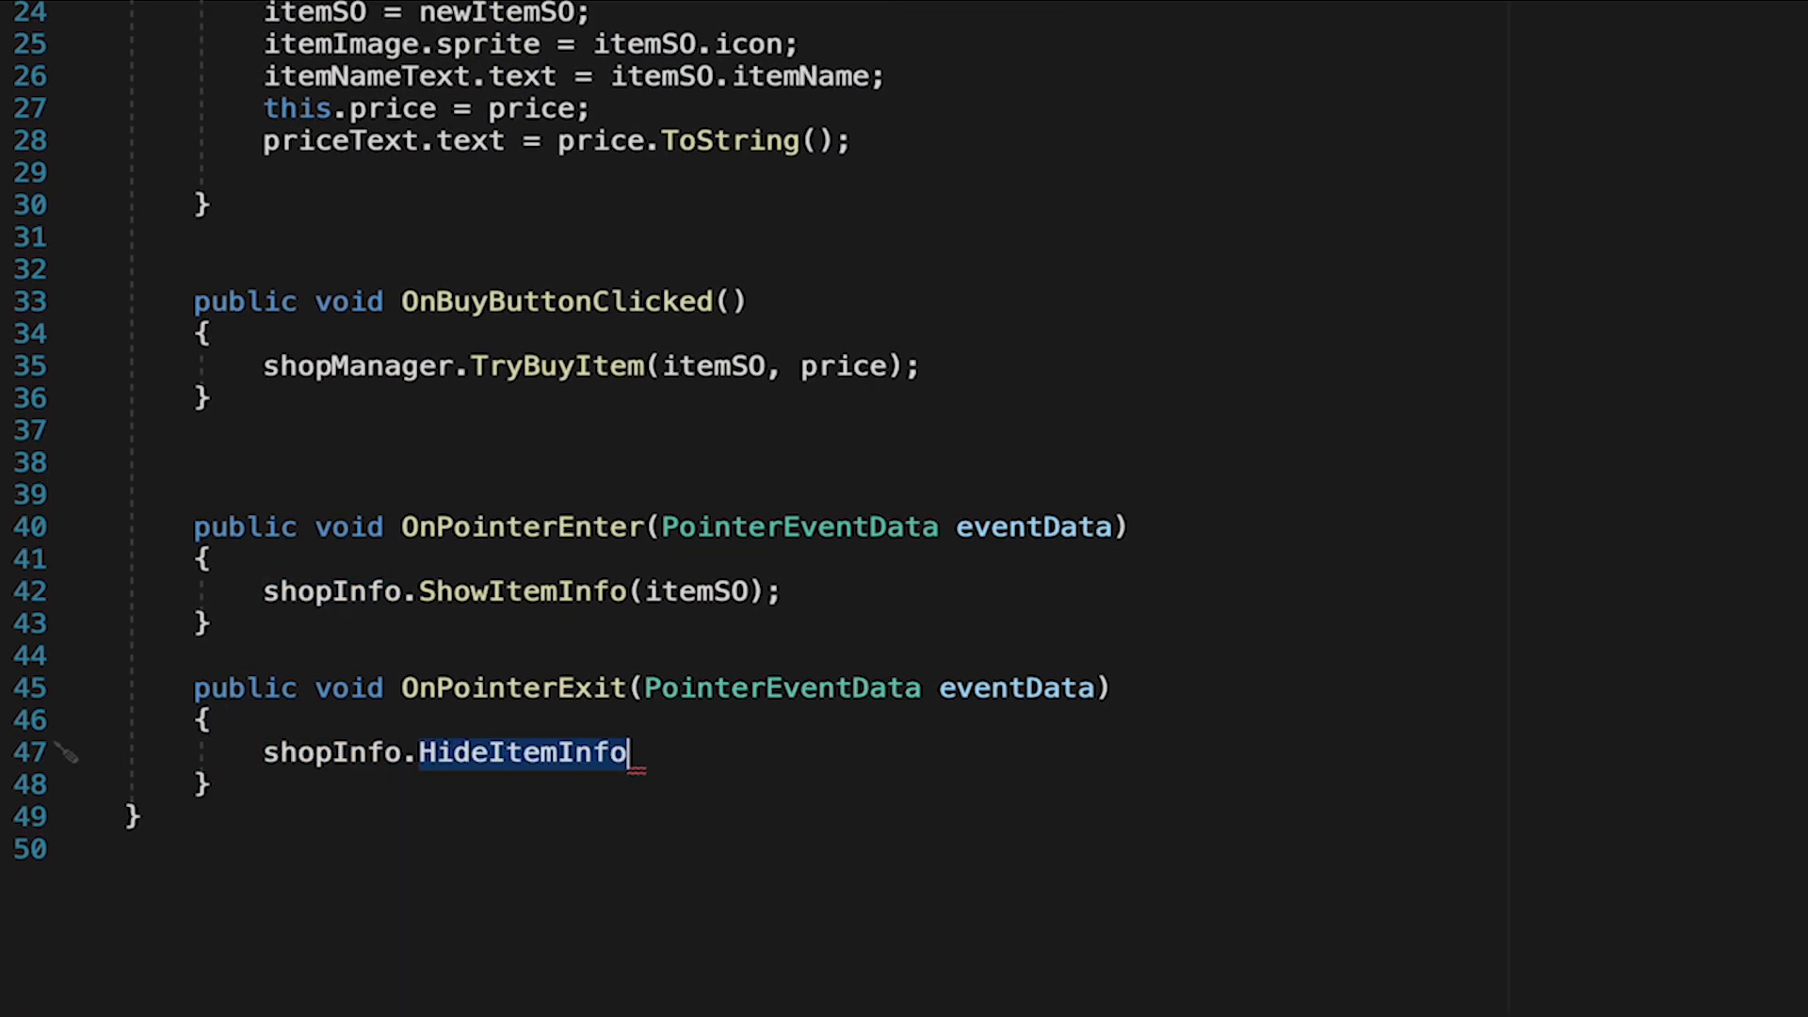
{"action": "type", "text": "();"}
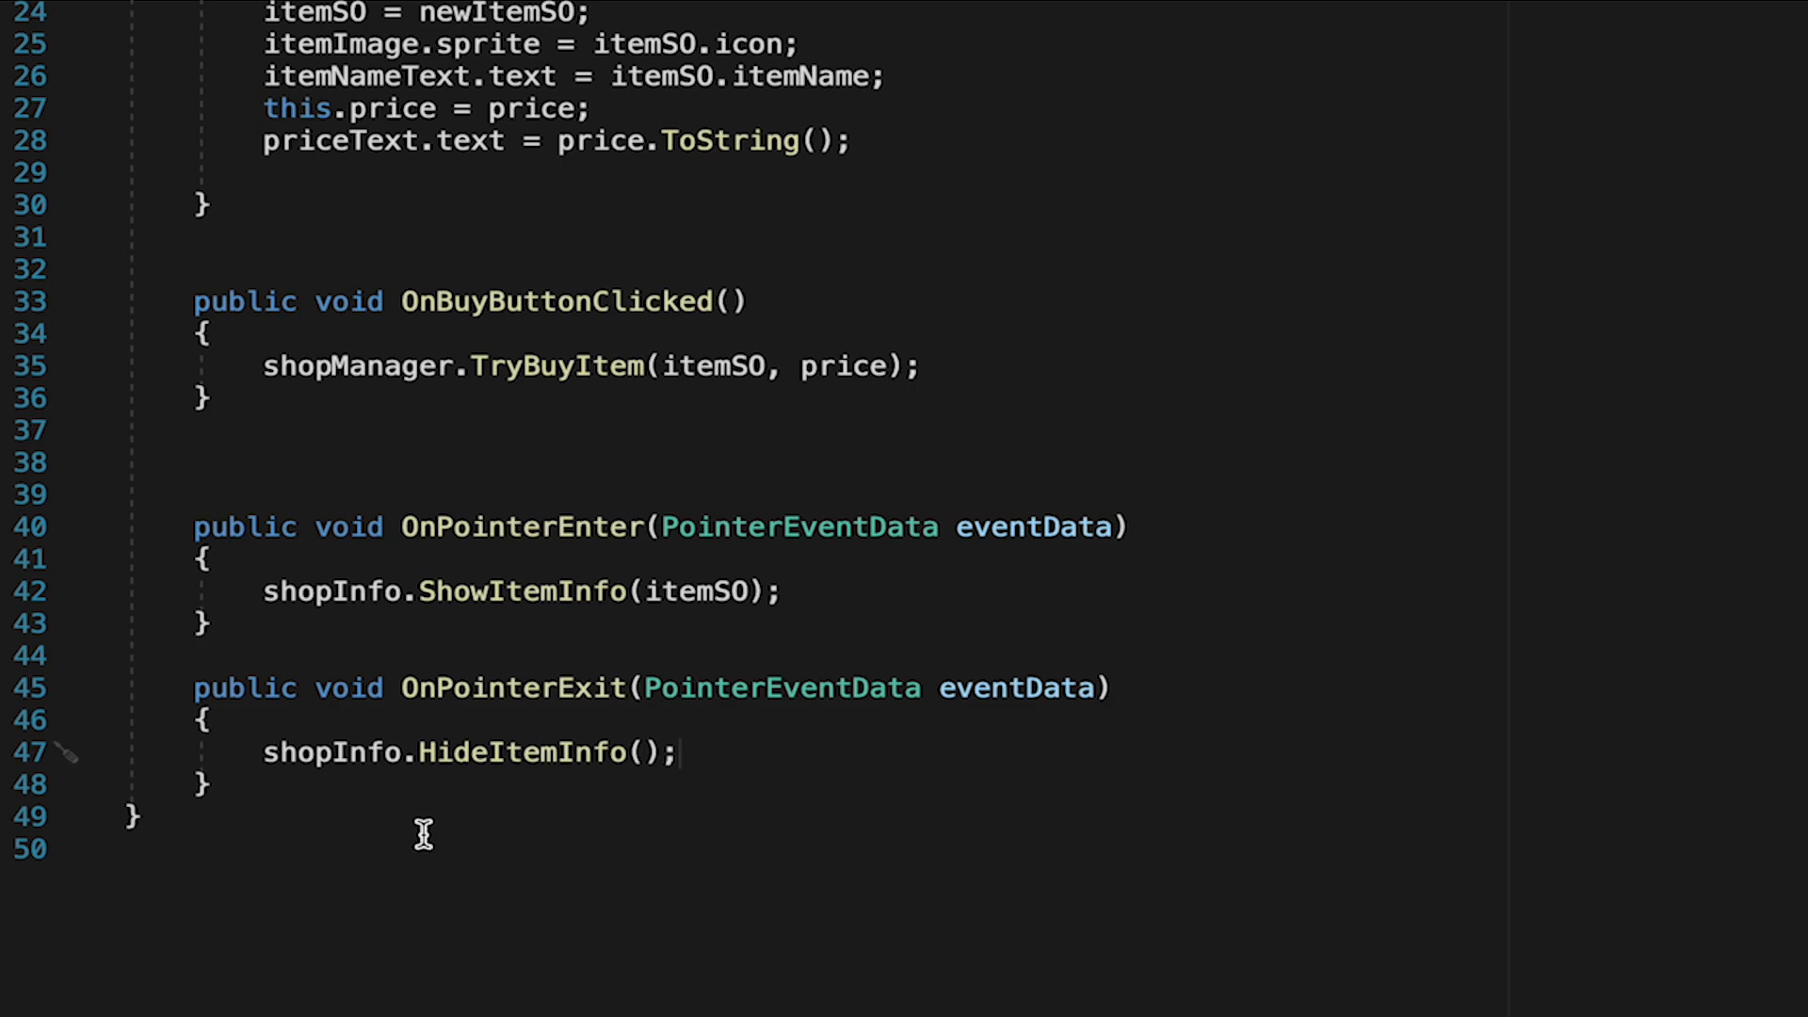
{"action": "key", "text": "enter"}
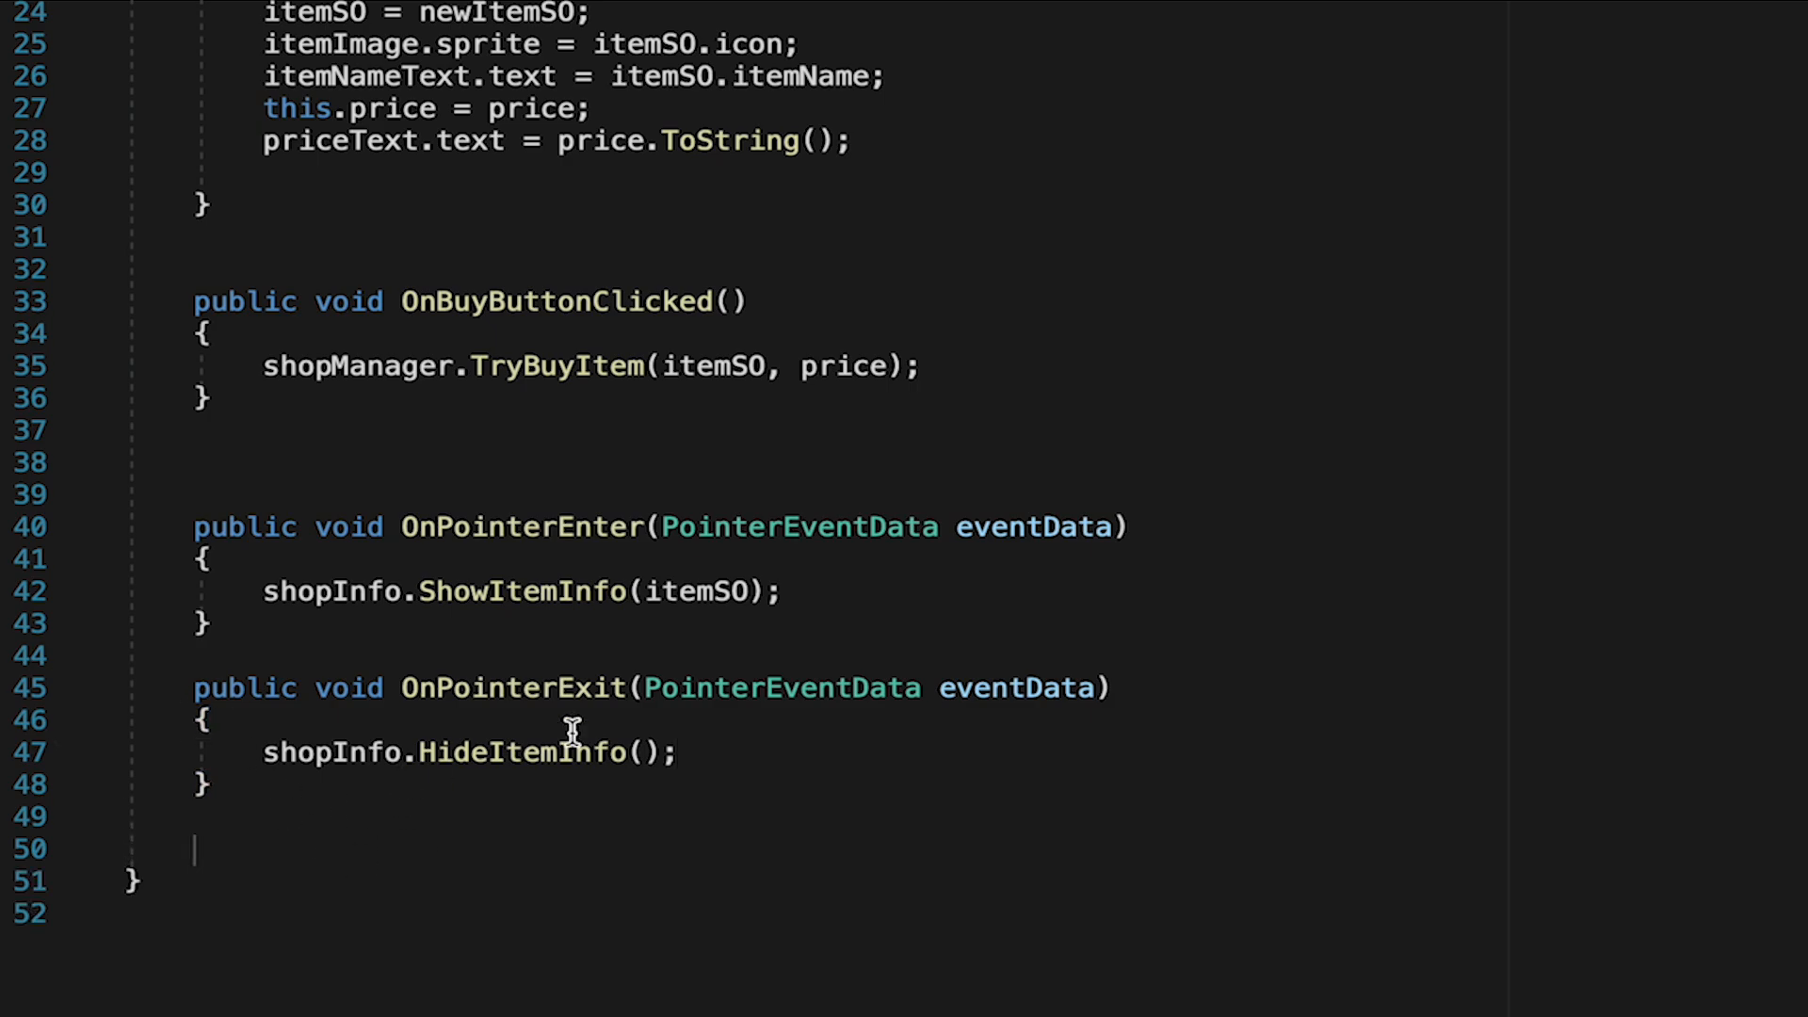
{"action": "scroll", "scroll_direction": "up", "scroll_amount": 3}
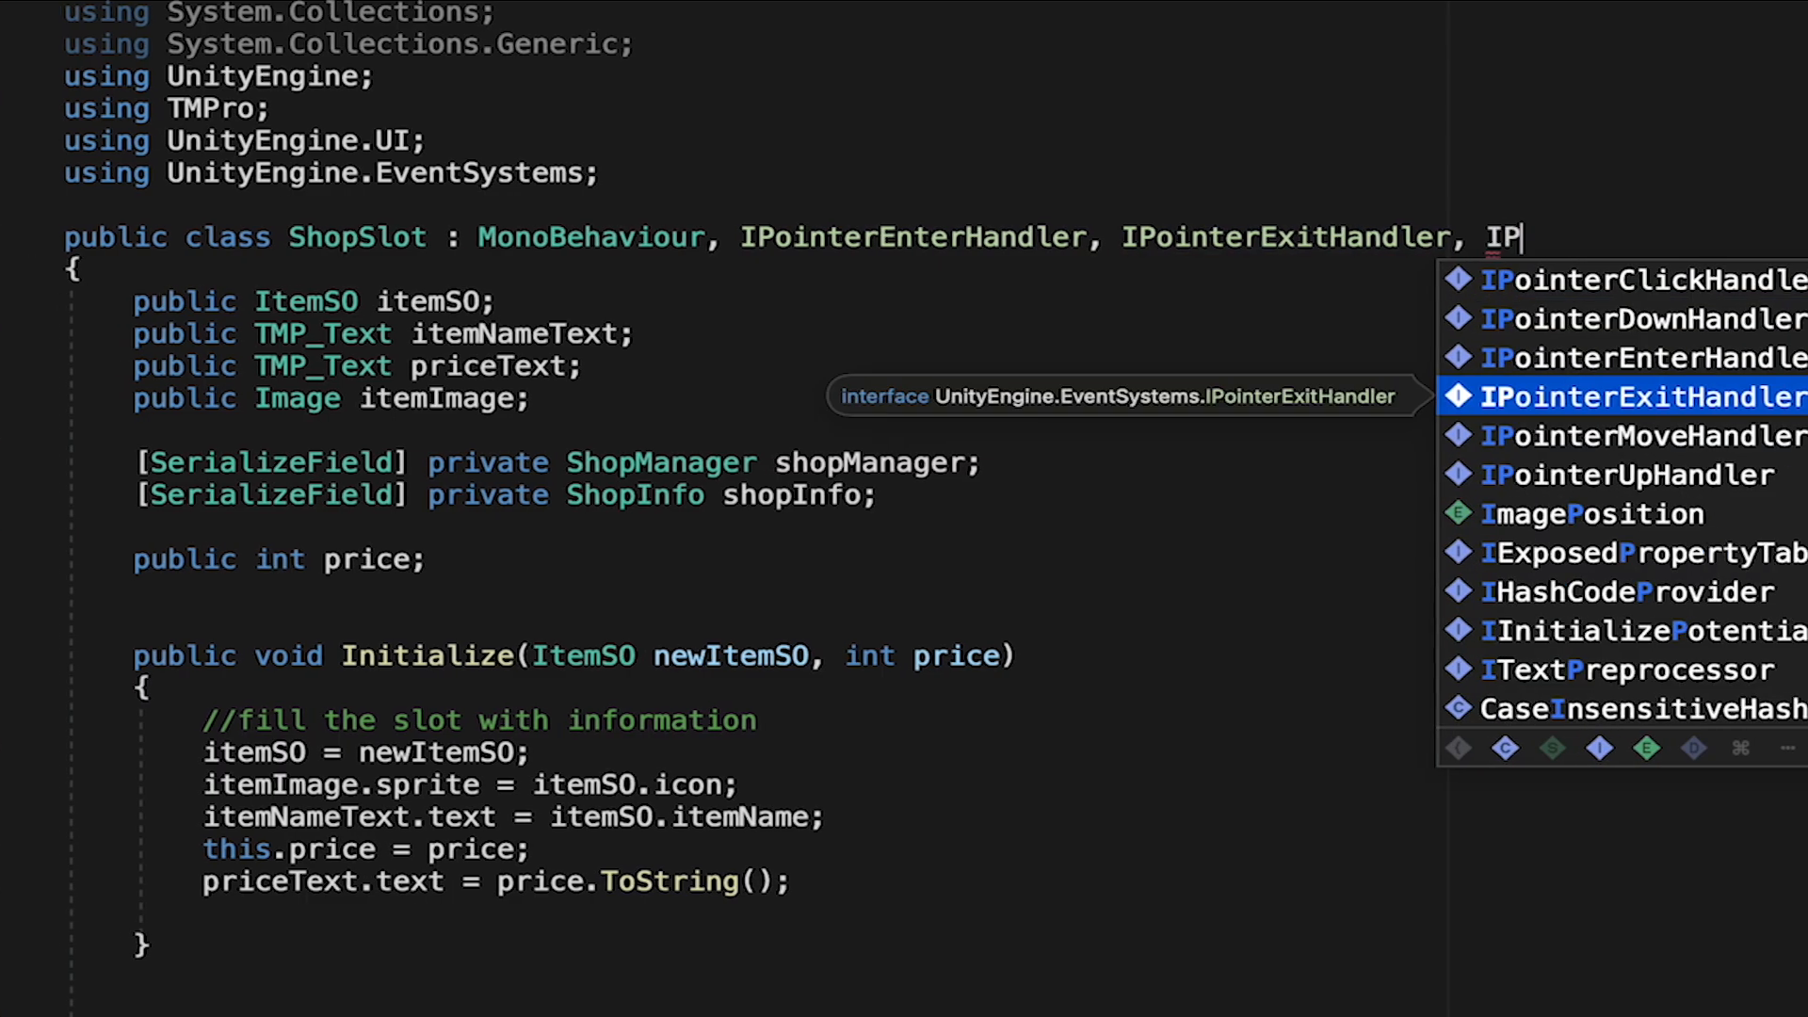
- Add IPointerMoveHandler with an OnPointerMove that starts an if(itemSO) check calling shopInfo
{"action": "left_click", "coordinate": [1637, 435]}
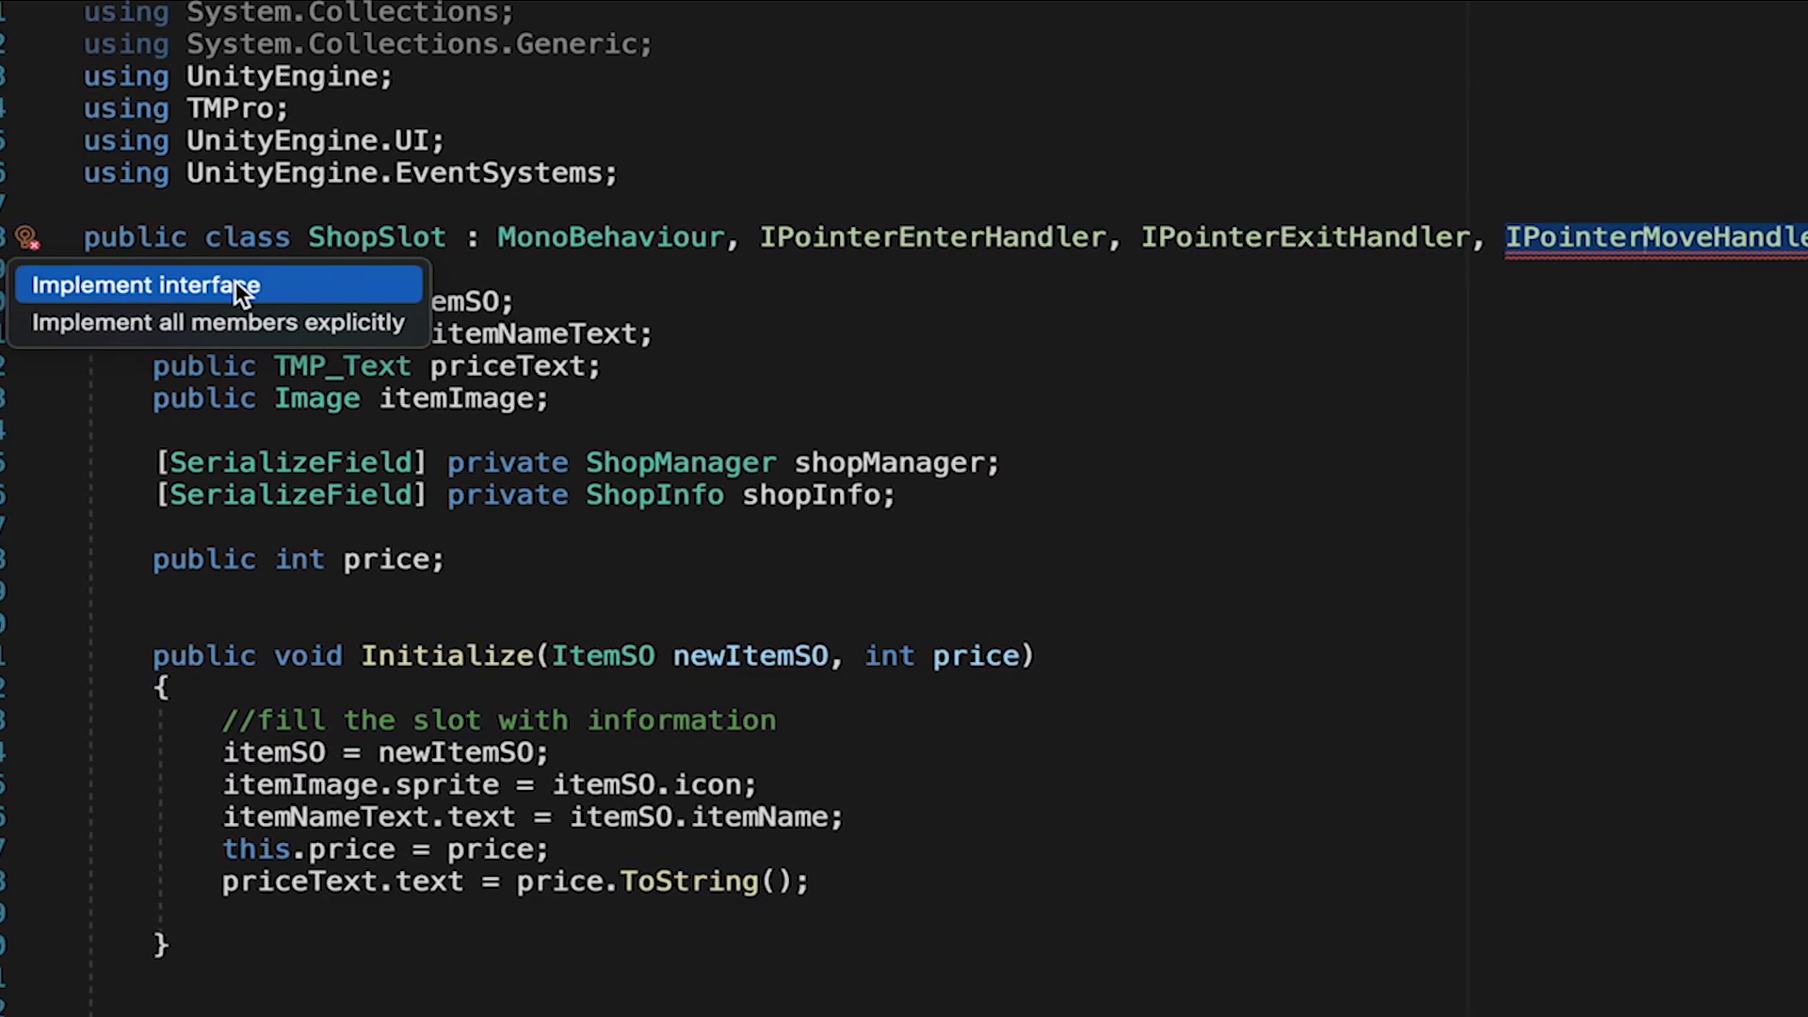
{"action": "left_click", "coordinate": [138, 284]}
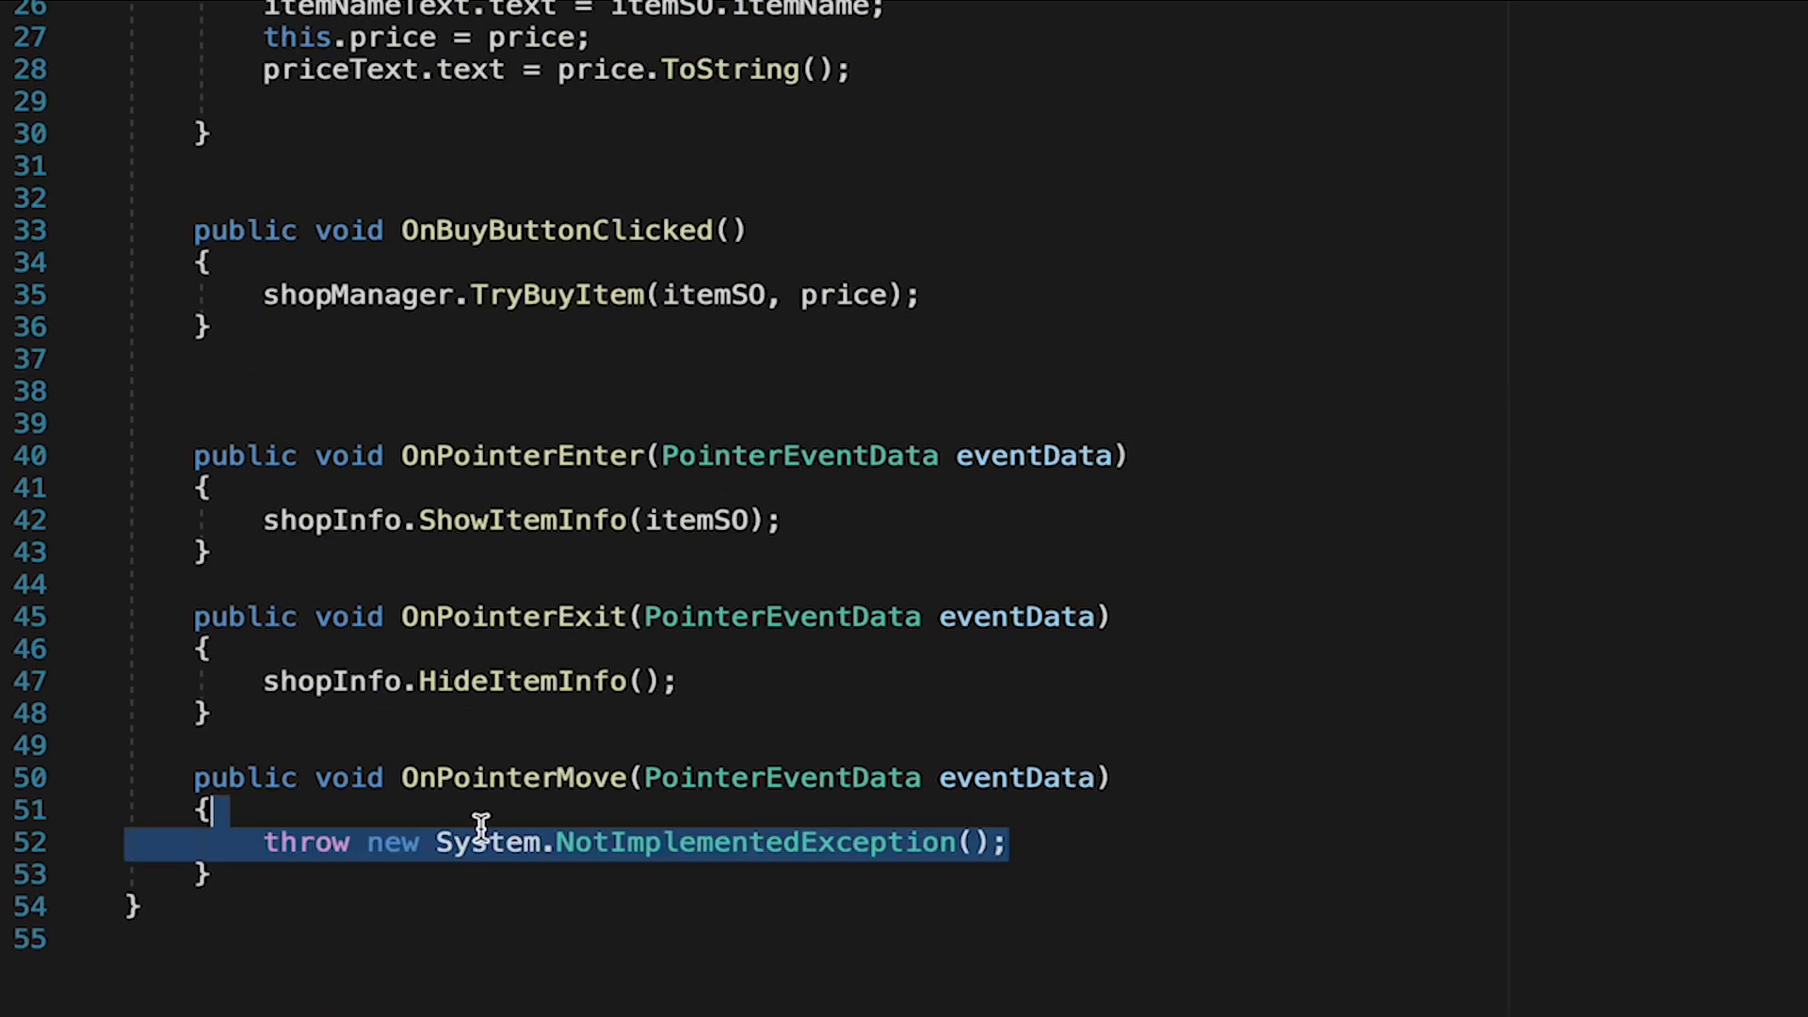
{"action": "key", "text": "Delete"}
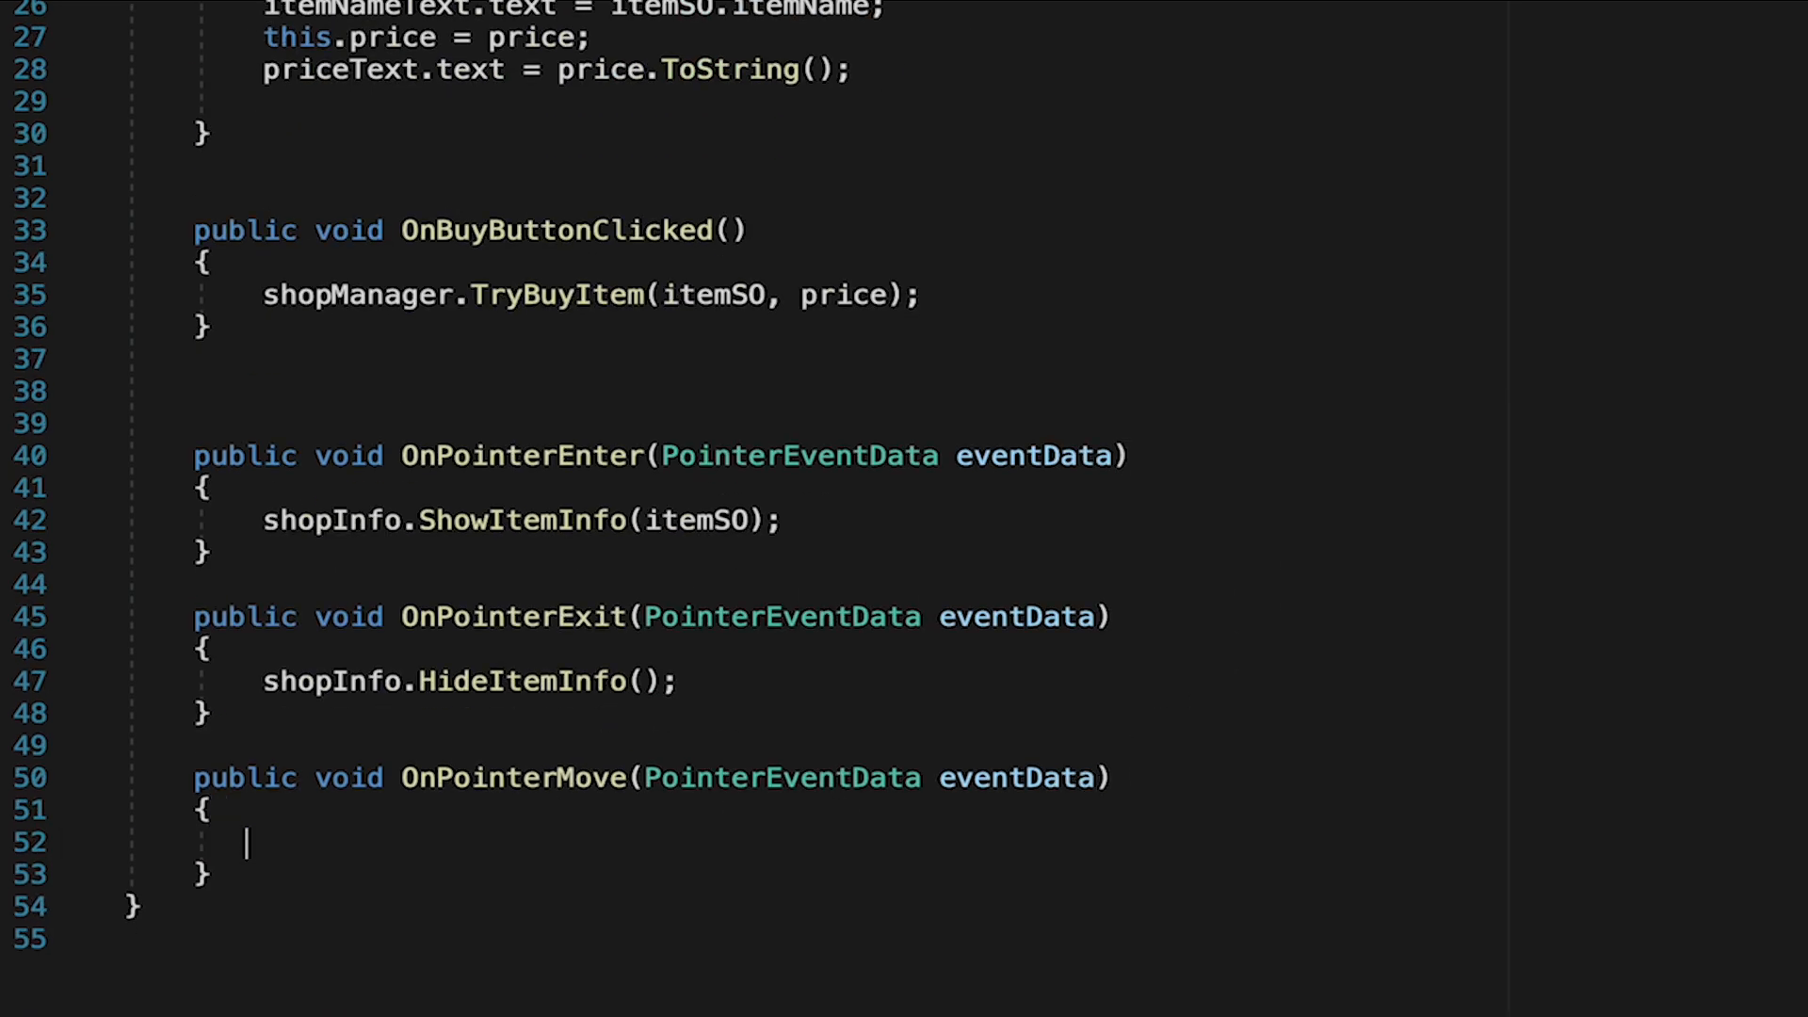
{"action": "type", "text": "if(itemSO != null"}
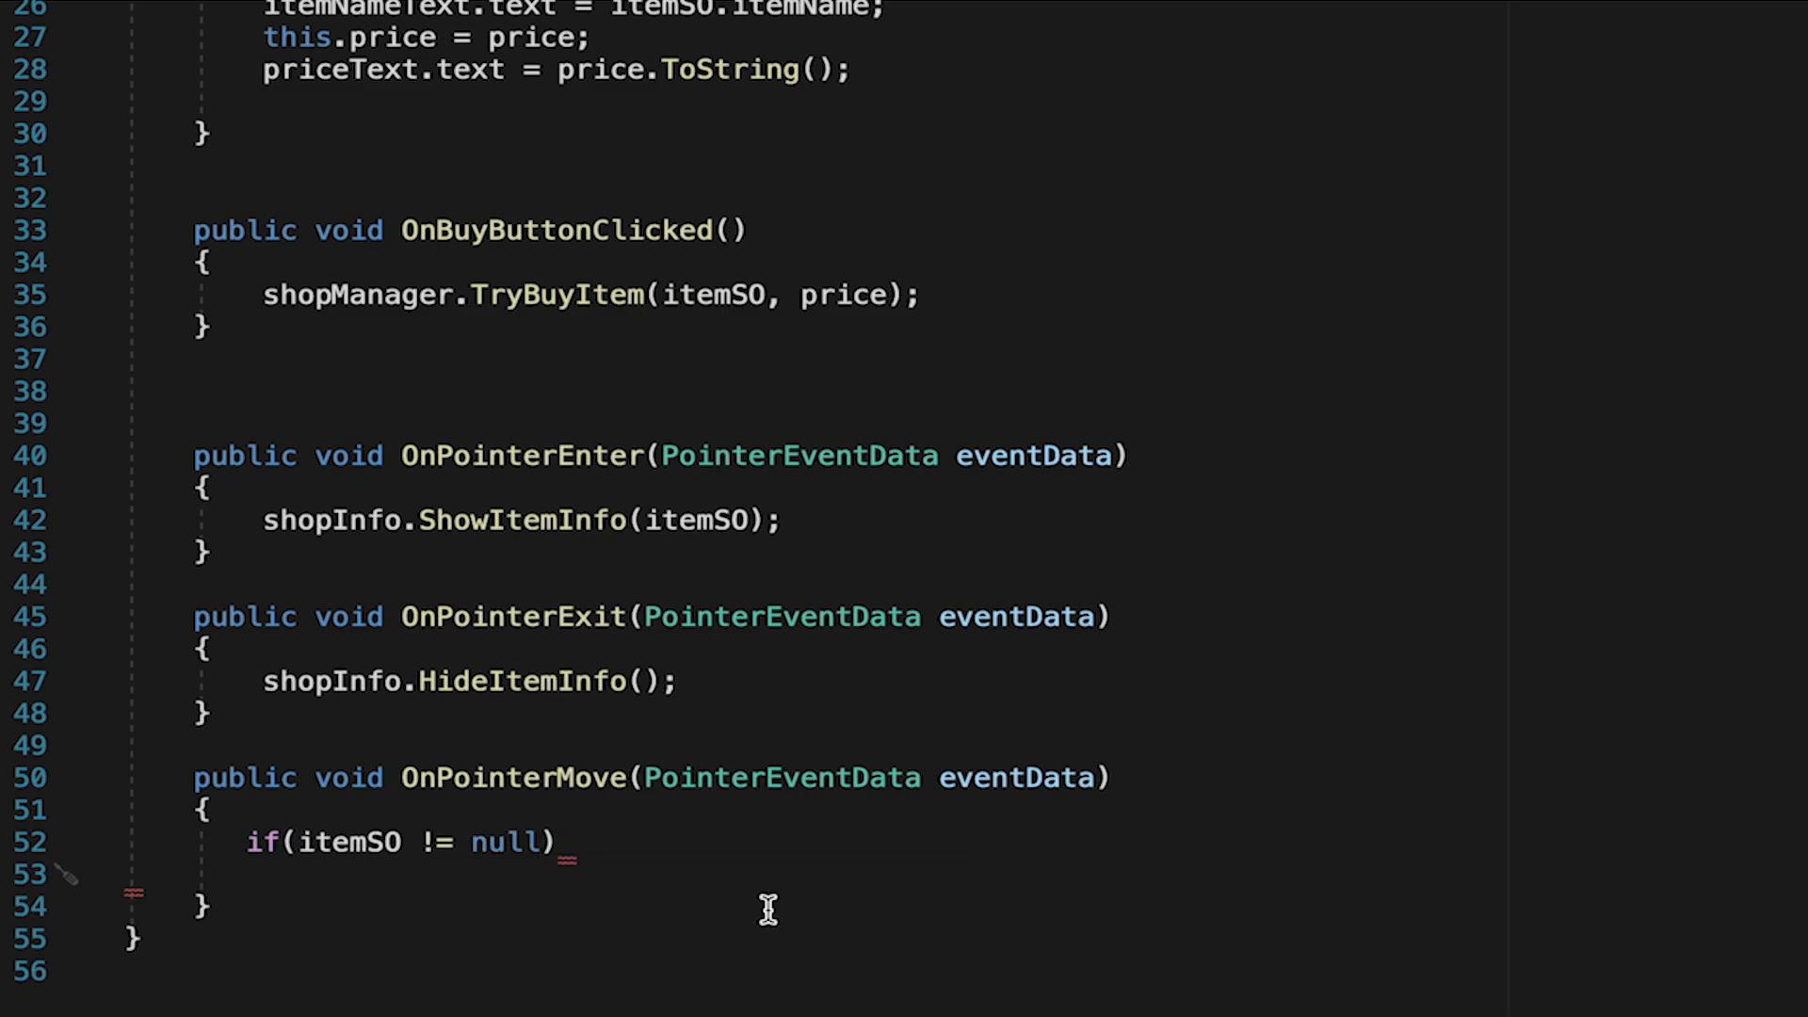
{"action": "type", "text": "shopIno.Foll"}
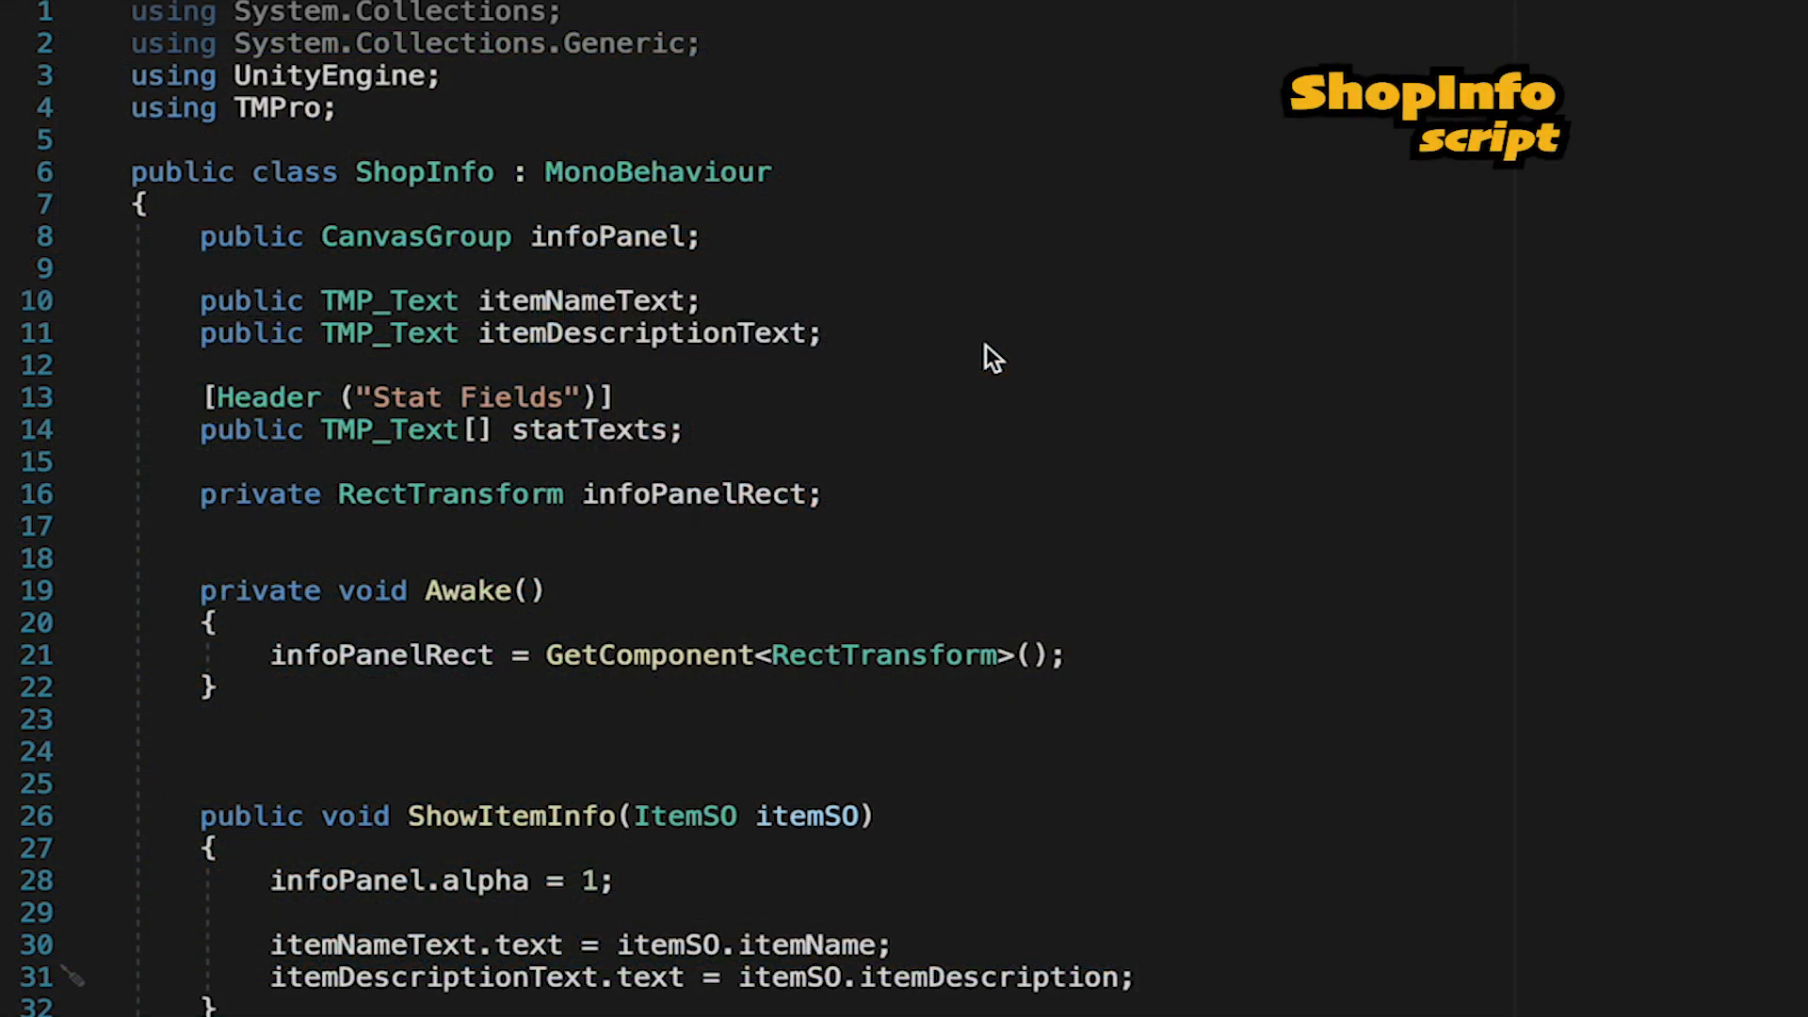
{"action": "mouse_move", "coordinate": [566, 448]}
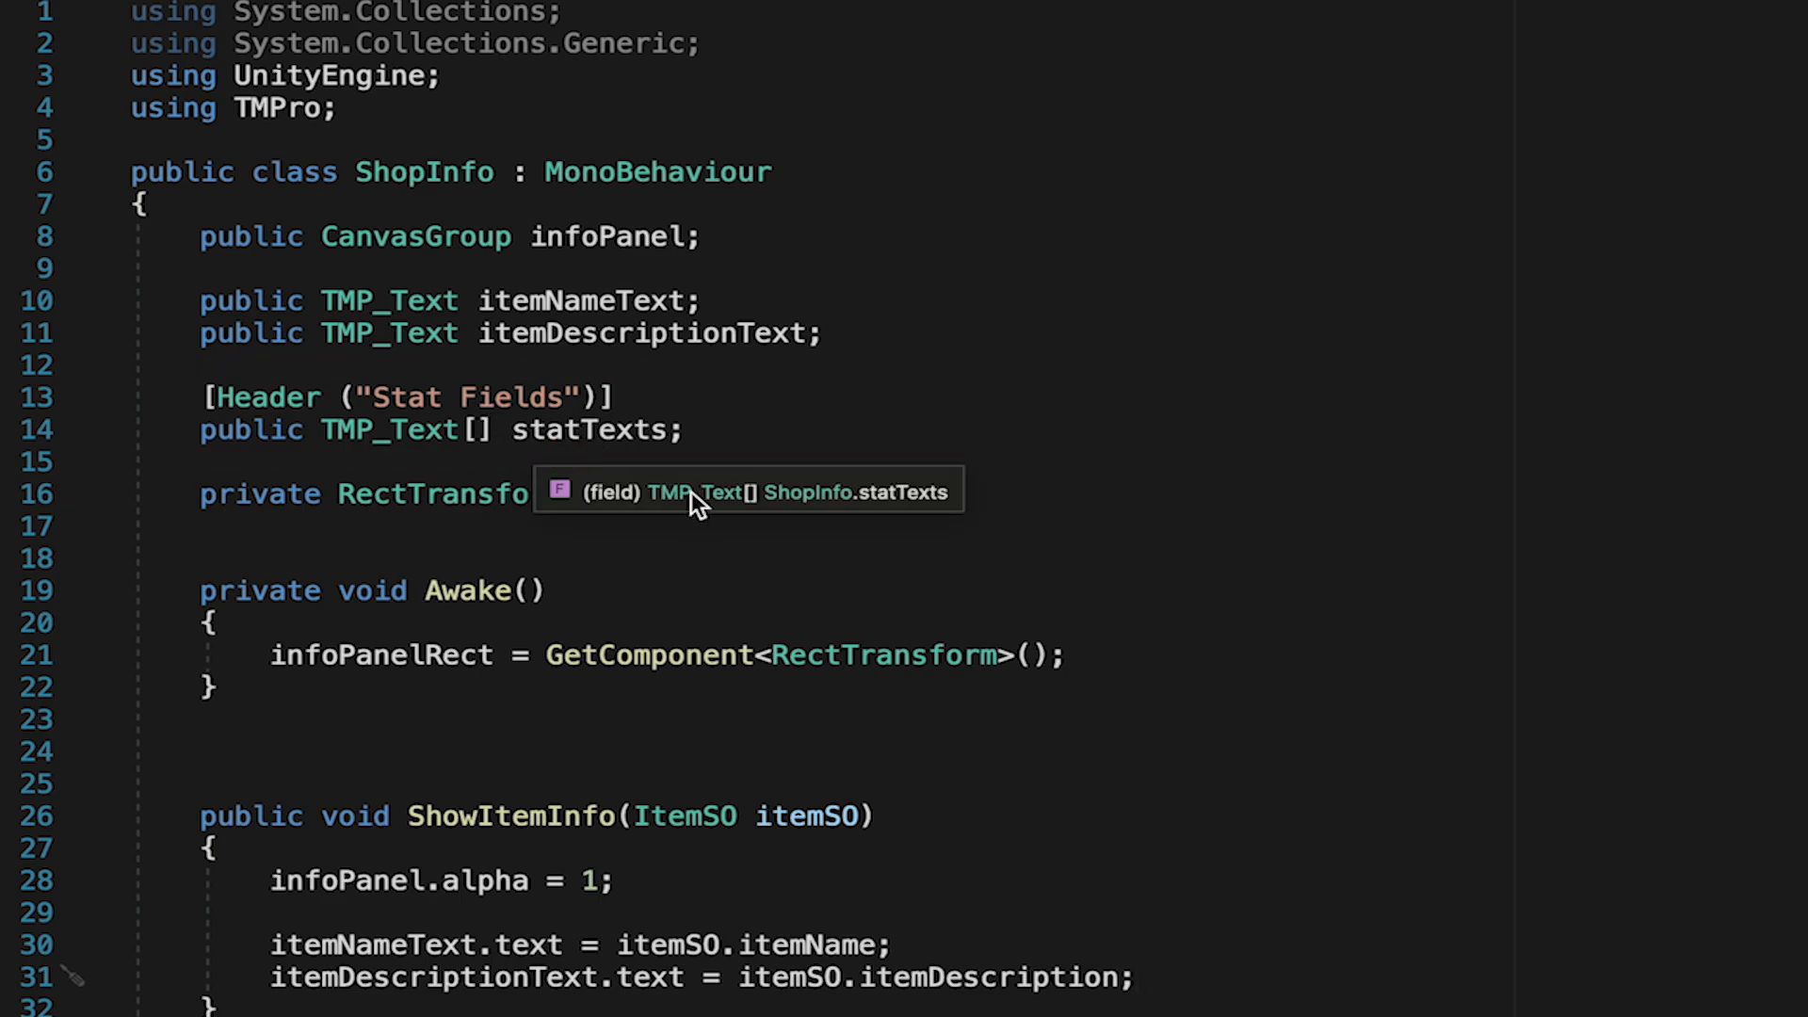
- Declare List<string> stats = new List<string>(); in ShowItemInfo and begin an if statement
{"action": "scroll", "scroll_direction": "down", "scroll_amount": 3}
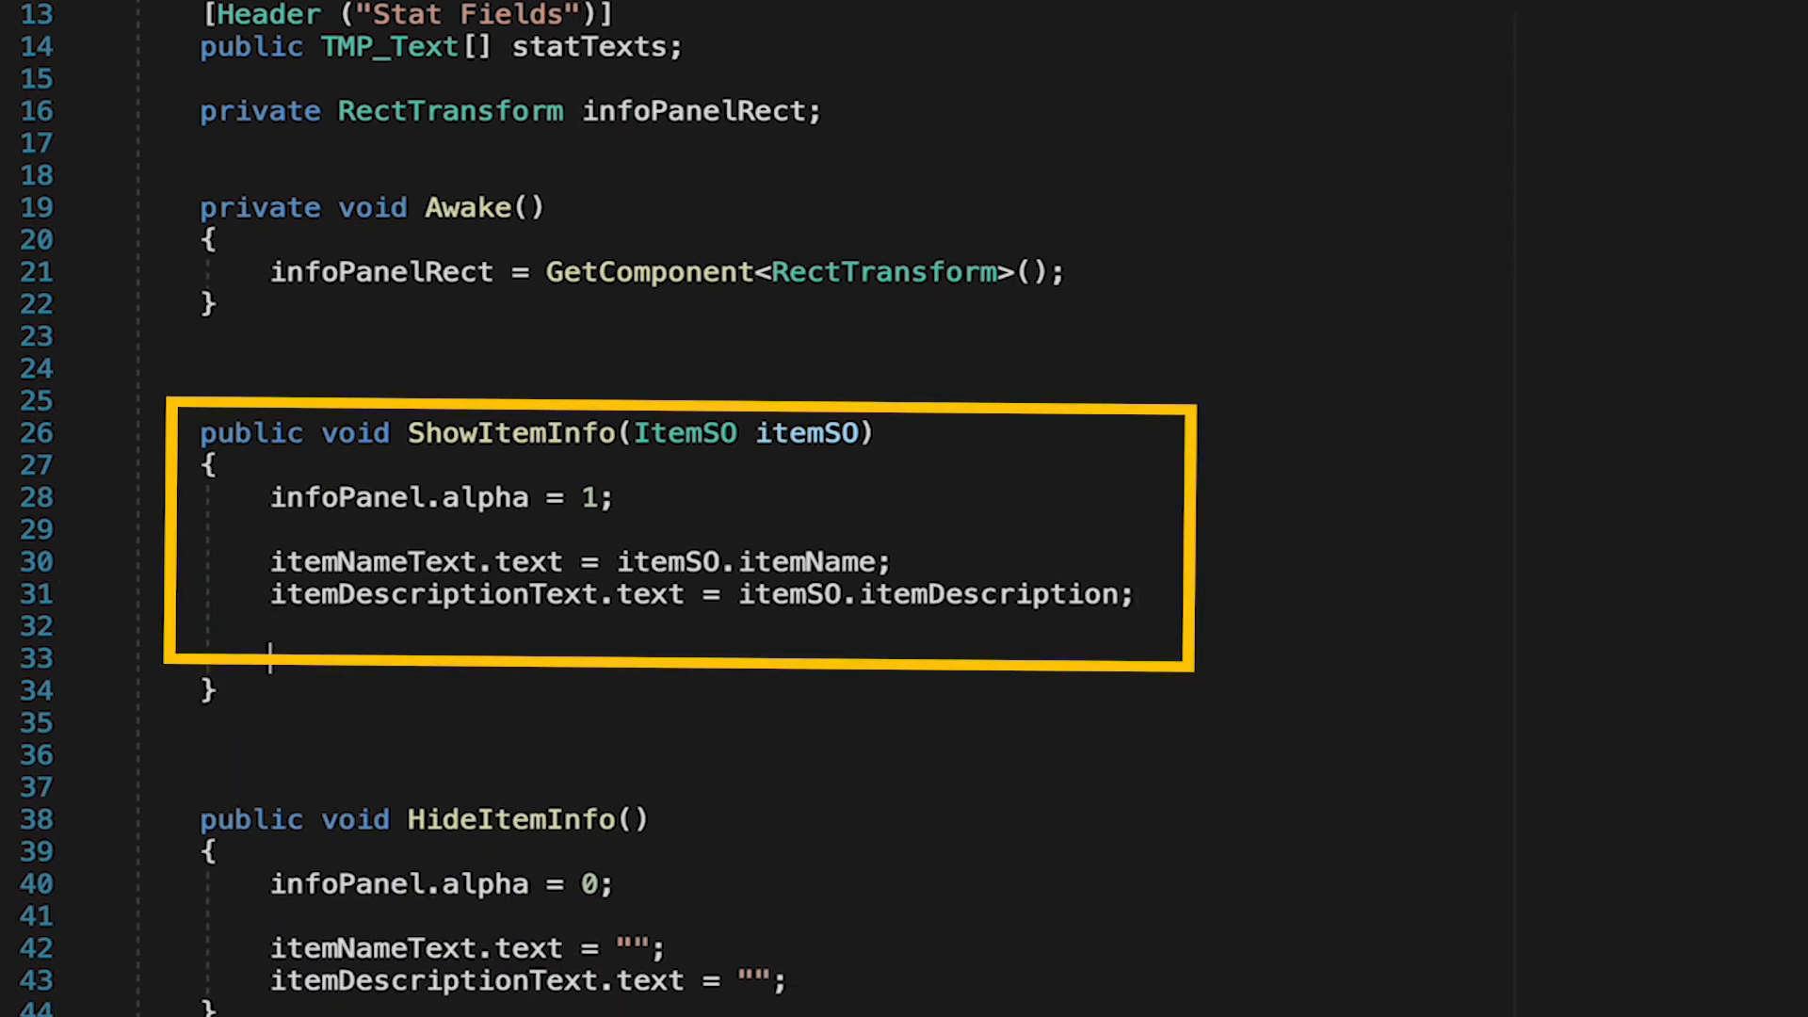
{"action": "type", "text": "List<string> stats ="}
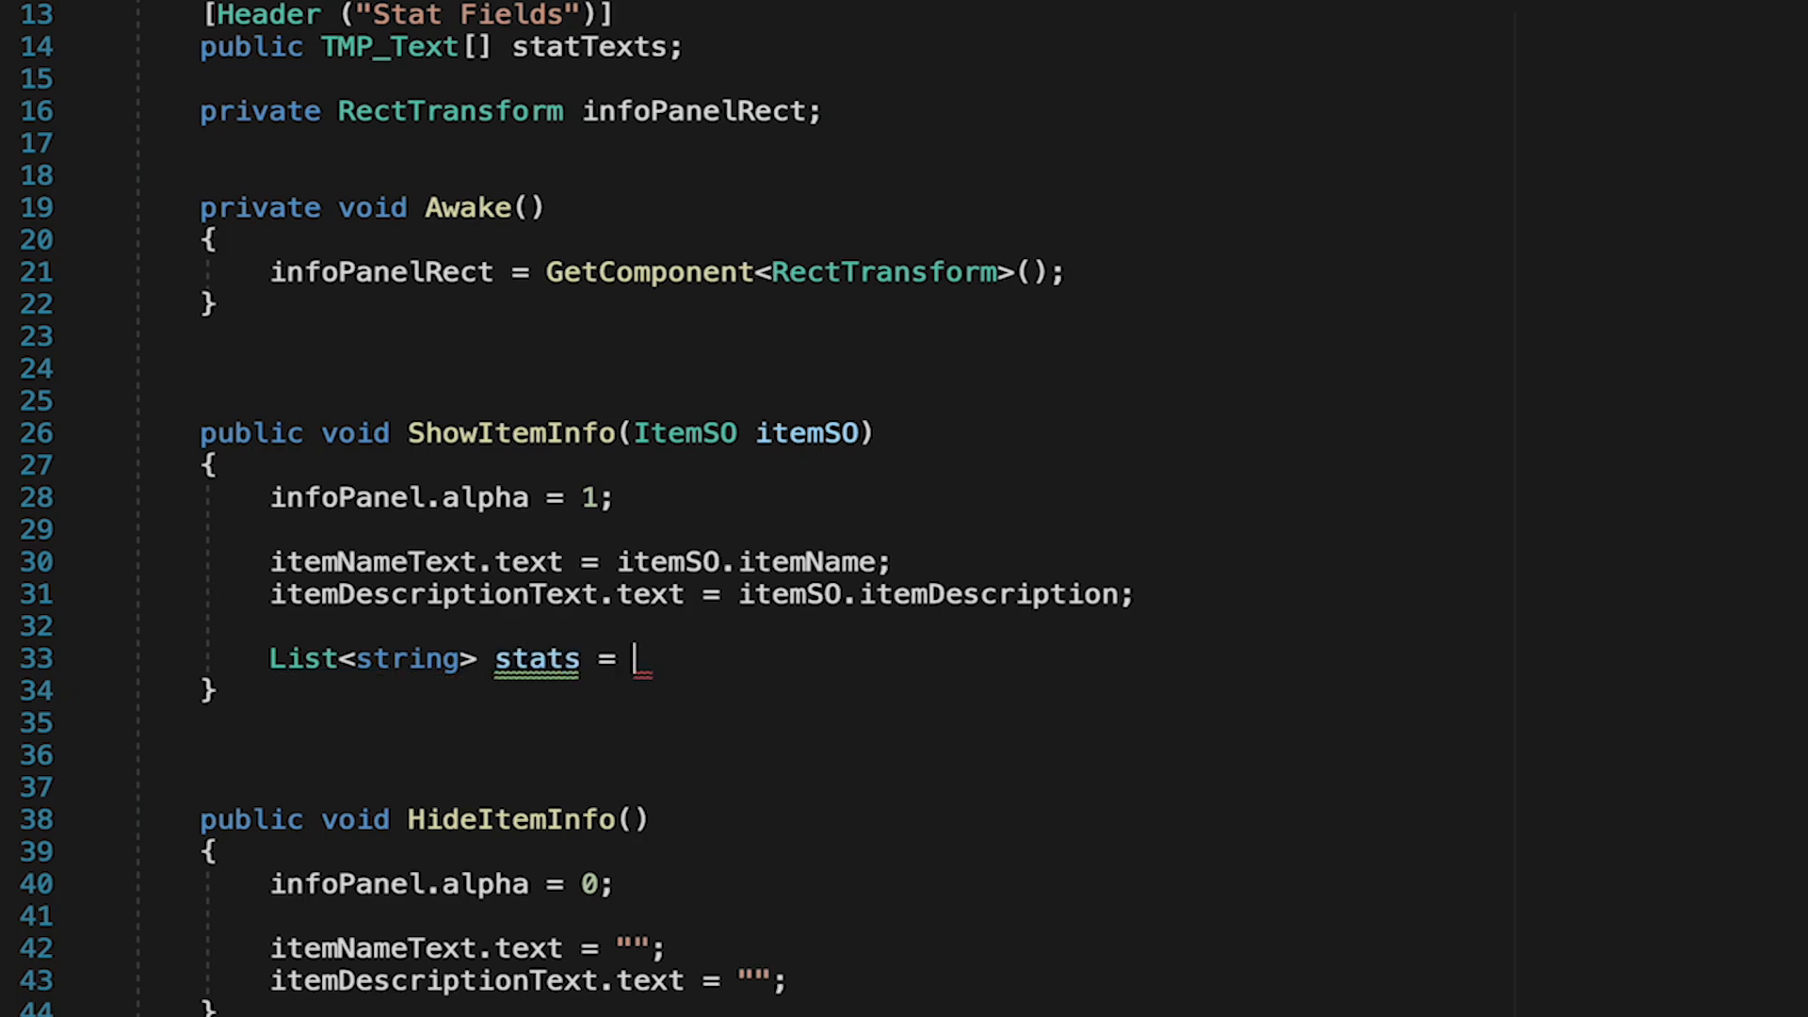
{"action": "type", "text": "new List<t>"}
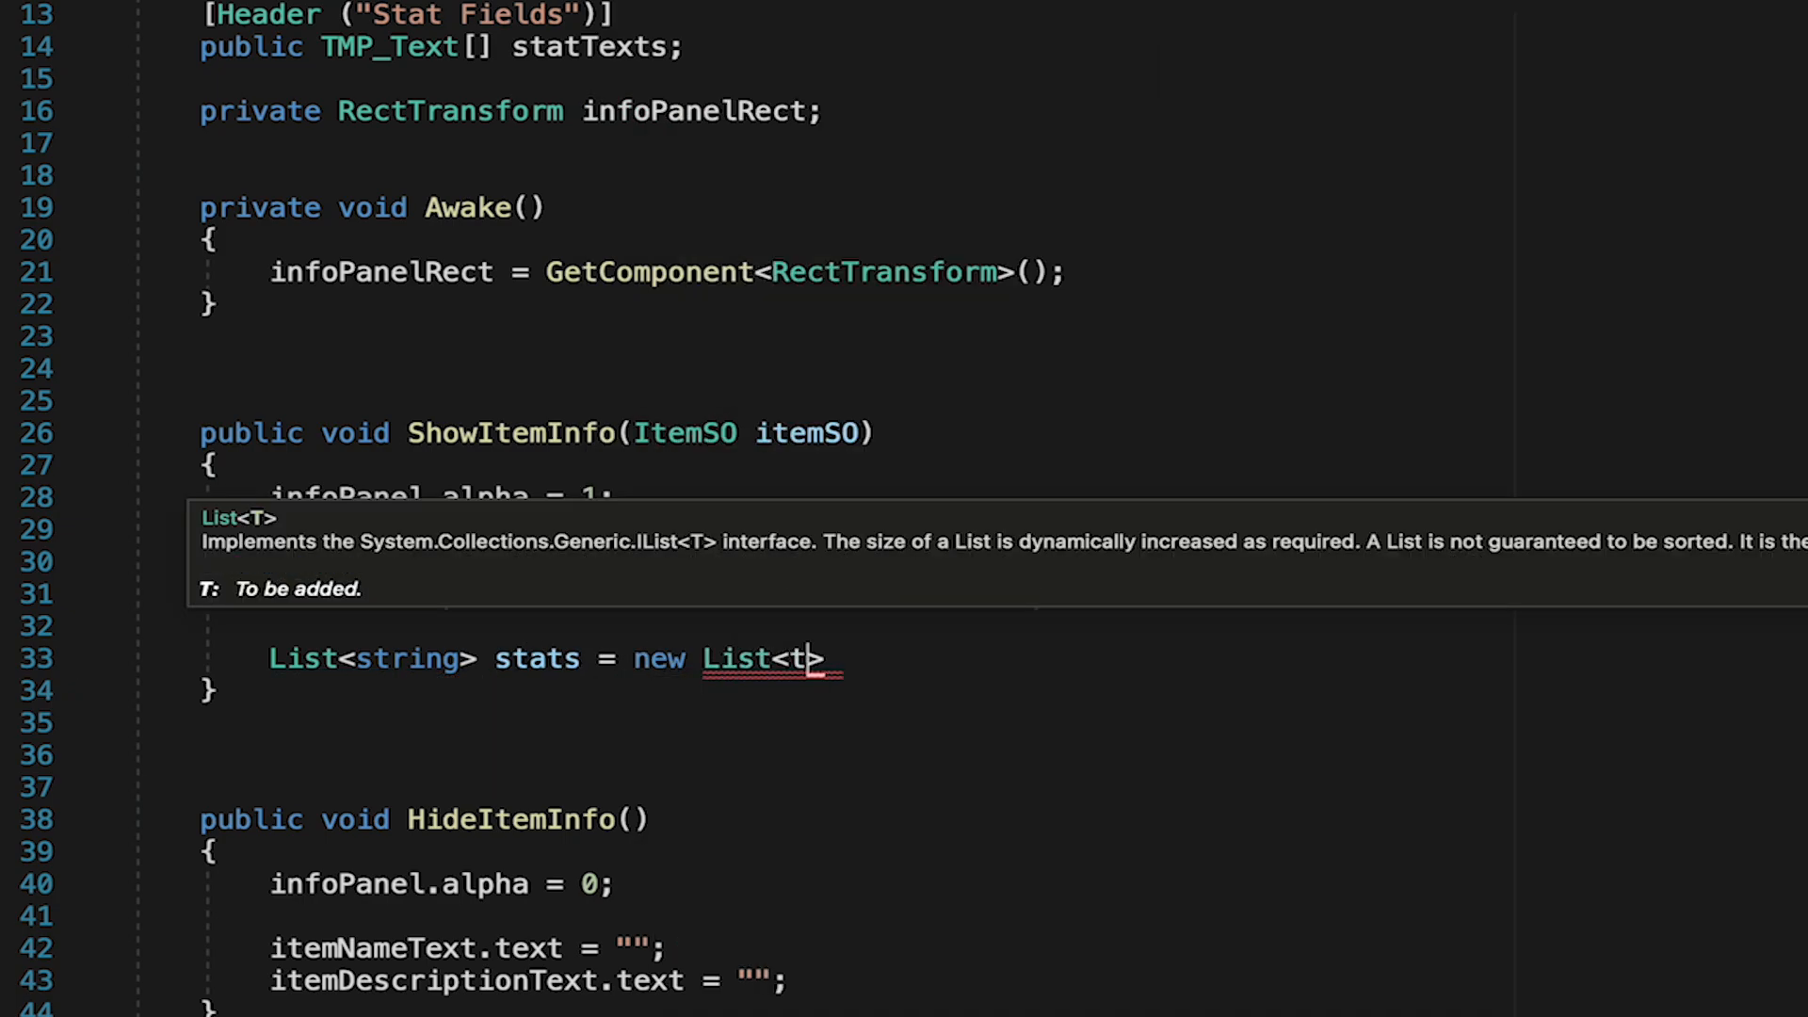
{"action": "type", "text": "string>();"}
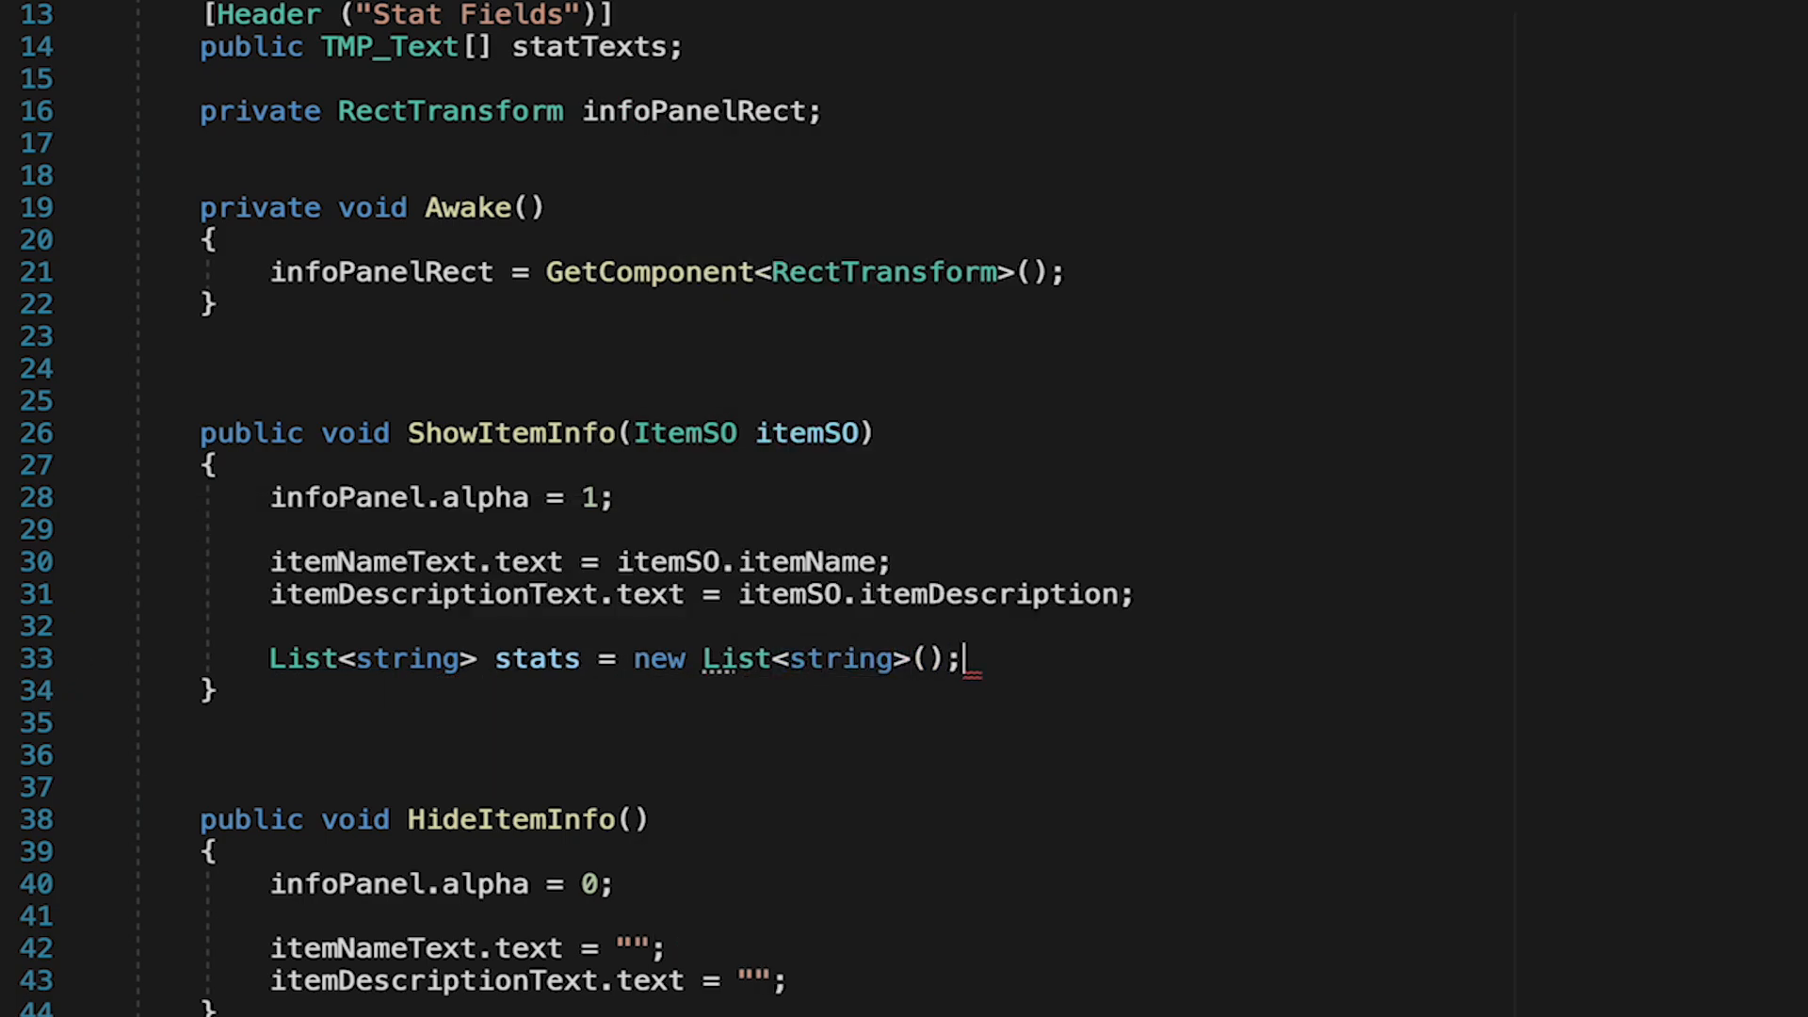
{"action": "mouse_move", "coordinate": [1063, 642]}
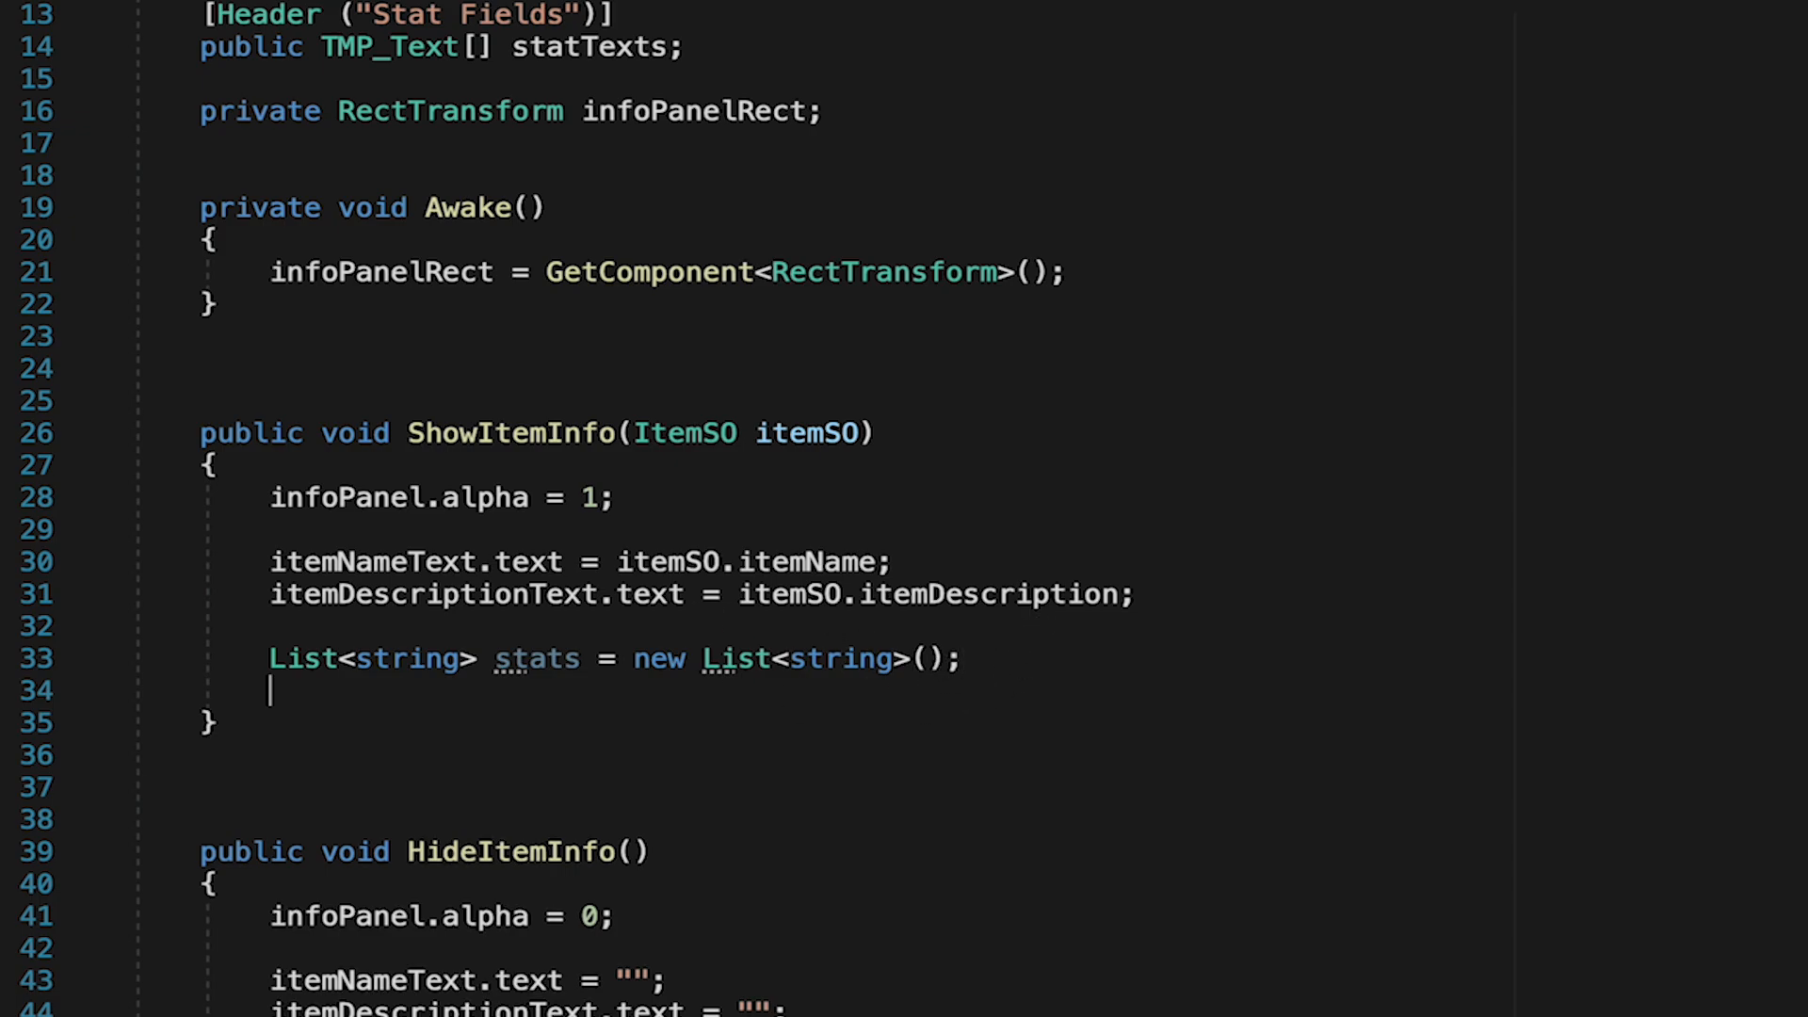
{"action": "type", "text": "if("}
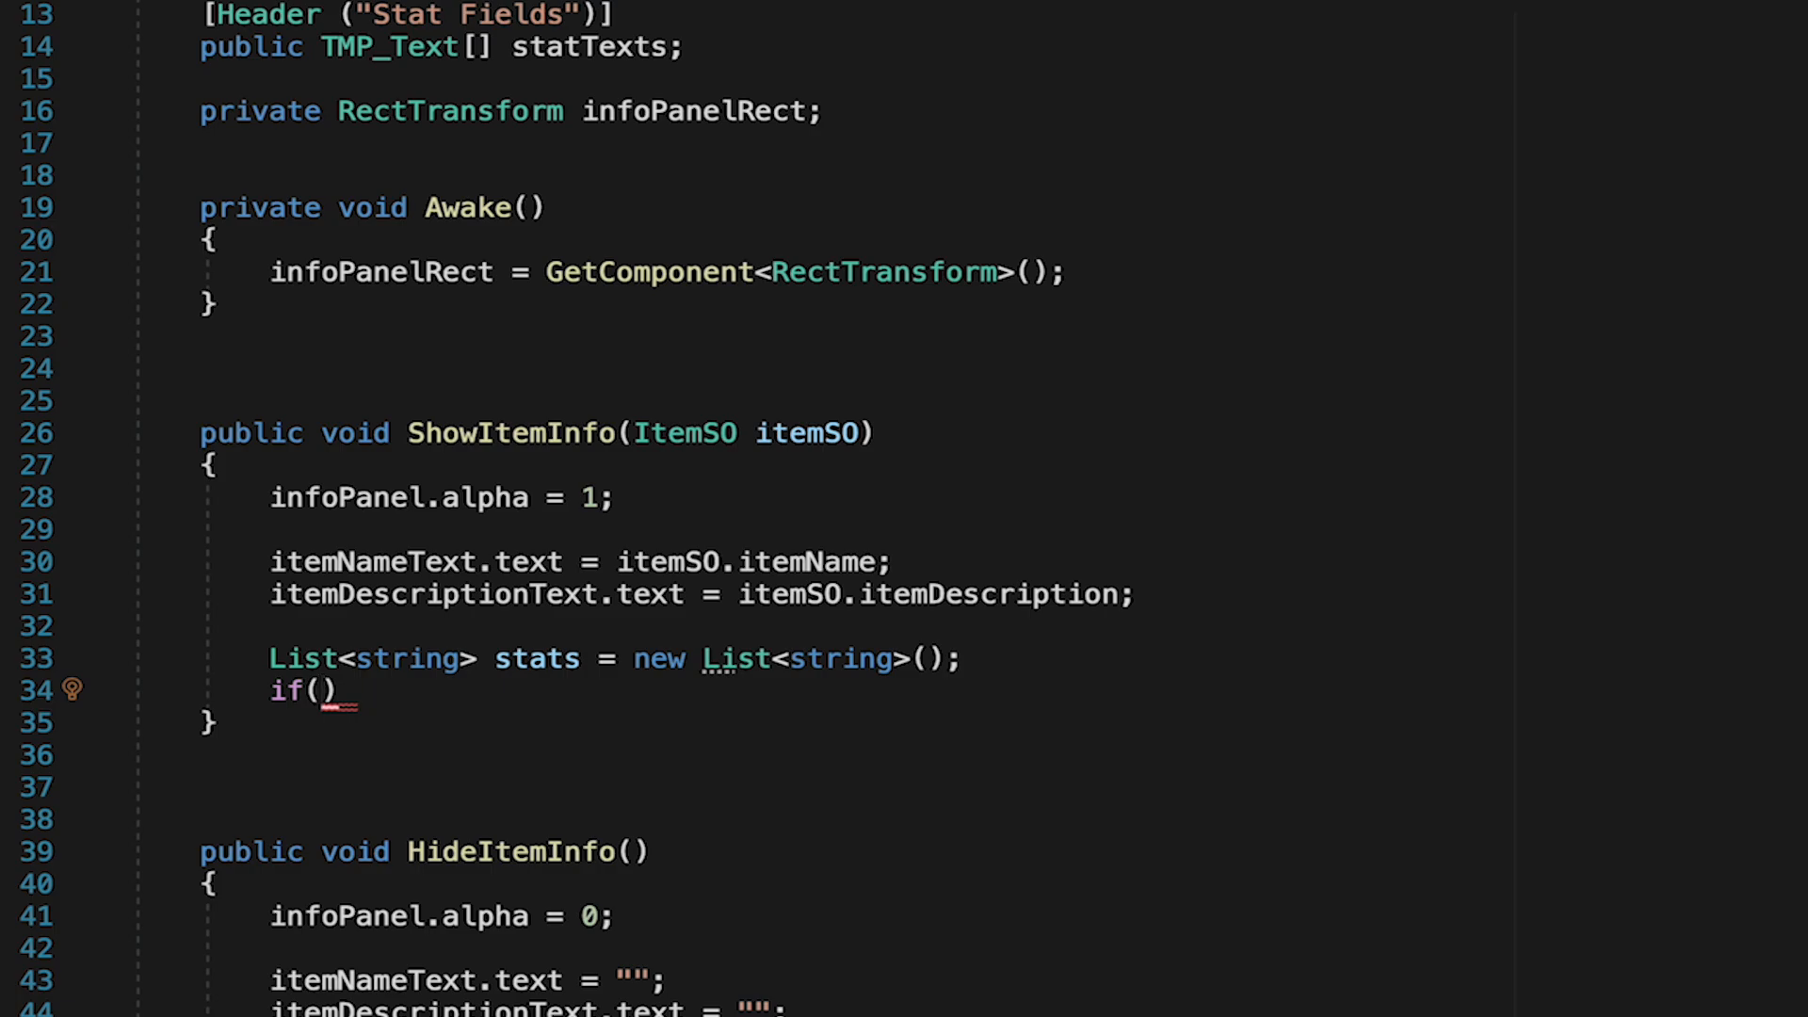
- Add a "Health:" entry with itemSO.currentHealth.ToString() to stats when currentHealth is above zero
{"action": "type", "text": "itemSO.h"}
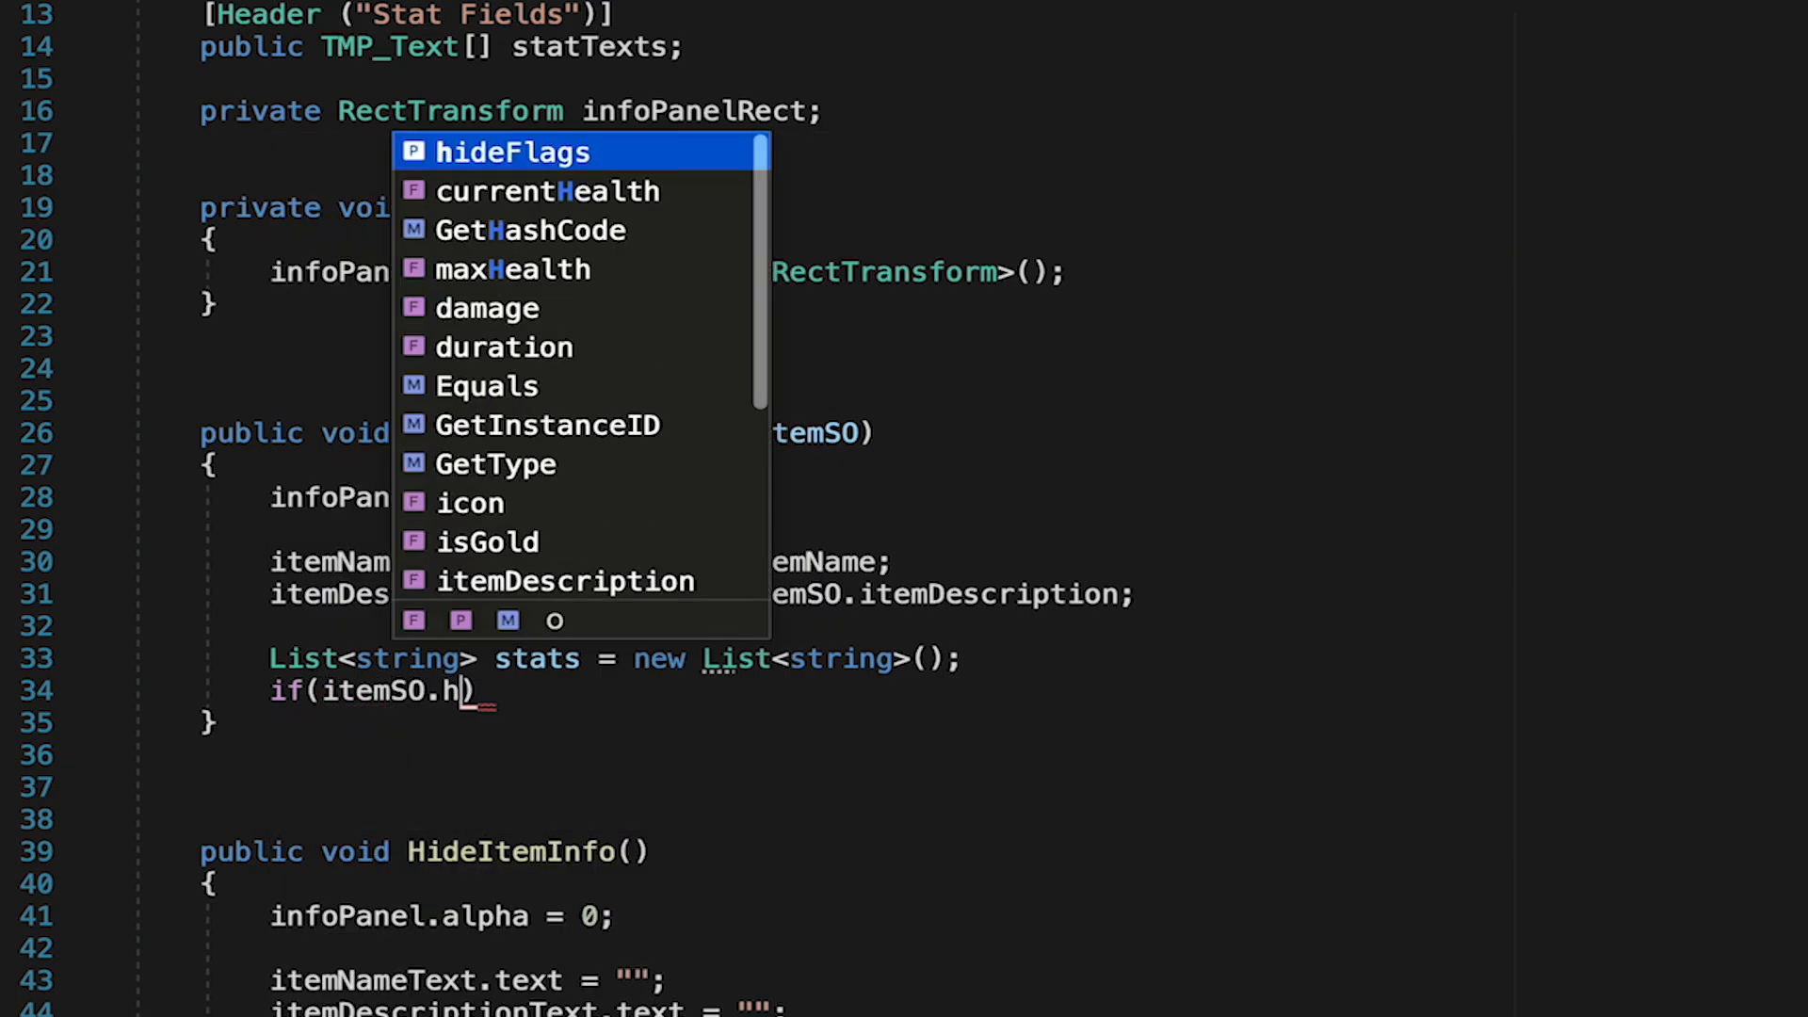
{"action": "type", "text": "ealth"}
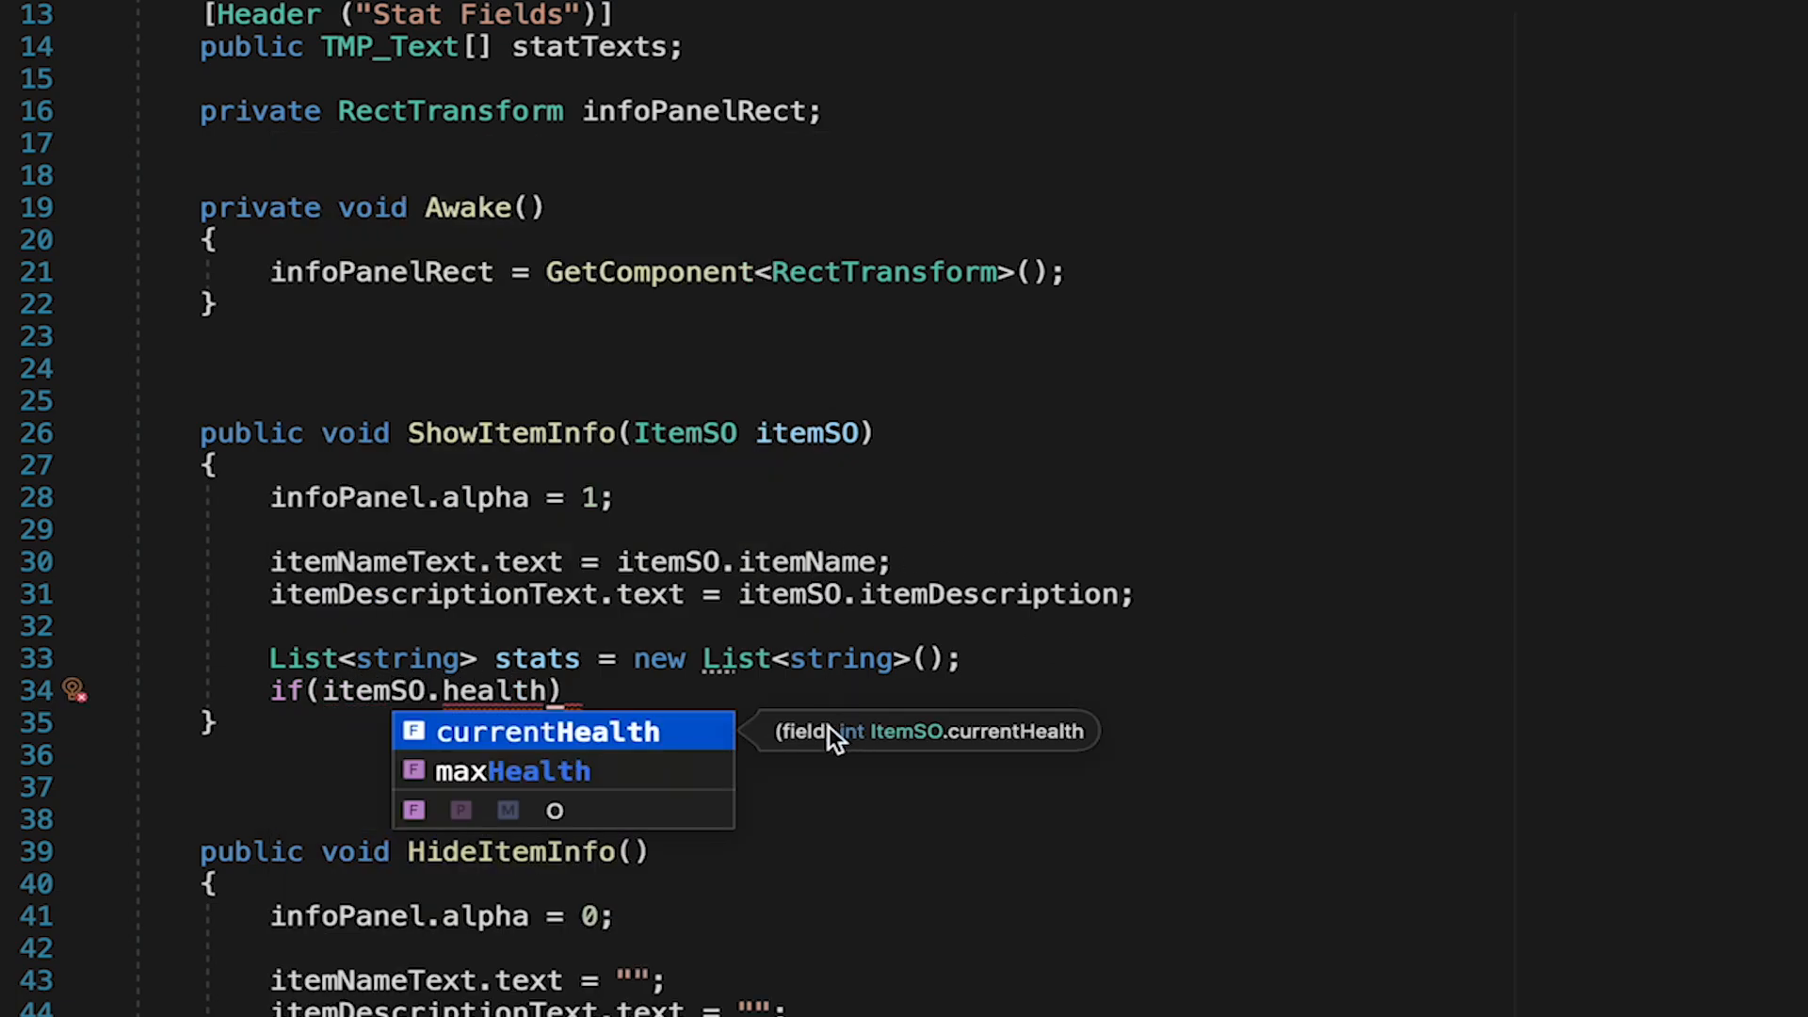
{"action": "key", "text": "Escape"}
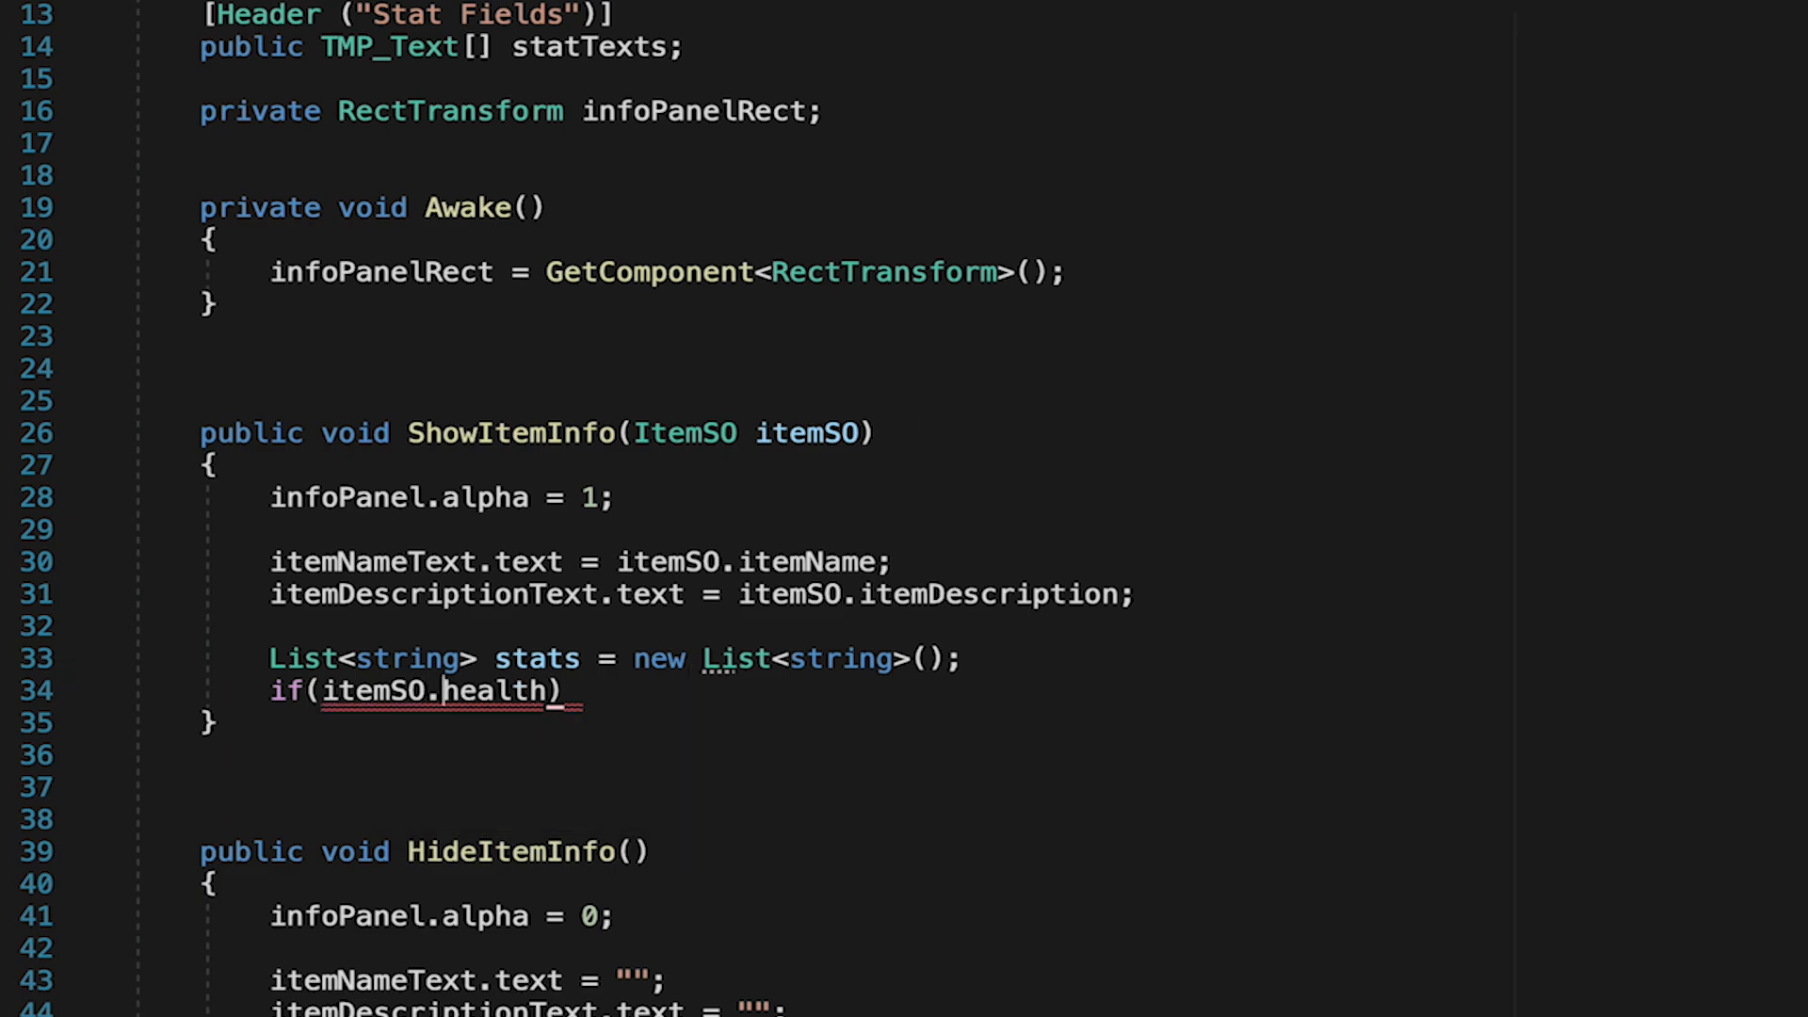
{"action": "type", "text": "currentHealth;"}
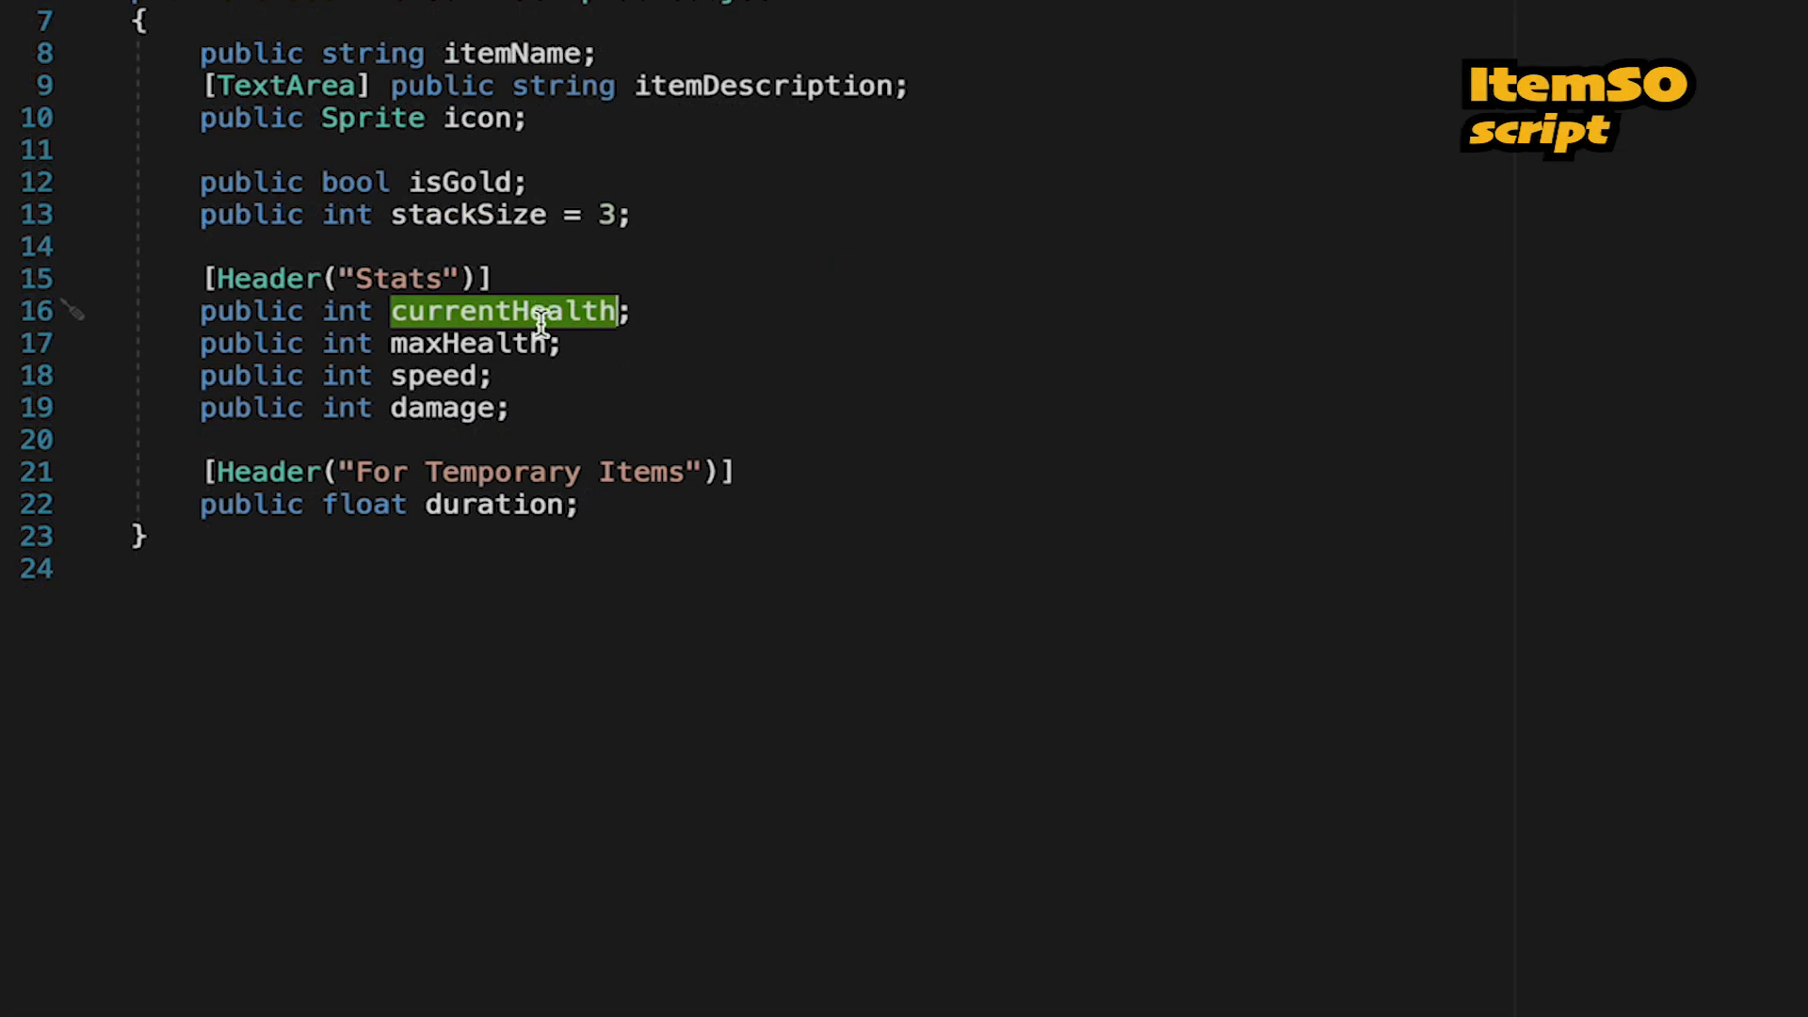
{"action": "mouse_move", "coordinate": [1145, 64]}
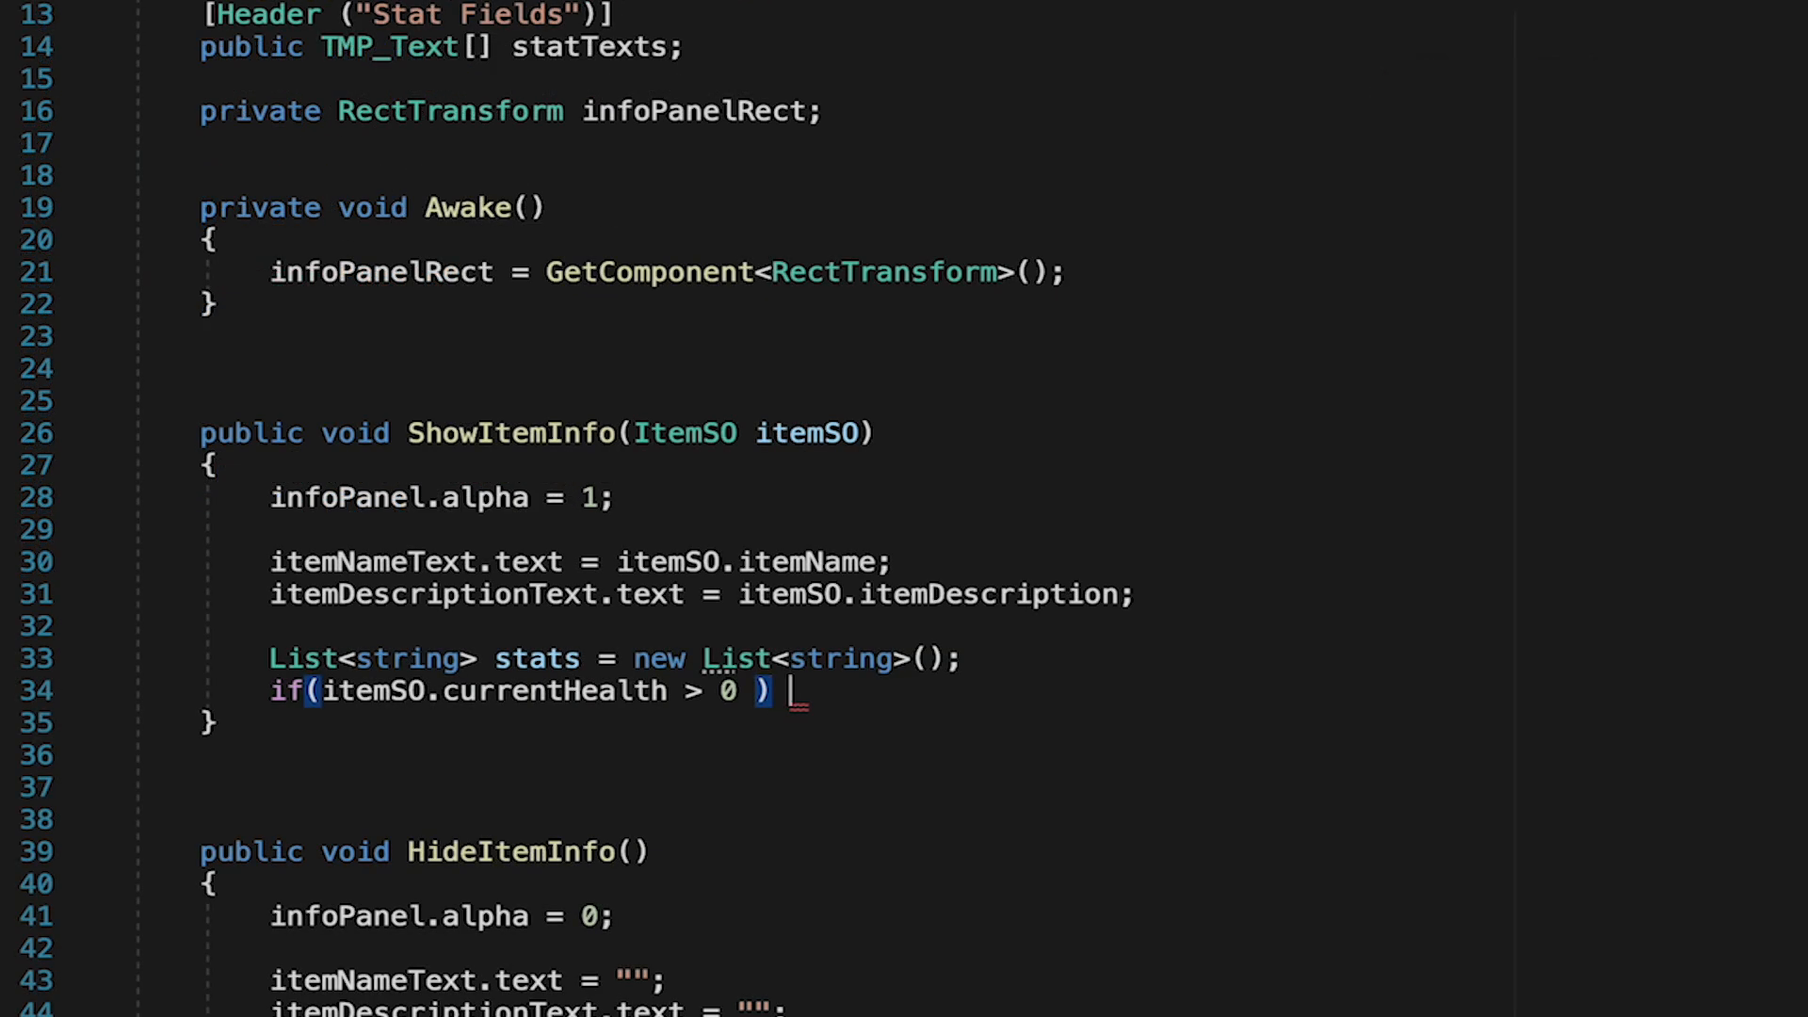
{"action": "type", "text": "stats.Add(\"Health"}
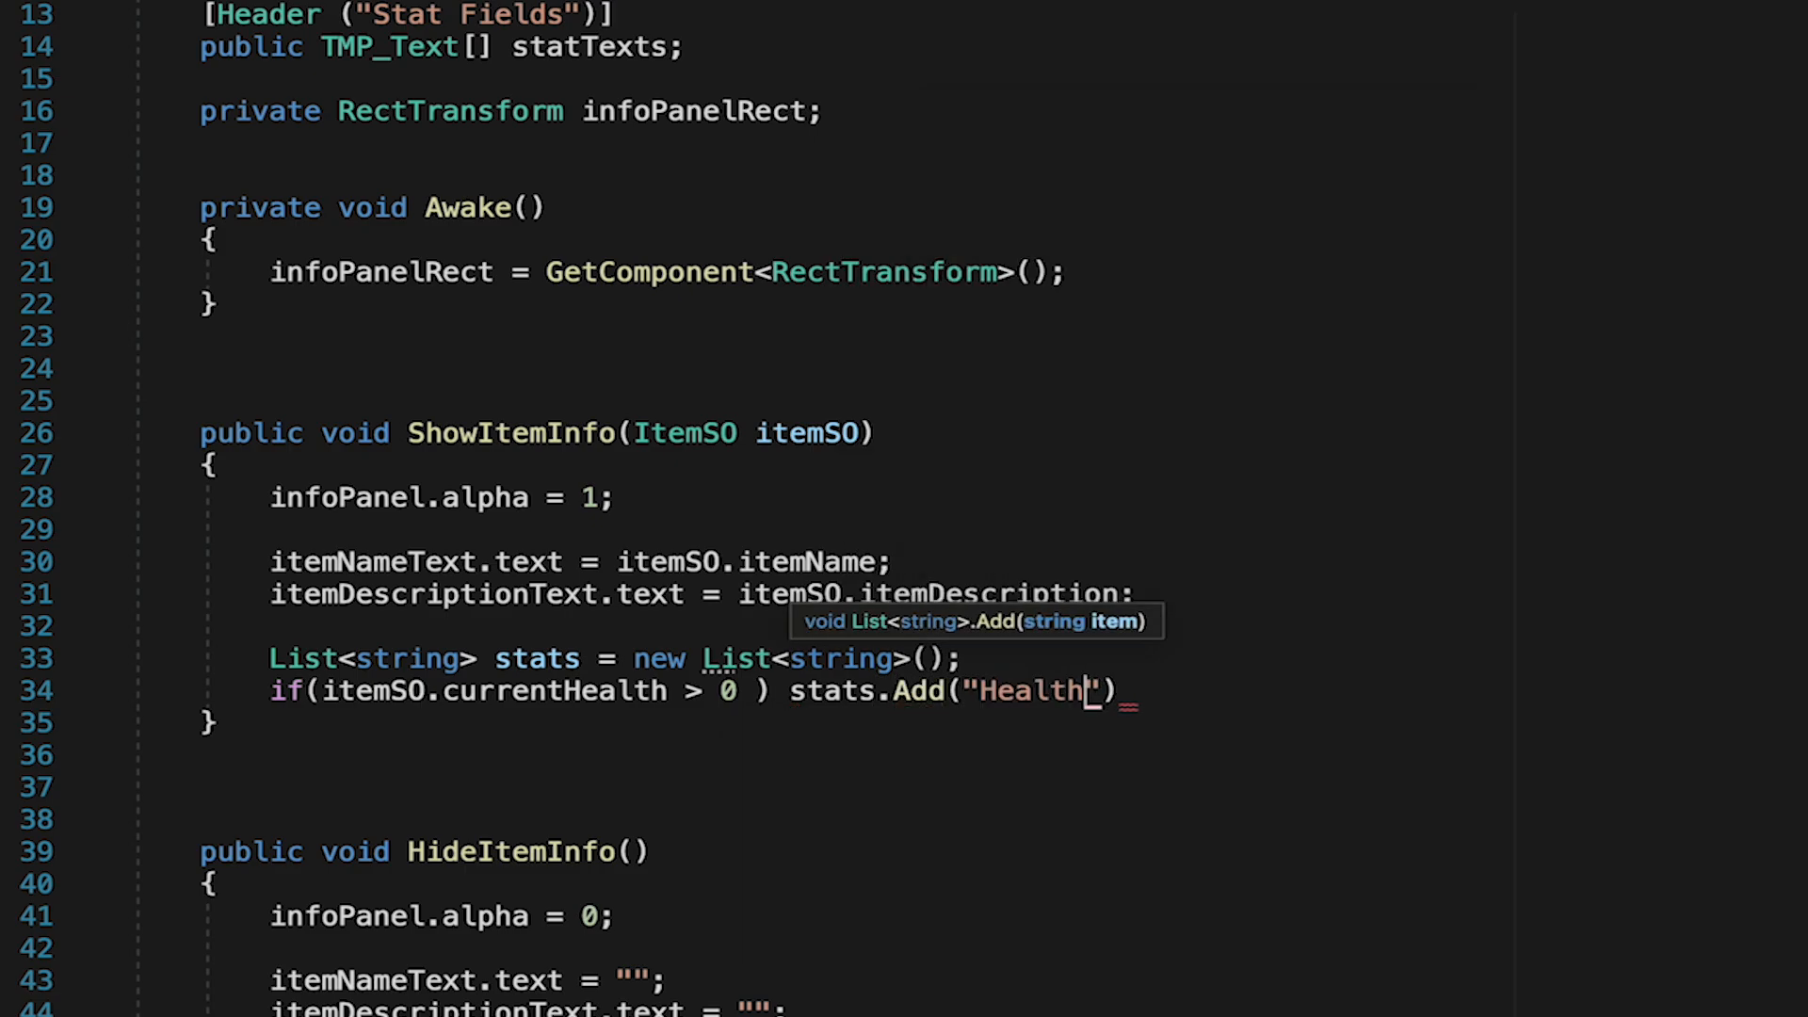
{"action": "type", "text": ":"}
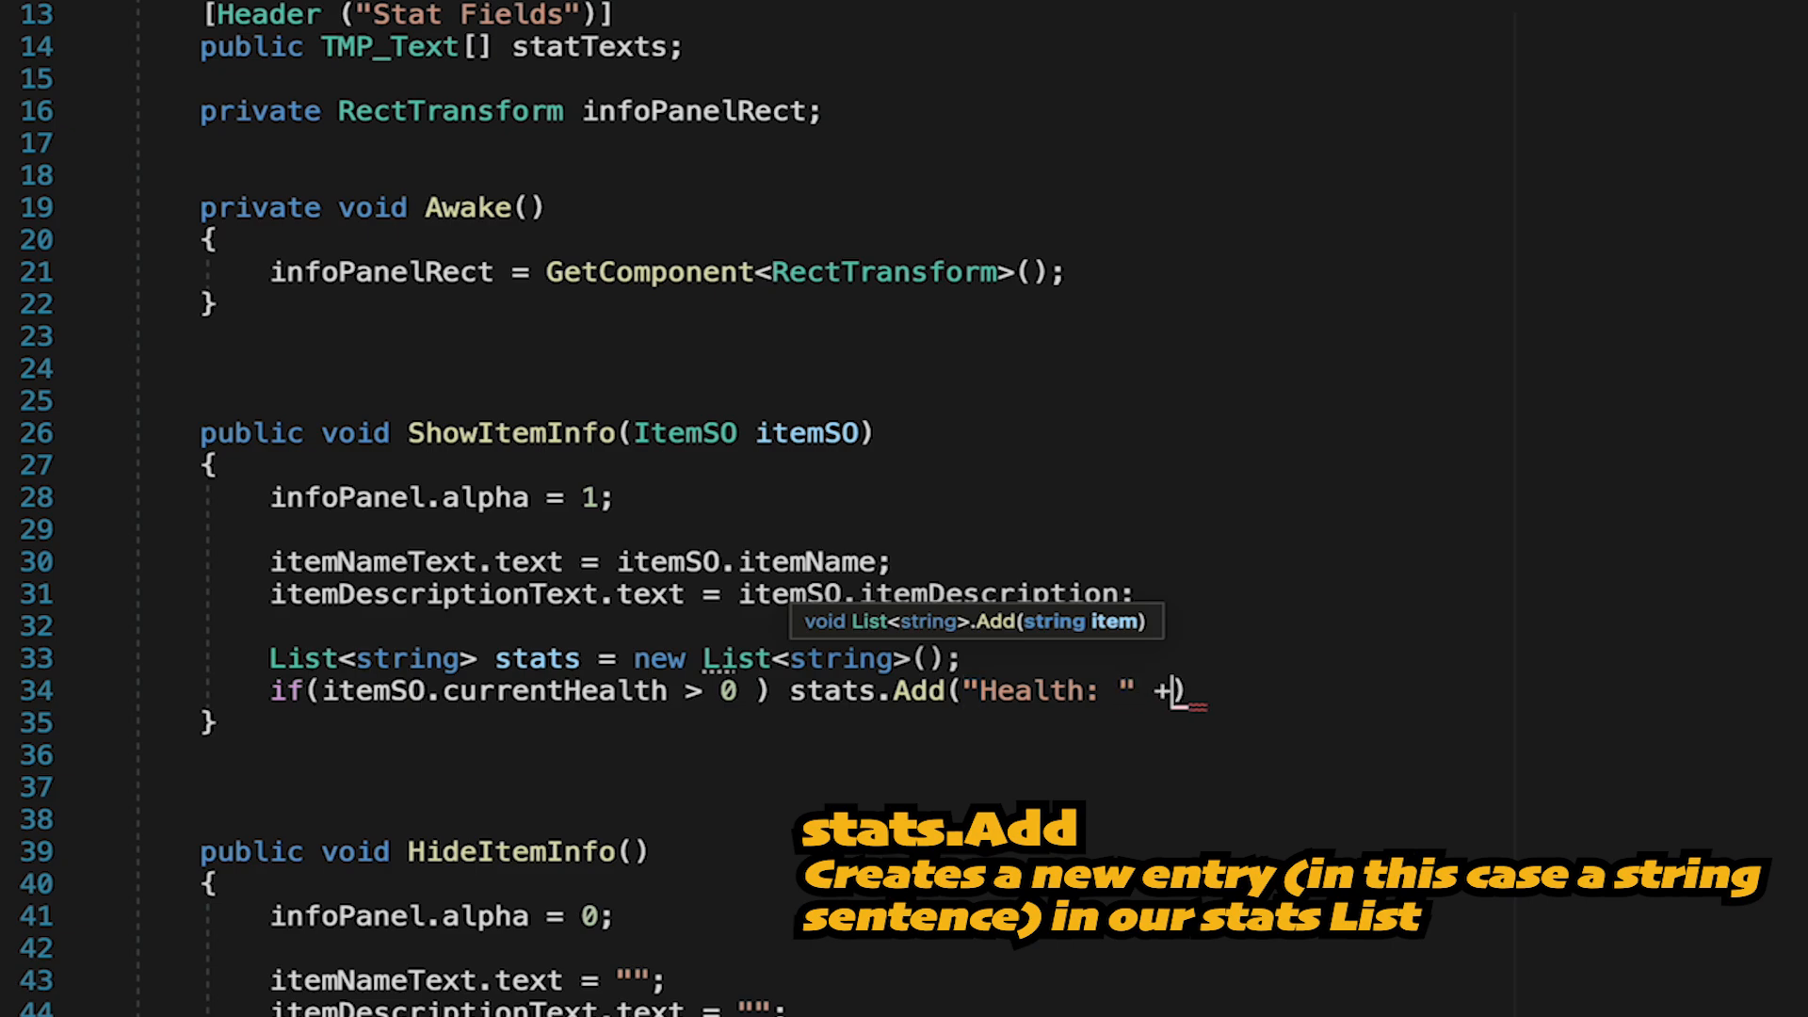
{"action": "type", "text": "itemSO.currentHealth"}
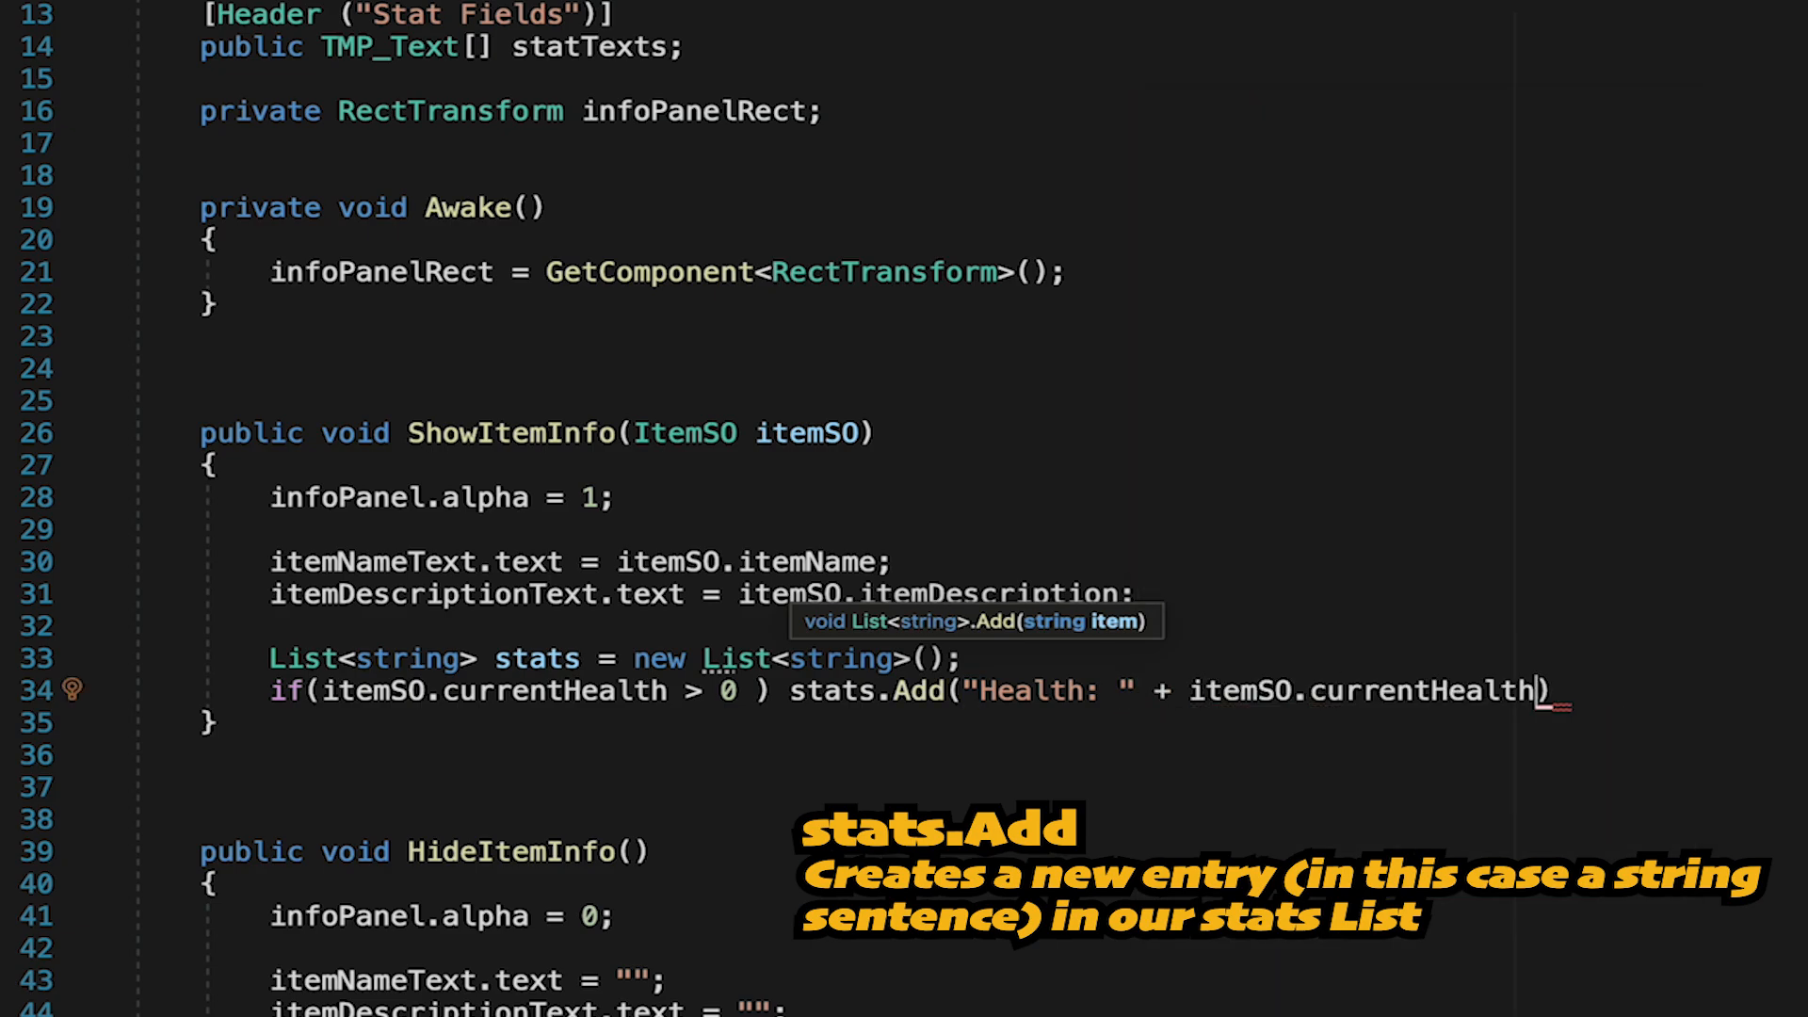
{"action": "type", "text": ".ToString("}
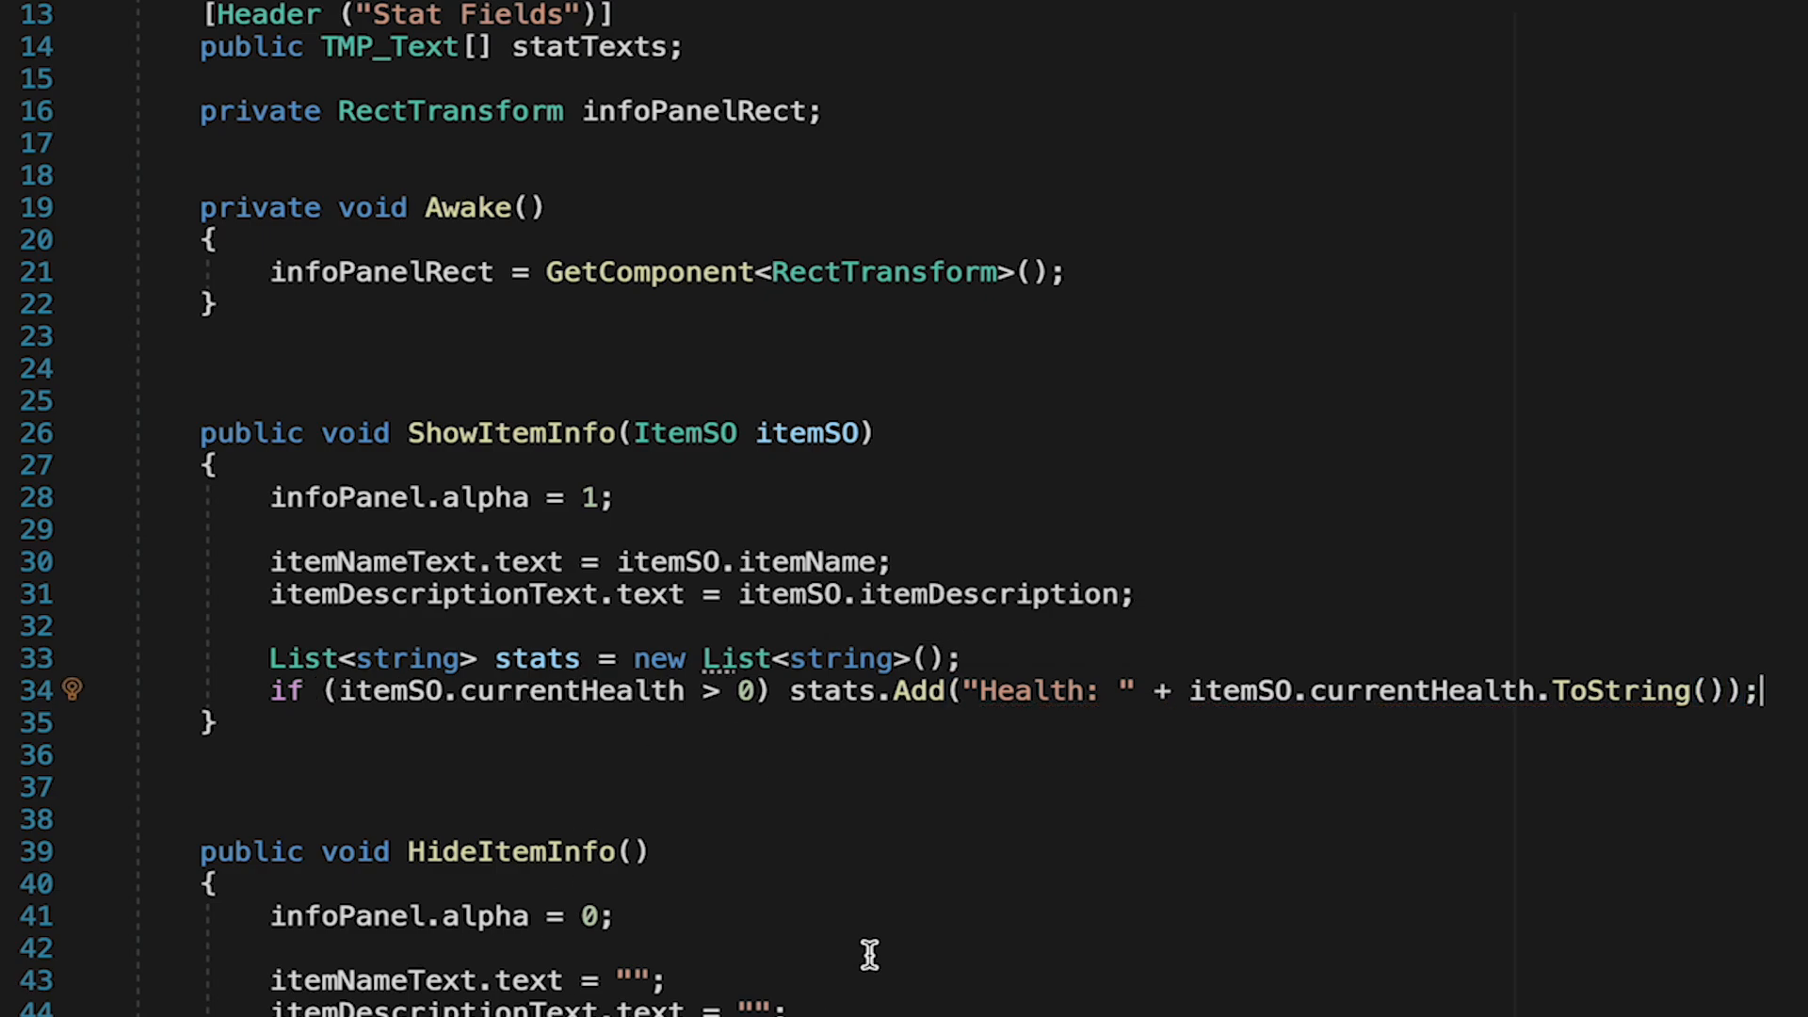
{"action": "mouse_move", "coordinate": [1115, 742]}
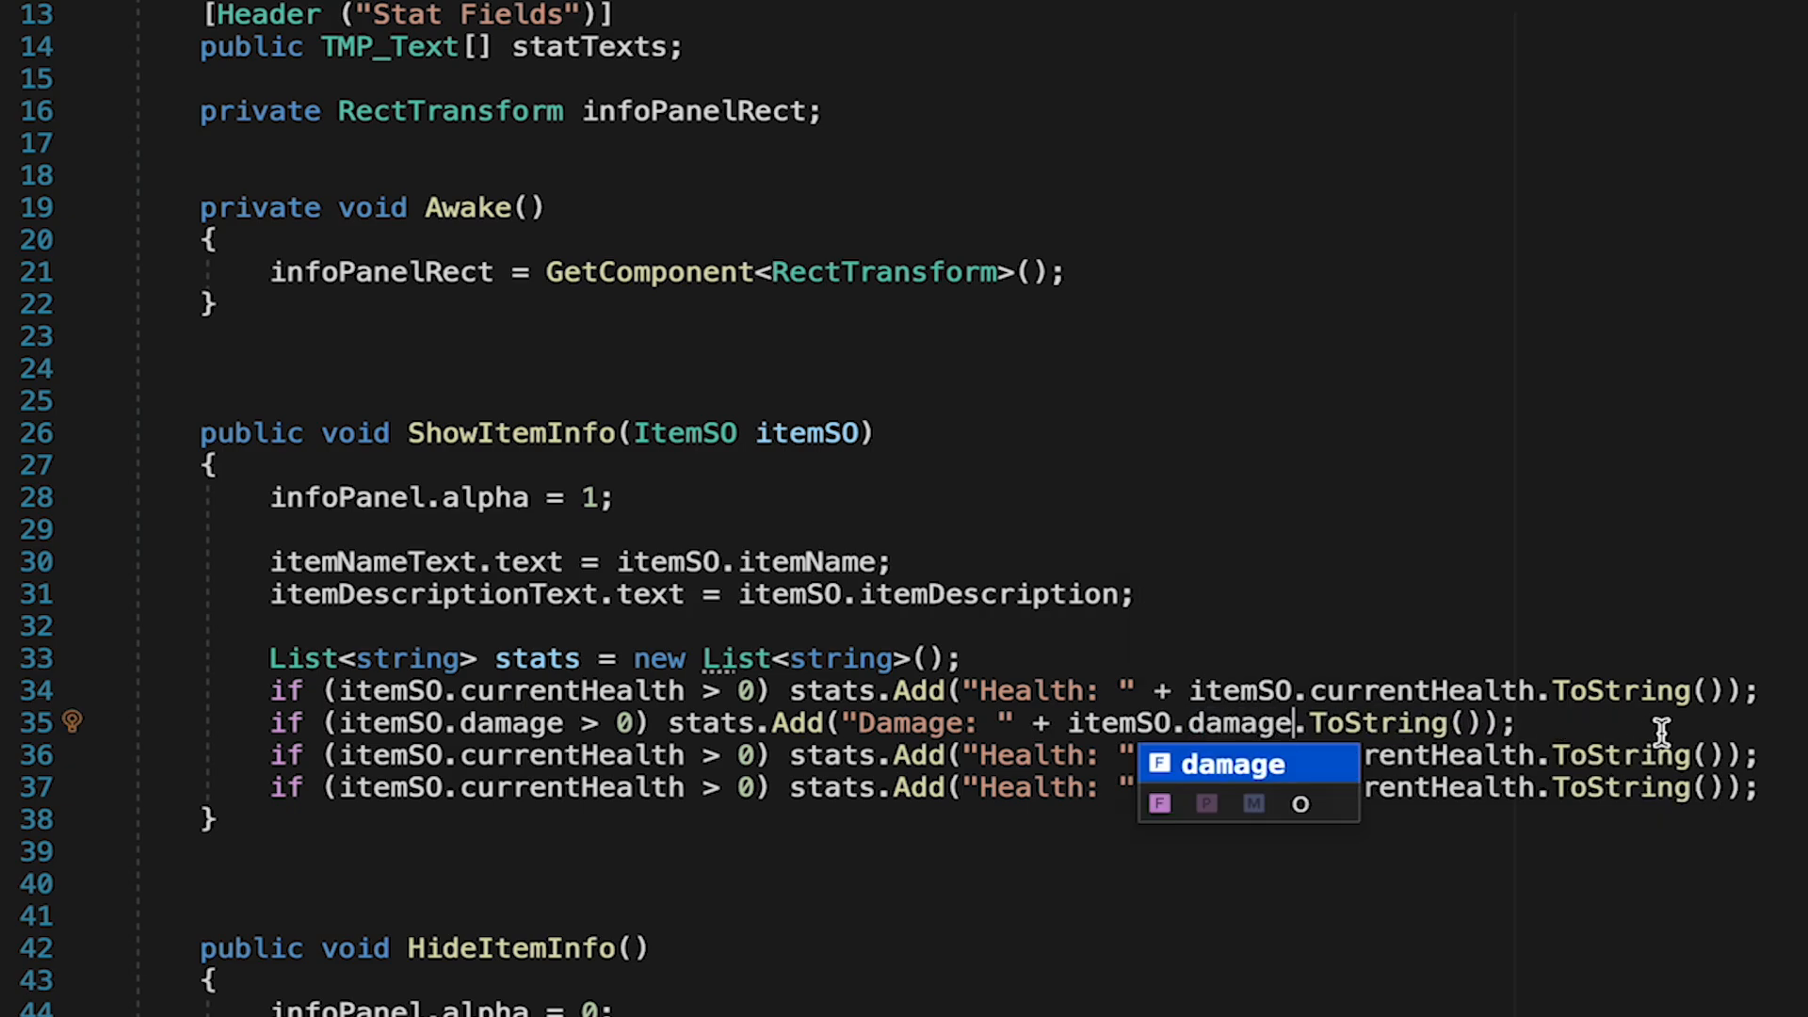
- Duplicate the check for damage, speed and duration, each adding its labelled stat
{"action": "type", "text": "speed"}
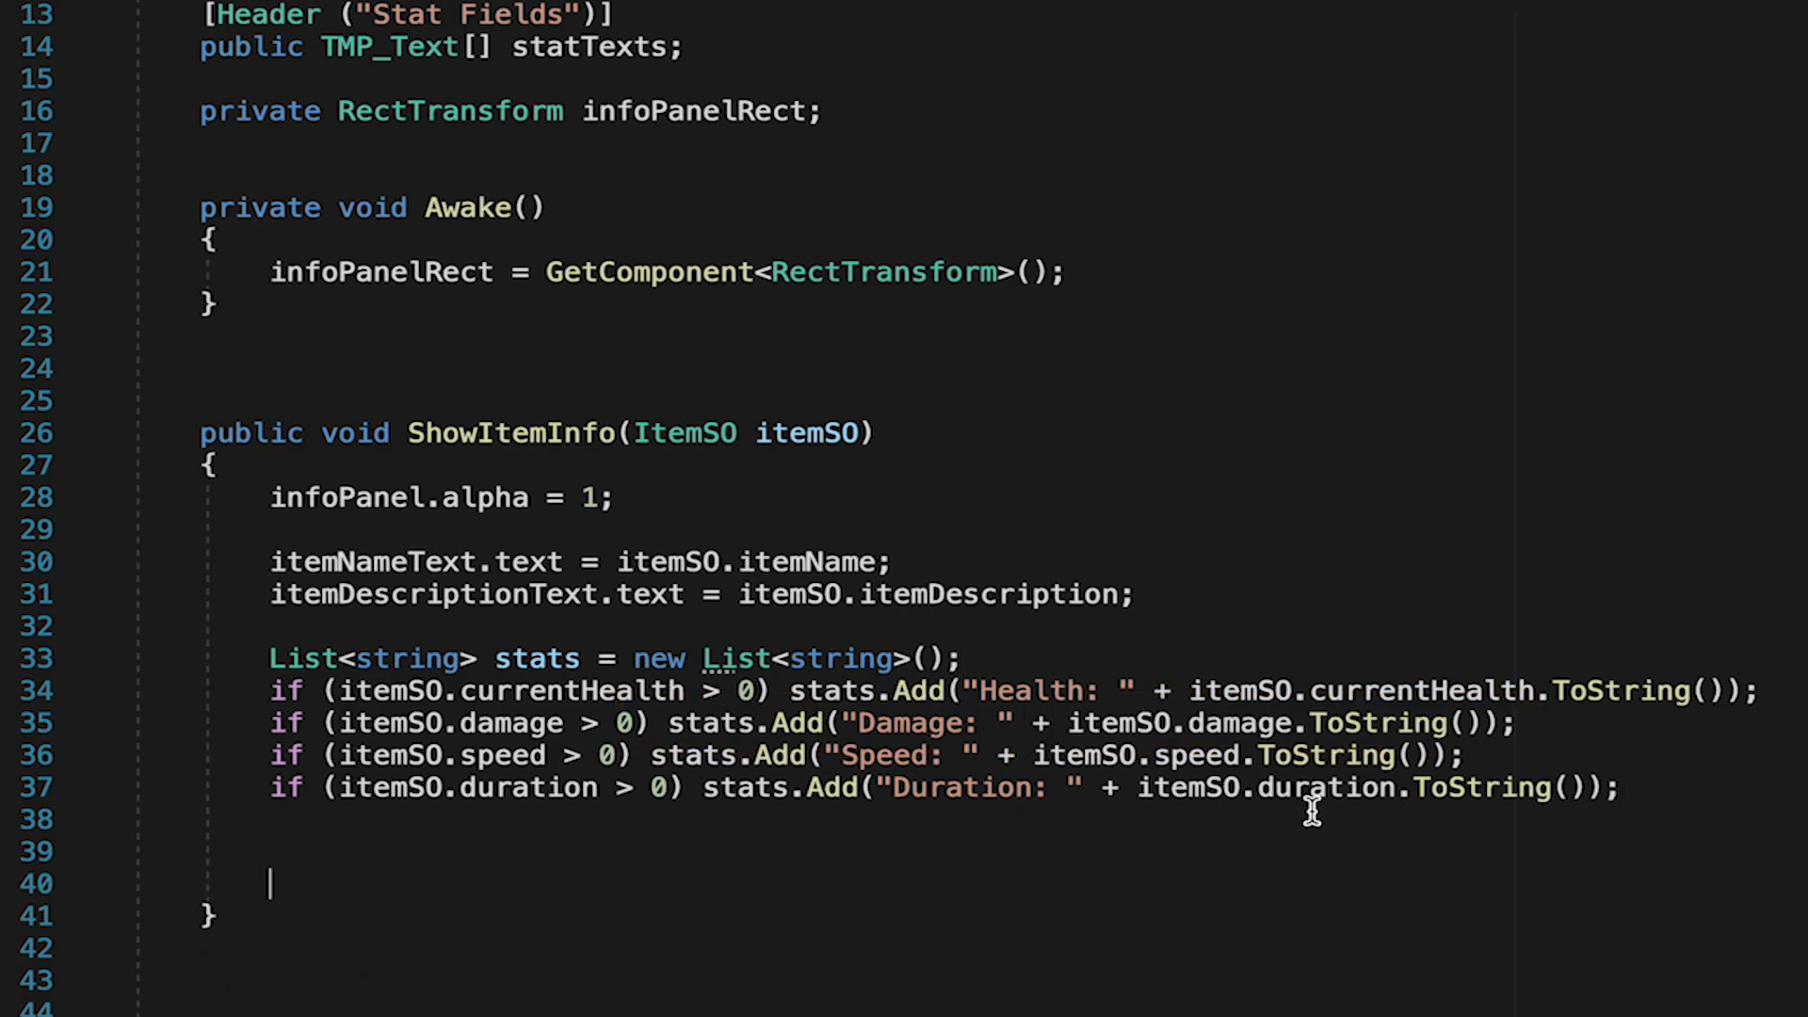
{"action": "scroll", "scroll_direction": "down", "scroll_amount": 3}
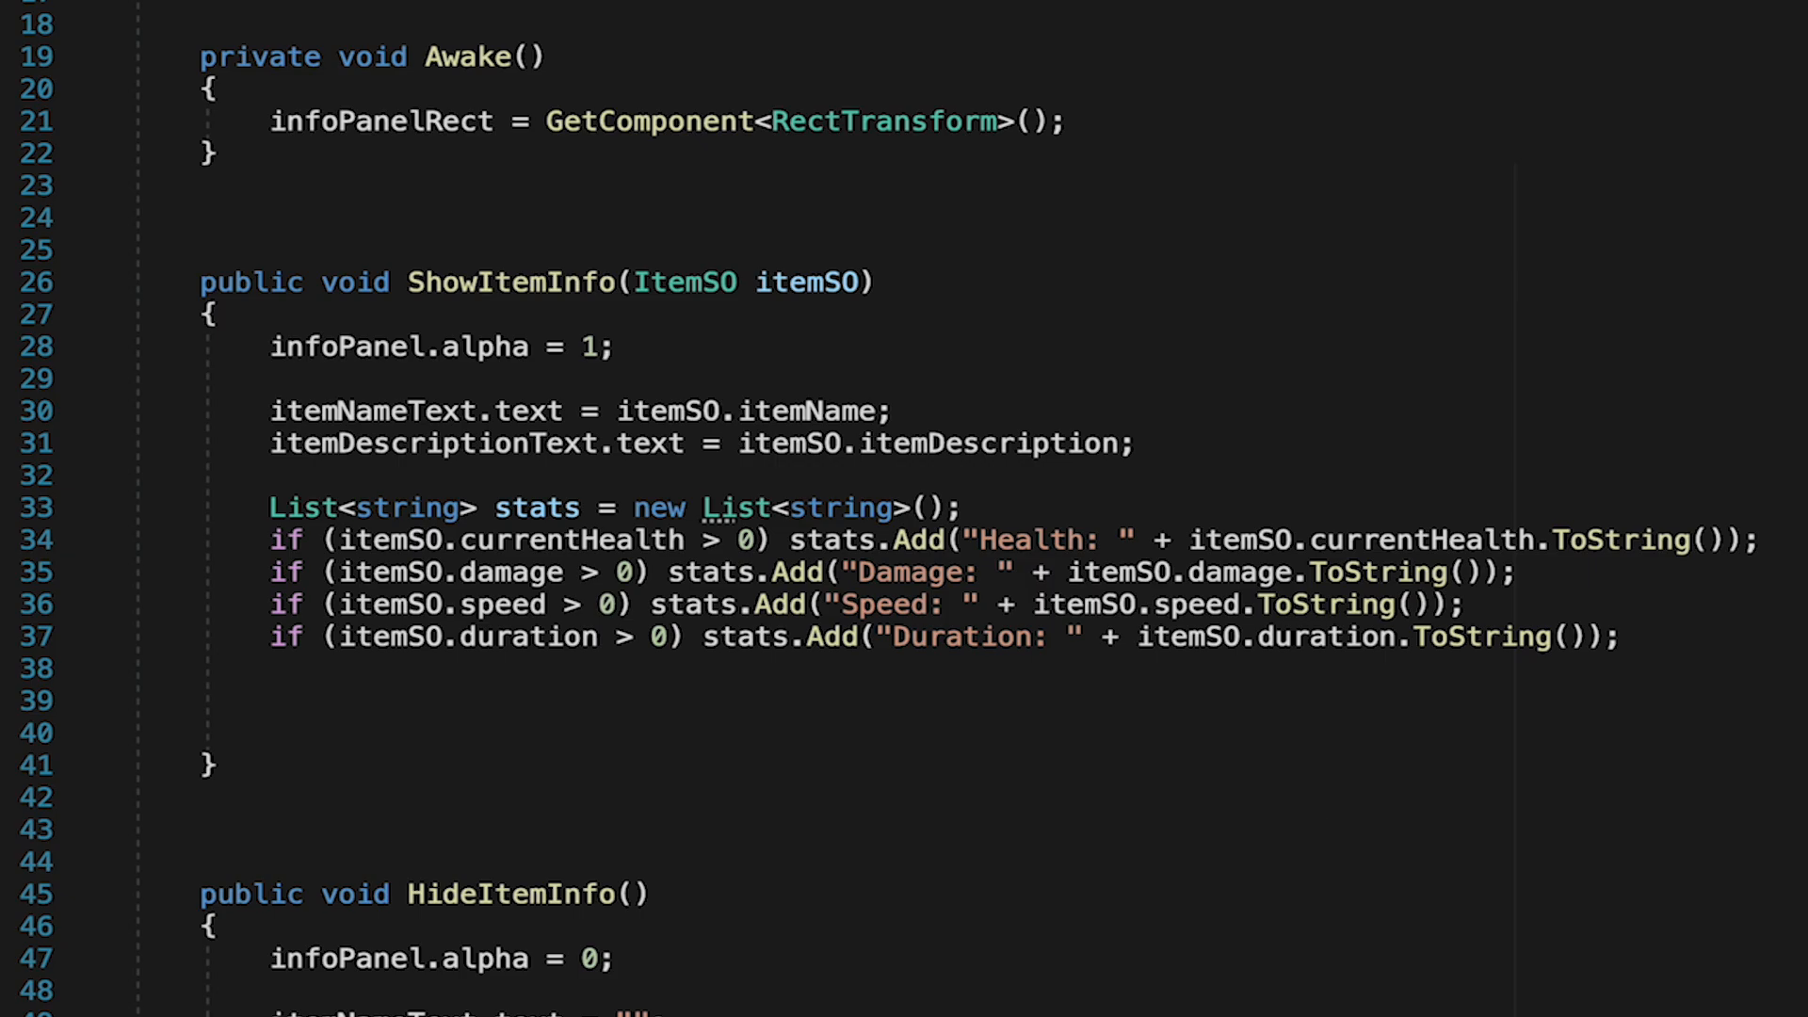
- Return early from ShowItemInfo when stats.Count <= 0
{"action": "type", "text": "if(stats"}
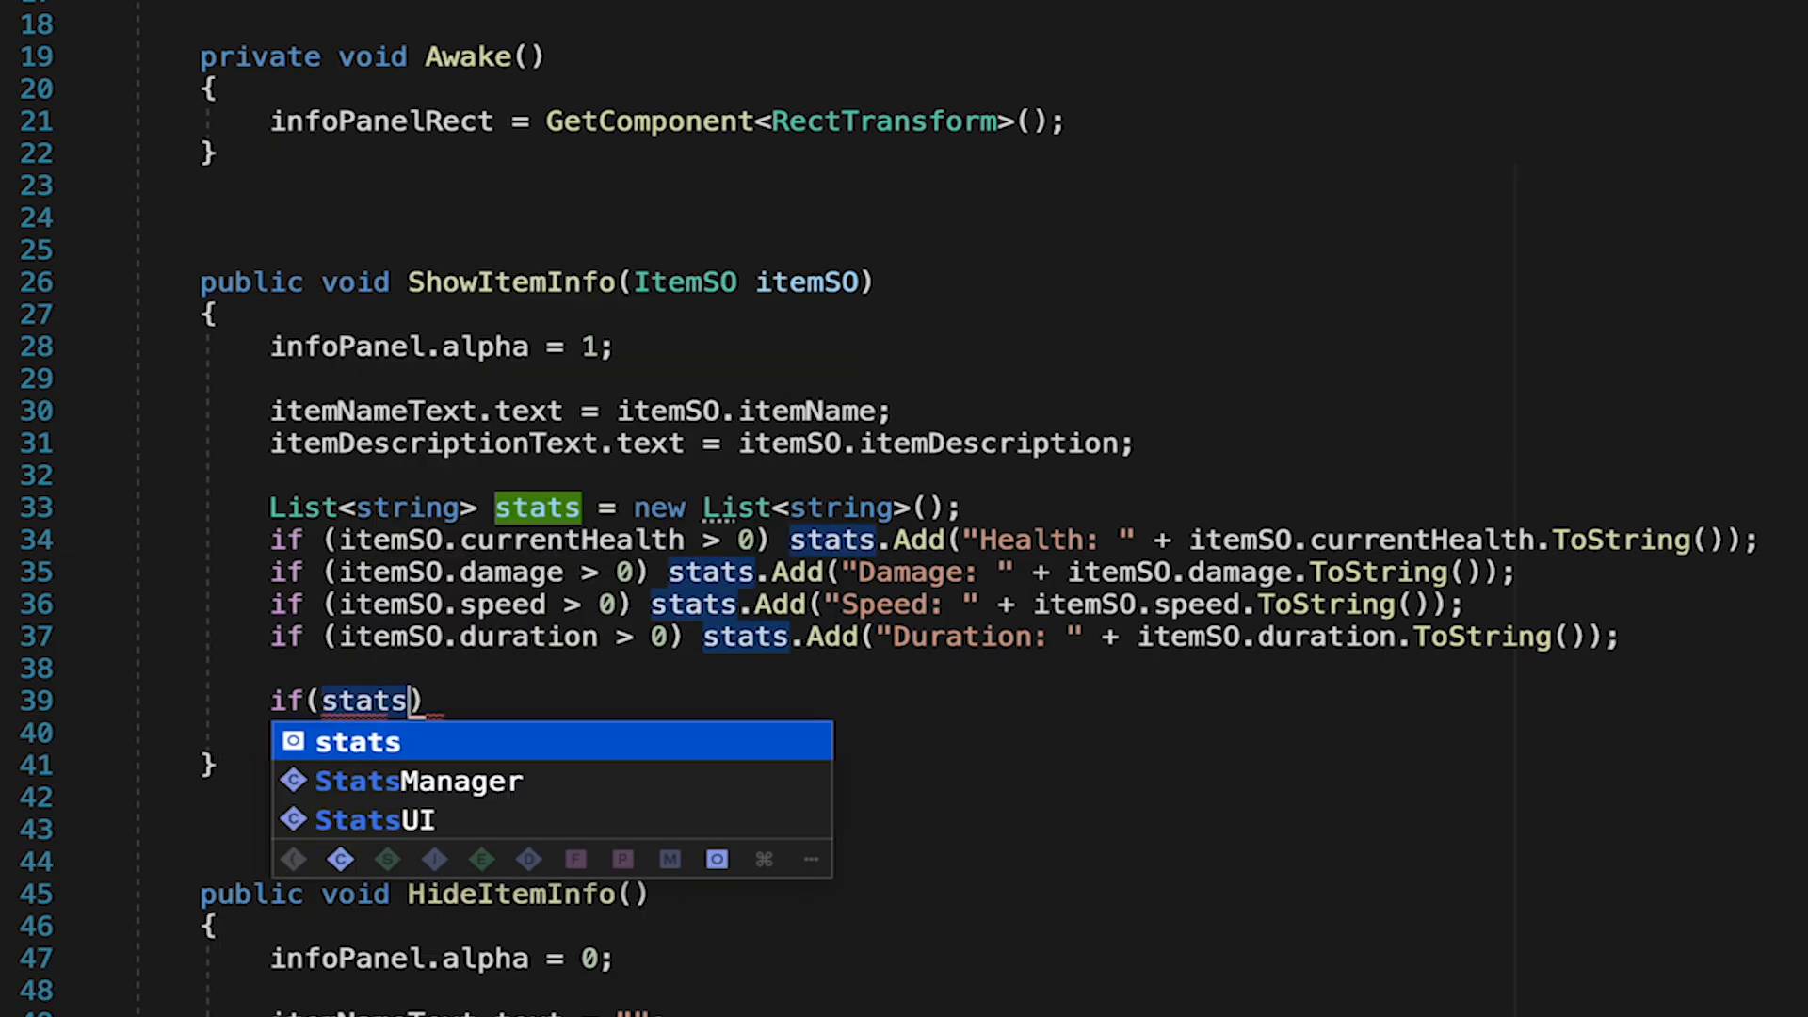
{"action": "type", "text": ".Count"}
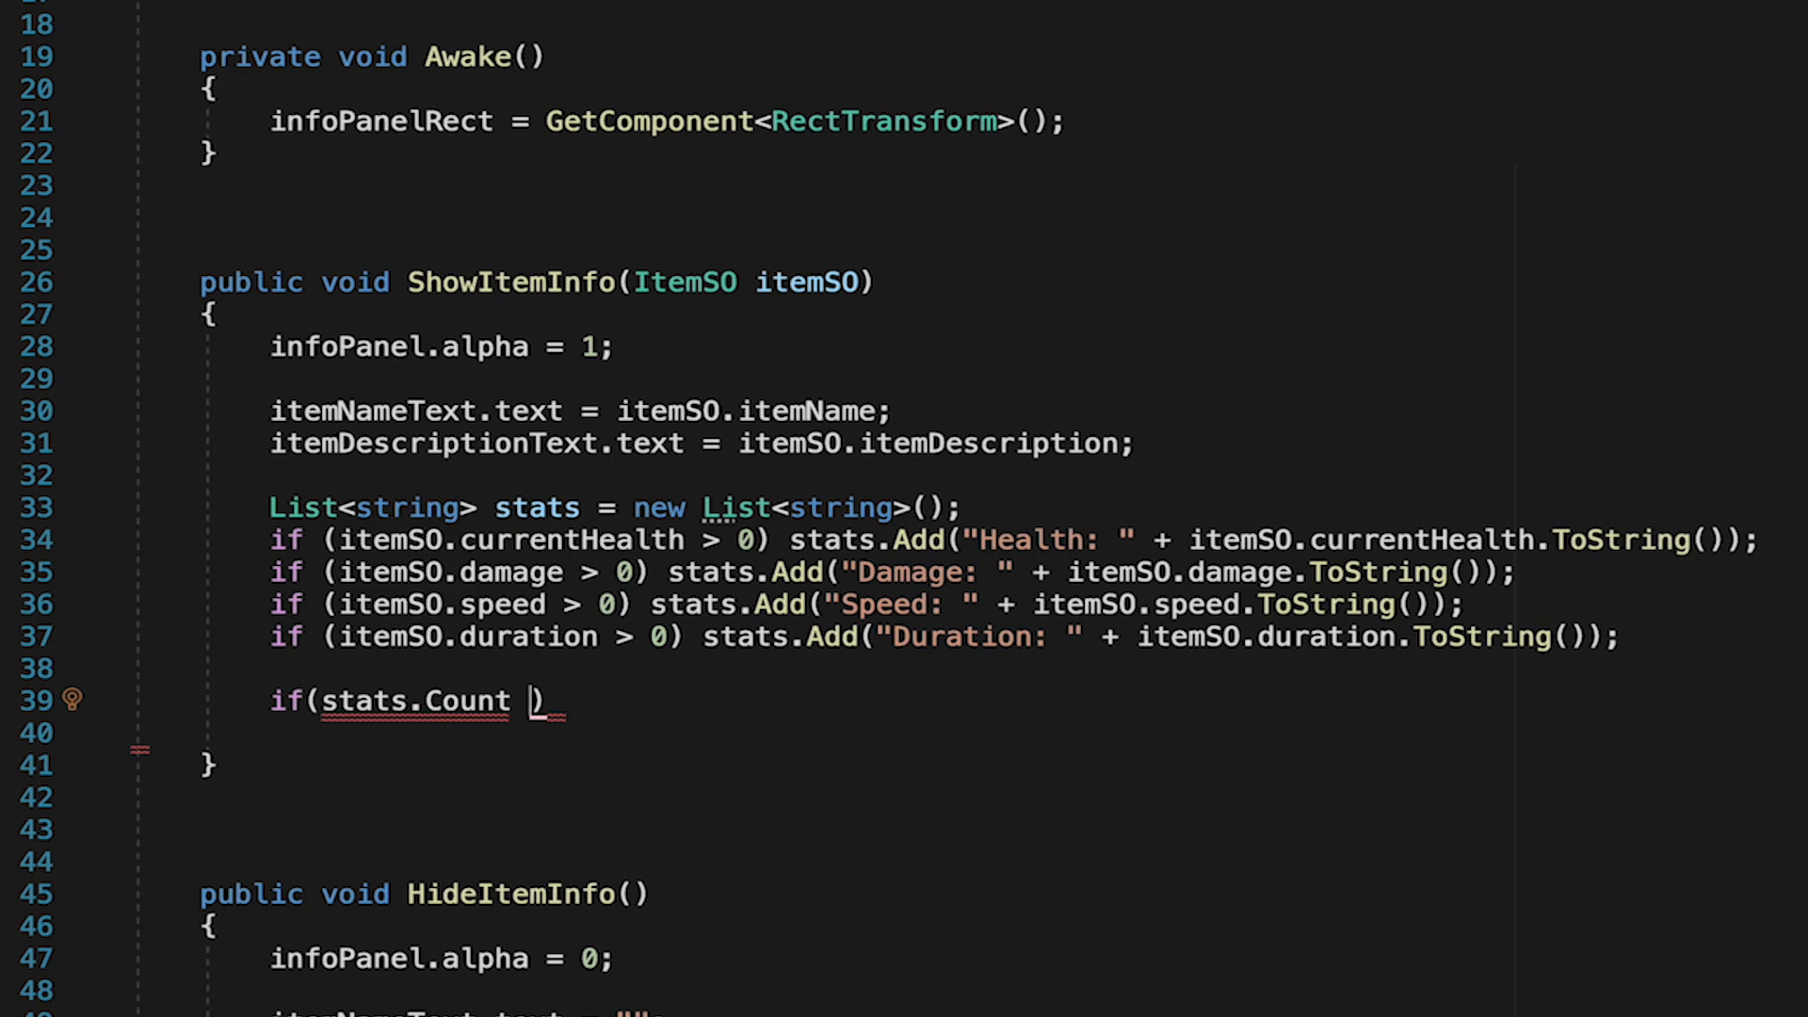
{"action": "type", "text": "<"}
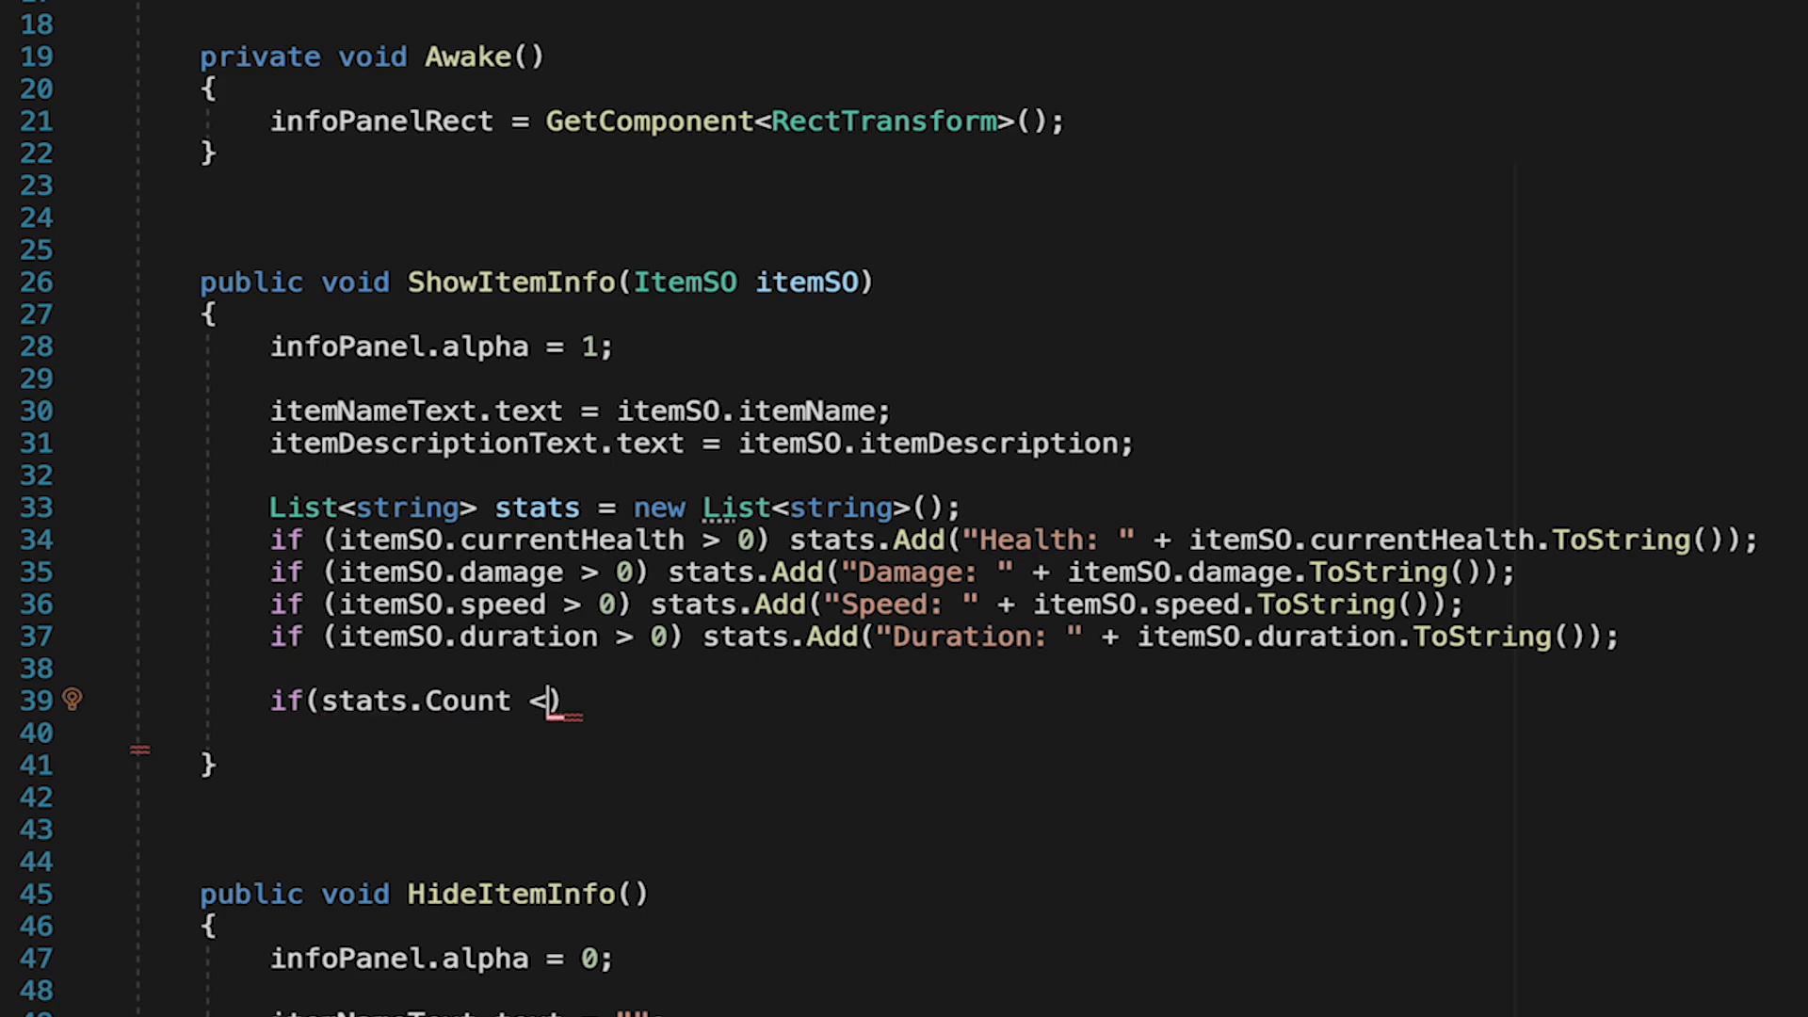
{"action": "type", "text": "= 0"}
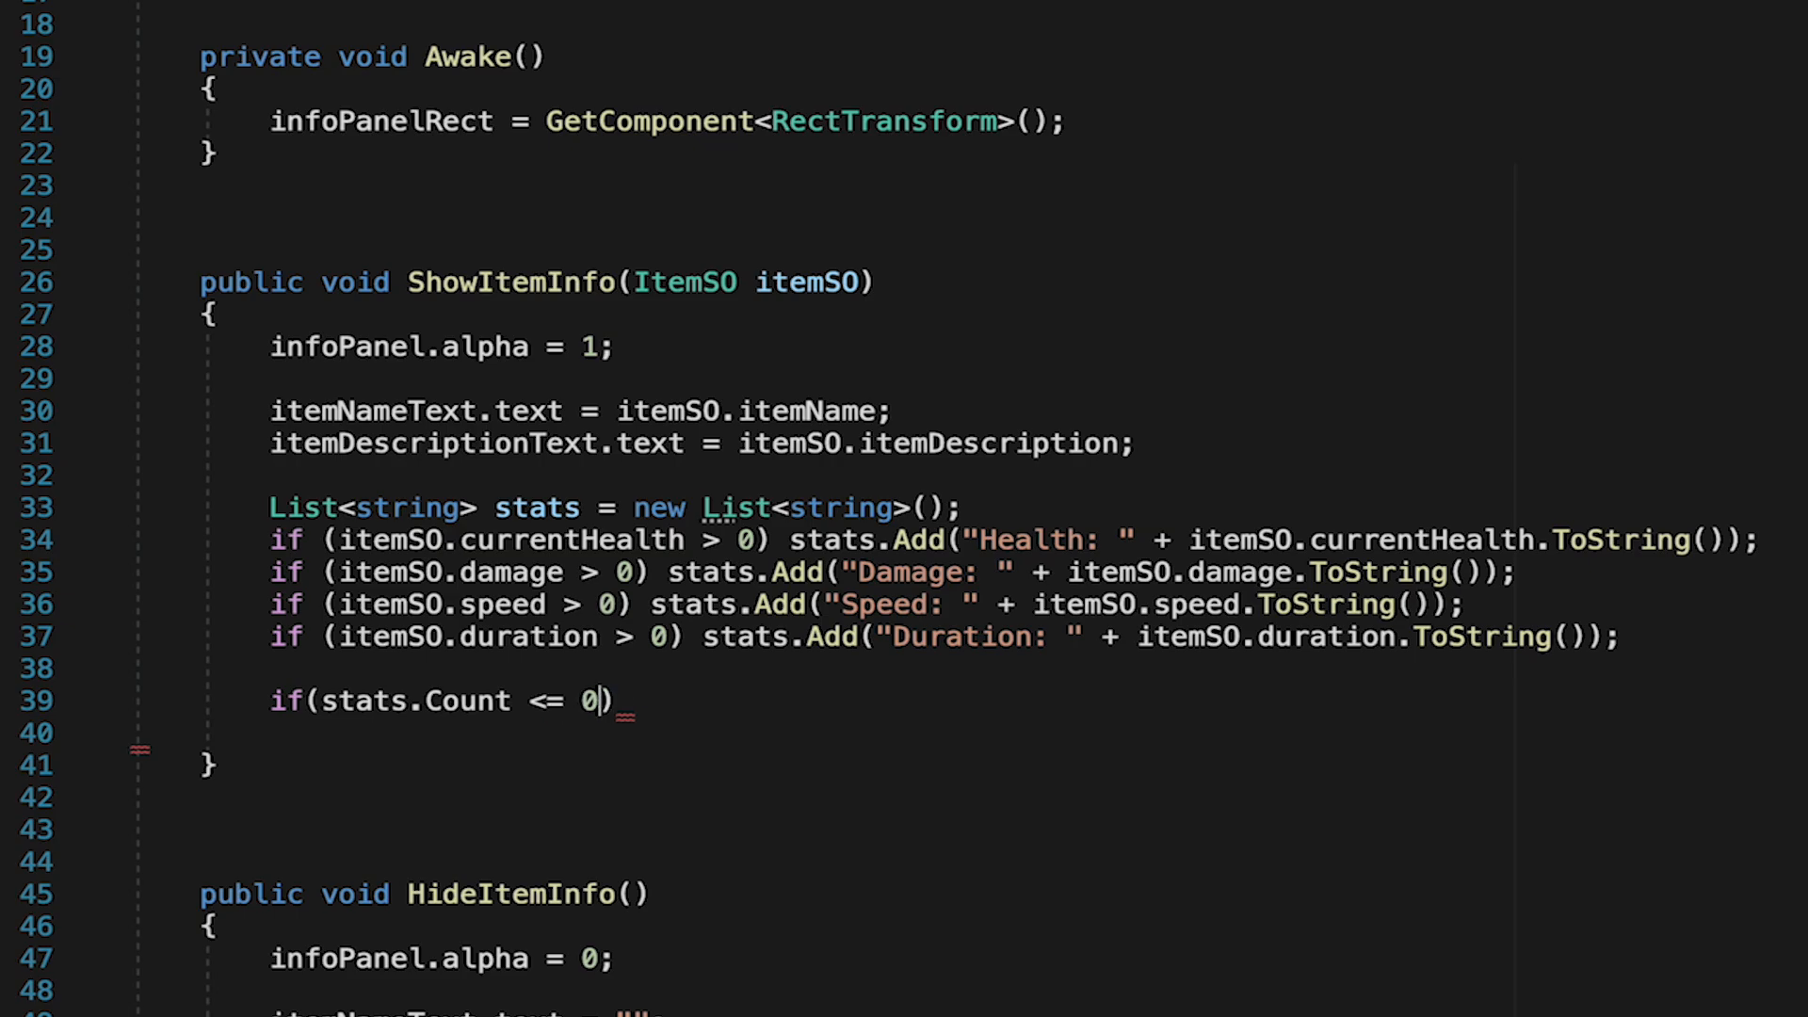
{"action": "type", "text": "return;"}
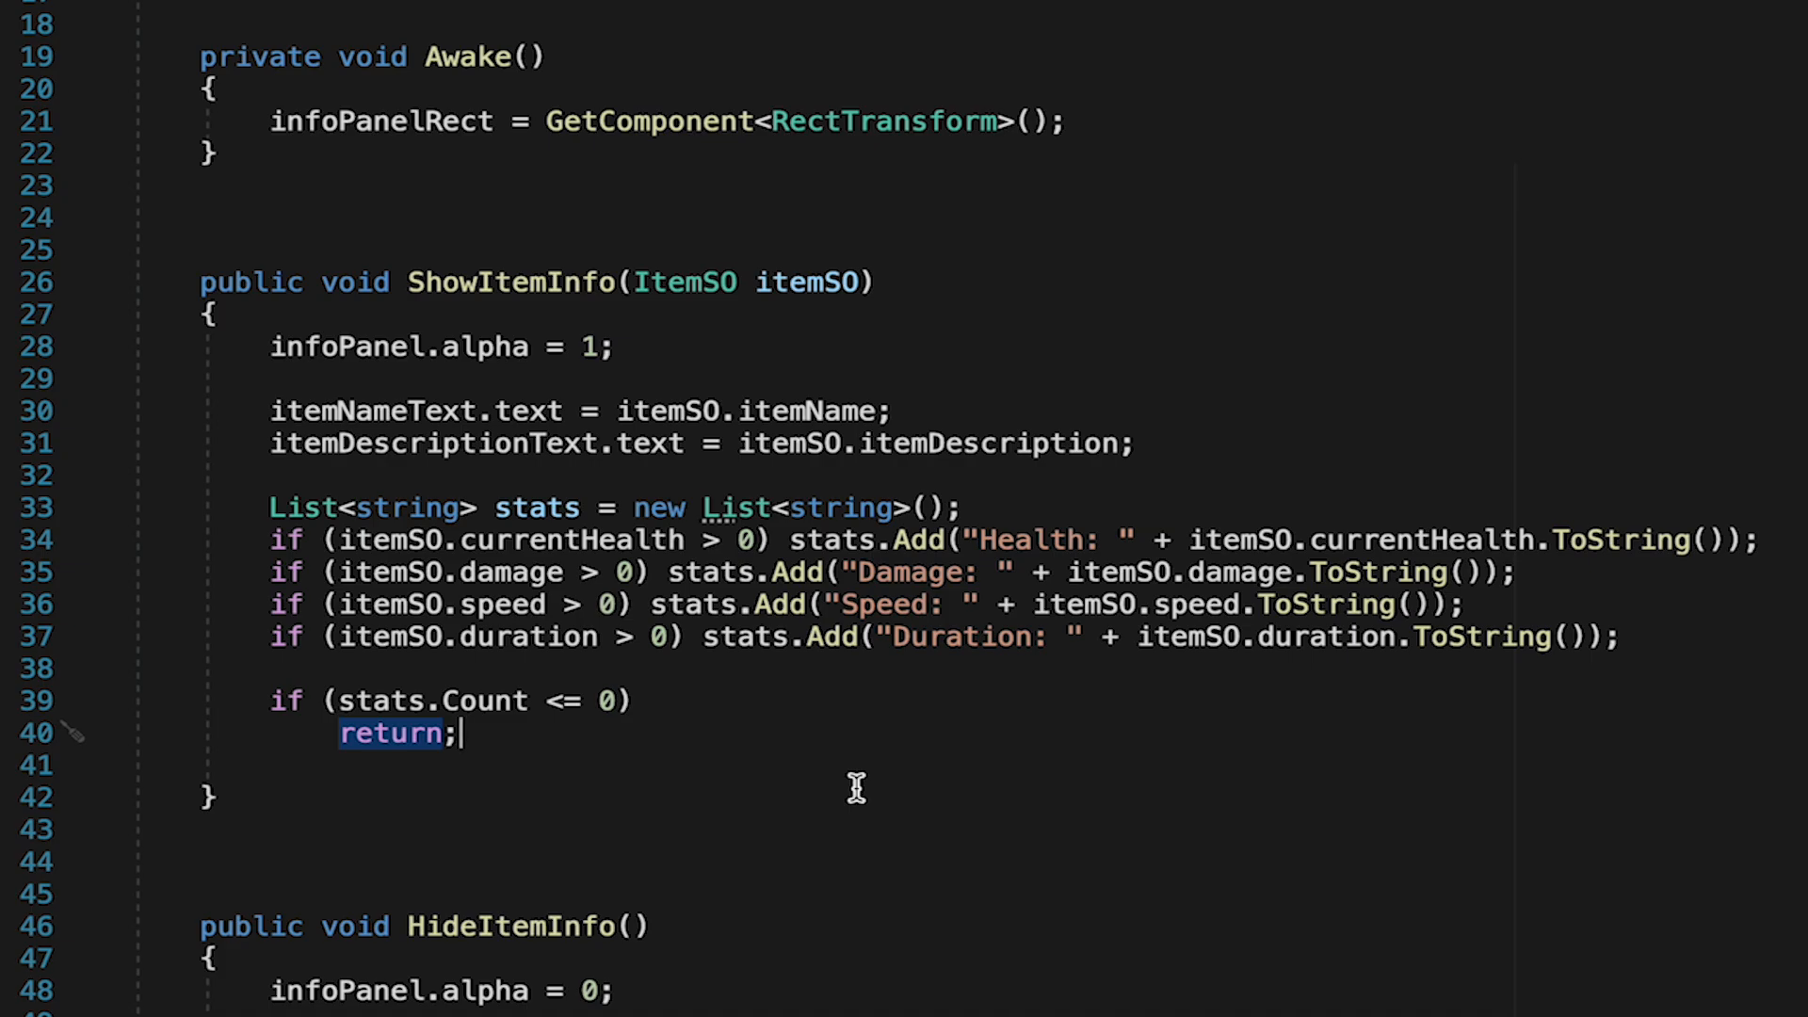
- Loop over statTexts, and while i < stats.Count set each text and SetActive(true) on its gameObject
{"action": "type", "text": "for"}
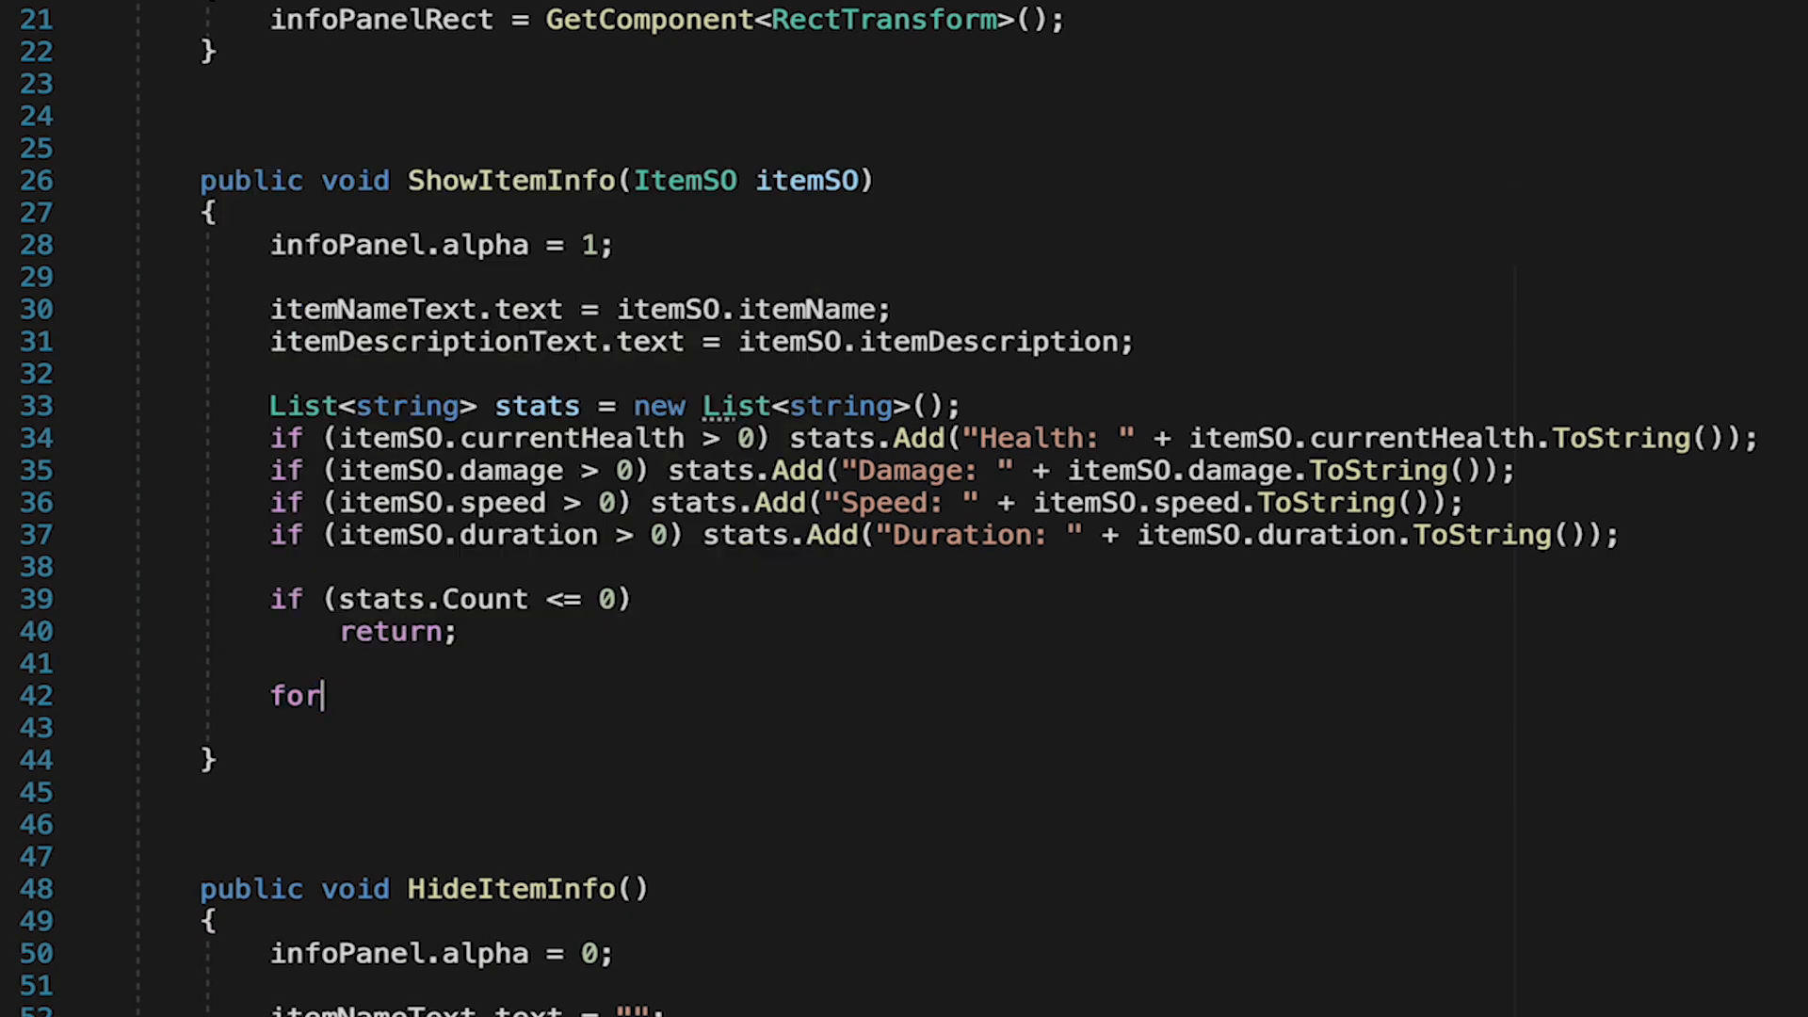
{"action": "type", "text": "(int i = 0; i < max; i++)"}
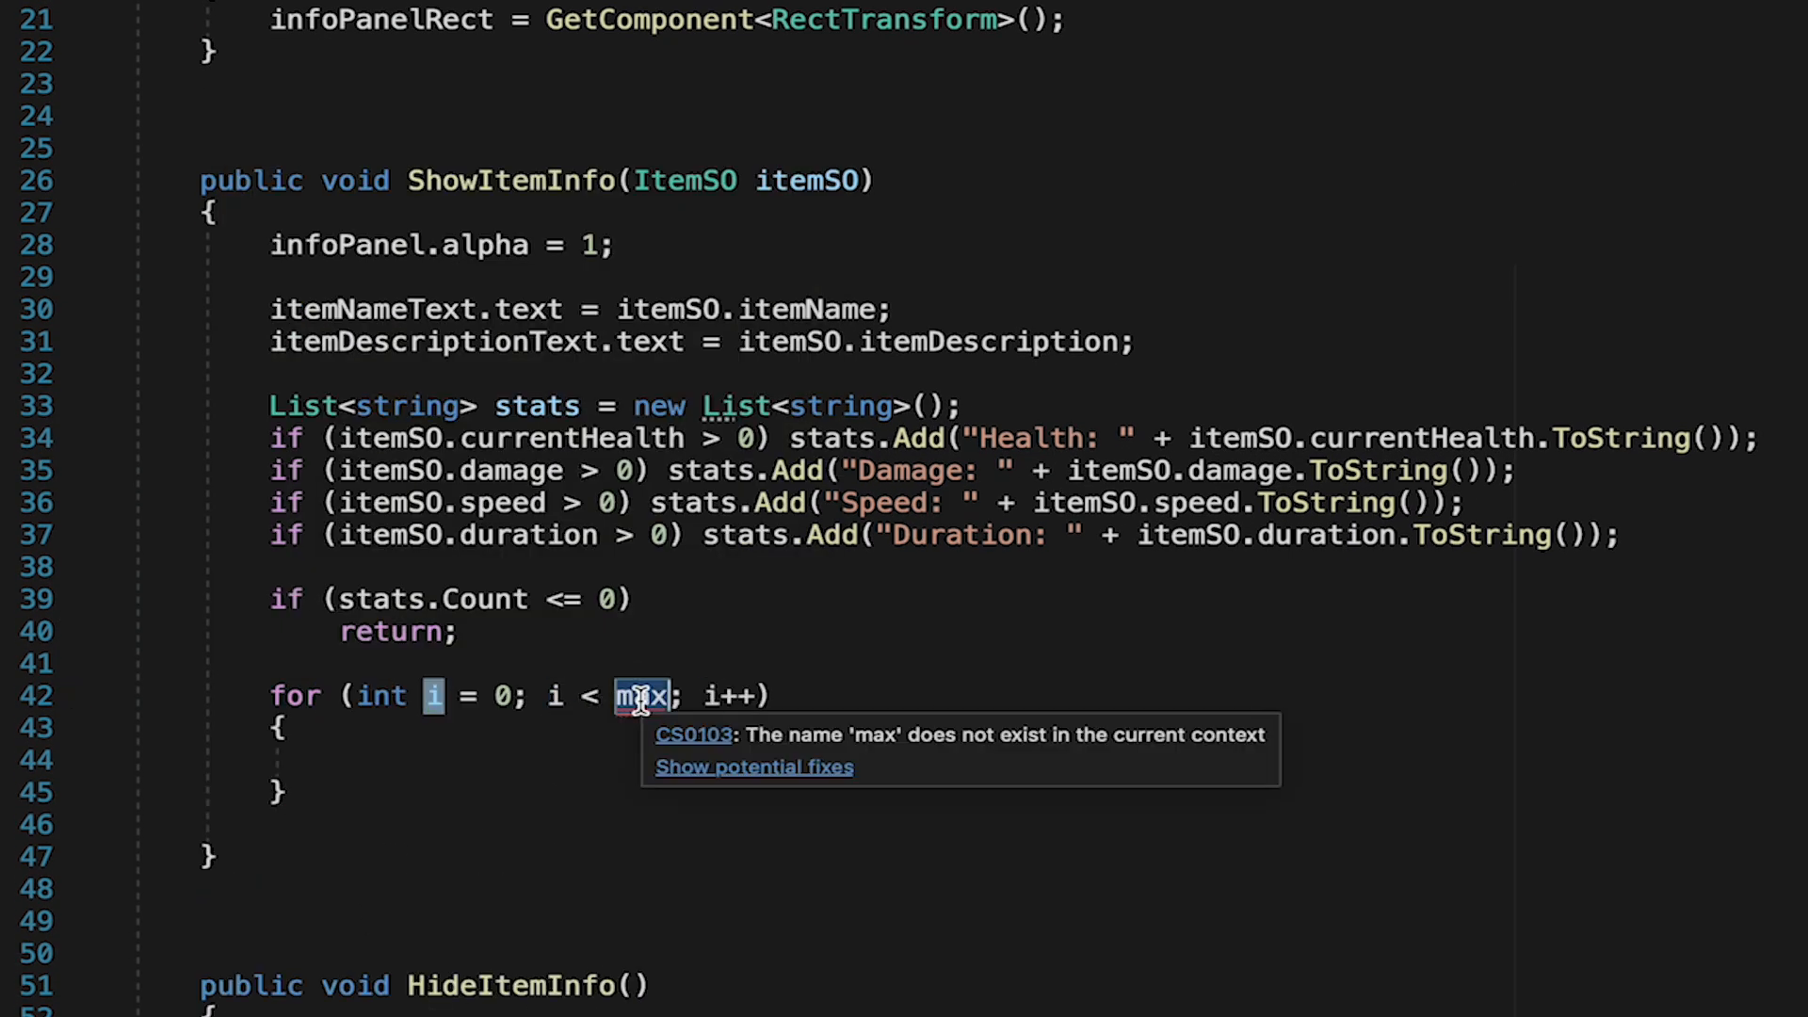
{"action": "type", "text": "statsTexts"}
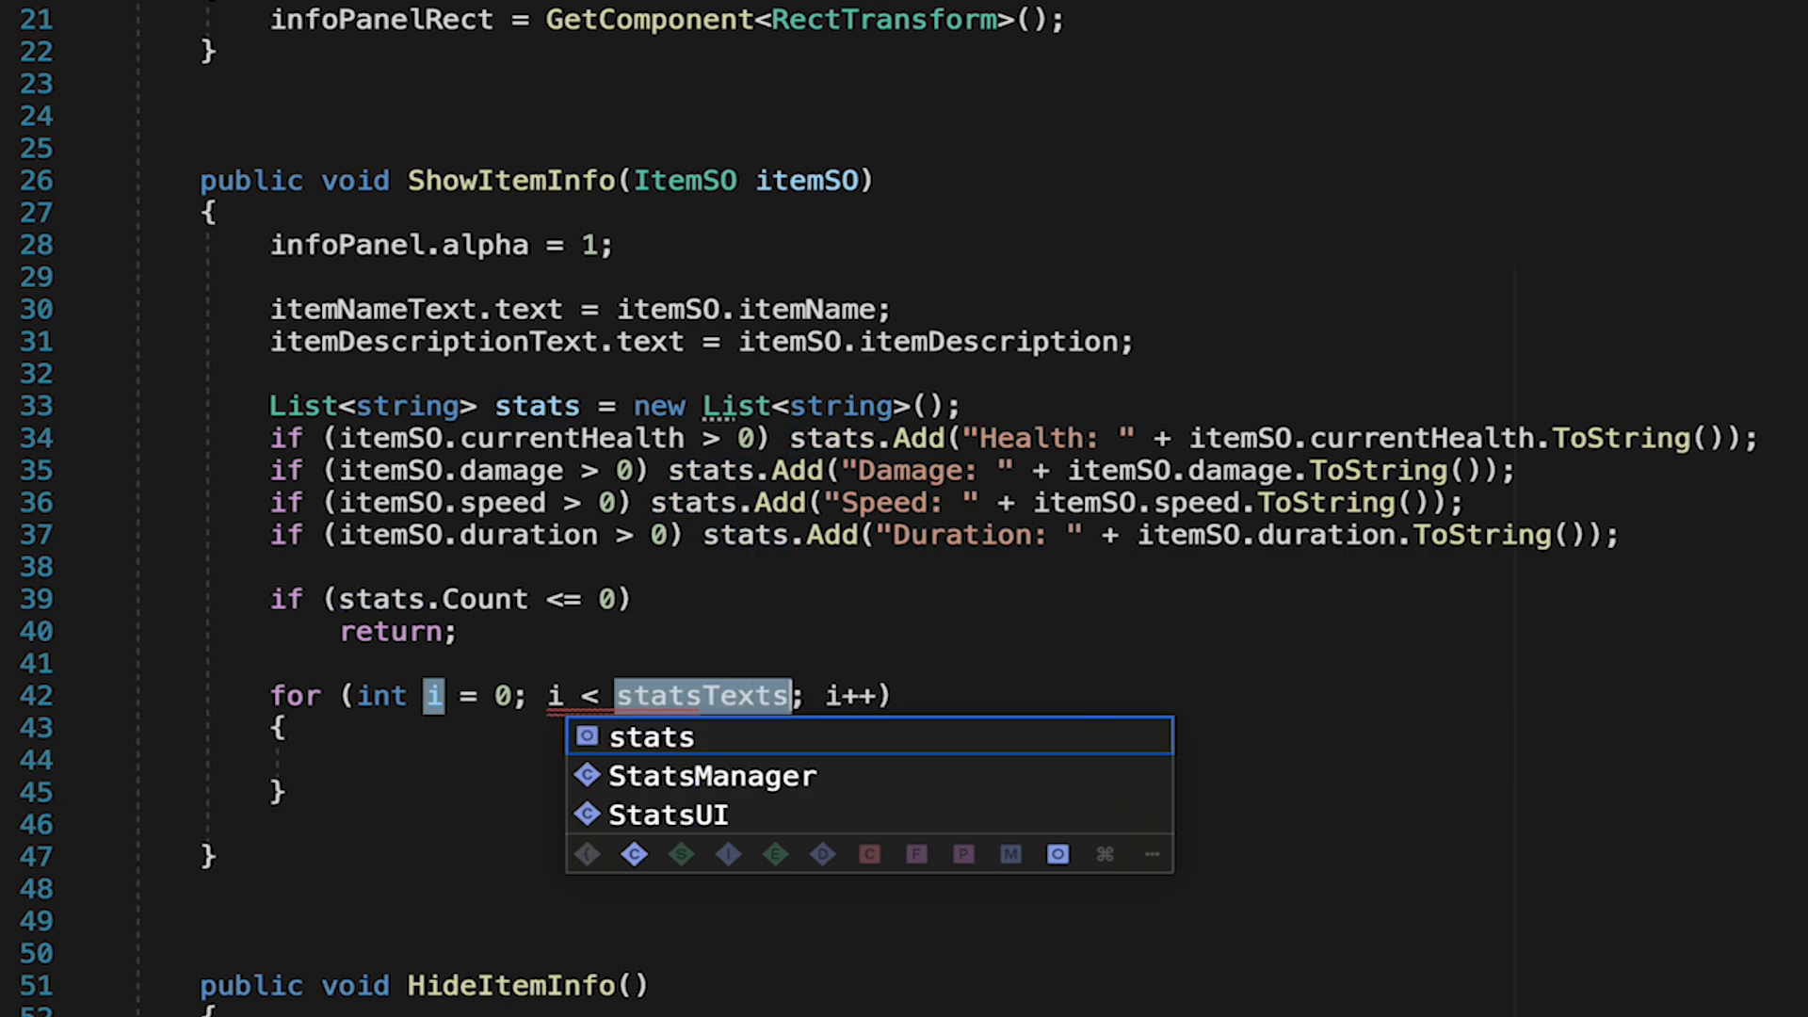
{"action": "type", "text": ".Length"}
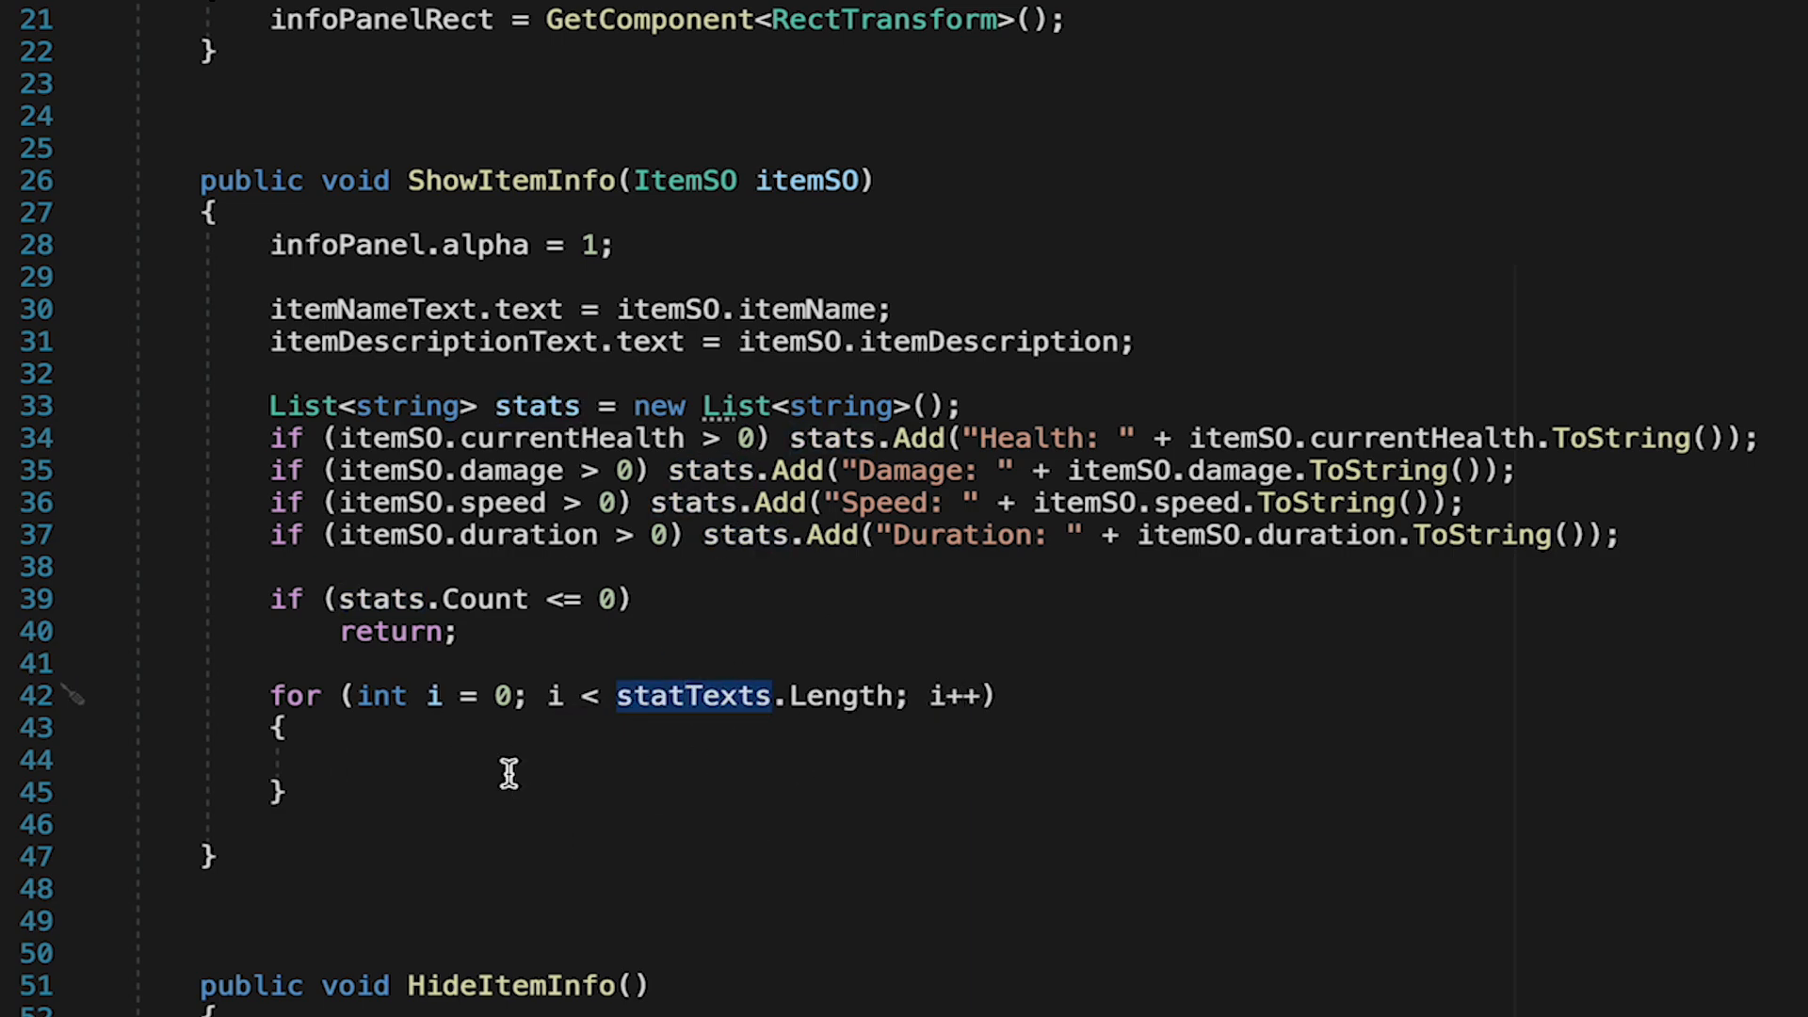
{"action": "type", "text": "statTexts[i].text = stats[i];"}
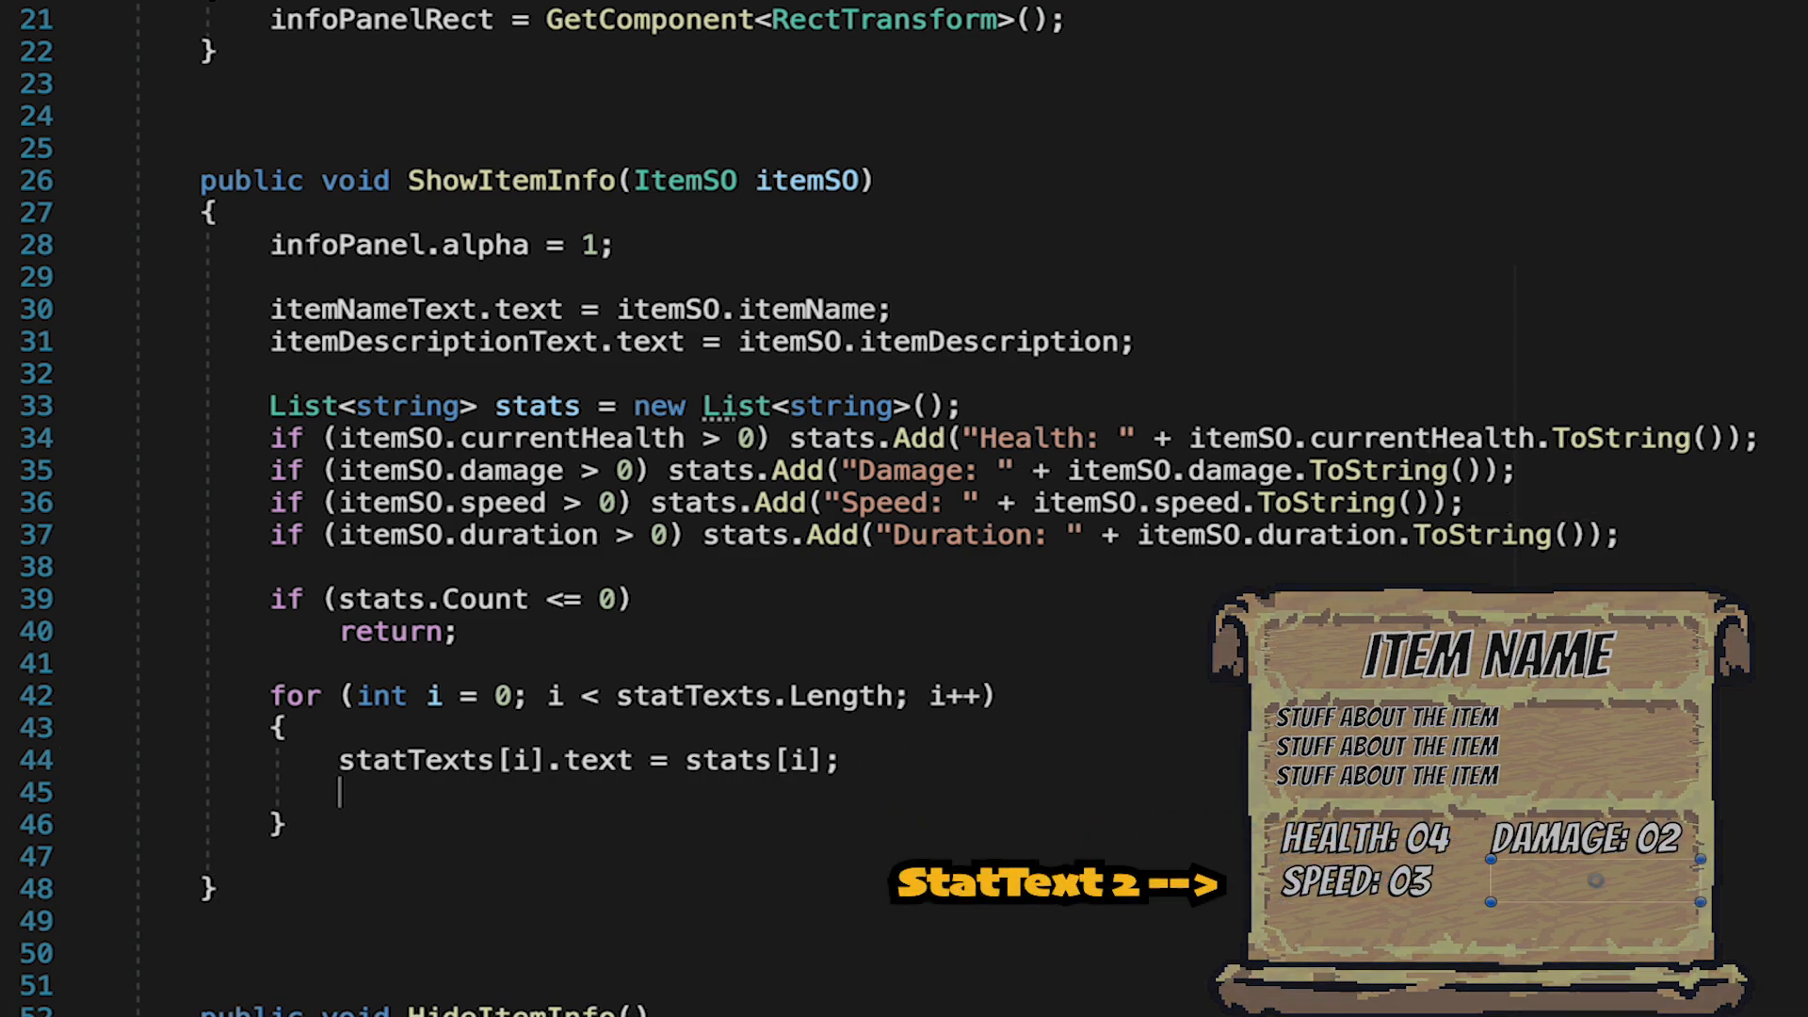
{"action": "type", "text": "statTexts[i]"}
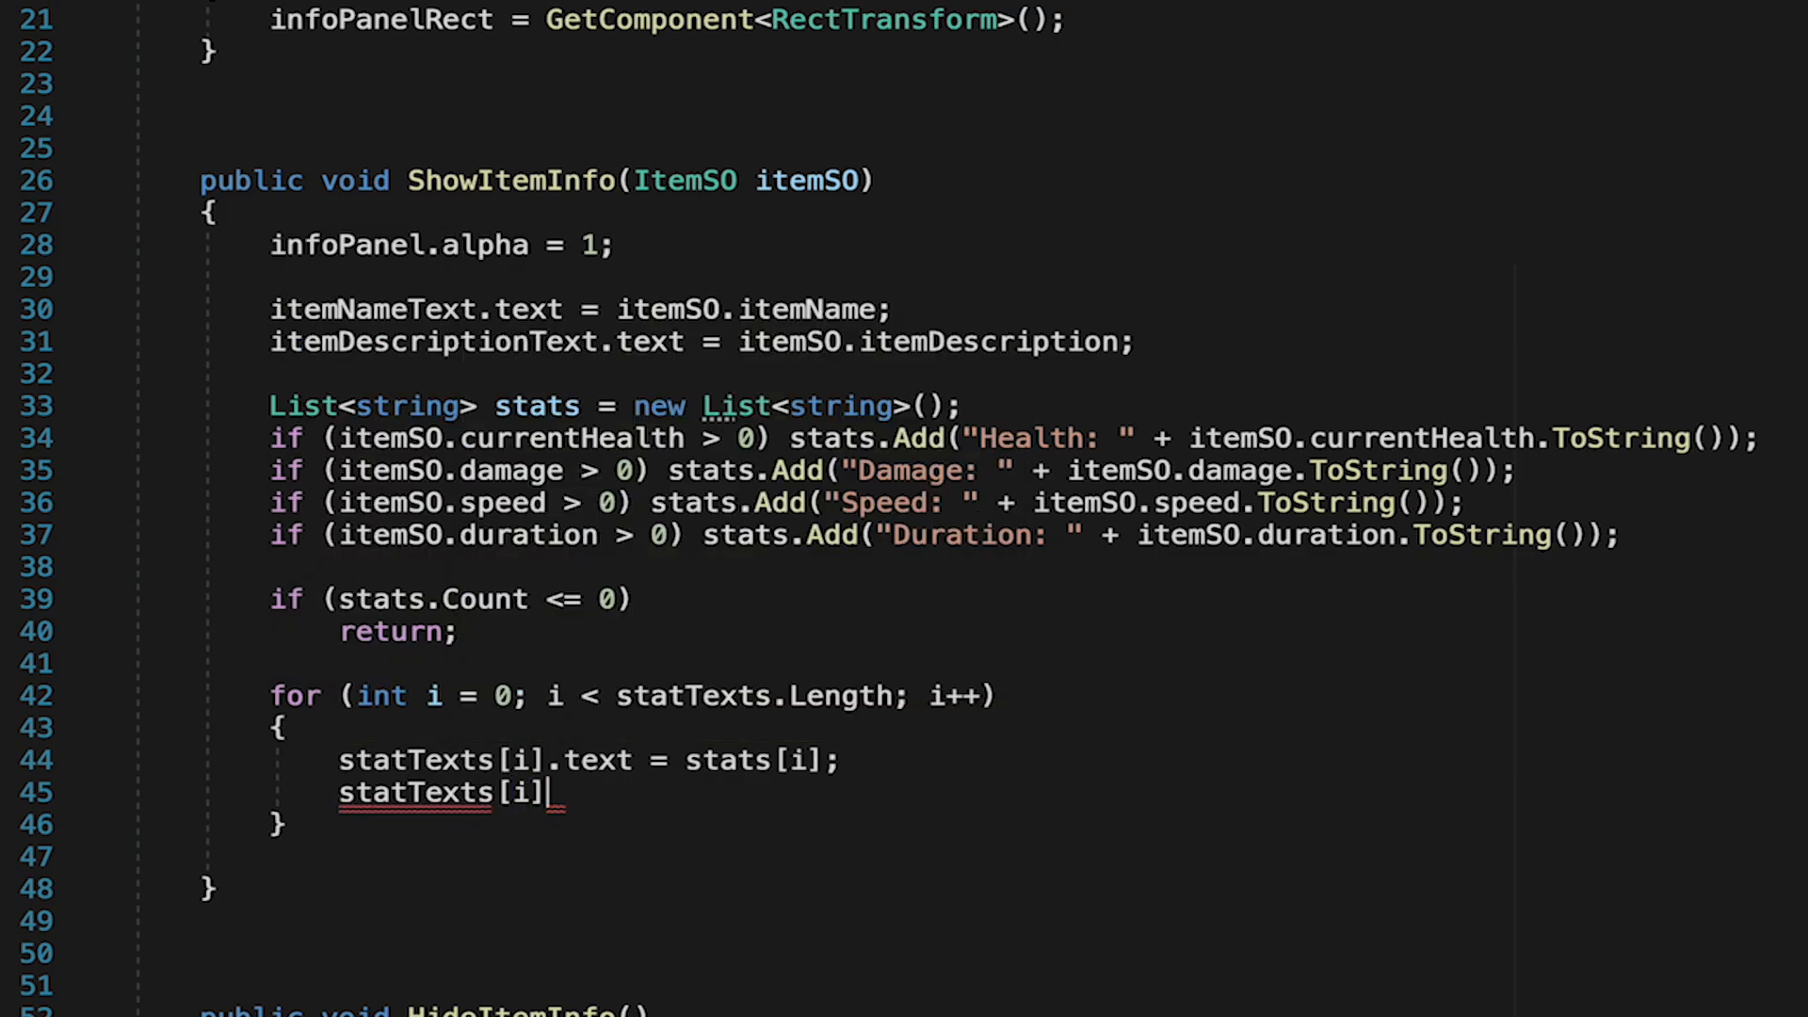
{"action": "type", "text": ".gameObject.SetActive(true);"}
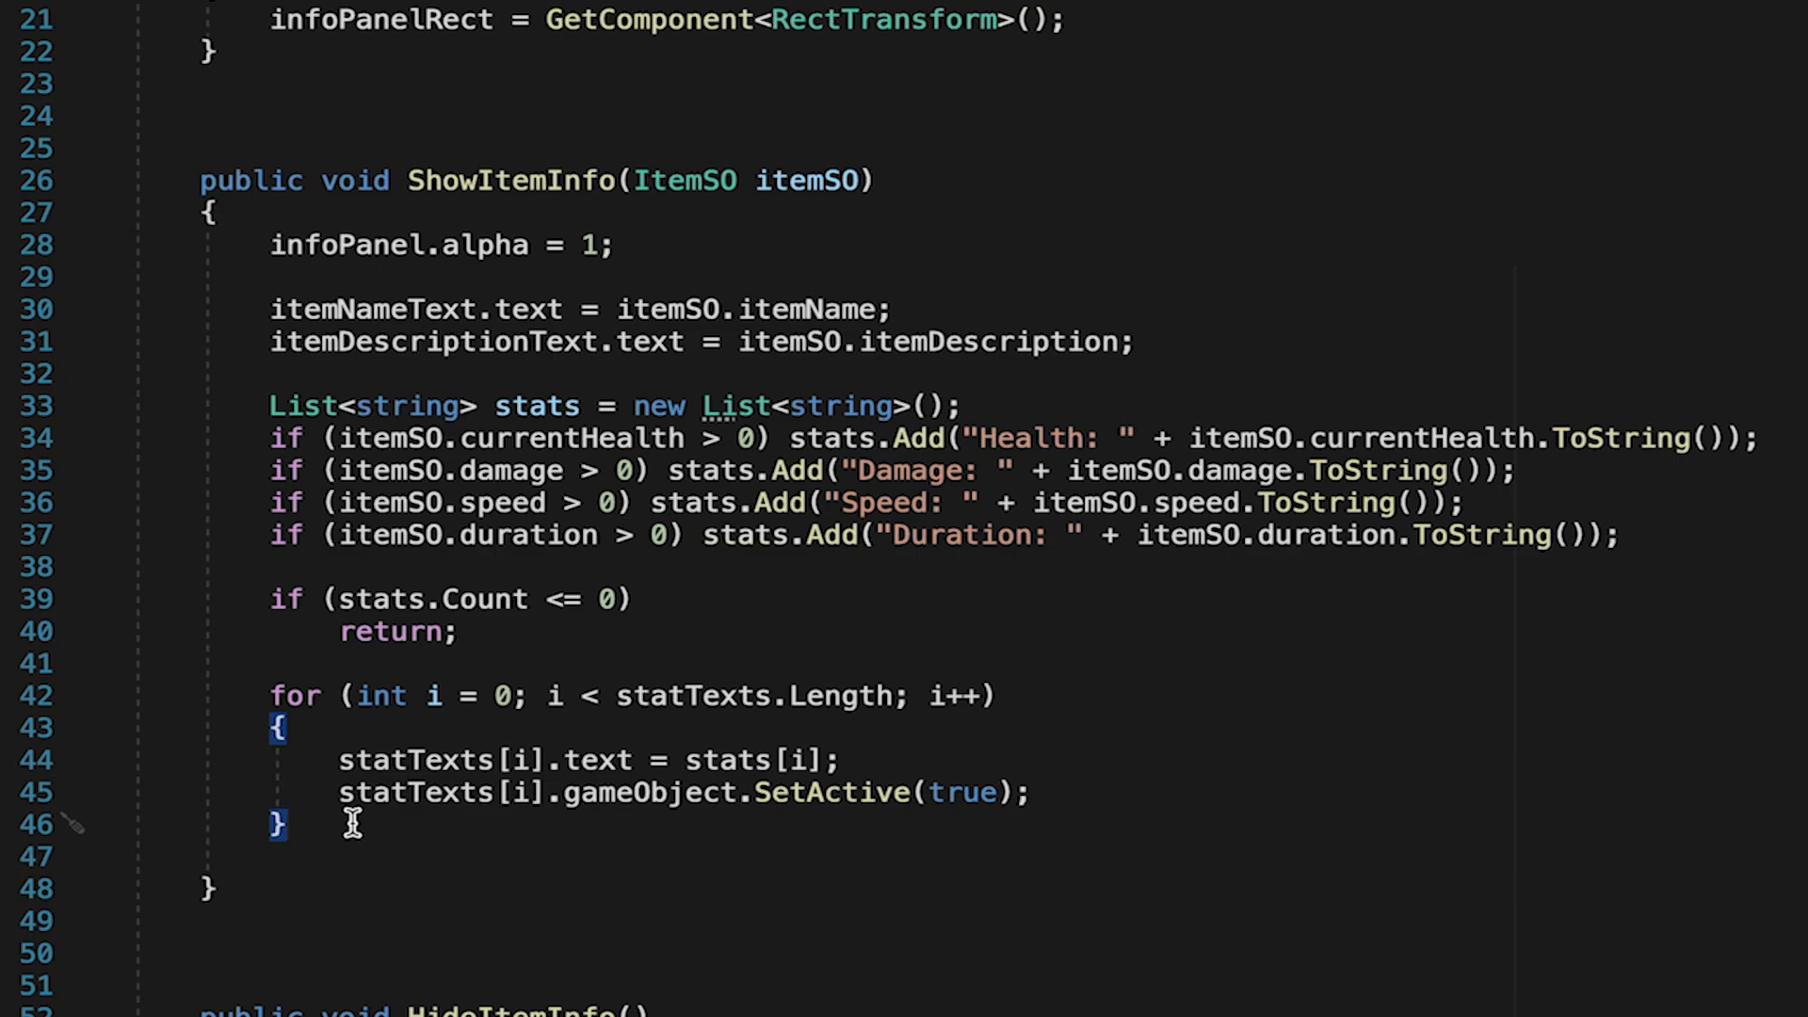
{"action": "type", "text": "if"}
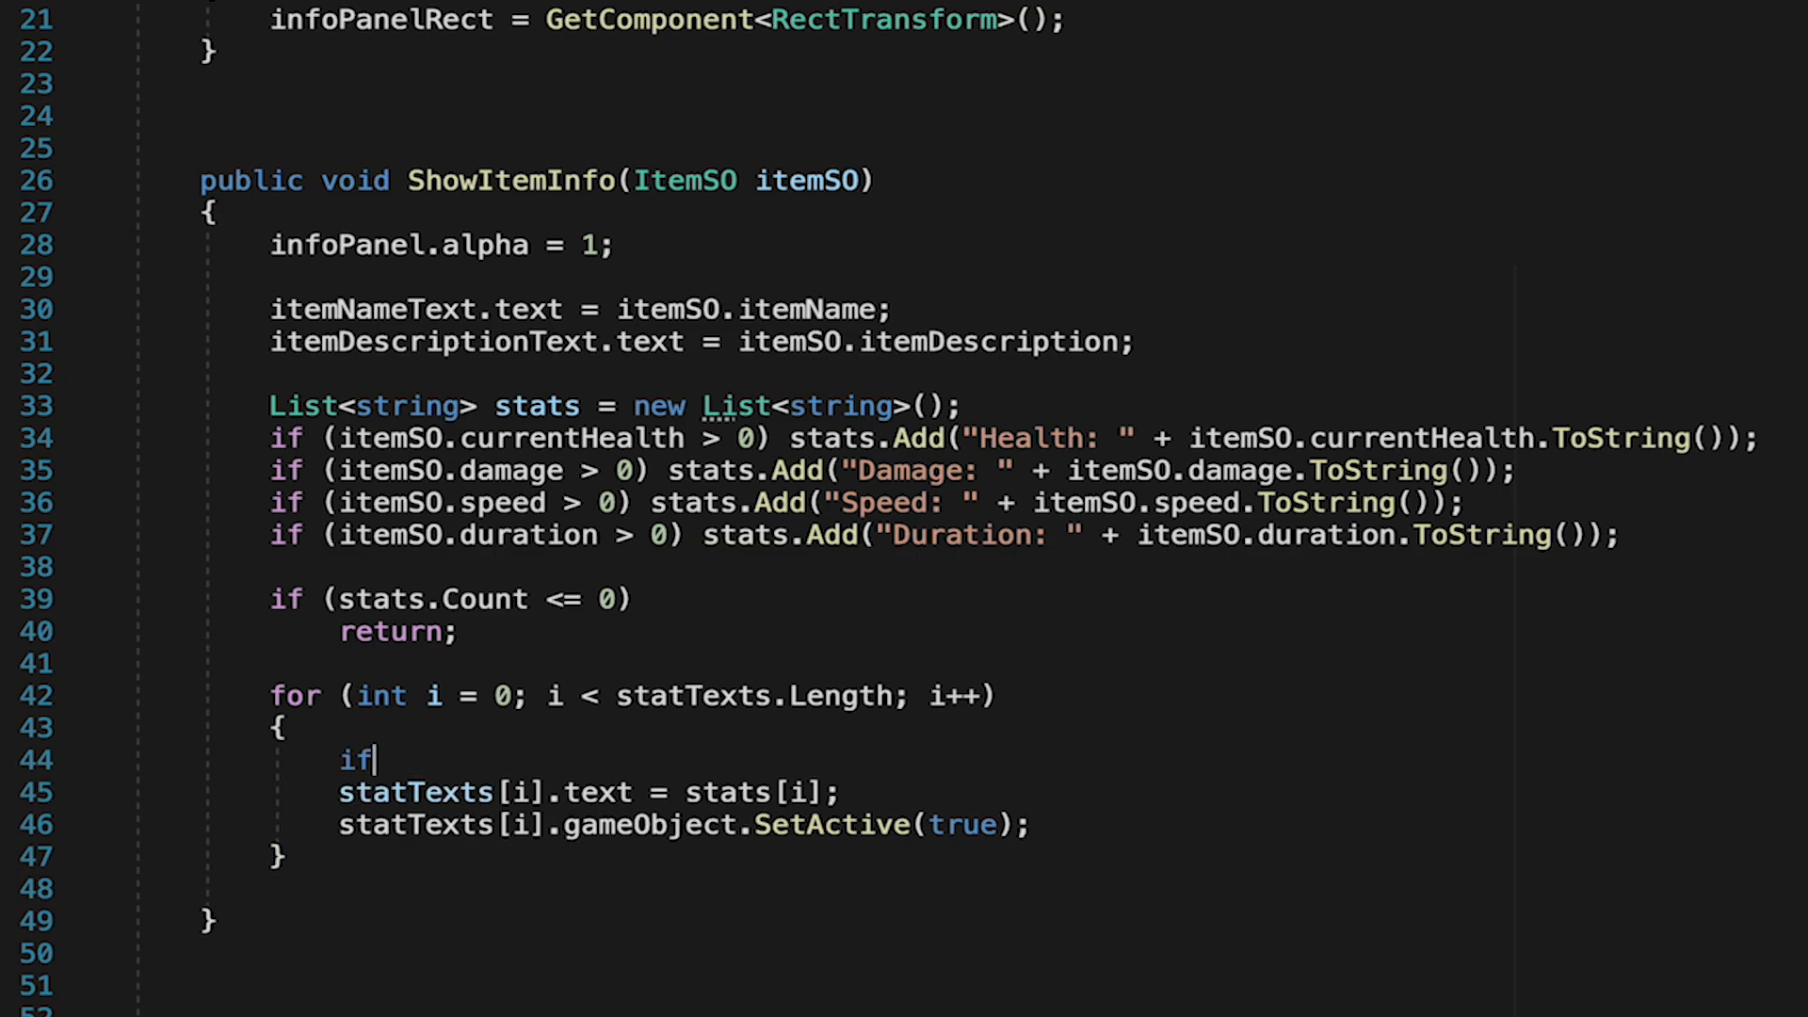
{"action": "type", "text": "(i < stats.Count"}
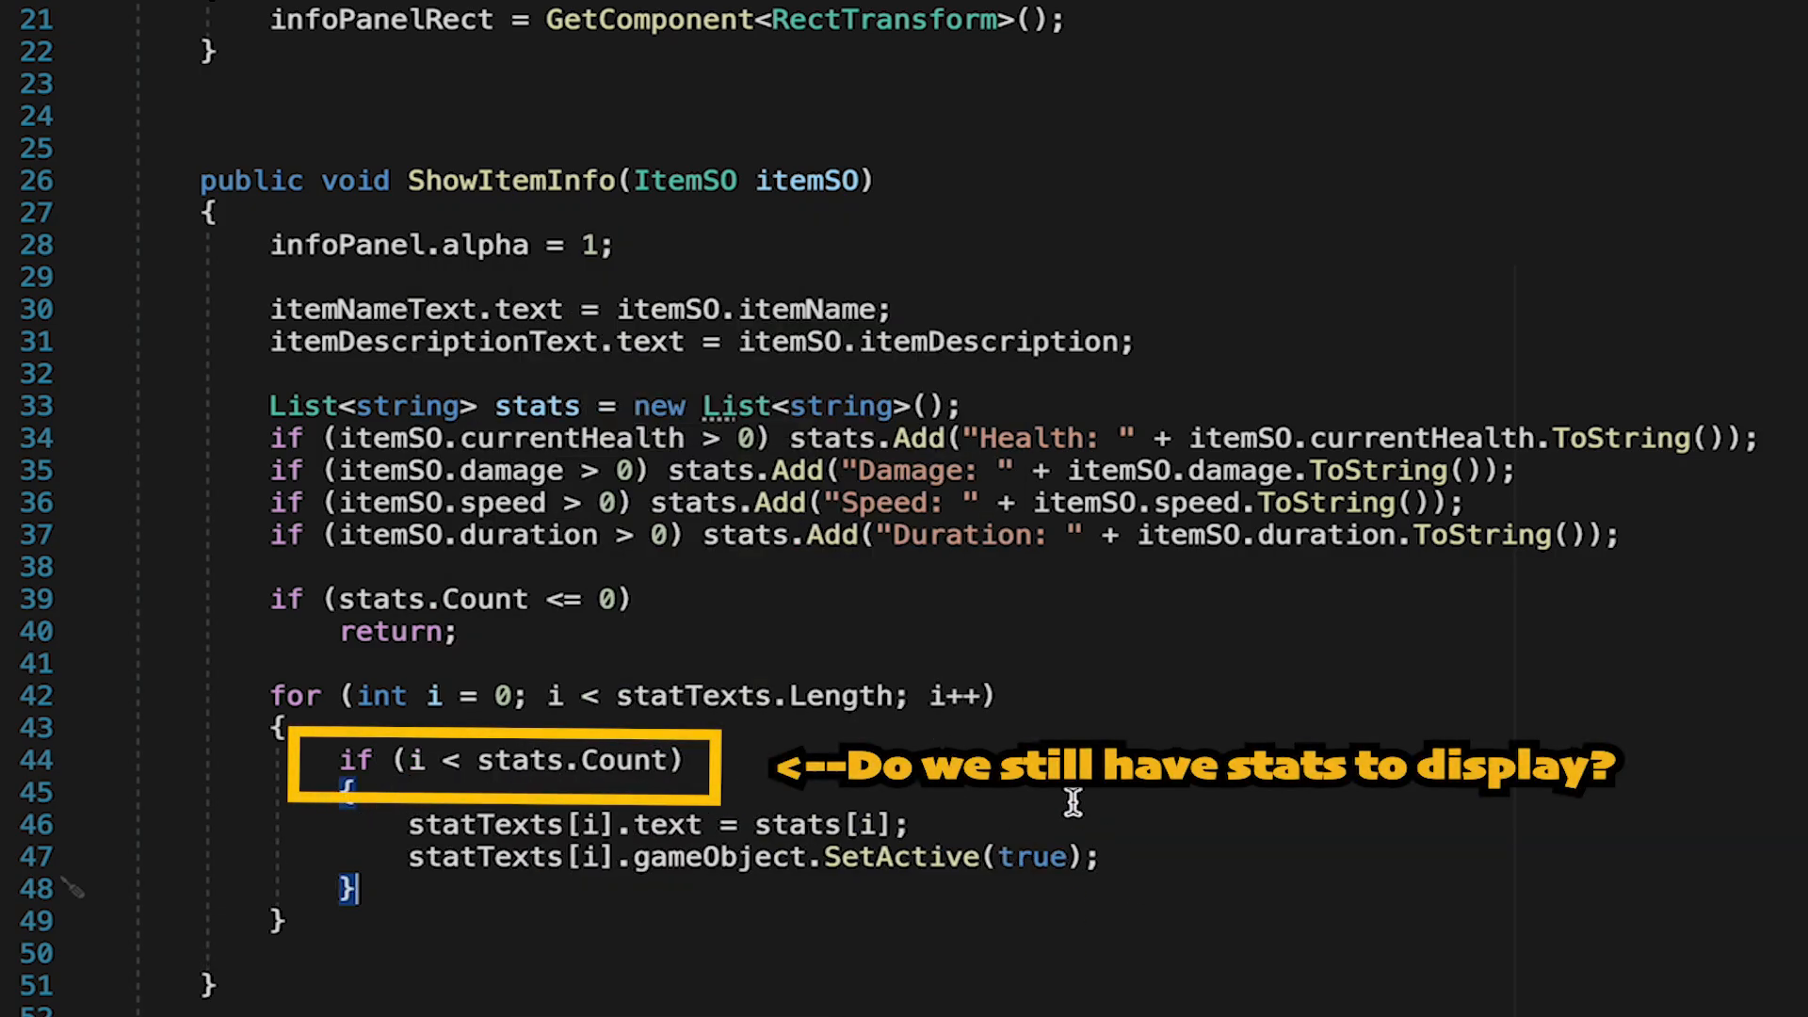
{"action": "scroll", "scroll_direction": "down", "scroll_amount": 3}
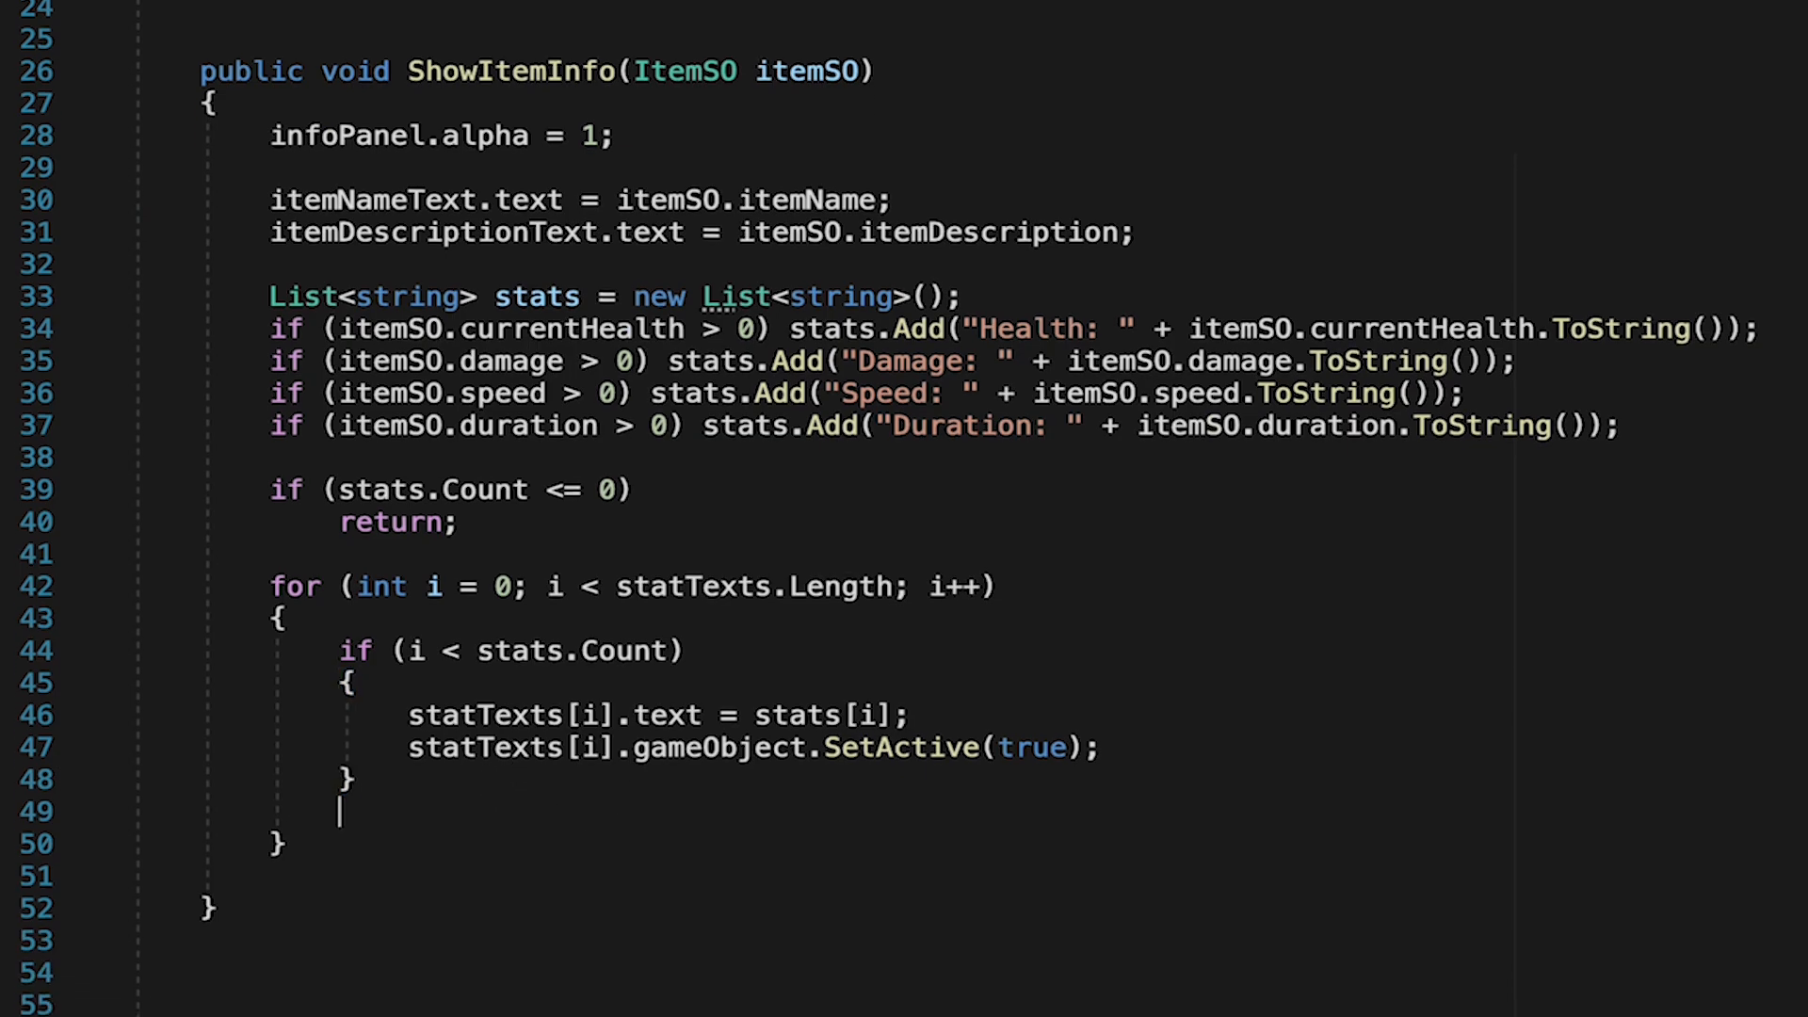
{"action": "type", "text": "stat"}
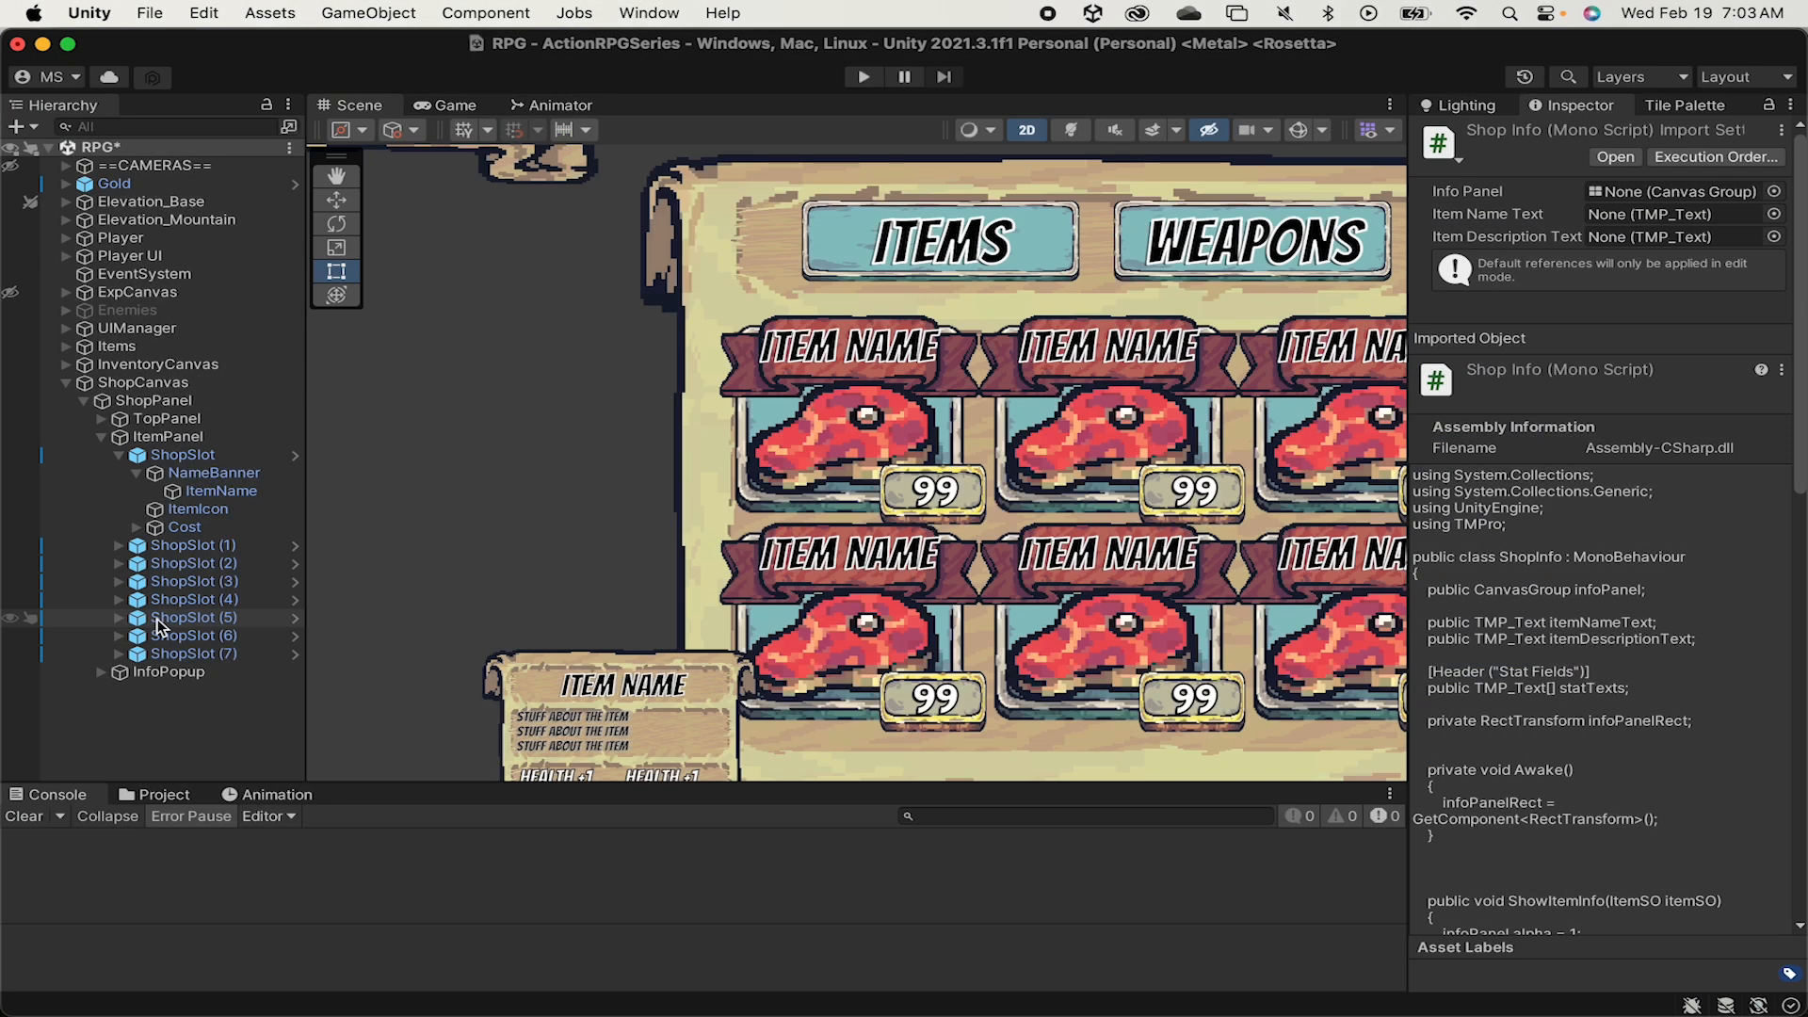
- Select InfoPopup and add the Canvas Group and Shop Info components with their fields linked
{"action": "left_click", "coordinate": [167, 670]}
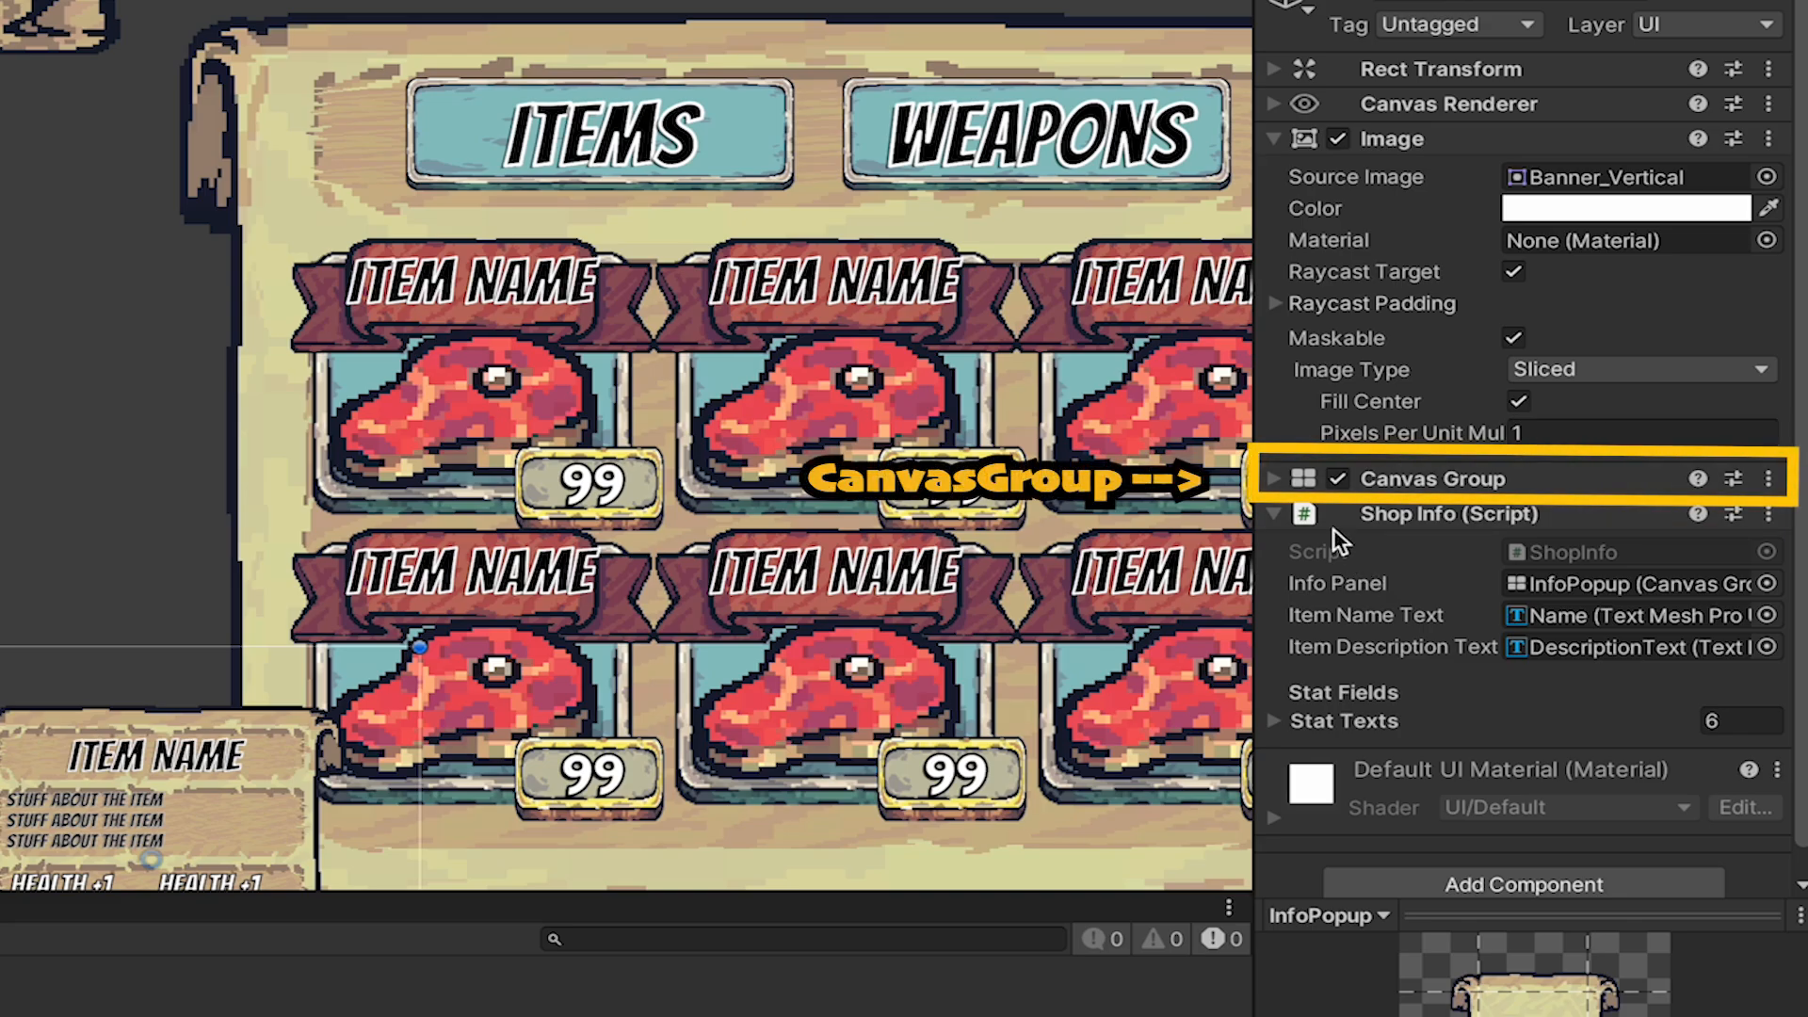
{"action": "left_click", "coordinate": [1275, 476]}
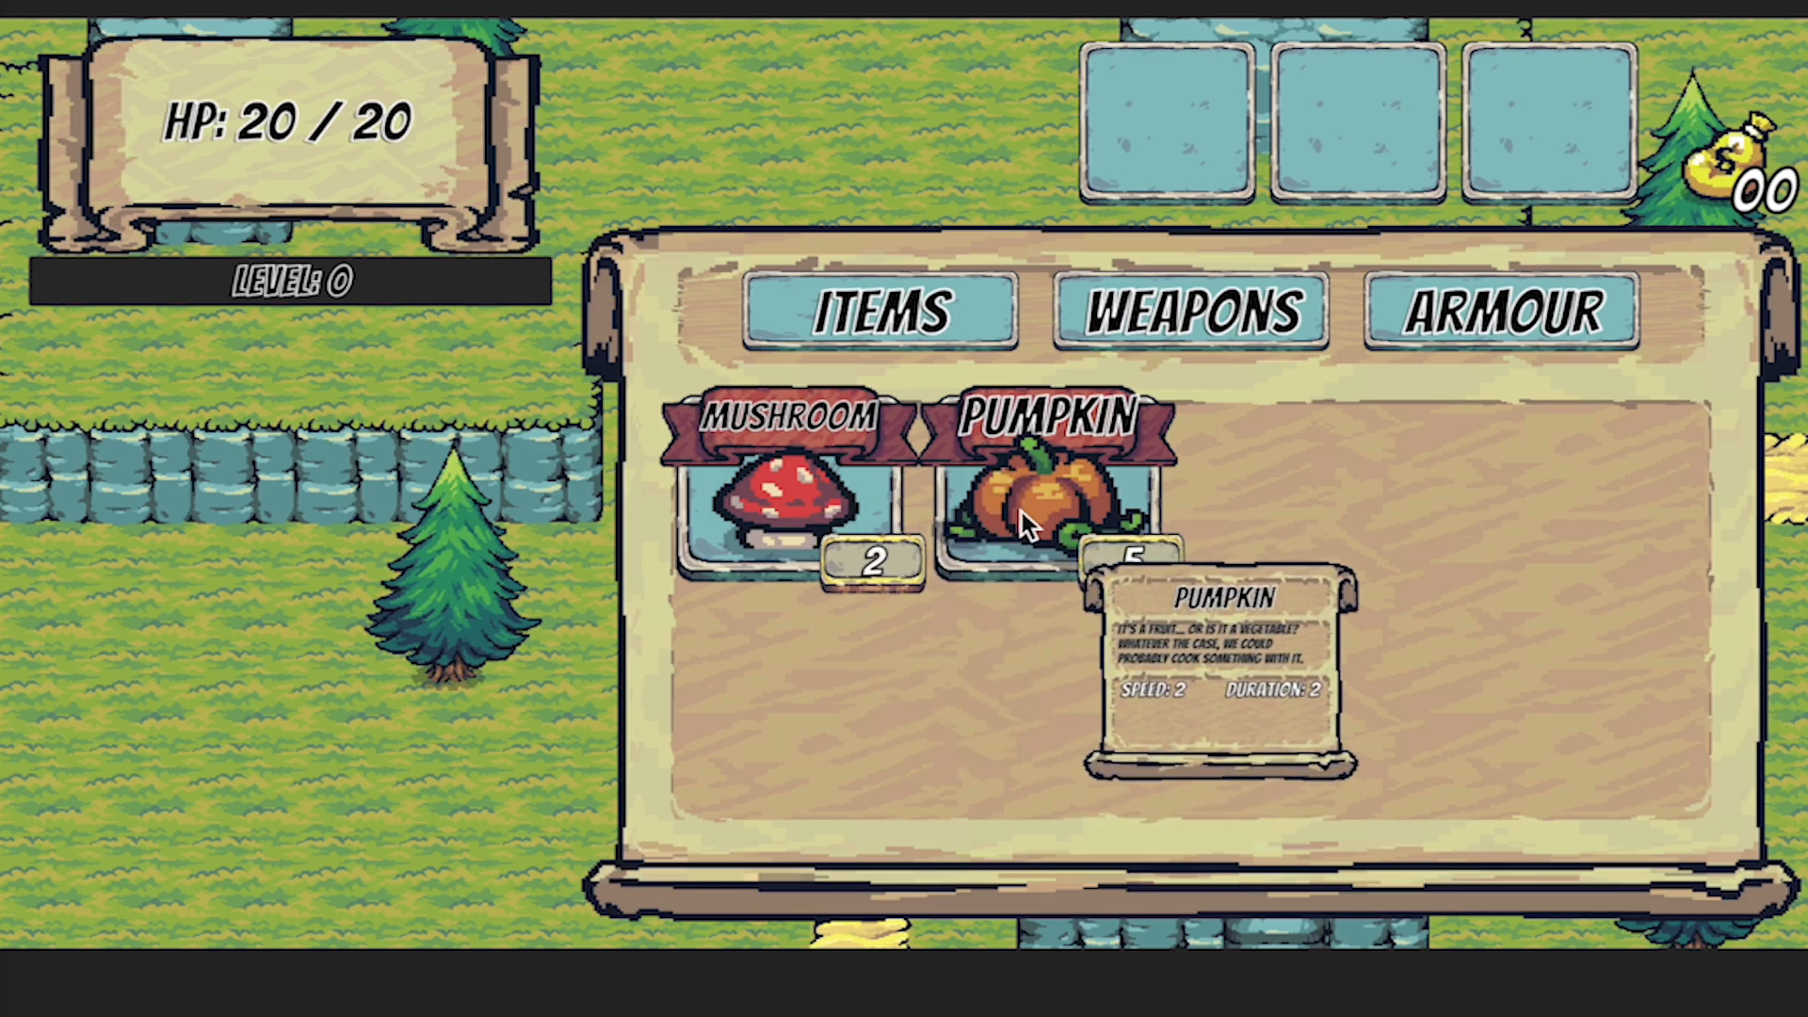
{"action": "mouse_move", "coordinate": [766, 194]}
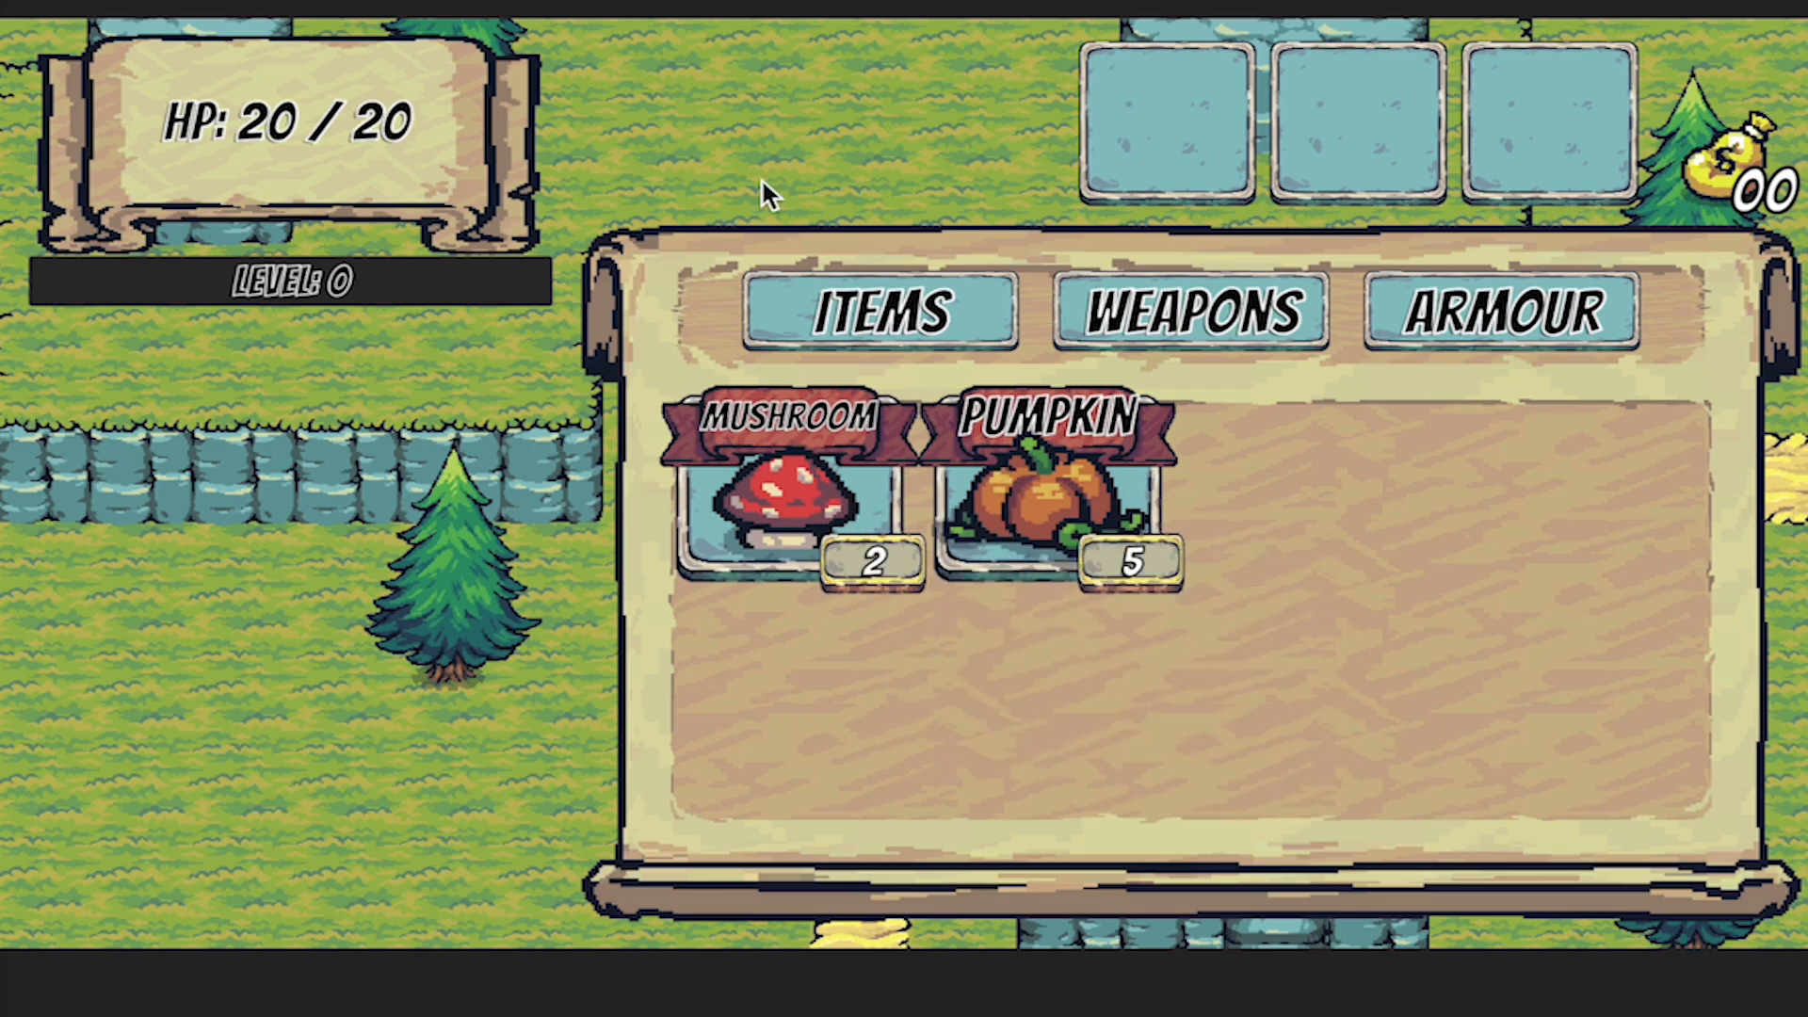